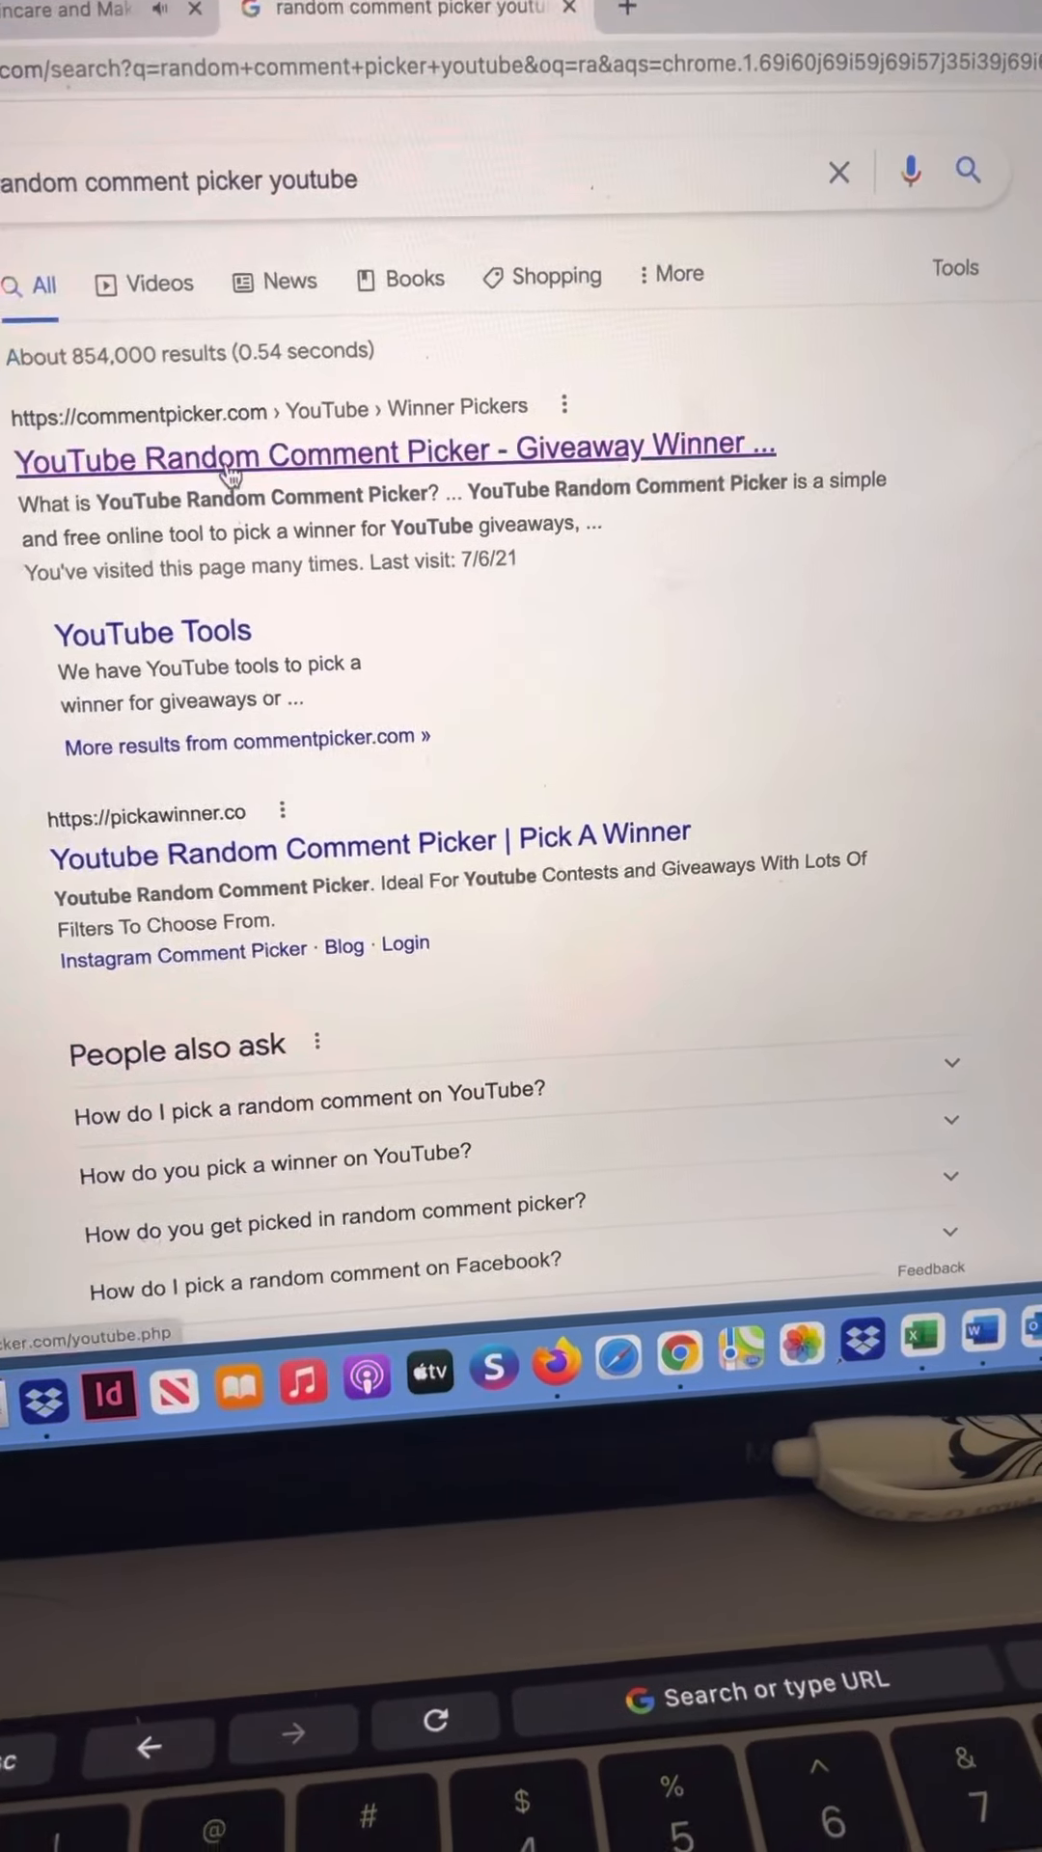
# Step: Open the commentpicker.com YouTube Random Comment Picker result and scroll to the contest options
pyautogui.click(392, 453)
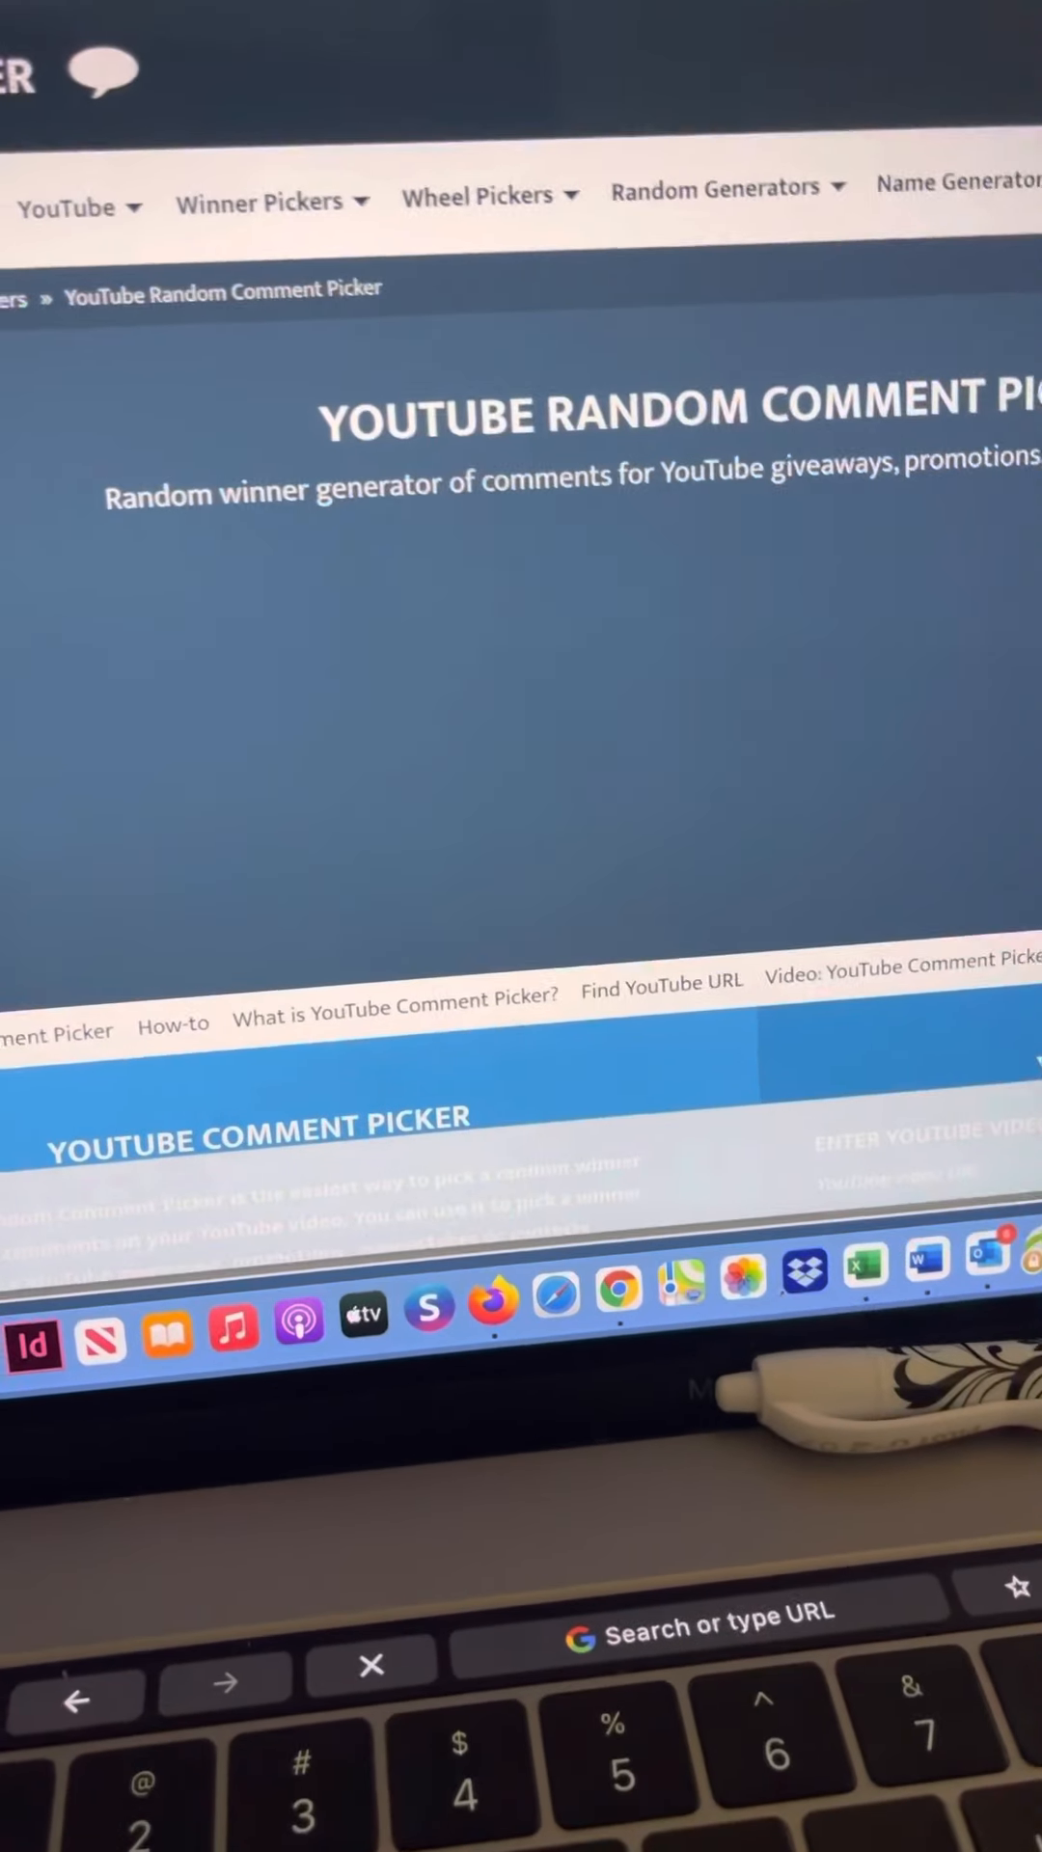
pyautogui.scroll(-3)
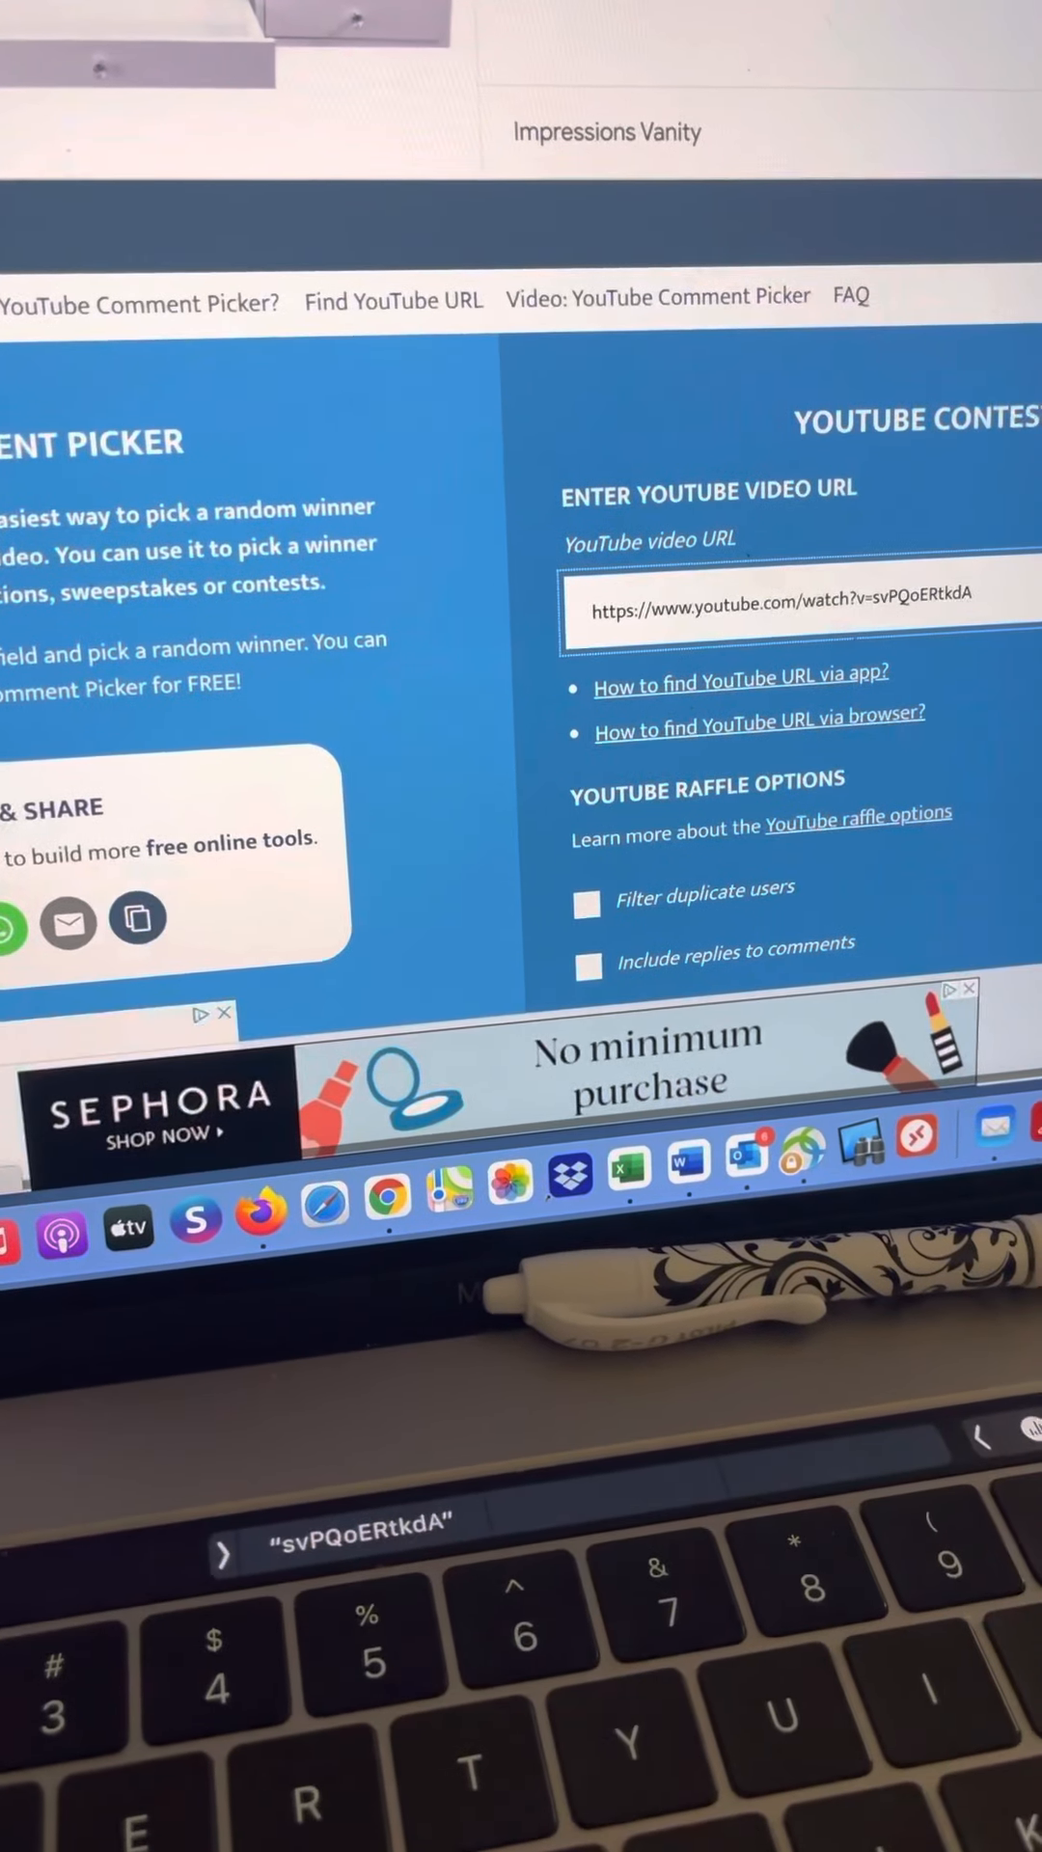
# Step: Enable 'Filter duplicate users' and filter comments by the text 'summer beauty'
pyautogui.scroll(-3)
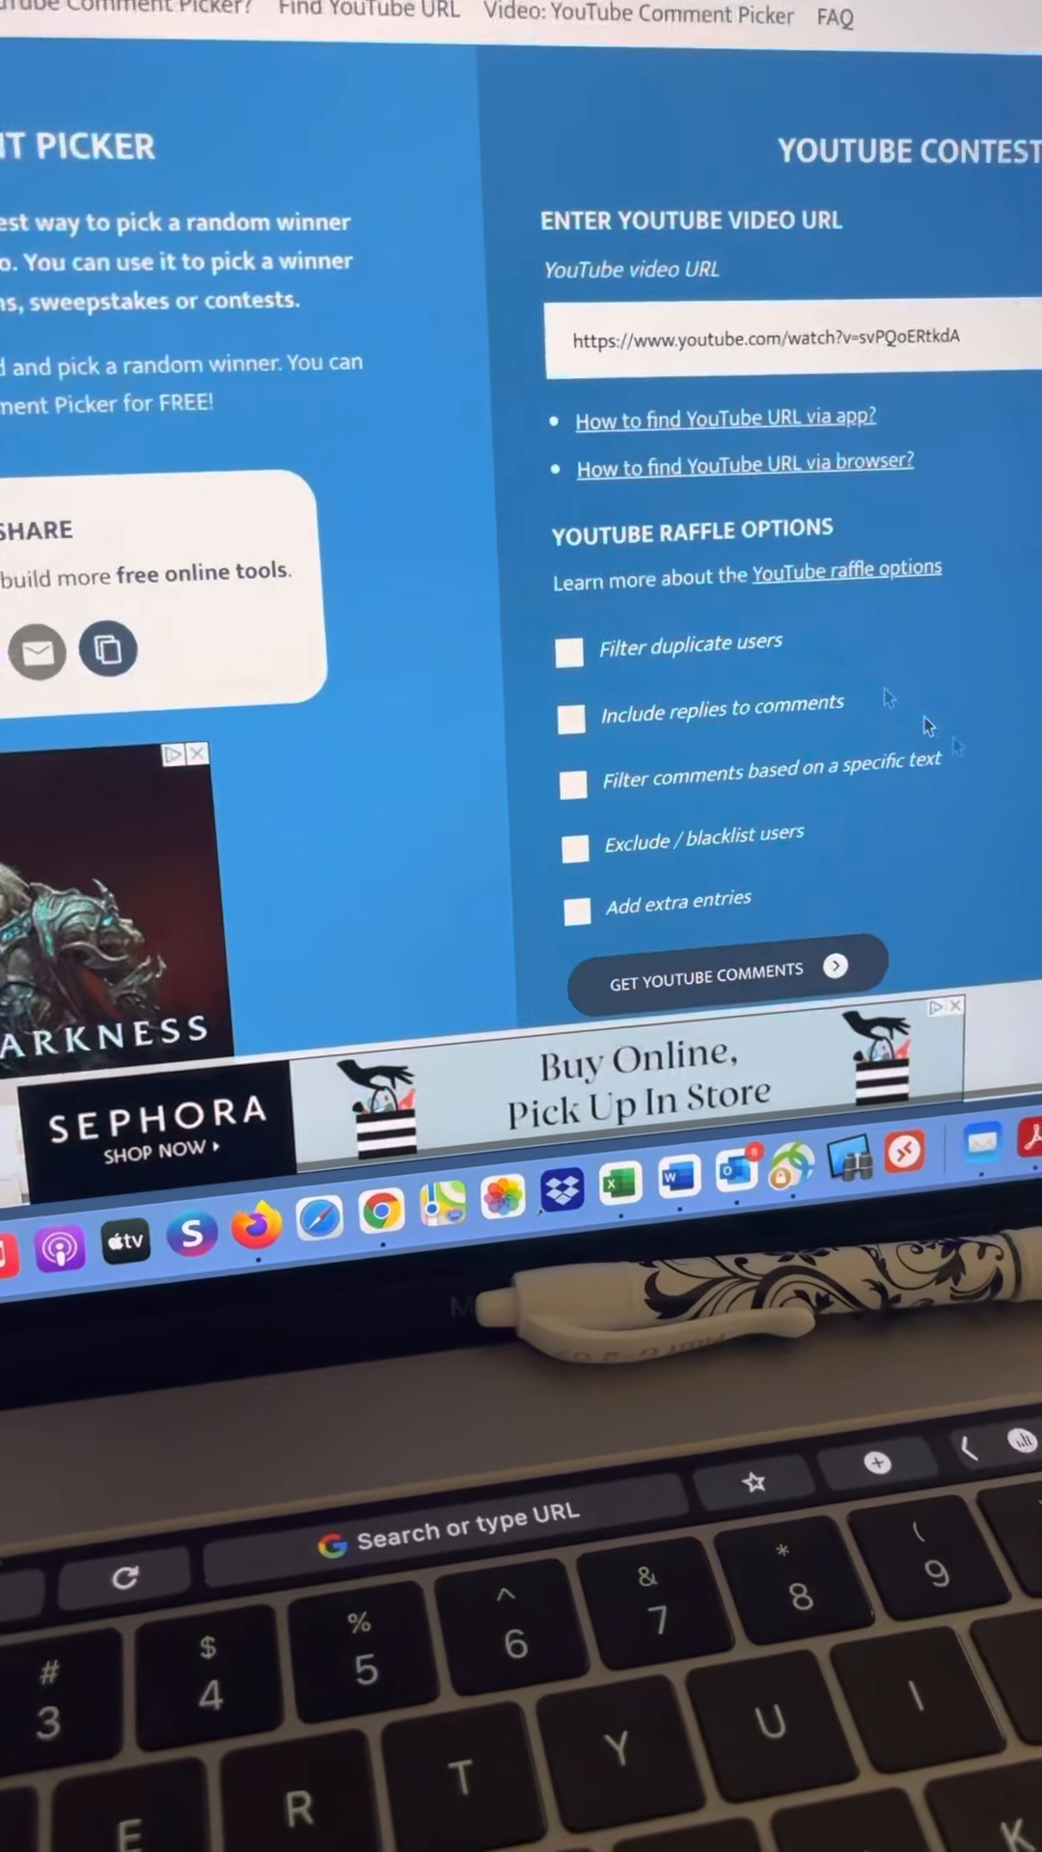
pyautogui.click(572, 652)
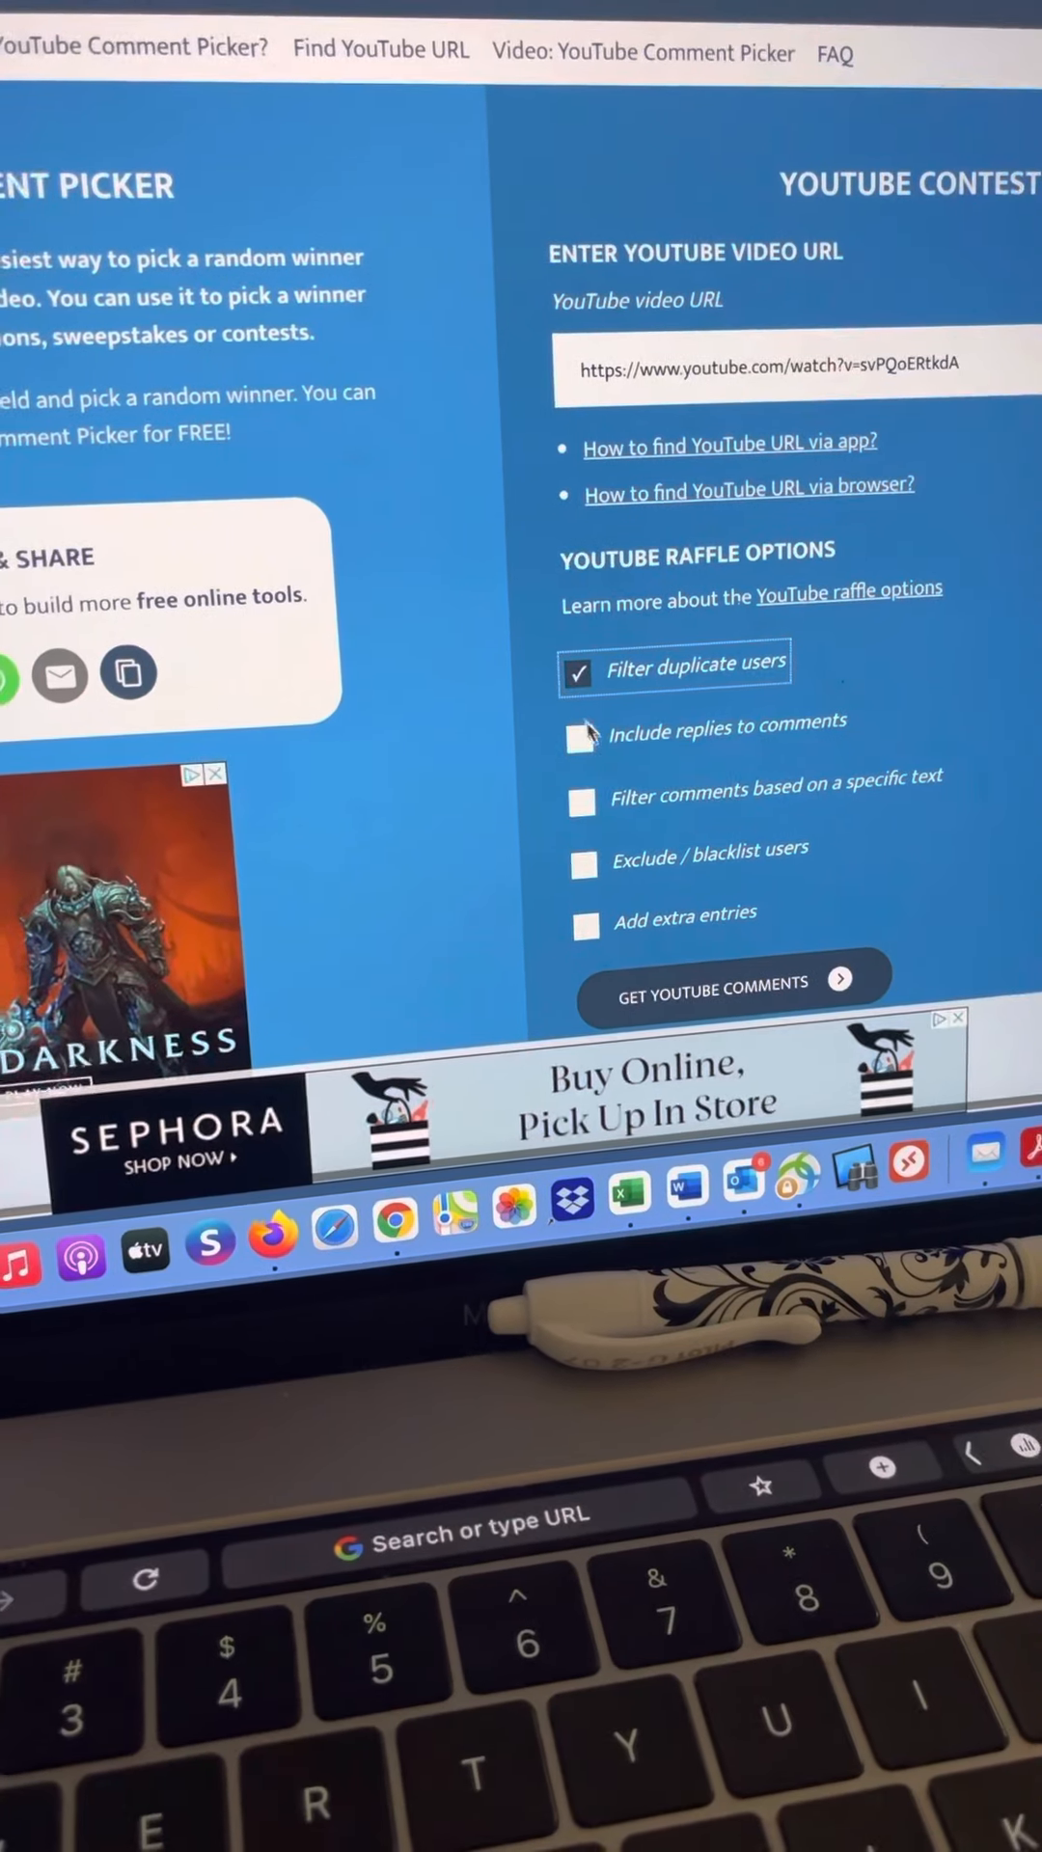
pyautogui.click(580, 800)
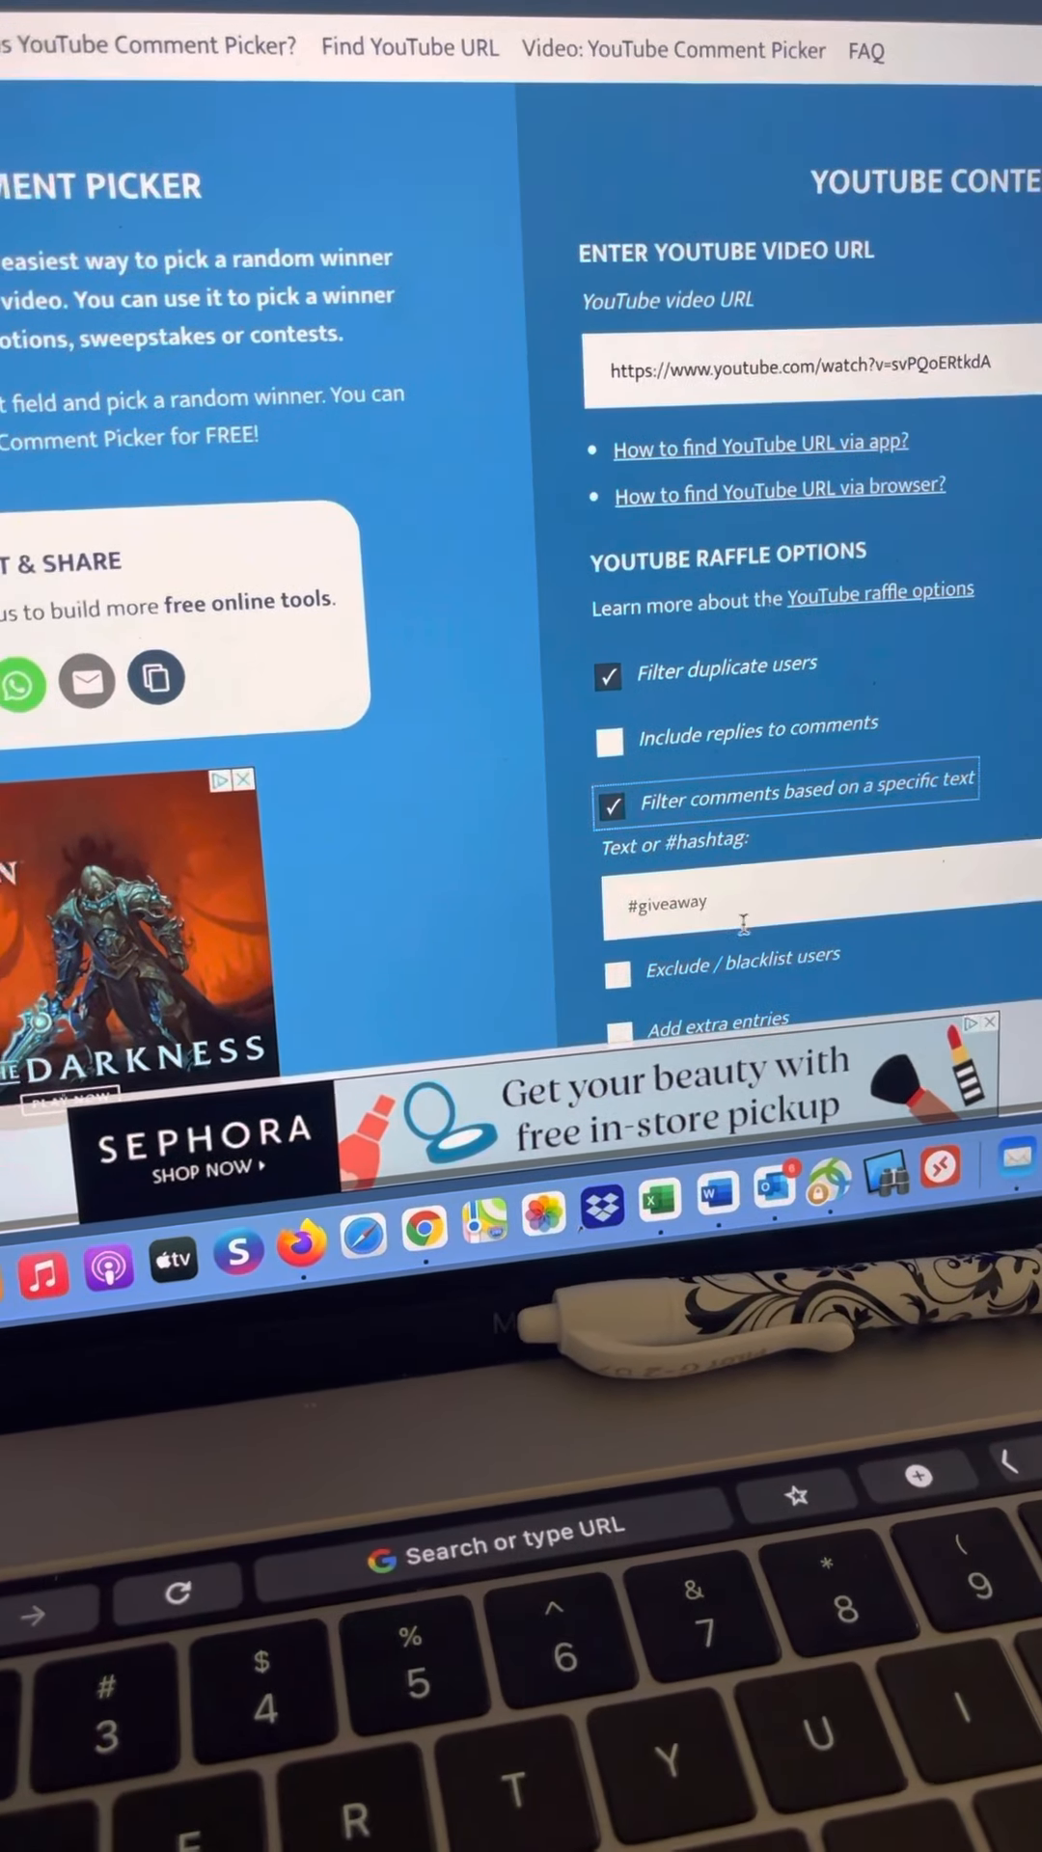
pyautogui.write('s')
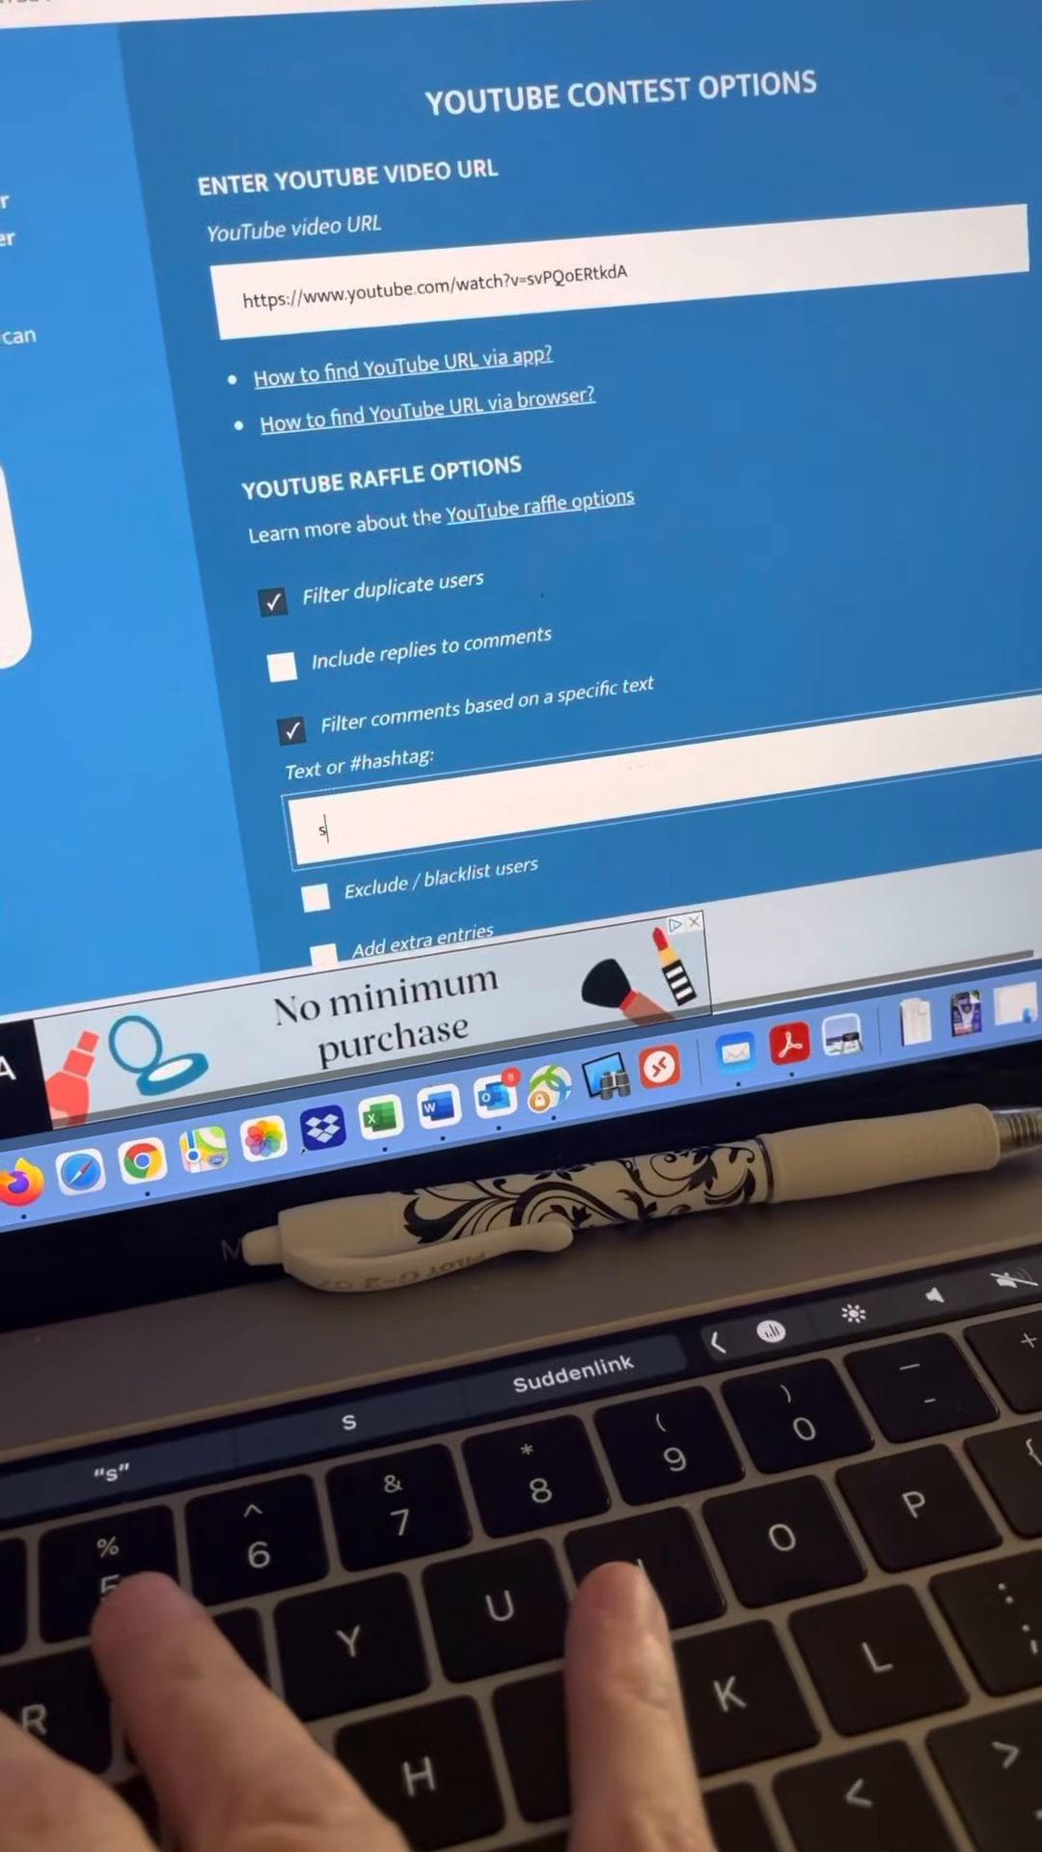
pyautogui.write('umm')
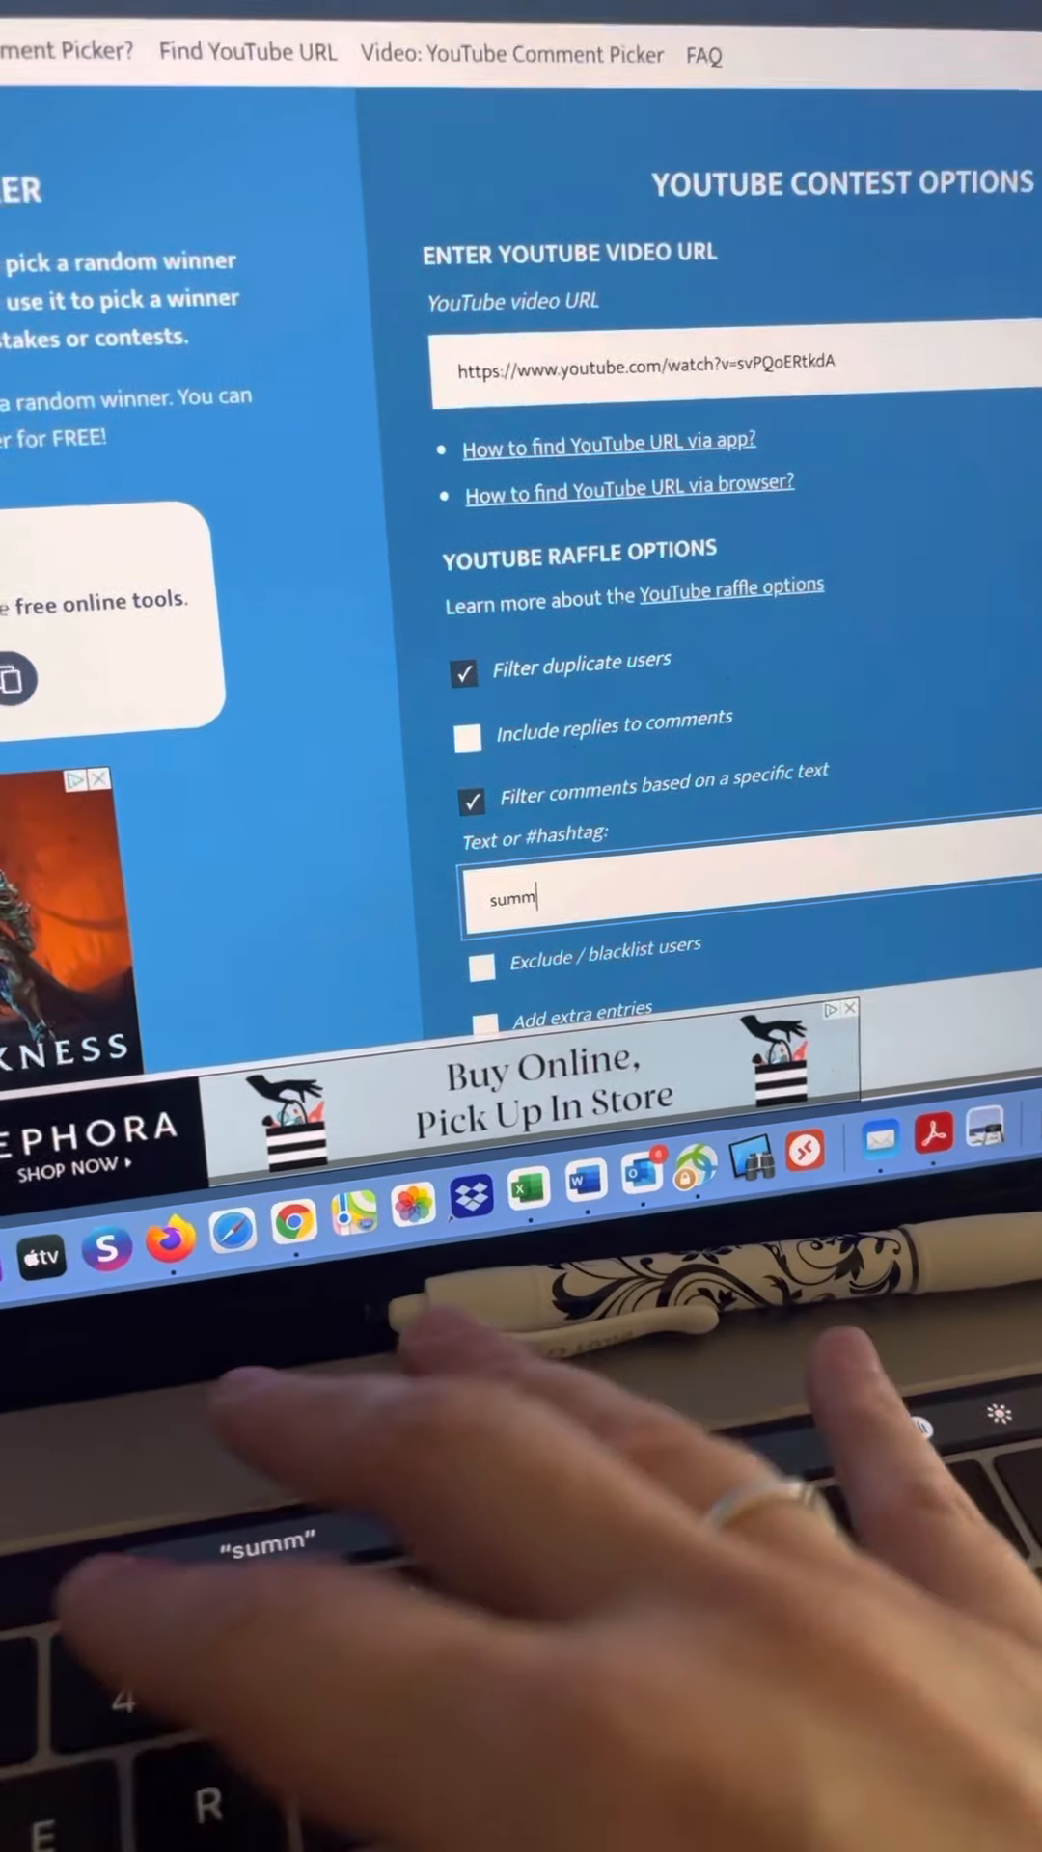
pyautogui.write('er')
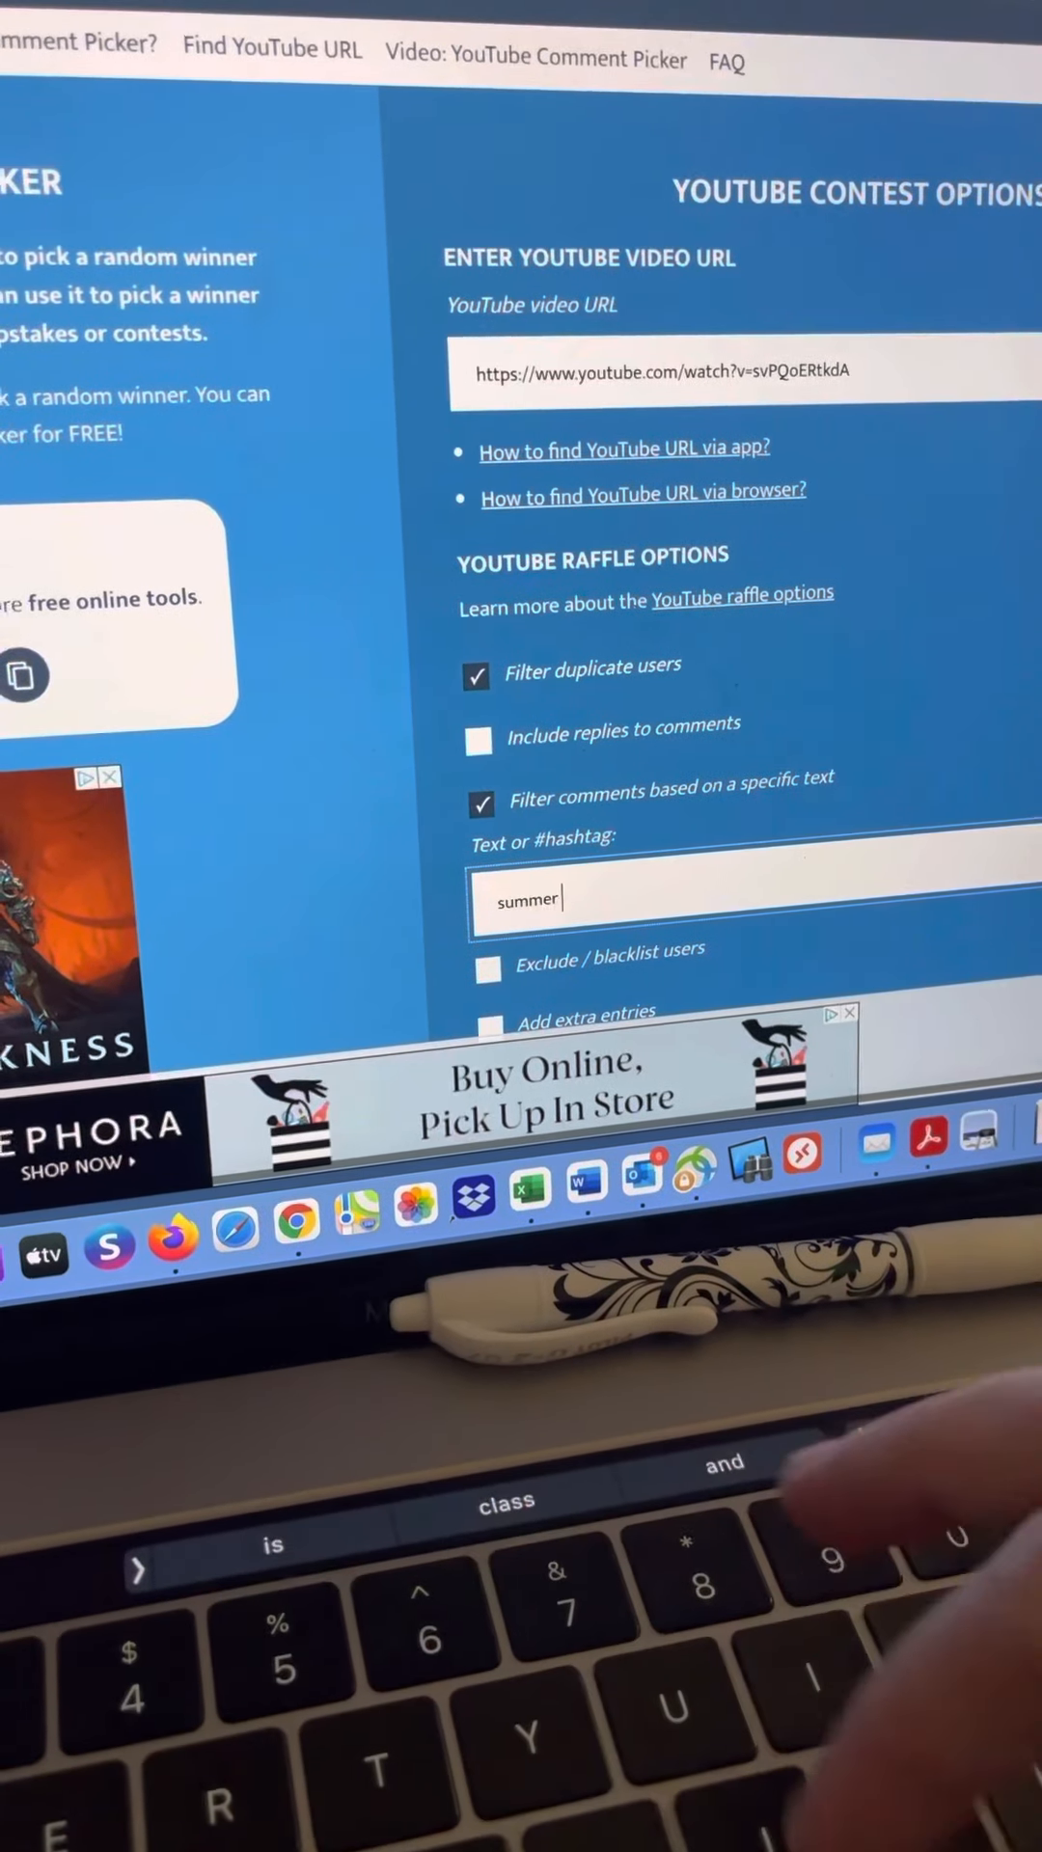
pyautogui.write('bes')
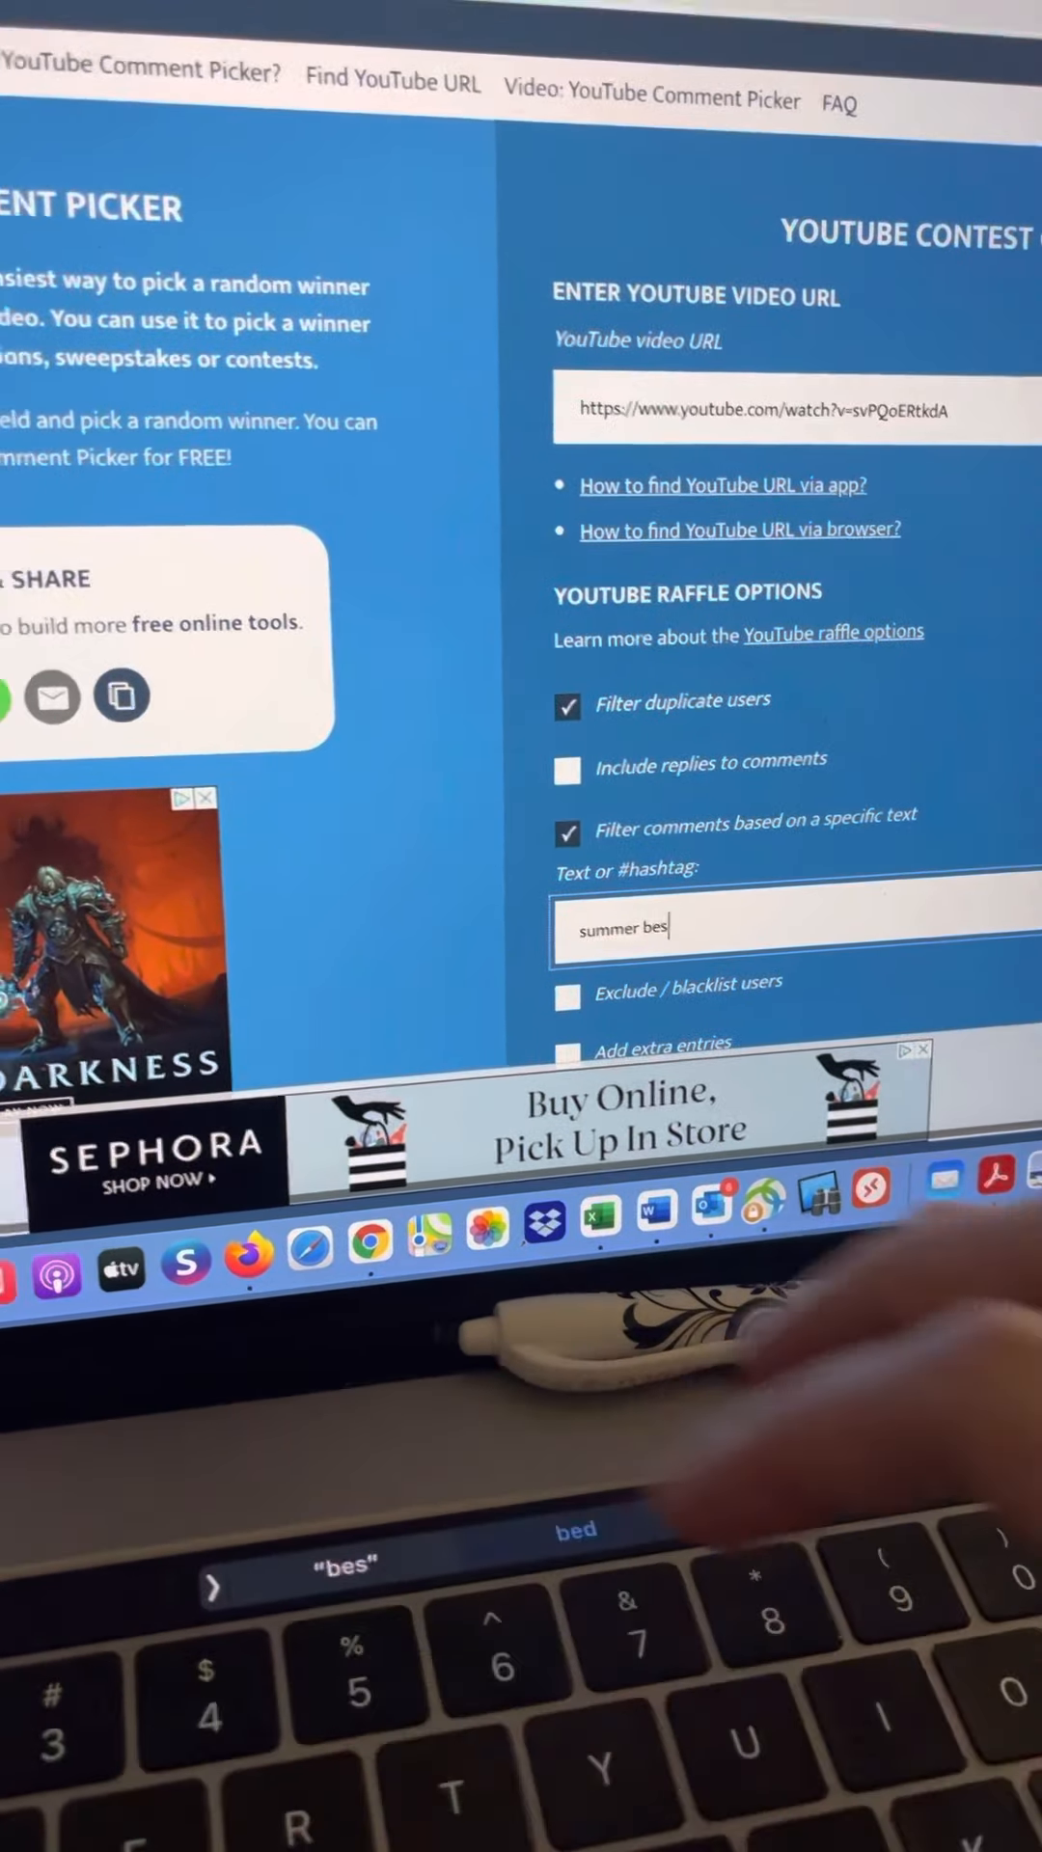
pyautogui.press('Backspace')
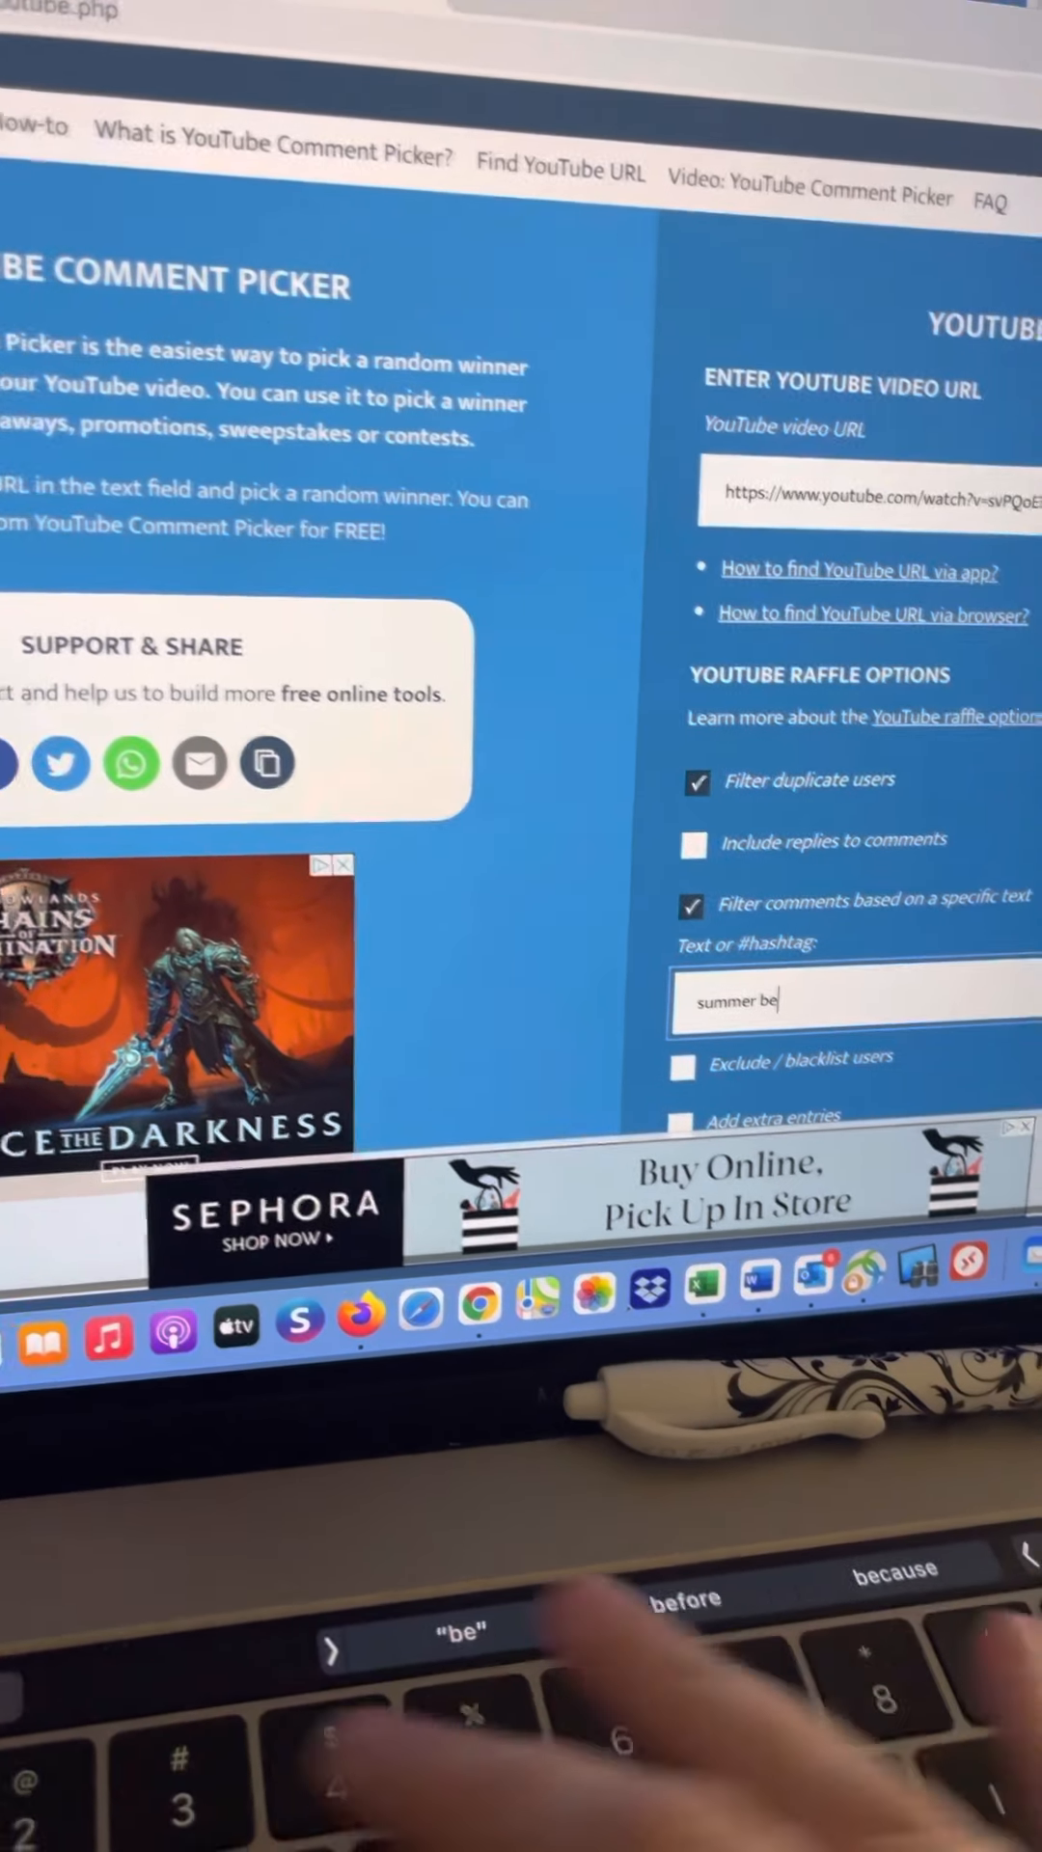
pyautogui.write('aut')
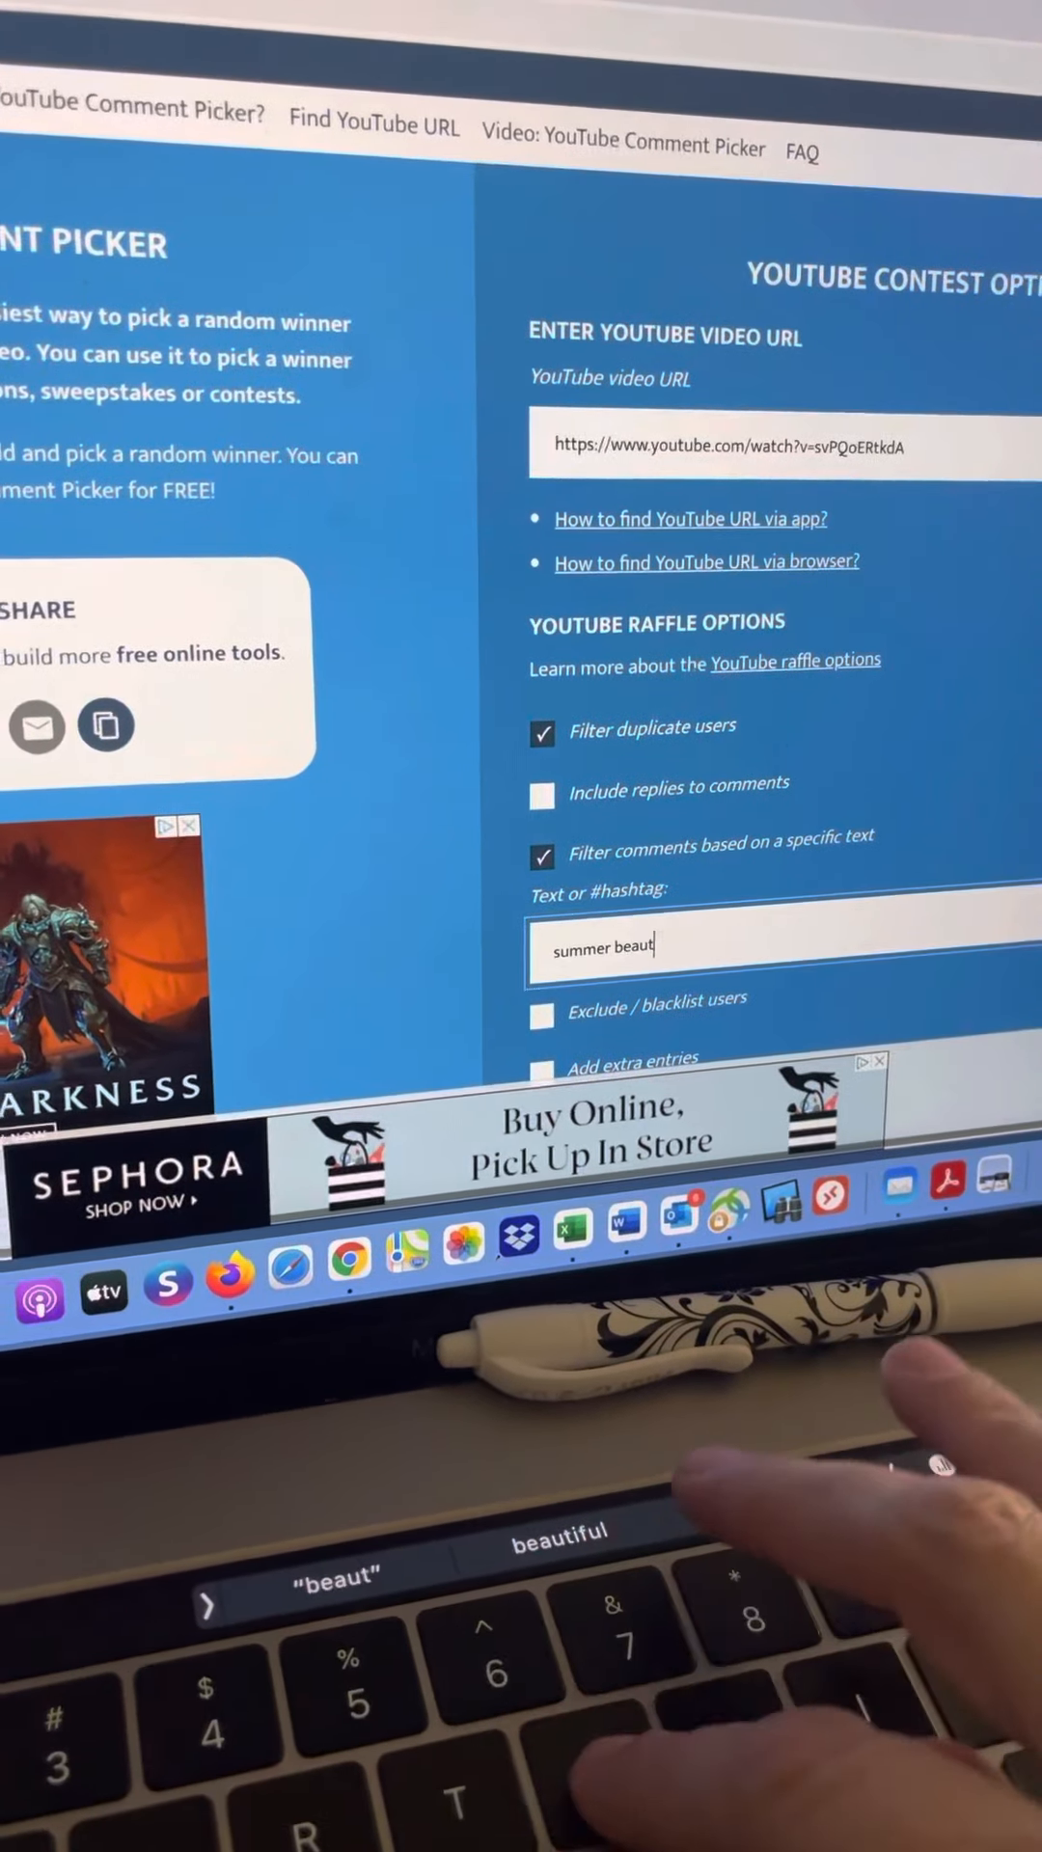
pyautogui.write('y')
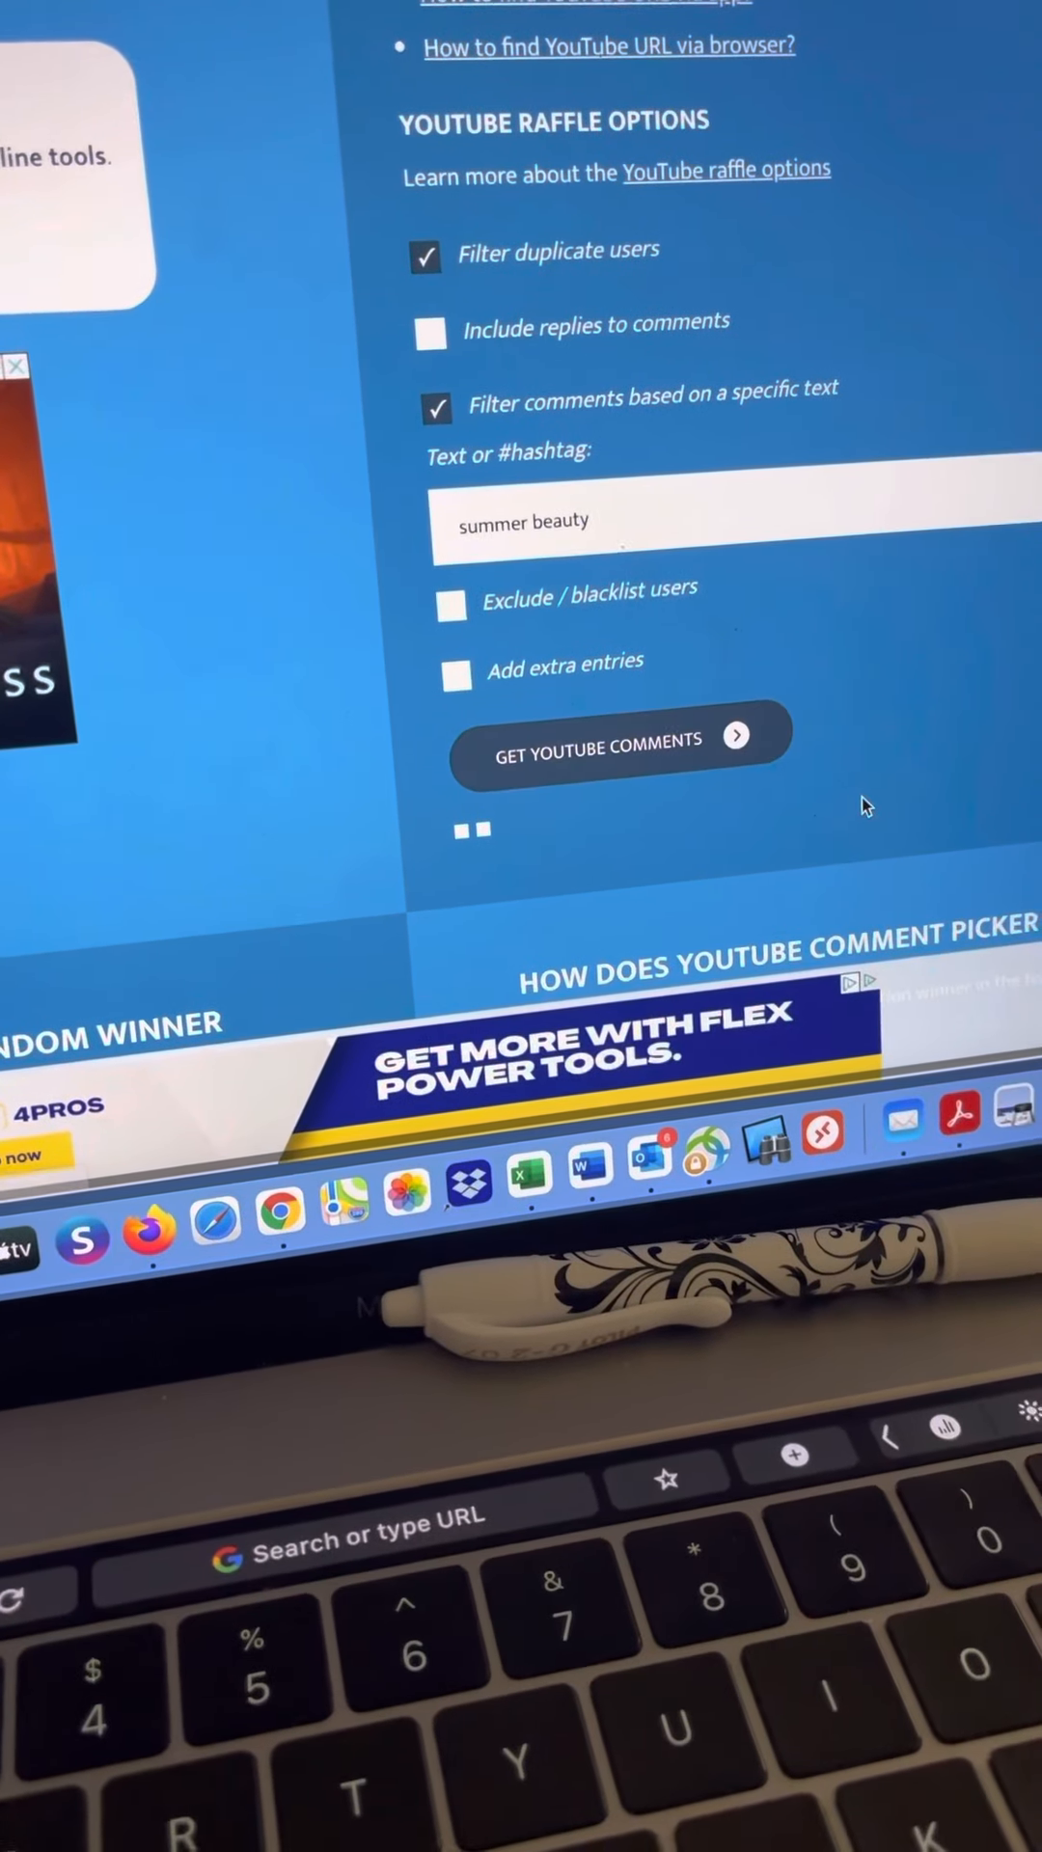
# Step: Fetch the video's comments (59 unique) and run the raffle to draw a winner
pyautogui.click(621, 747)
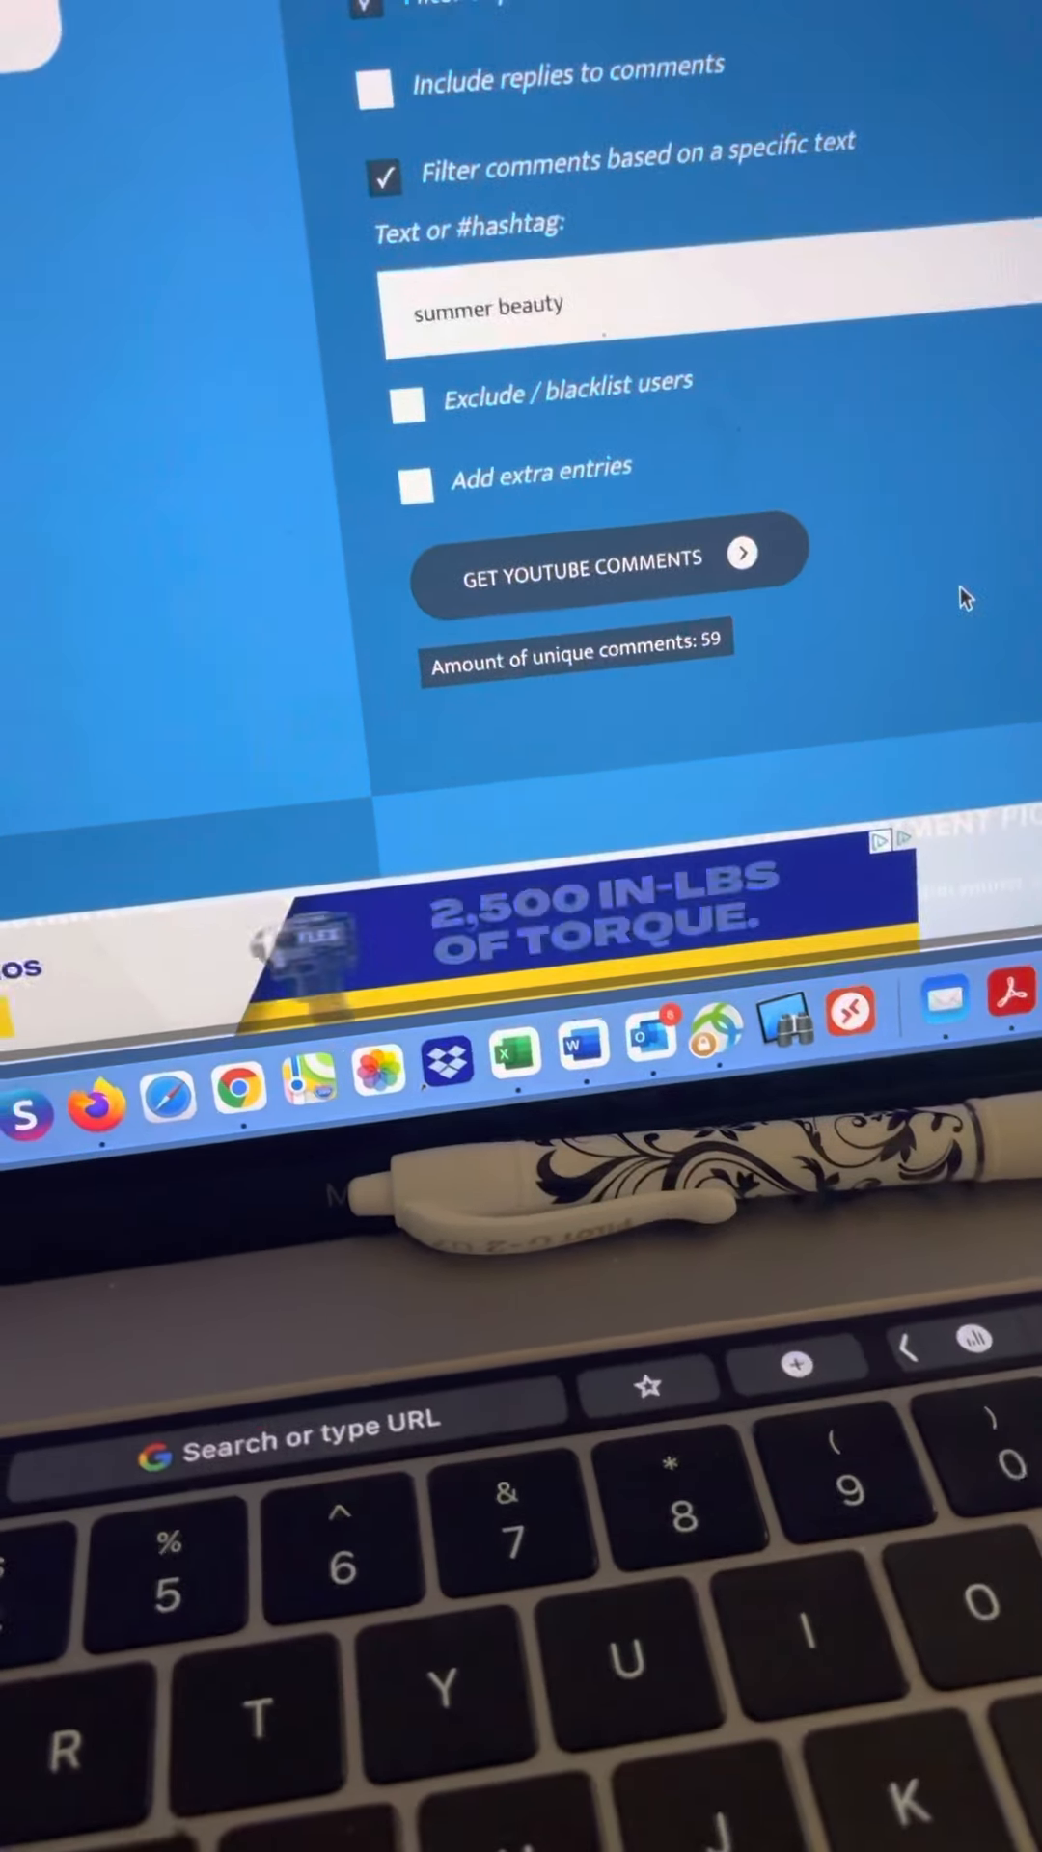
pyautogui.scroll(-3)
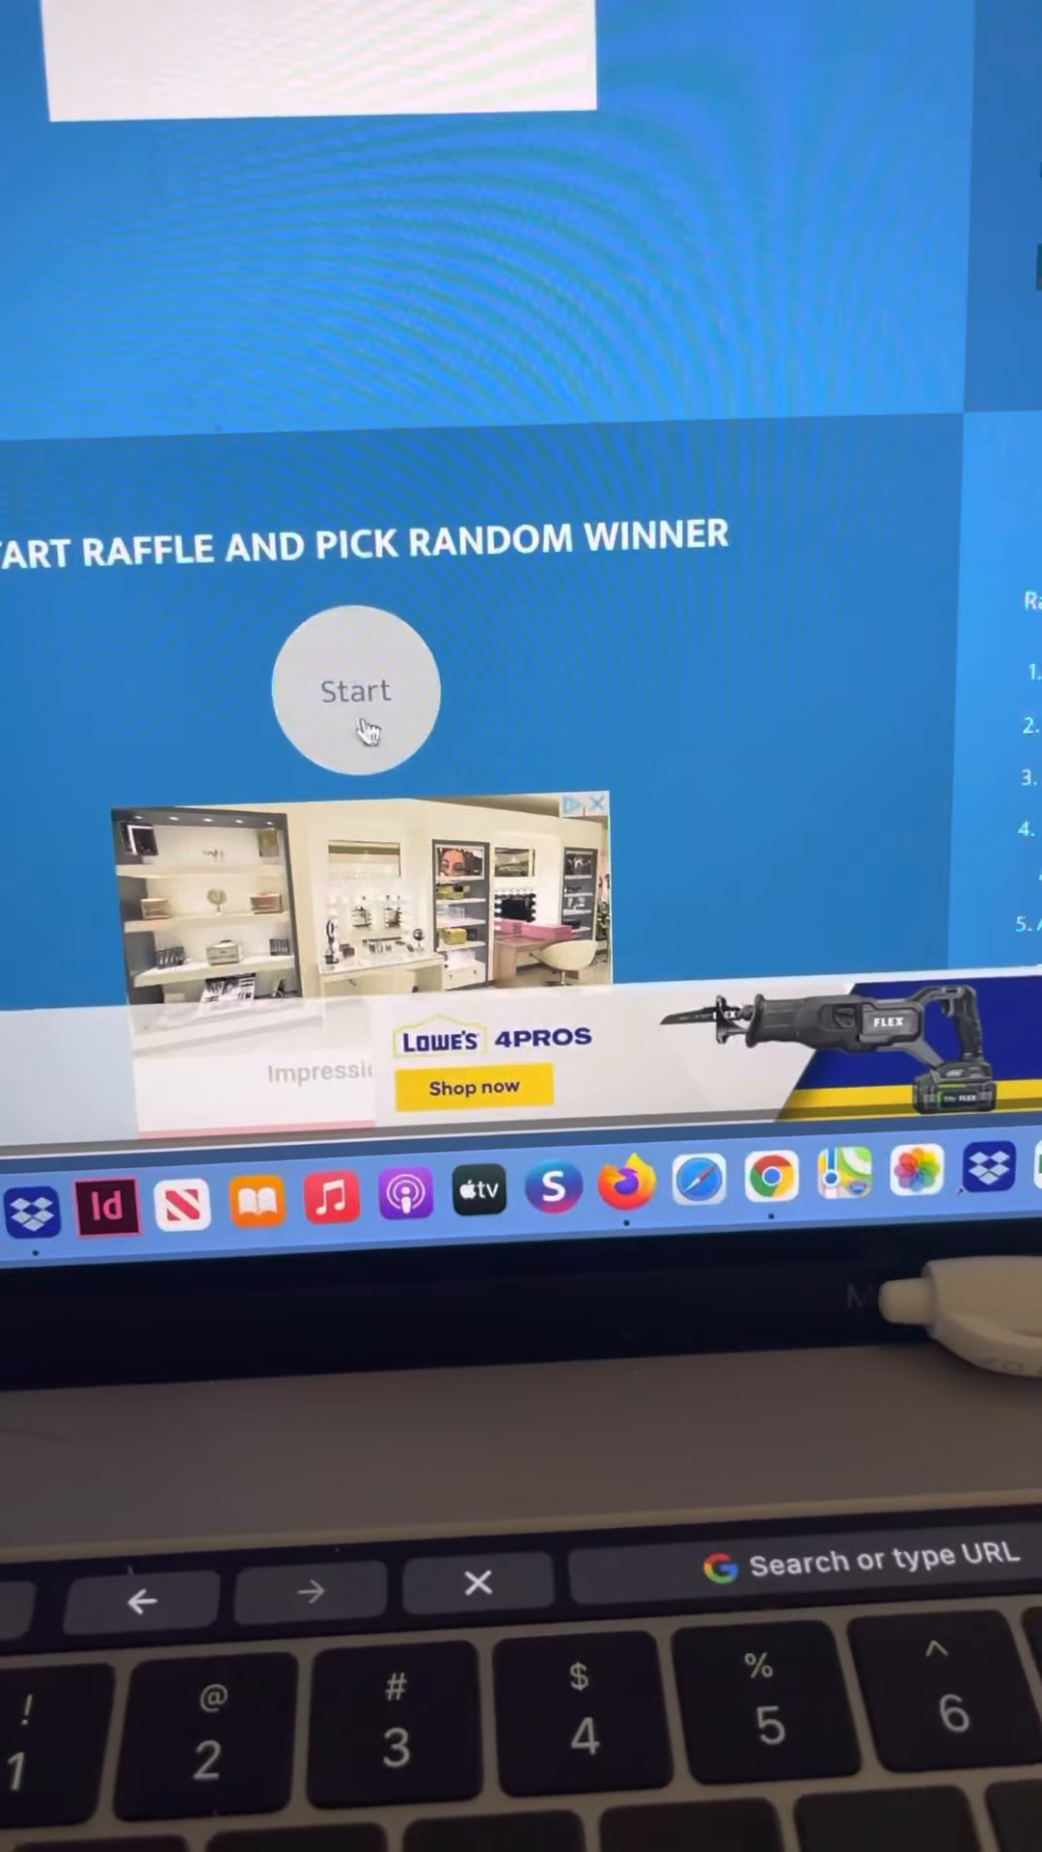
pyautogui.click(354, 691)
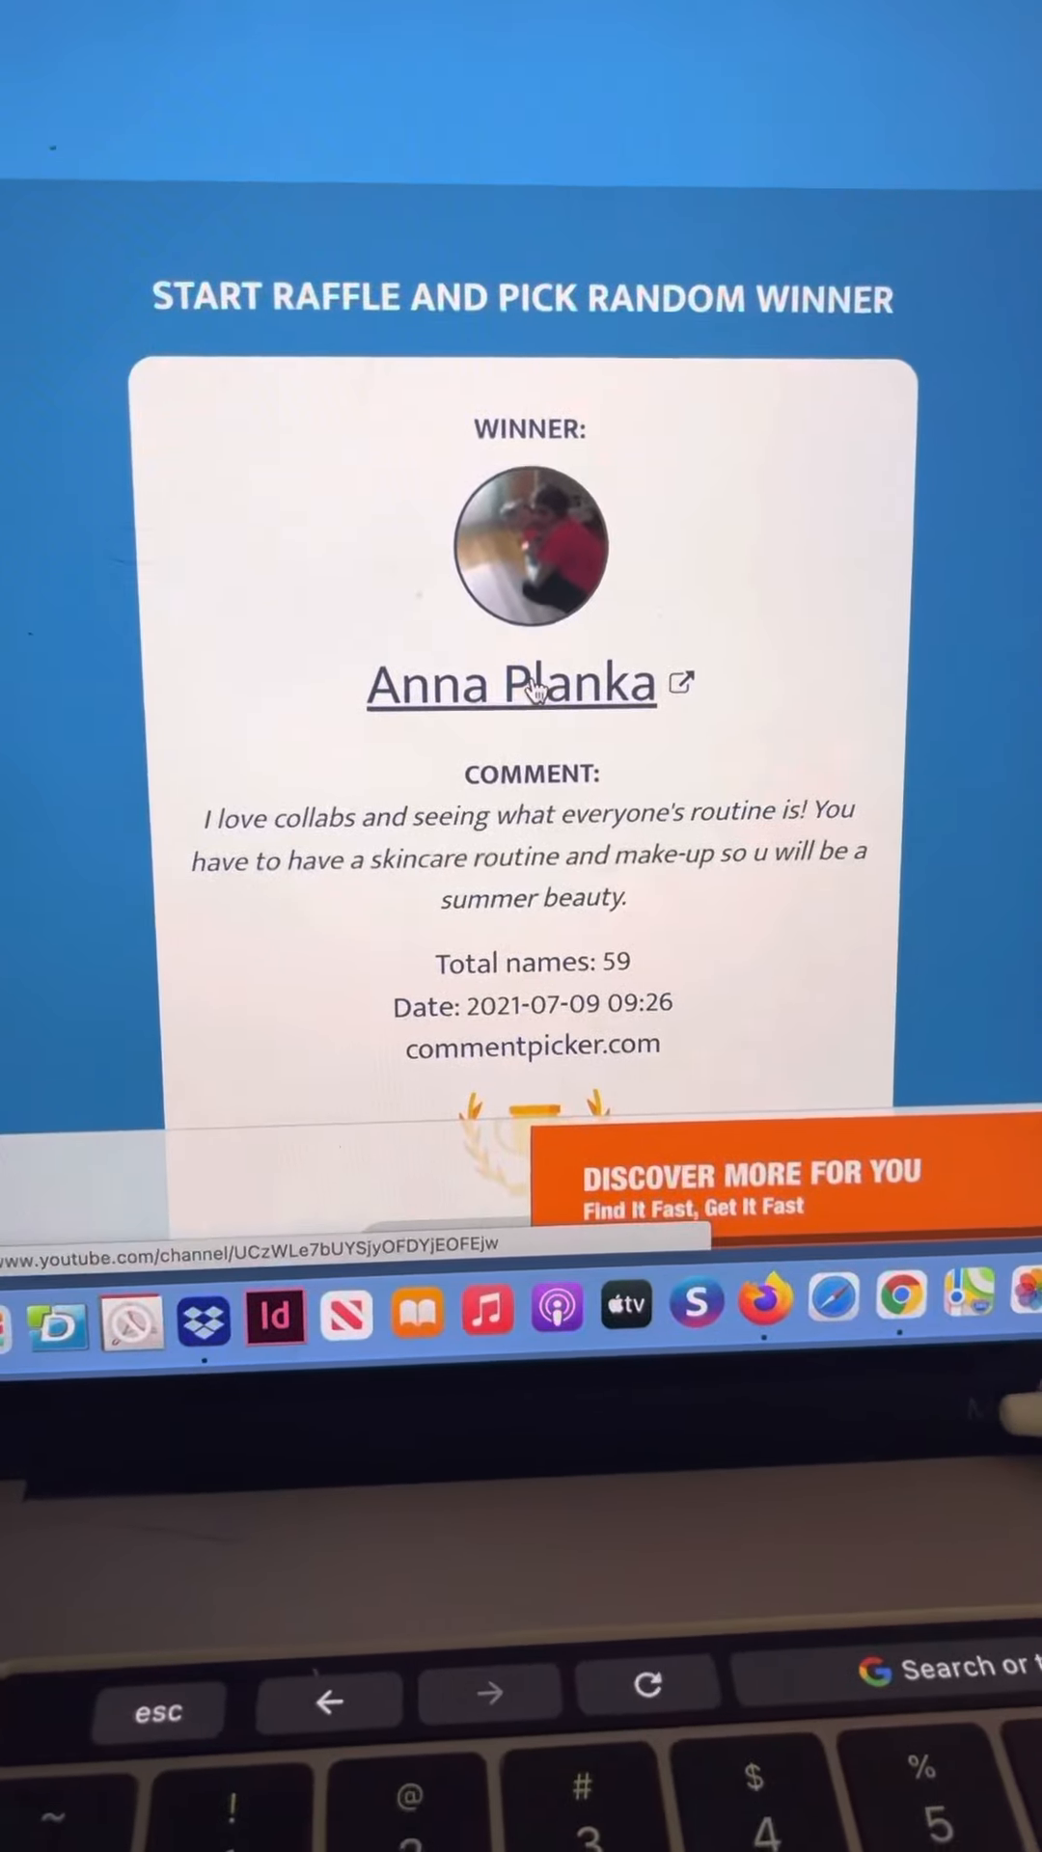
# Step: Open the winner's YouTube channel and view its Channels tab of subscriptions
pyautogui.click(506, 683)
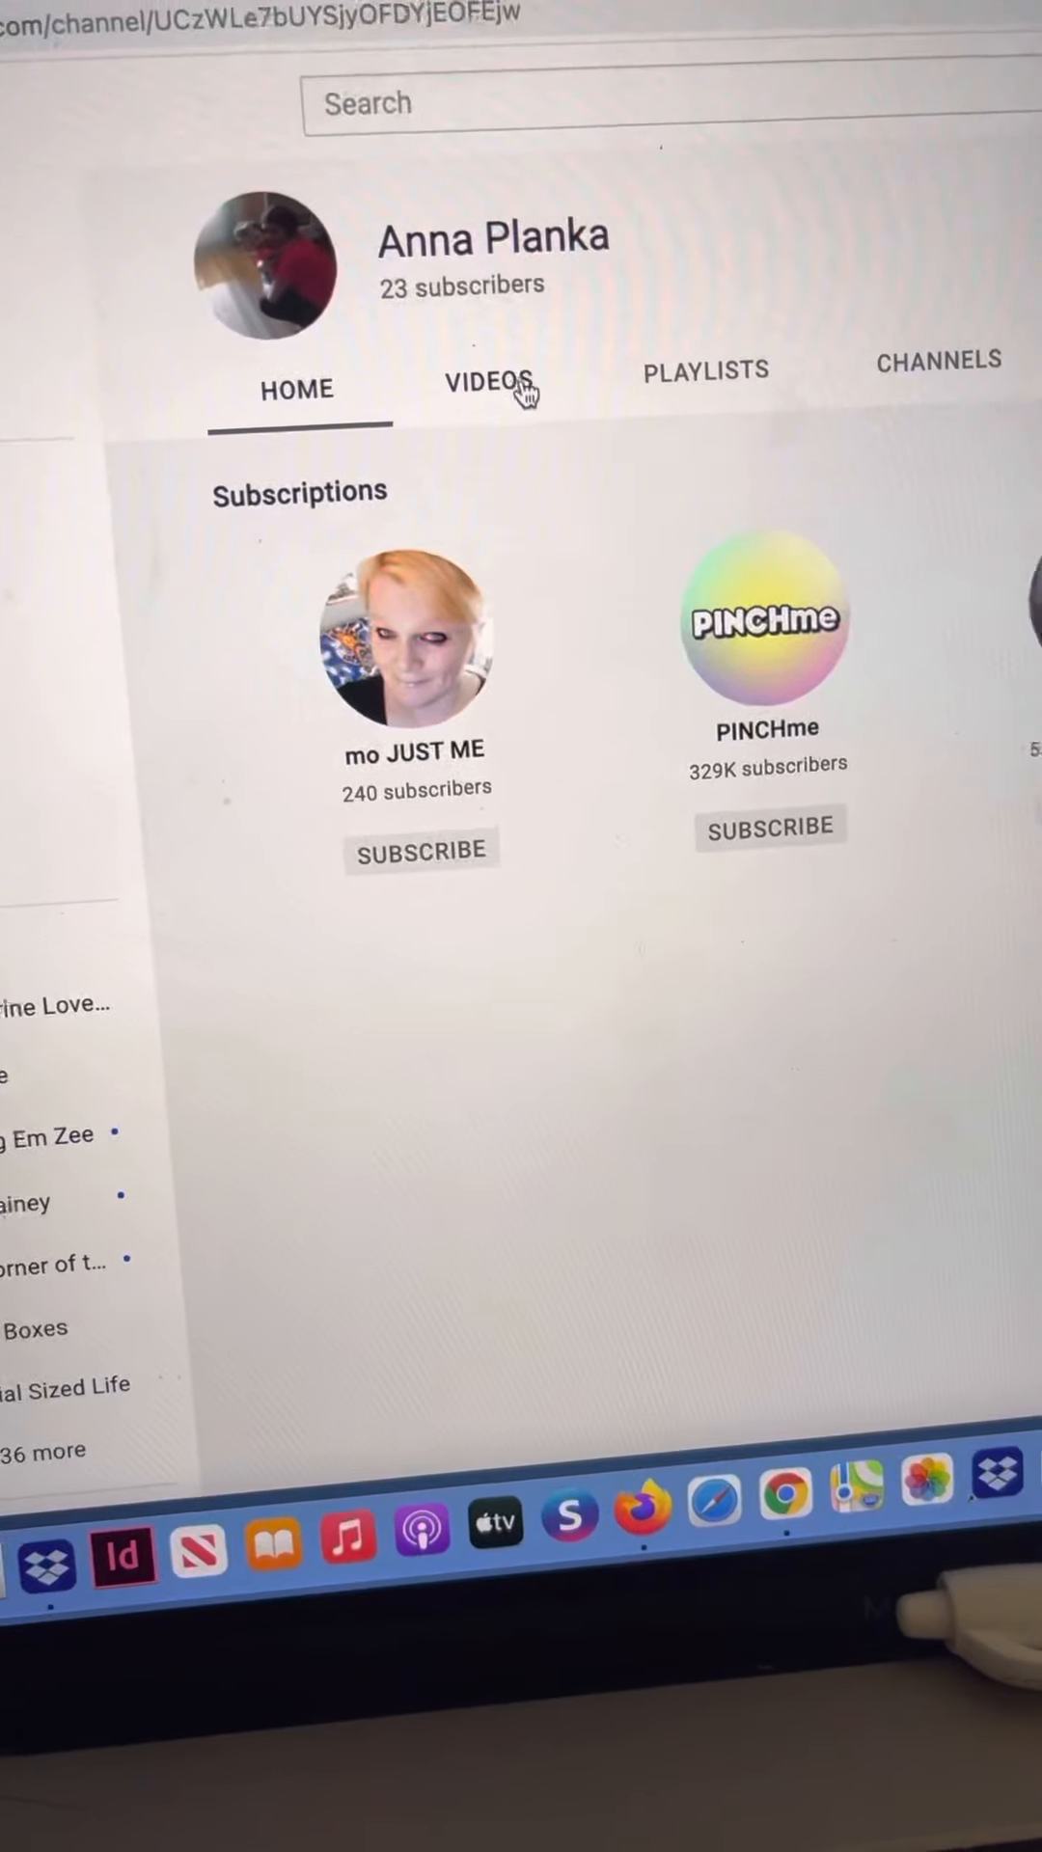
pyautogui.click(625, 336)
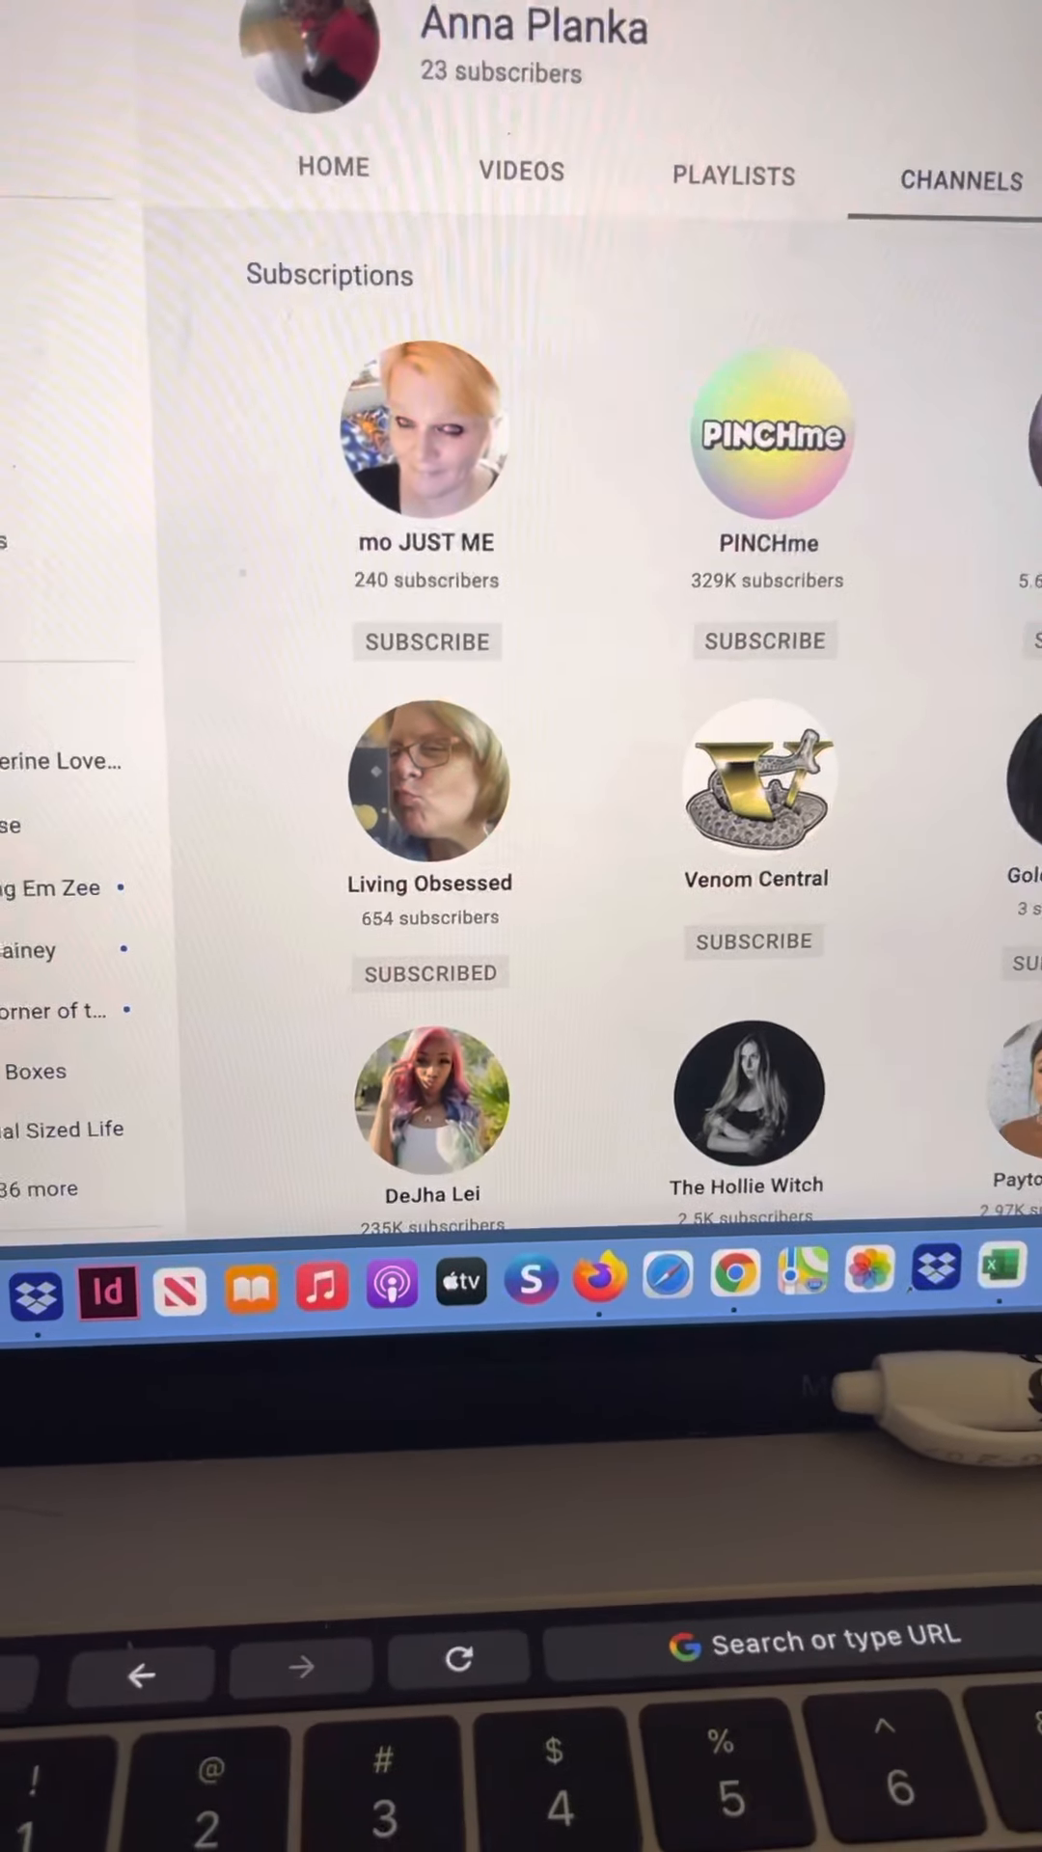
# Step: Scroll through the winner's subscribed-channels grid down to the last entry
pyautogui.scroll(-3)
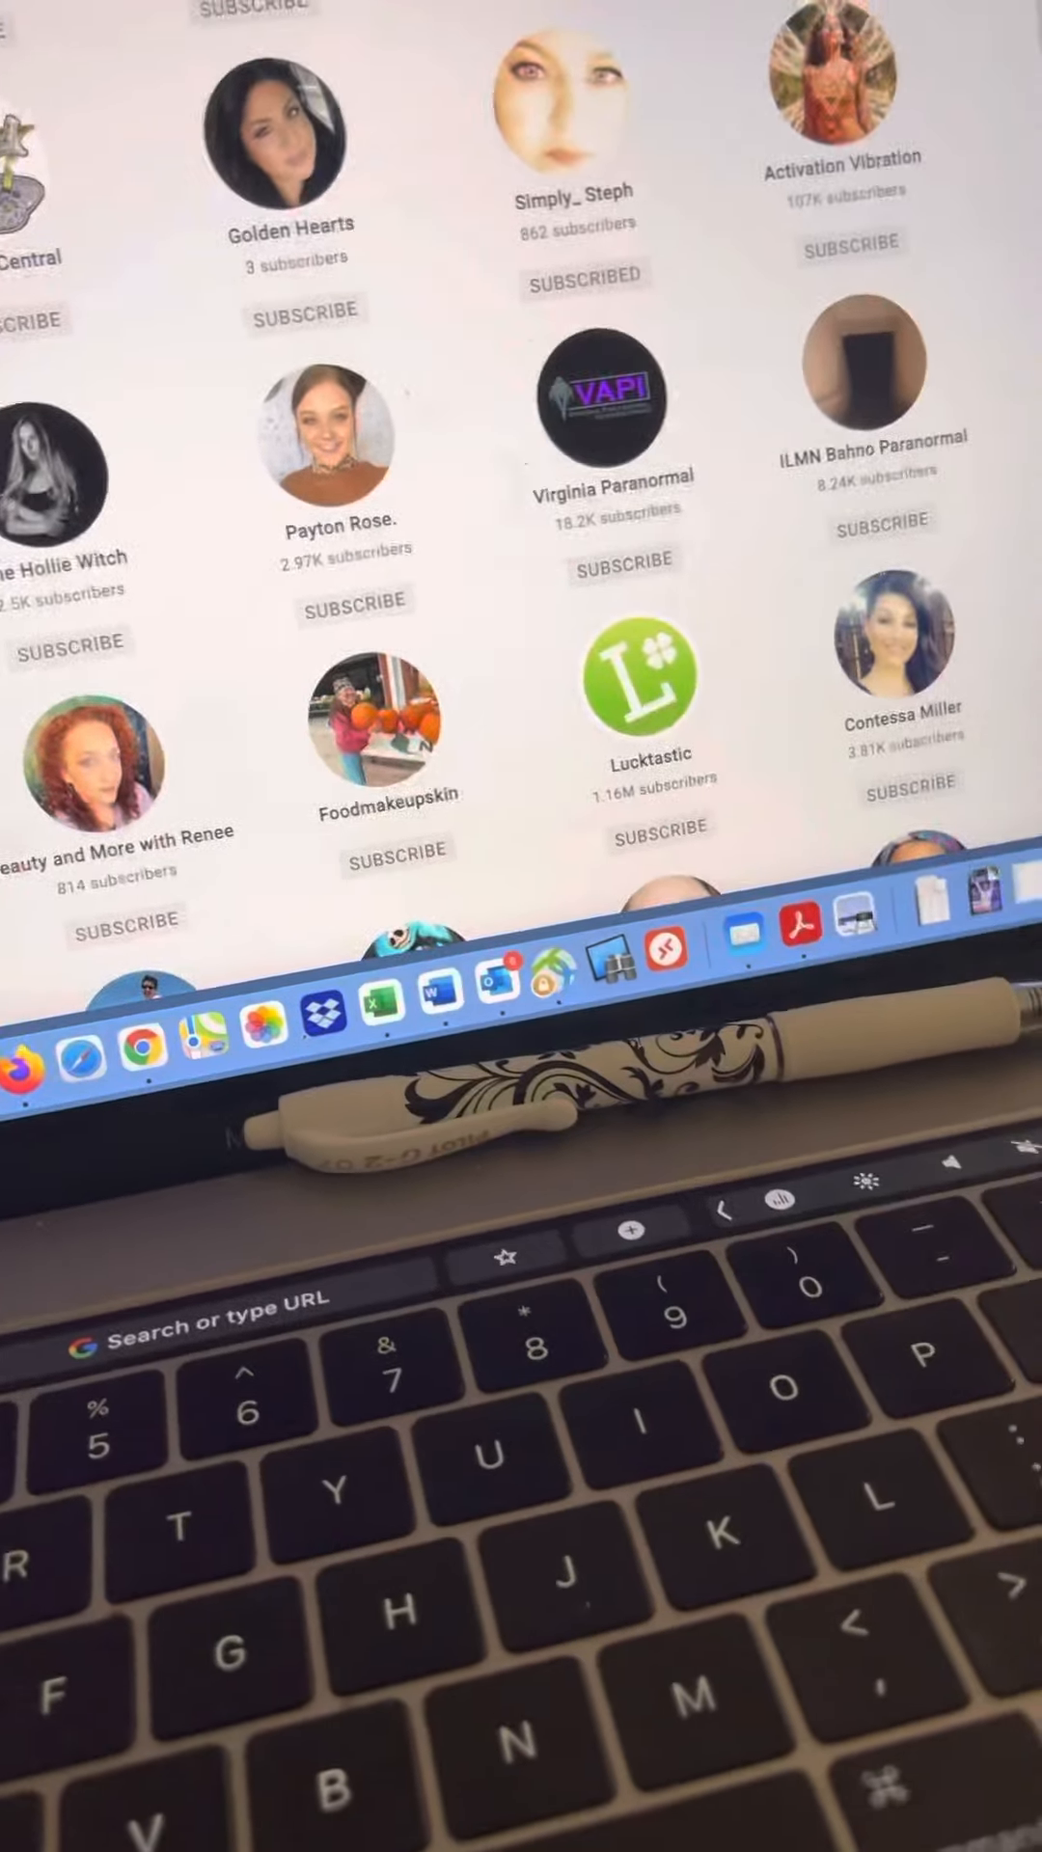
pyautogui.scroll(-3)
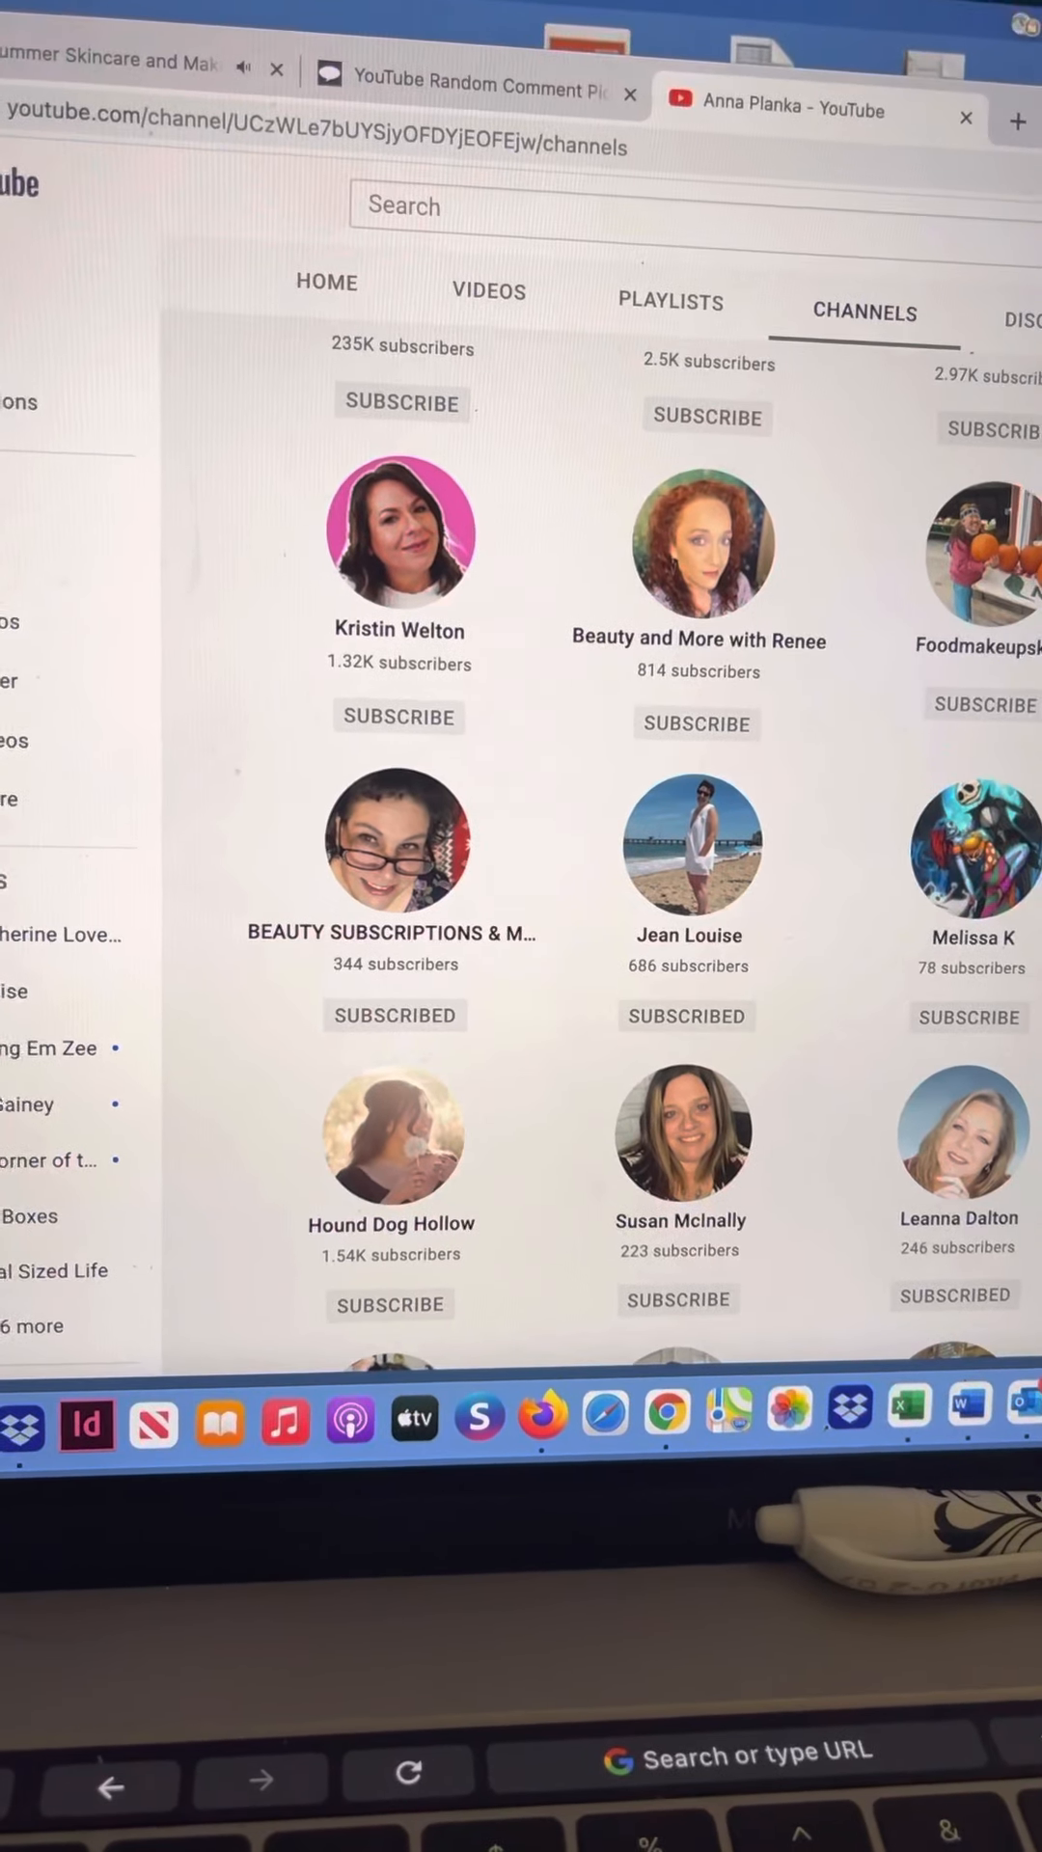
pyautogui.scroll(-3)
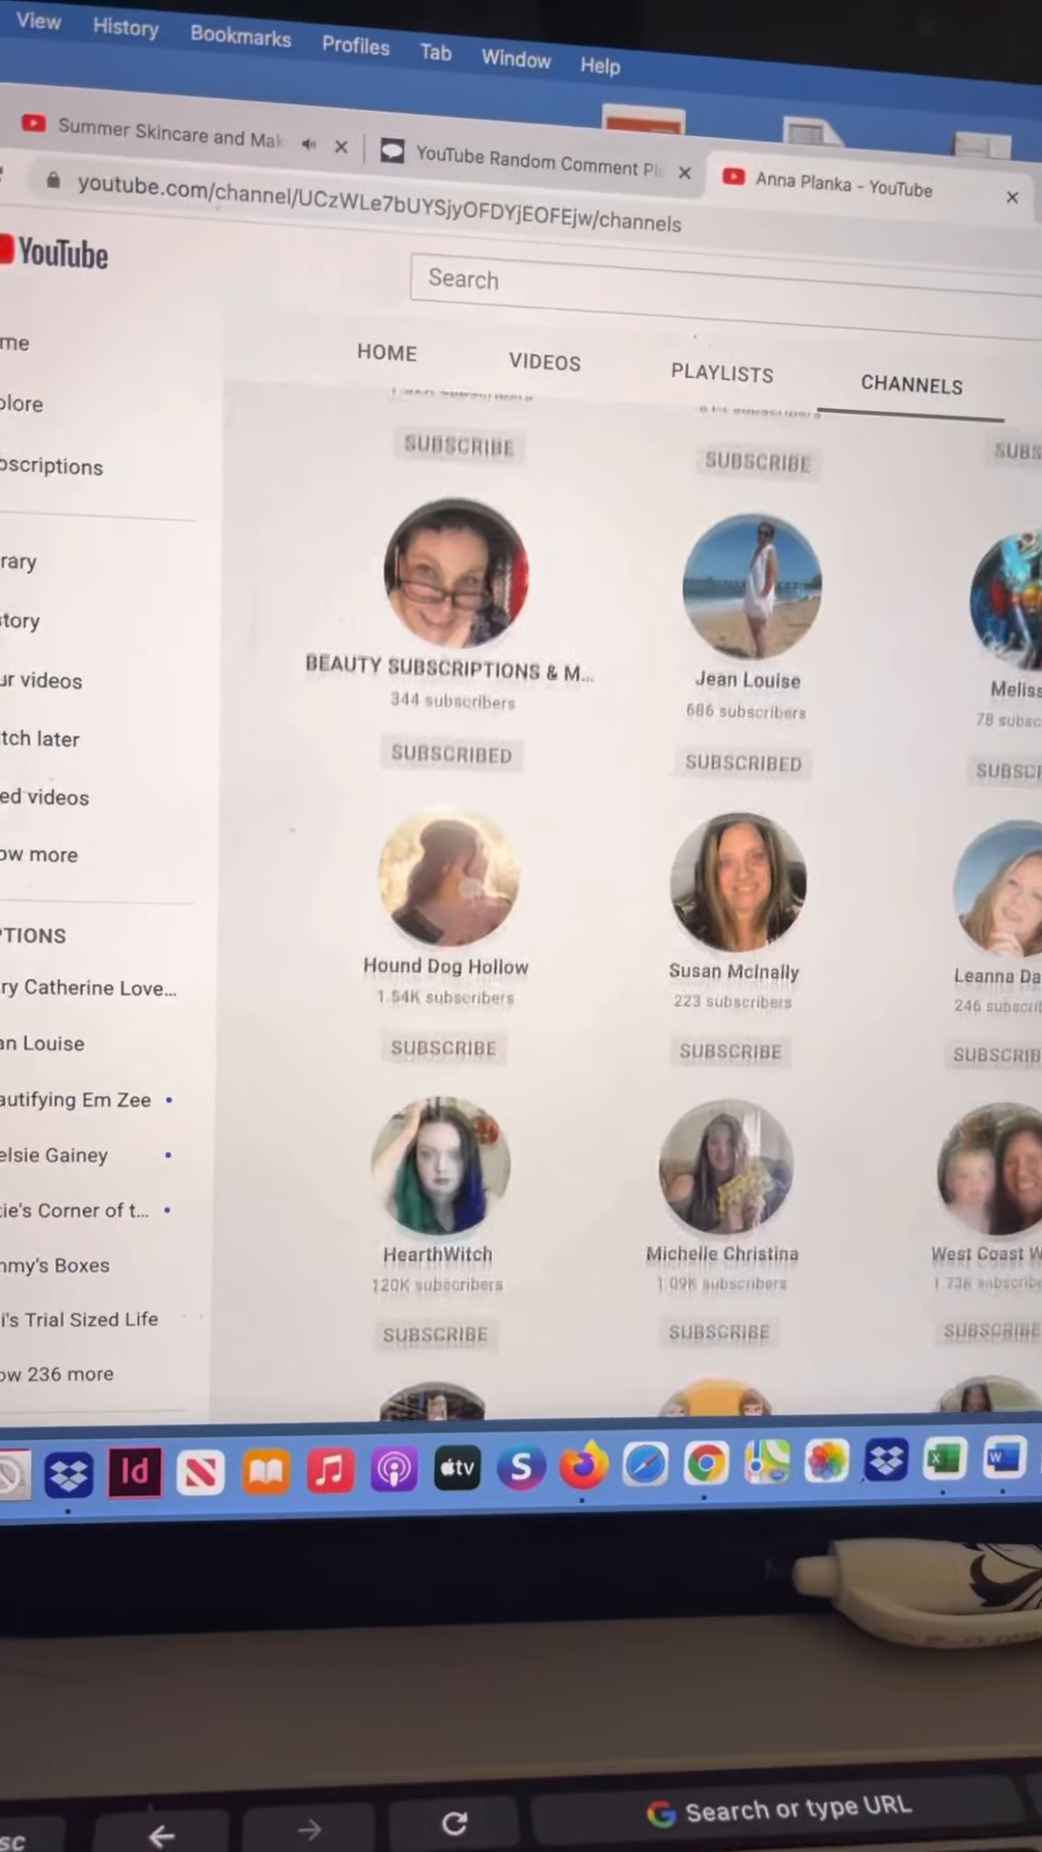
pyautogui.scroll(-3)
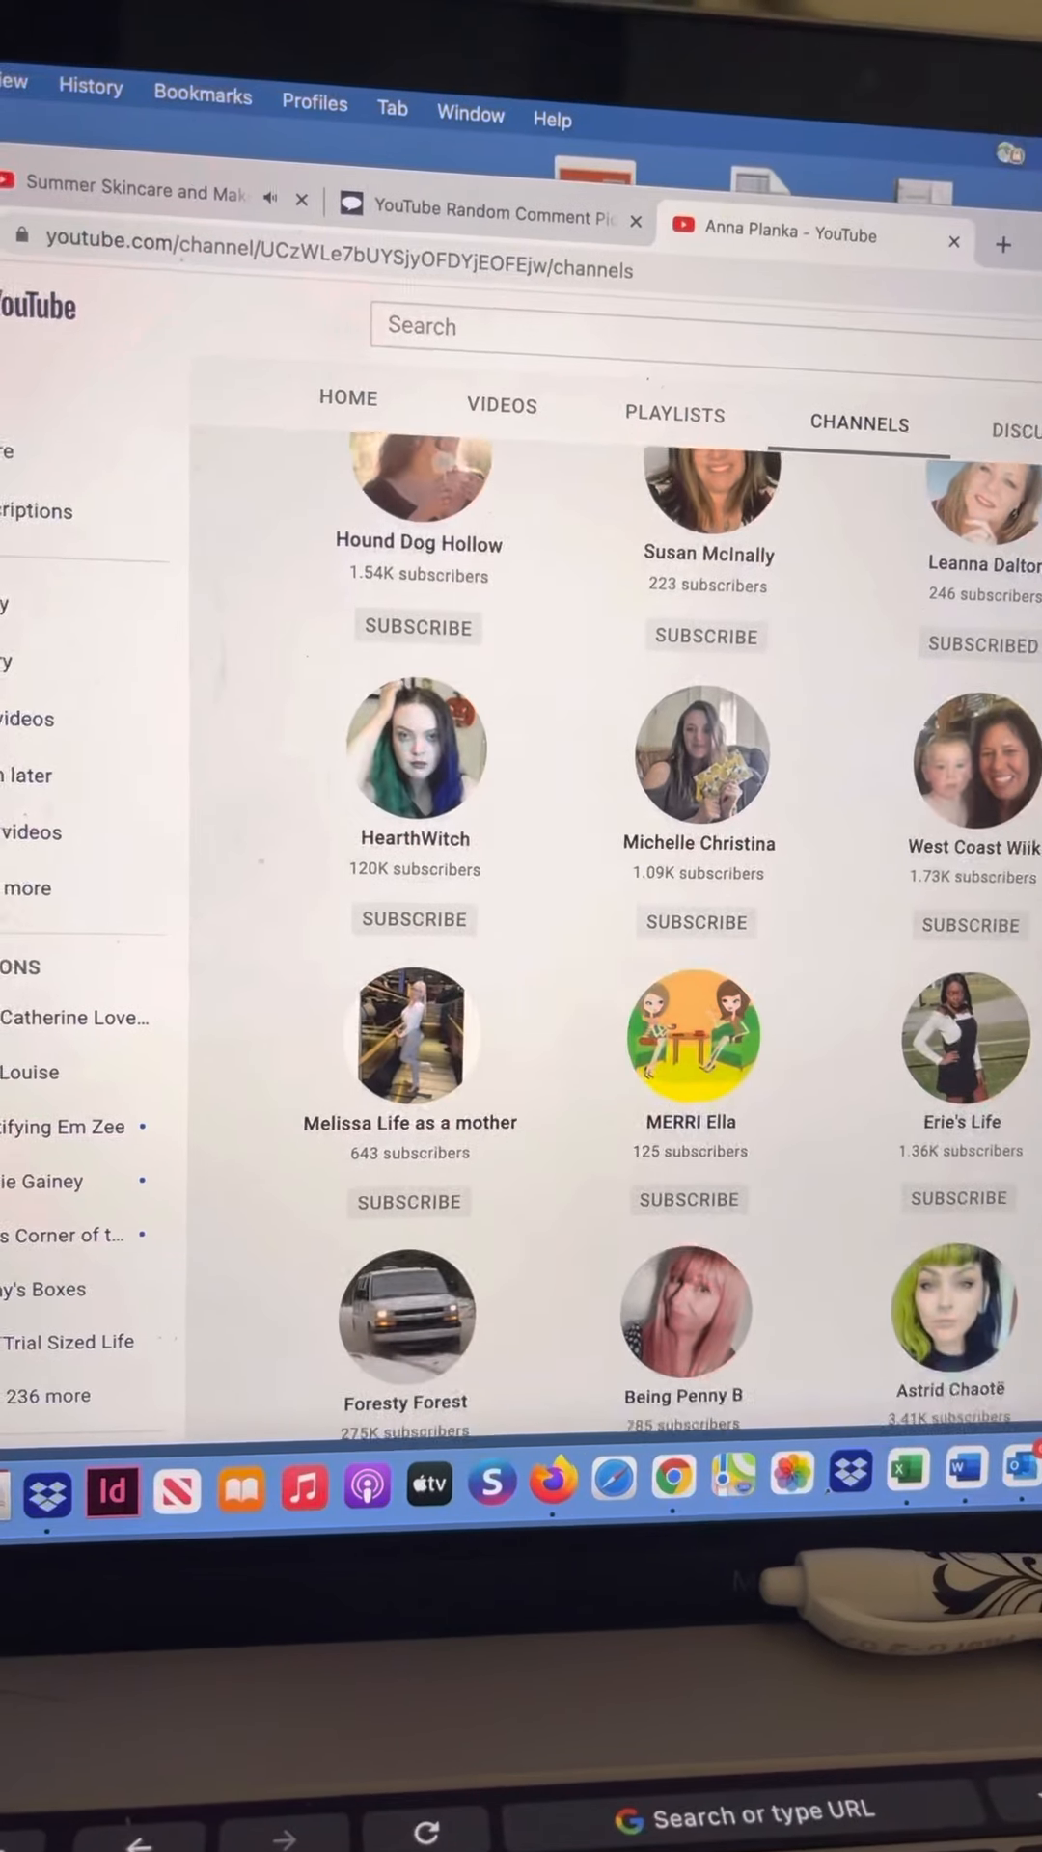
pyautogui.scroll(-3)
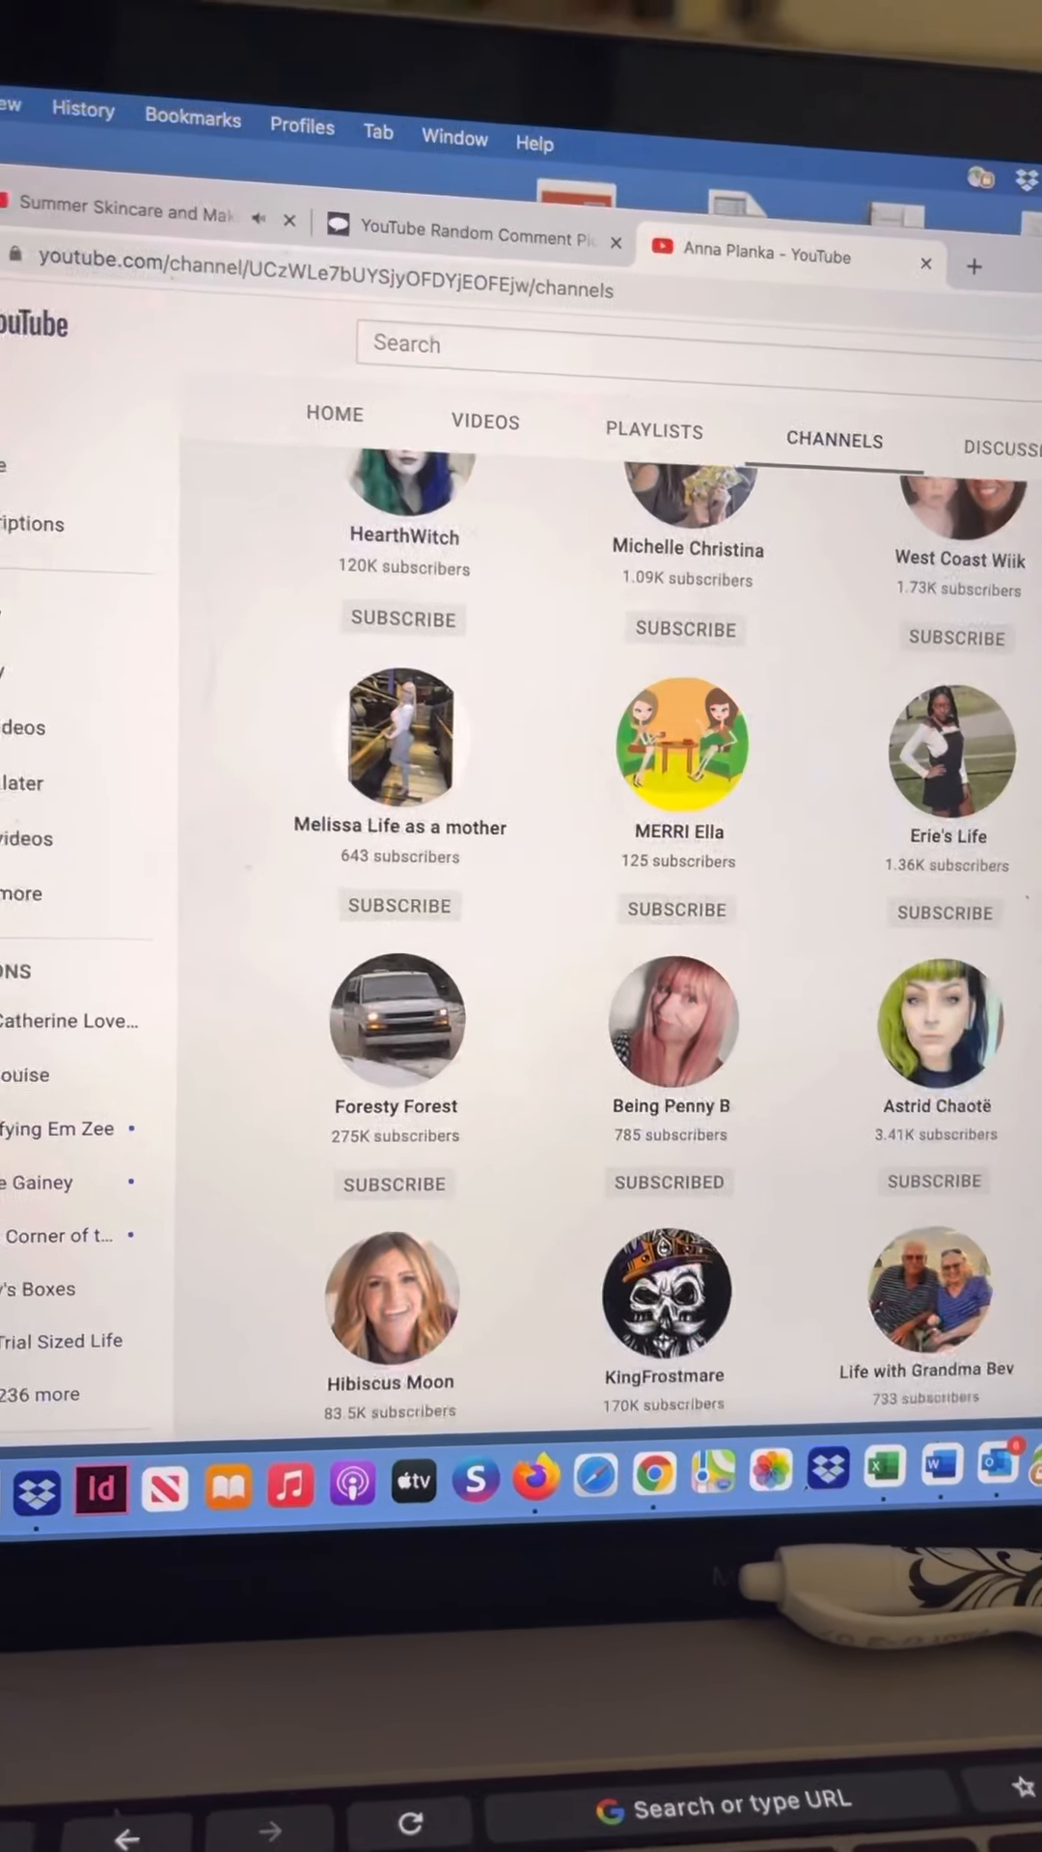
pyautogui.scroll(-3)
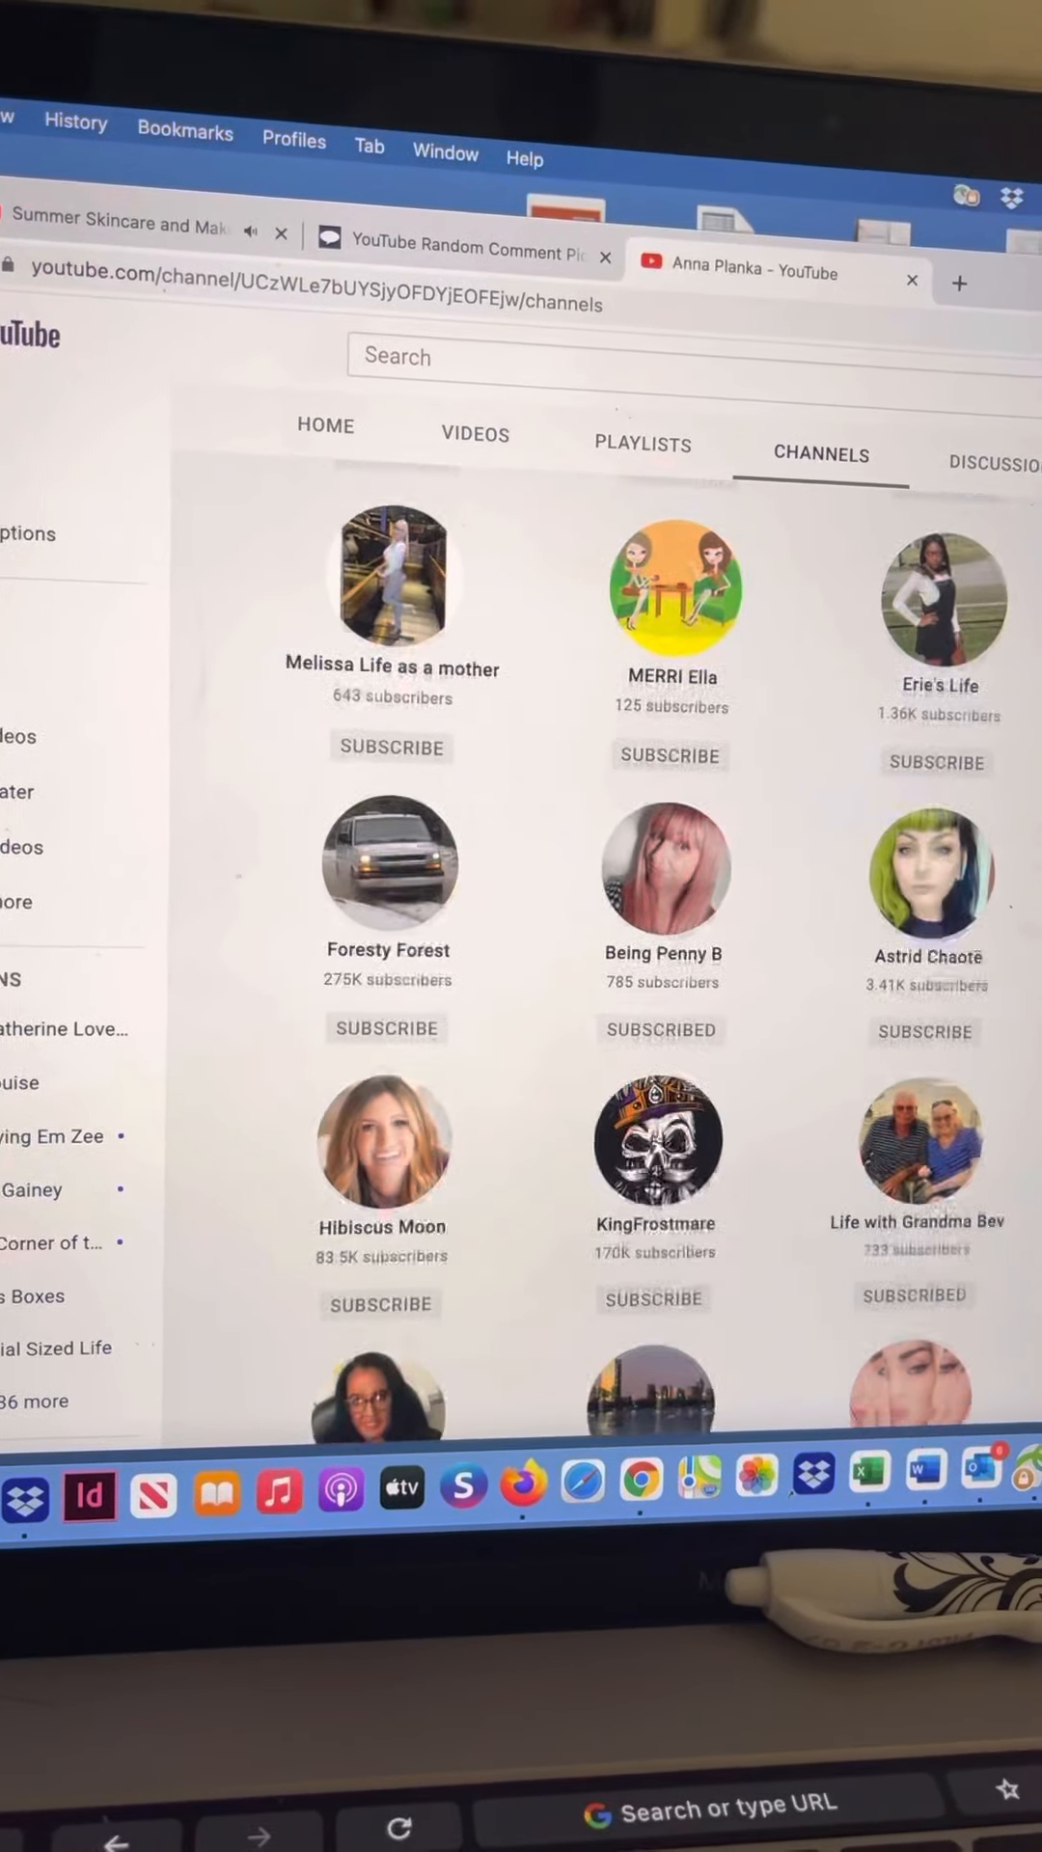
pyautogui.scroll(-3)
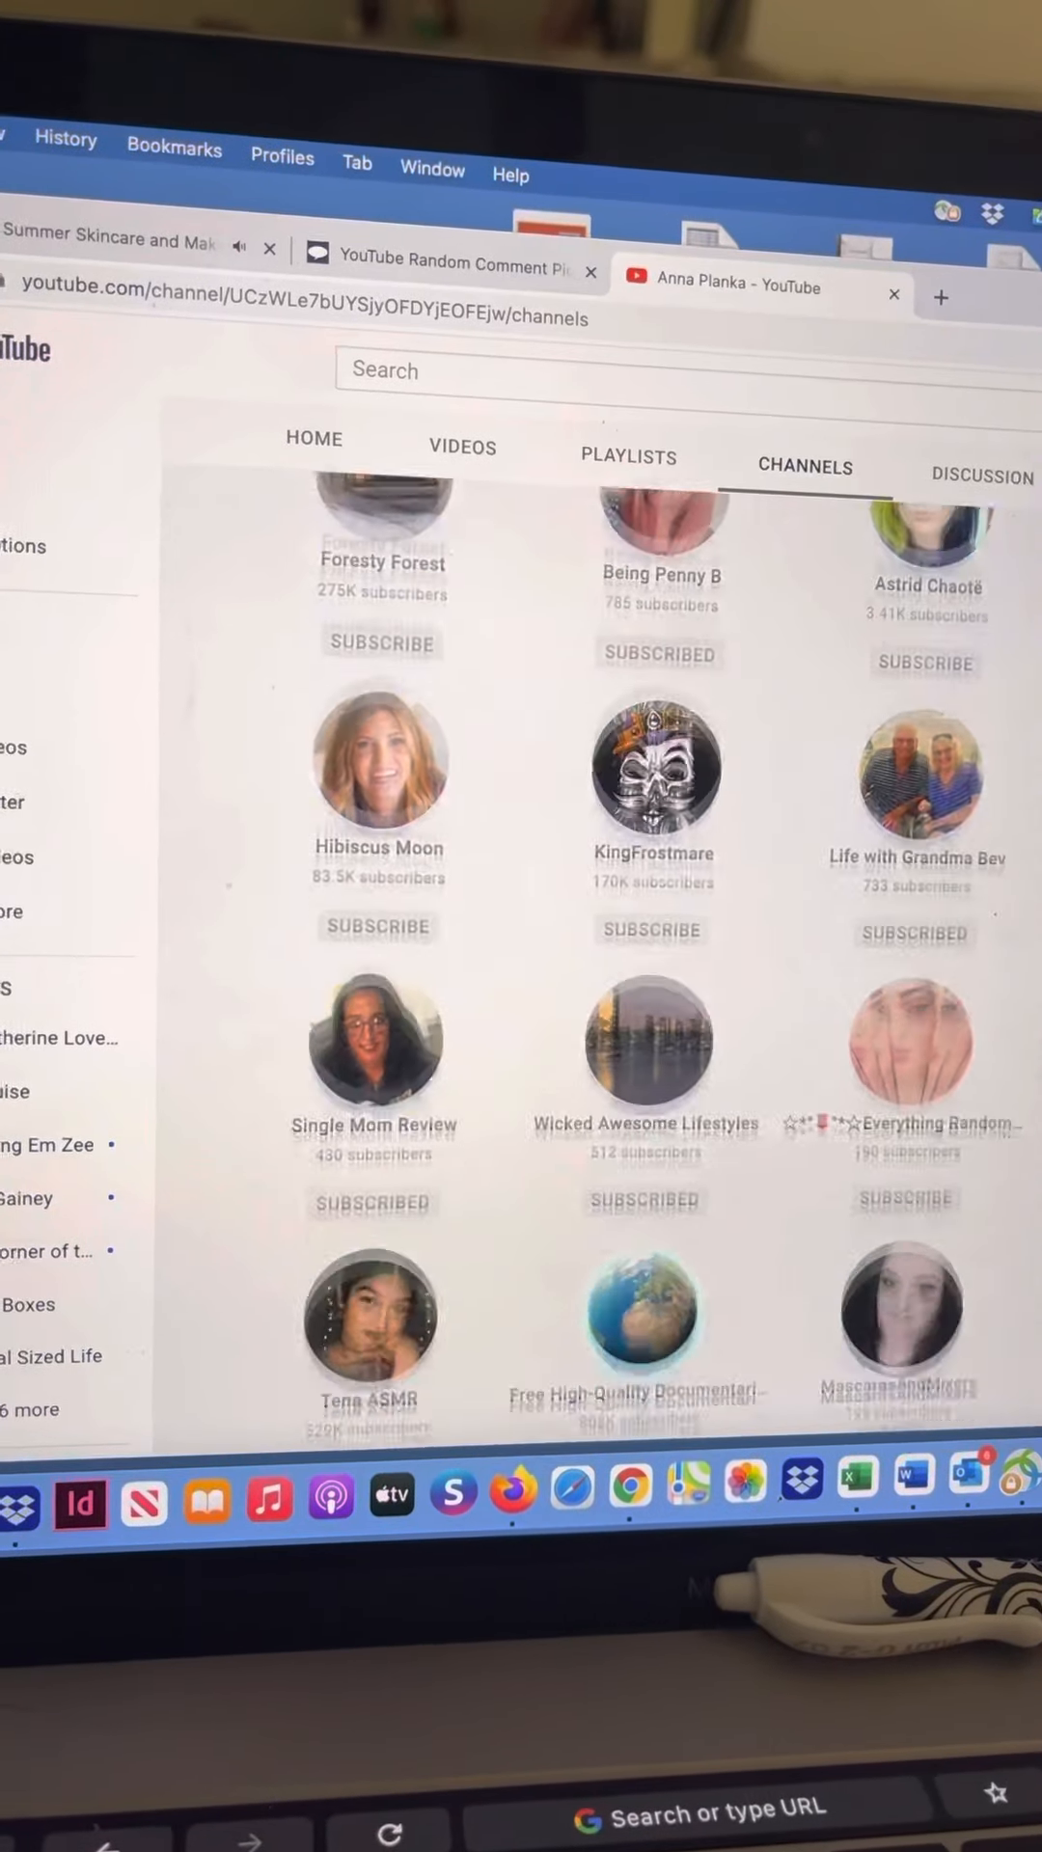
pyautogui.scroll(-3)
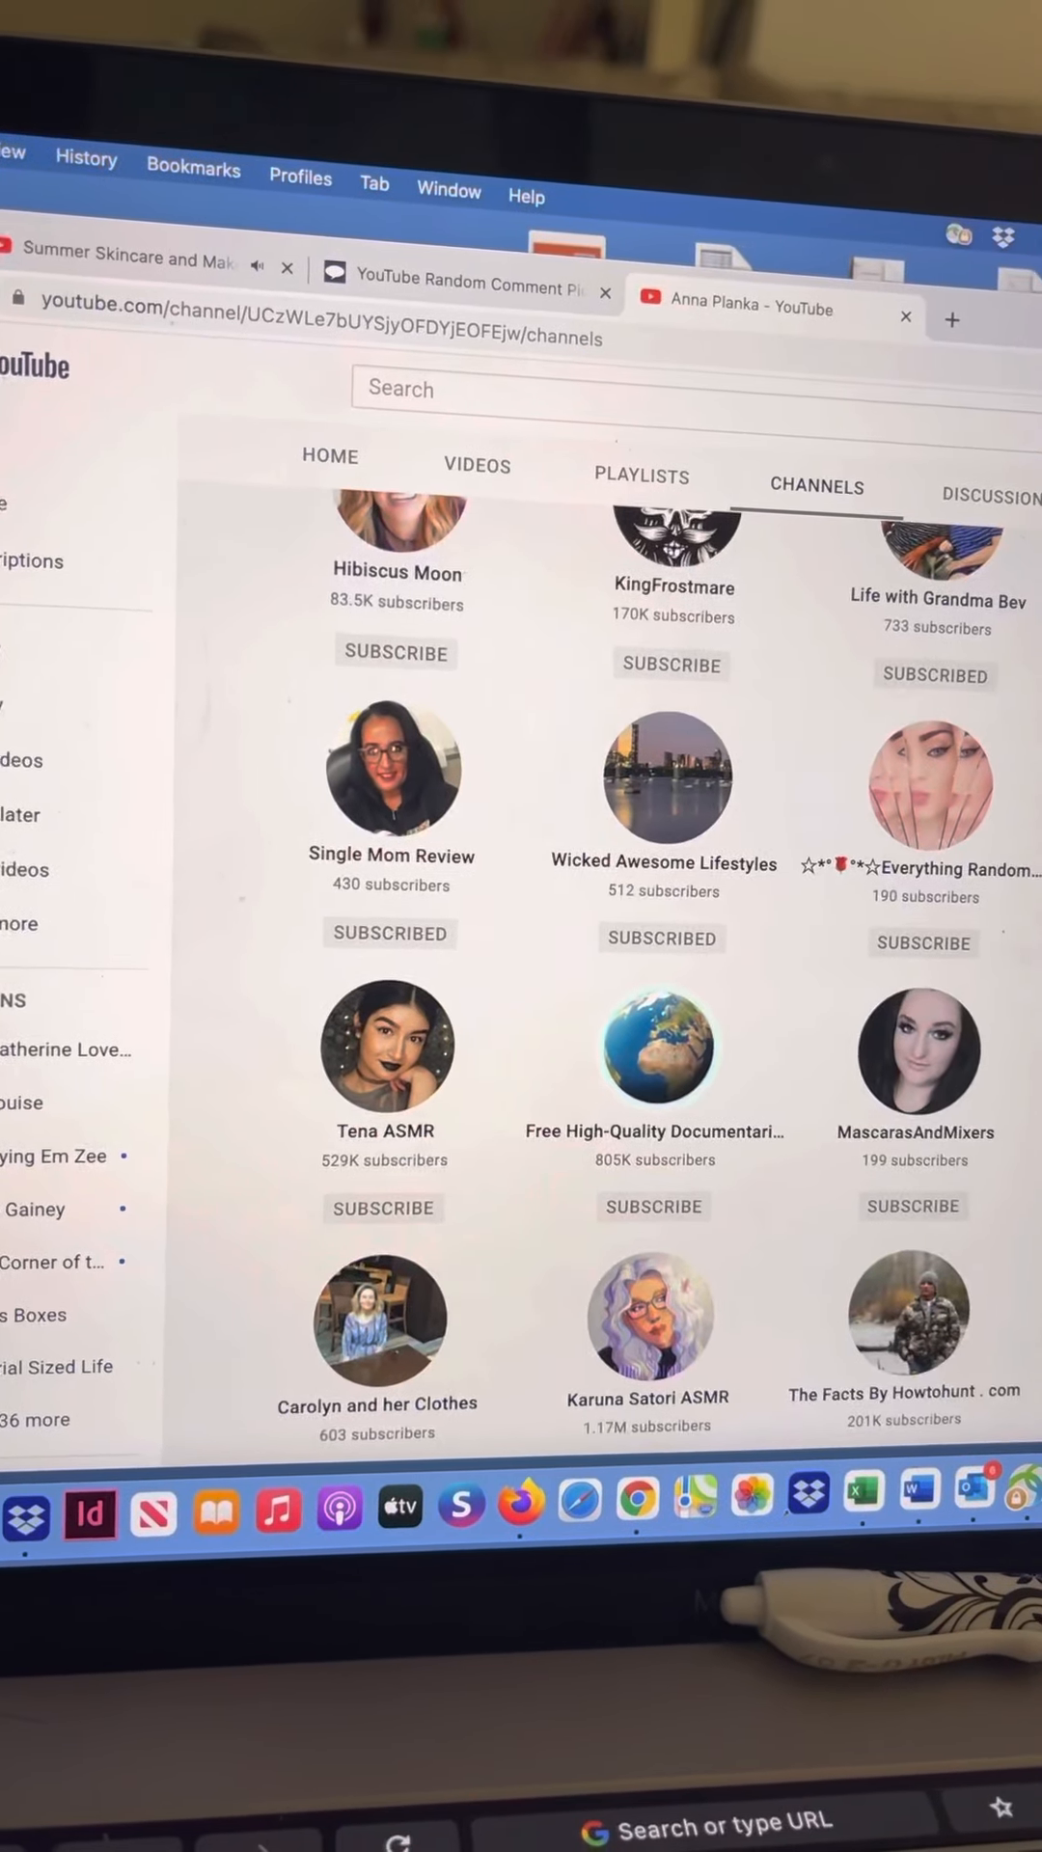
pyautogui.scroll(-3)
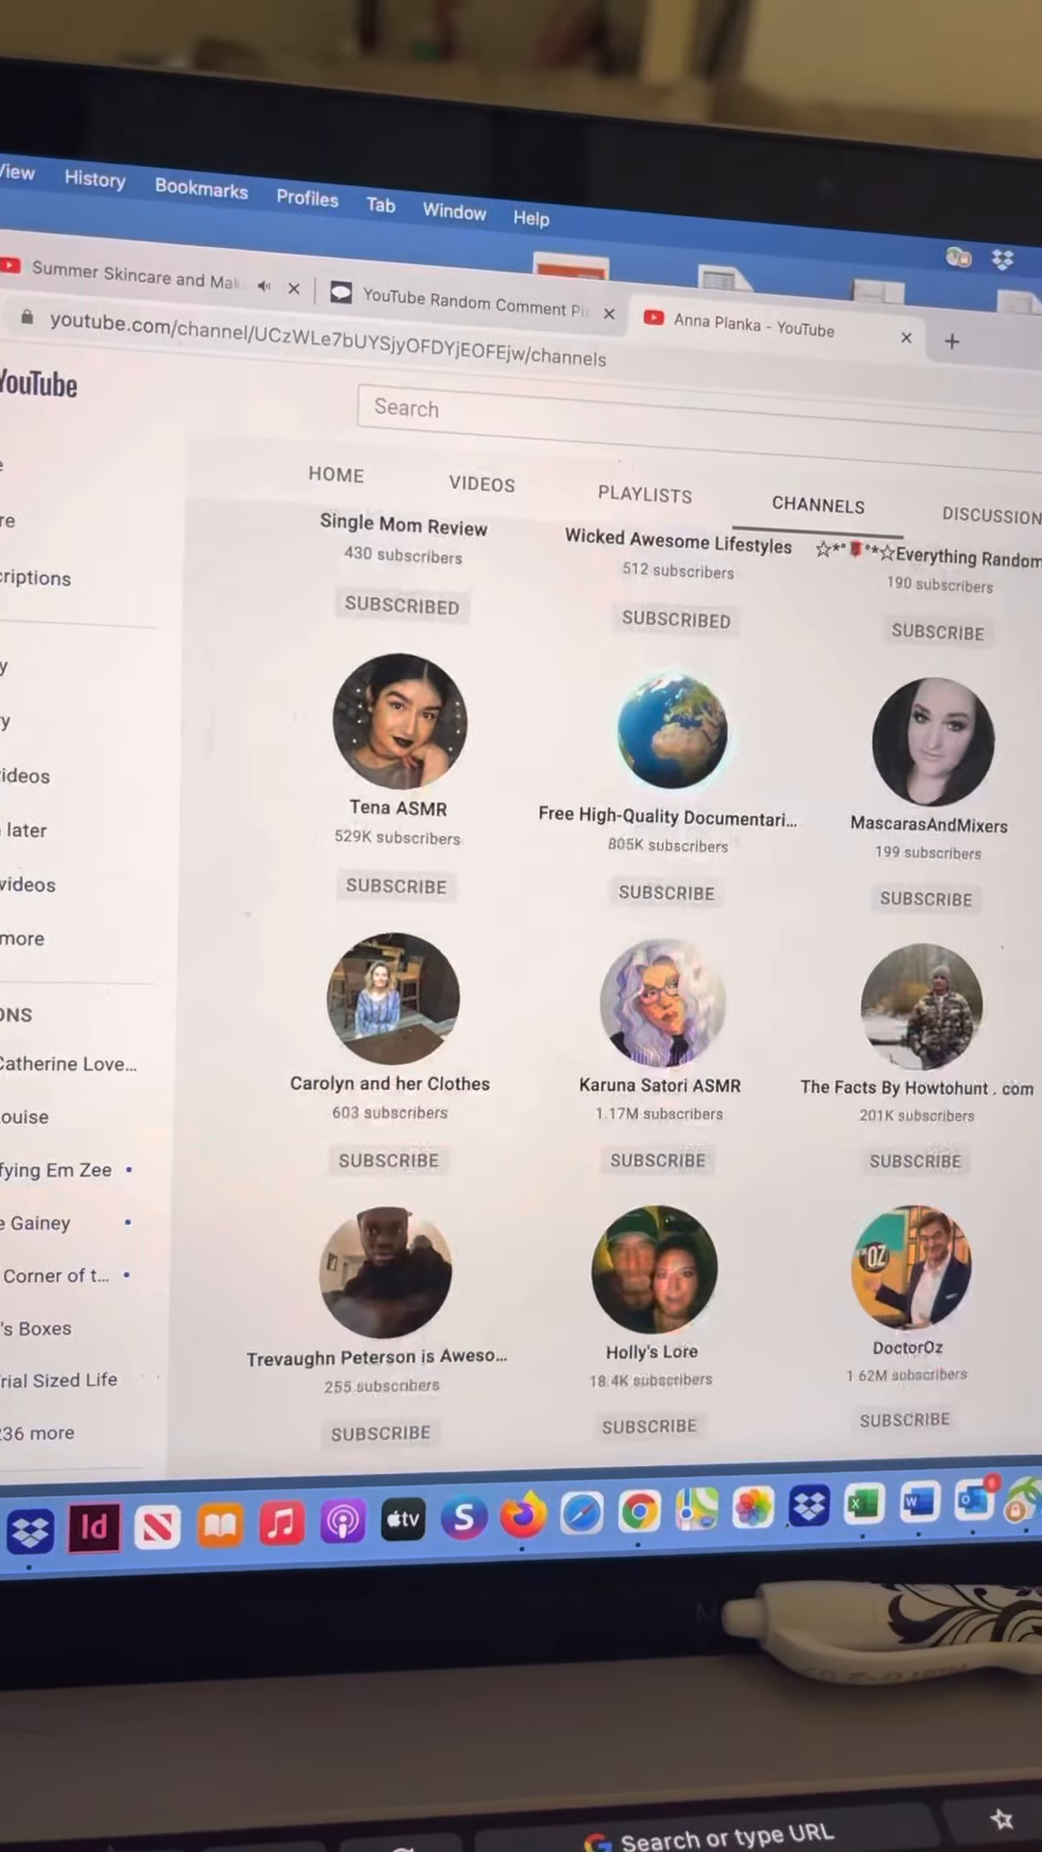
pyautogui.scroll(-3)
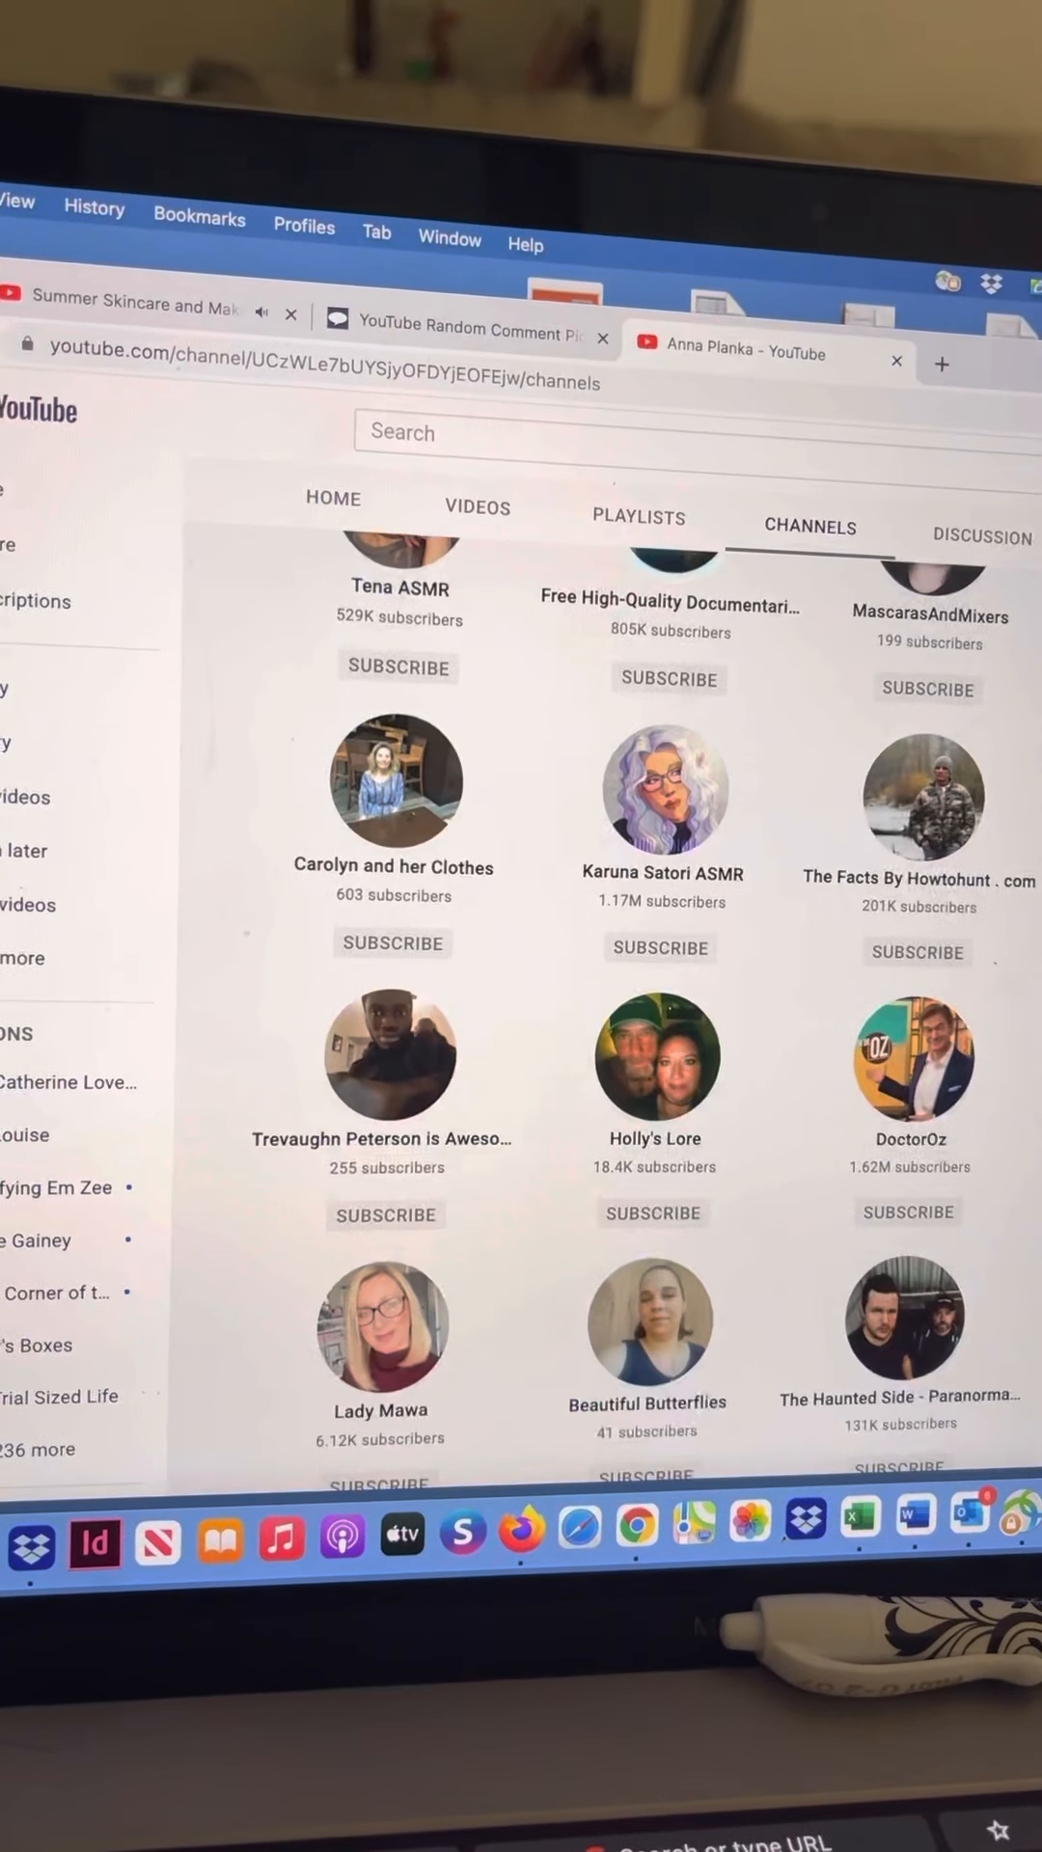
pyautogui.scroll(-3)
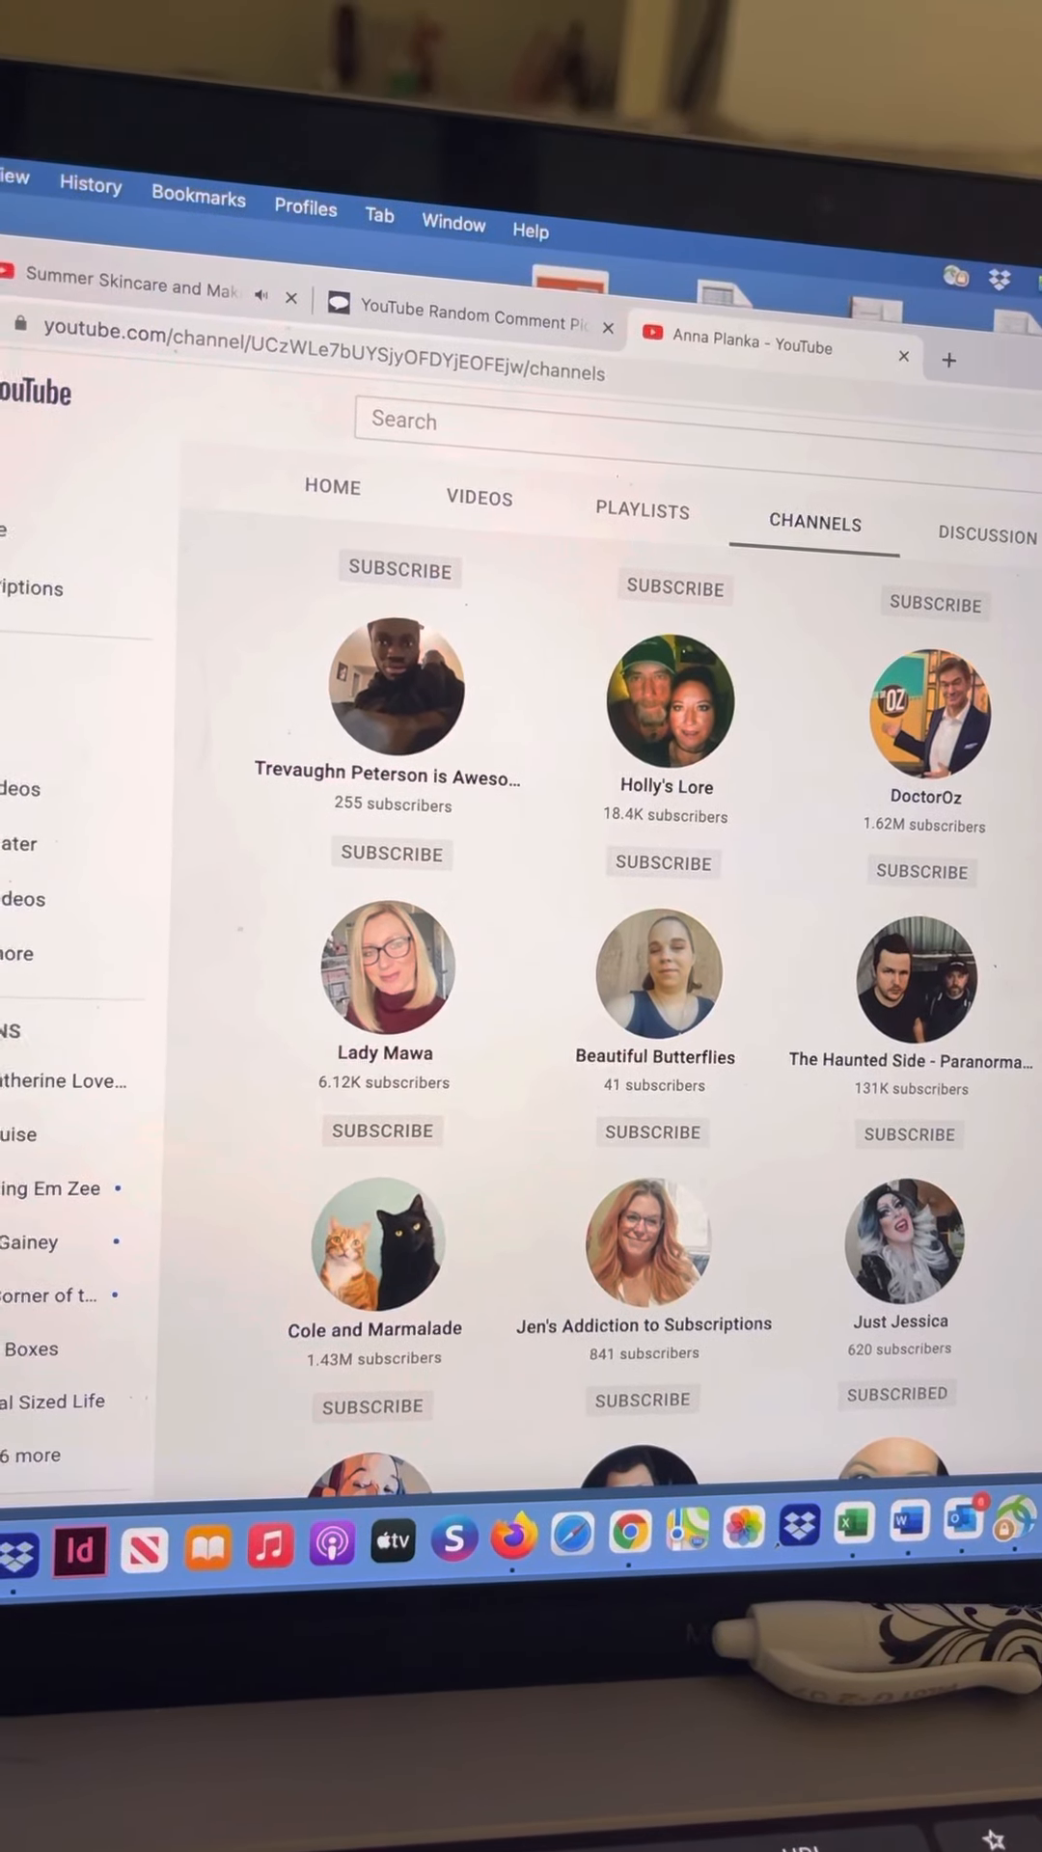
pyautogui.scroll(-3)
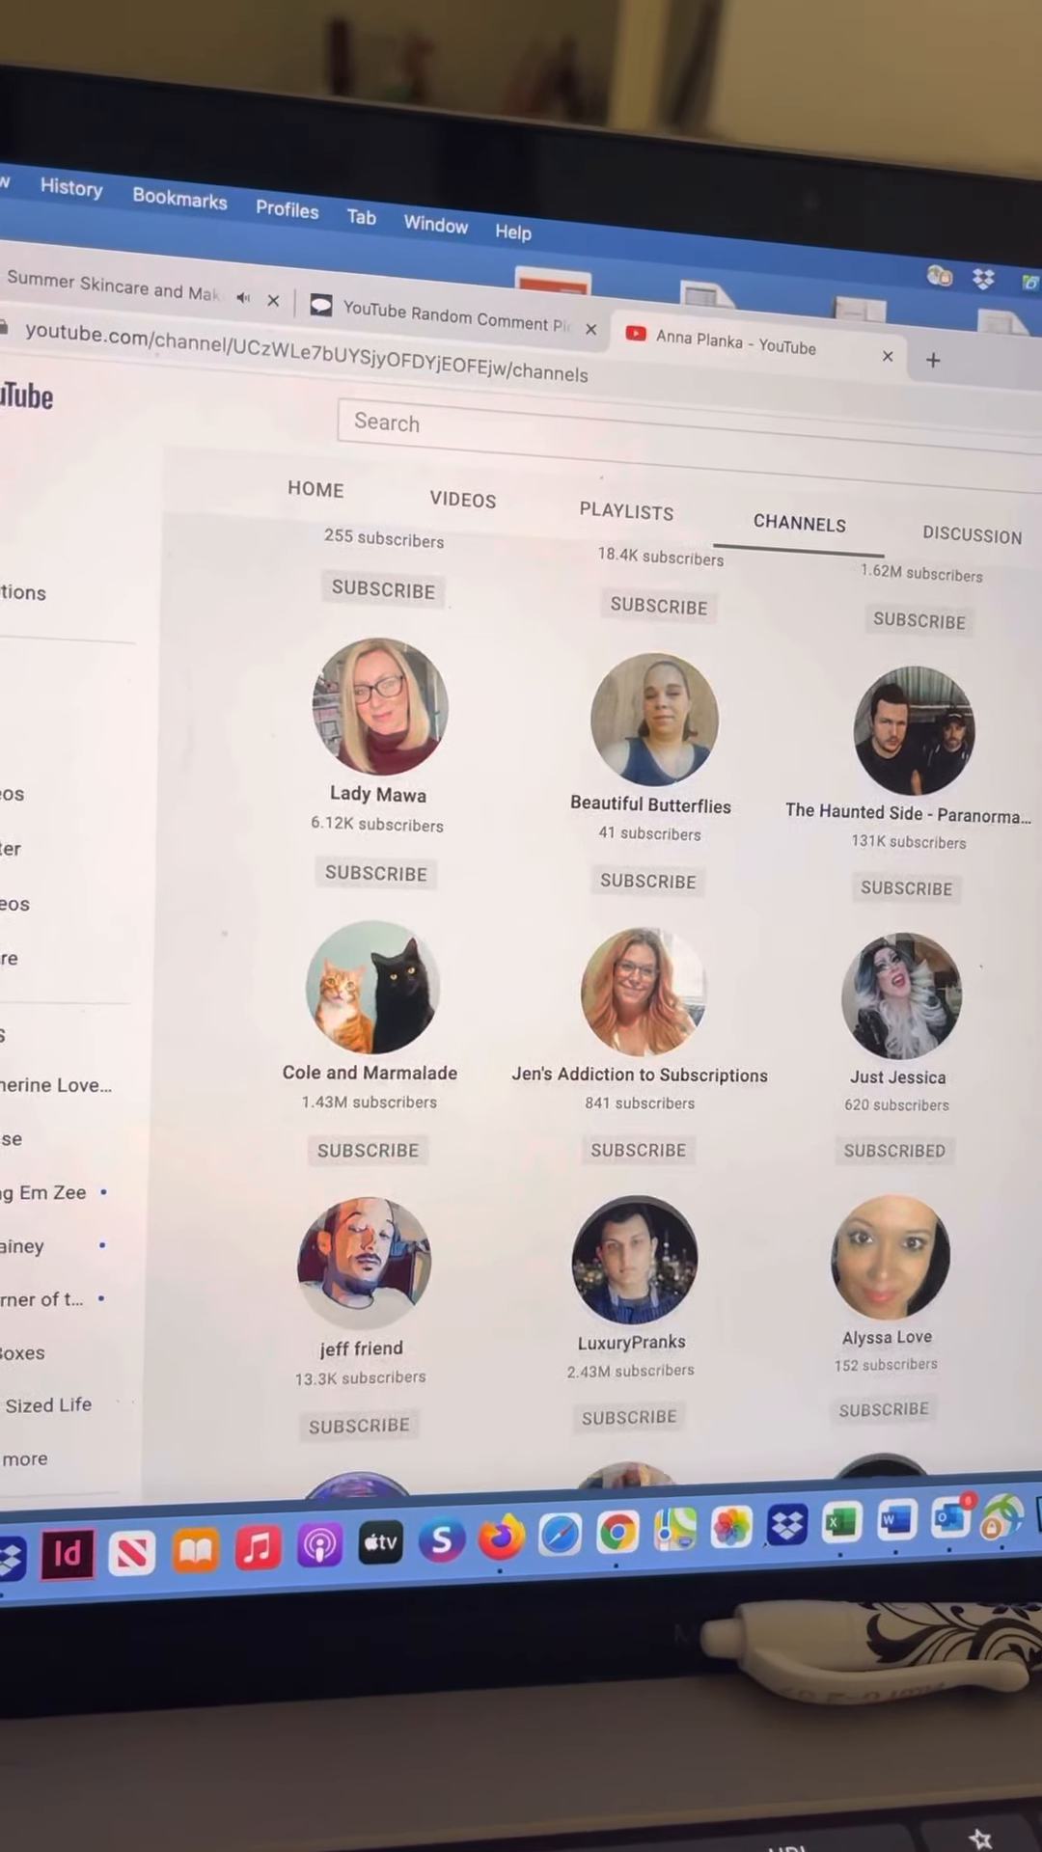
pyautogui.scroll(-3)
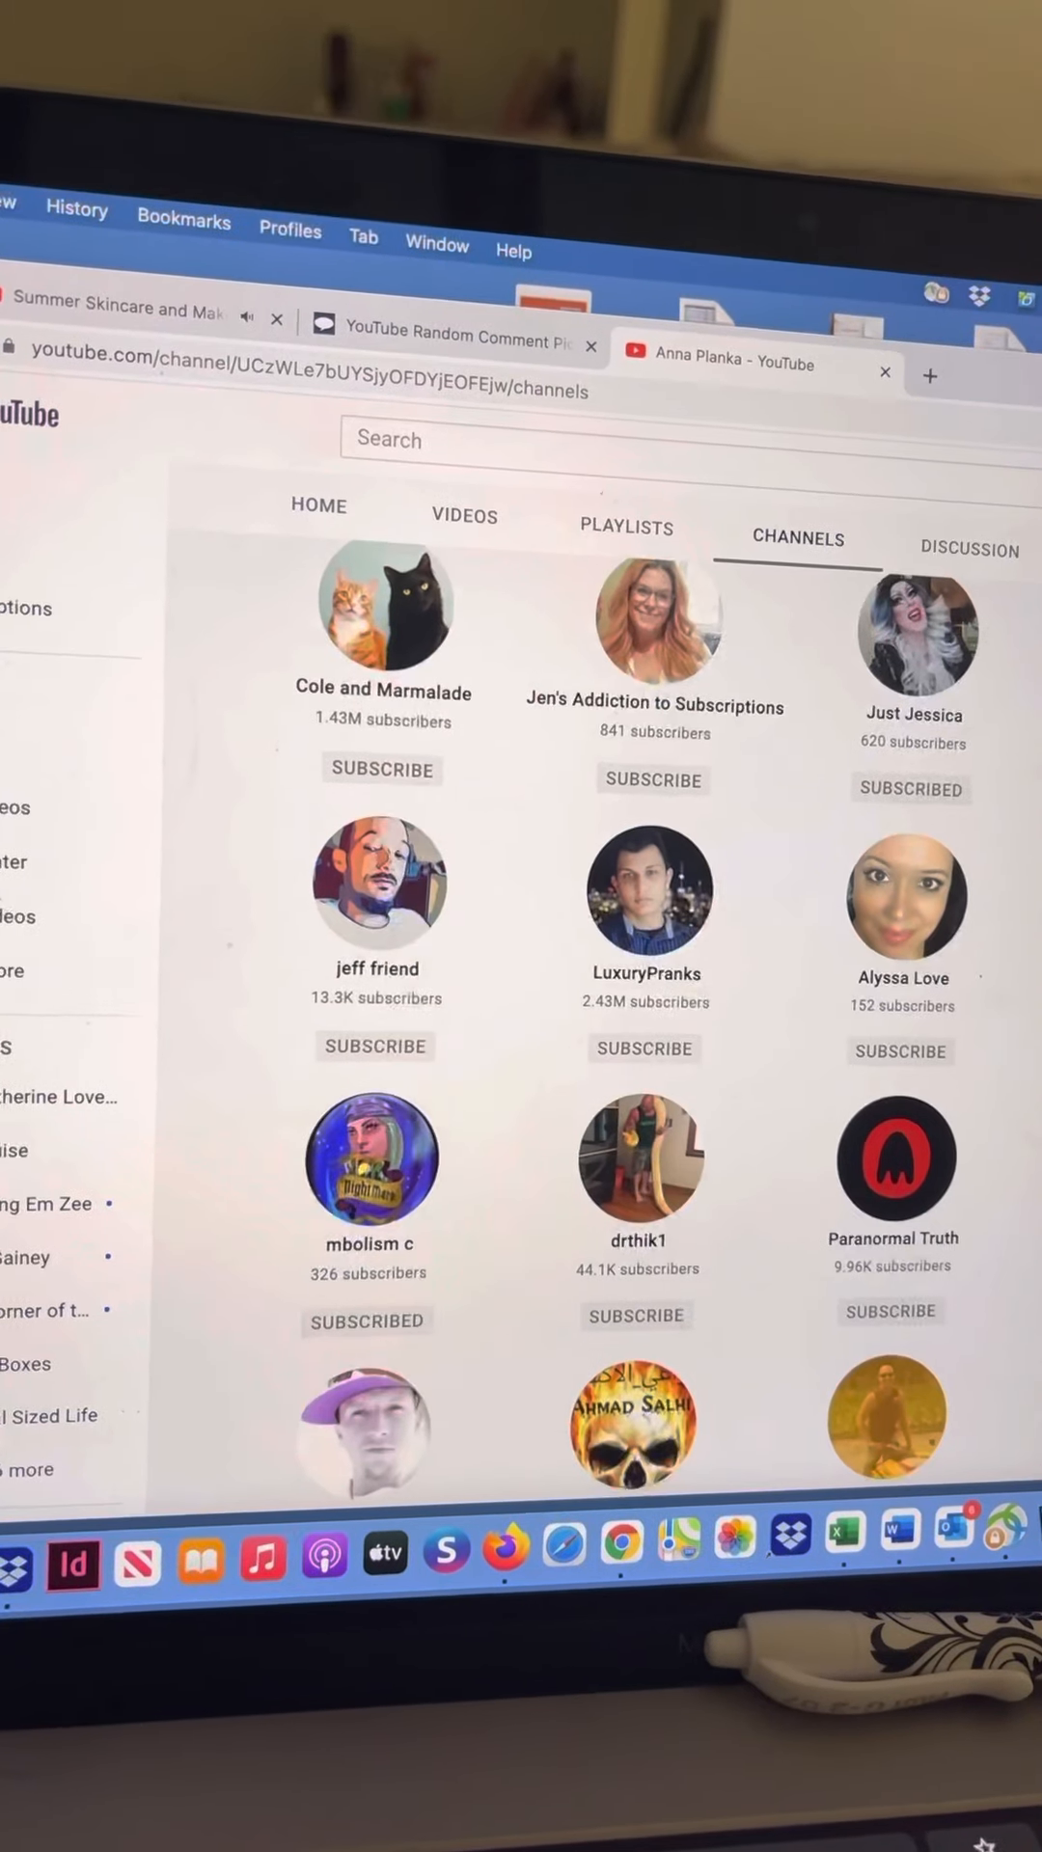
pyautogui.scroll(-3)
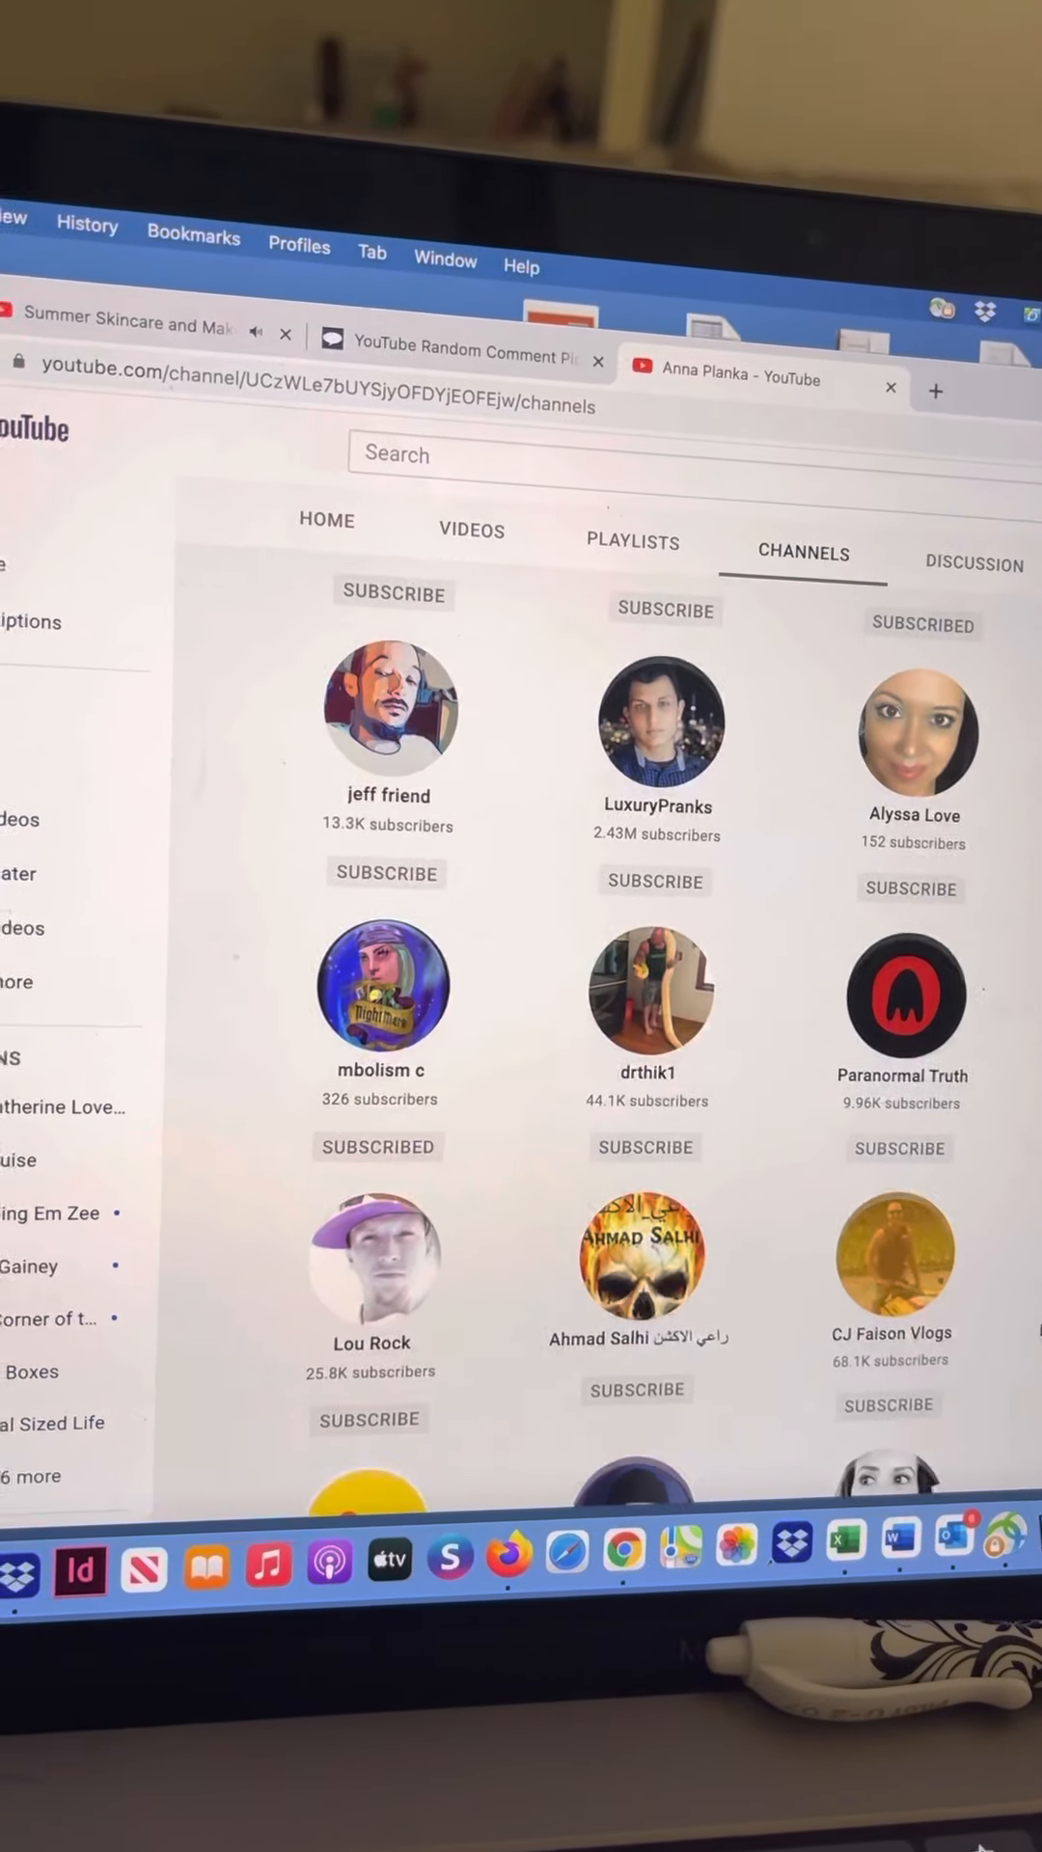
pyautogui.scroll(-3)
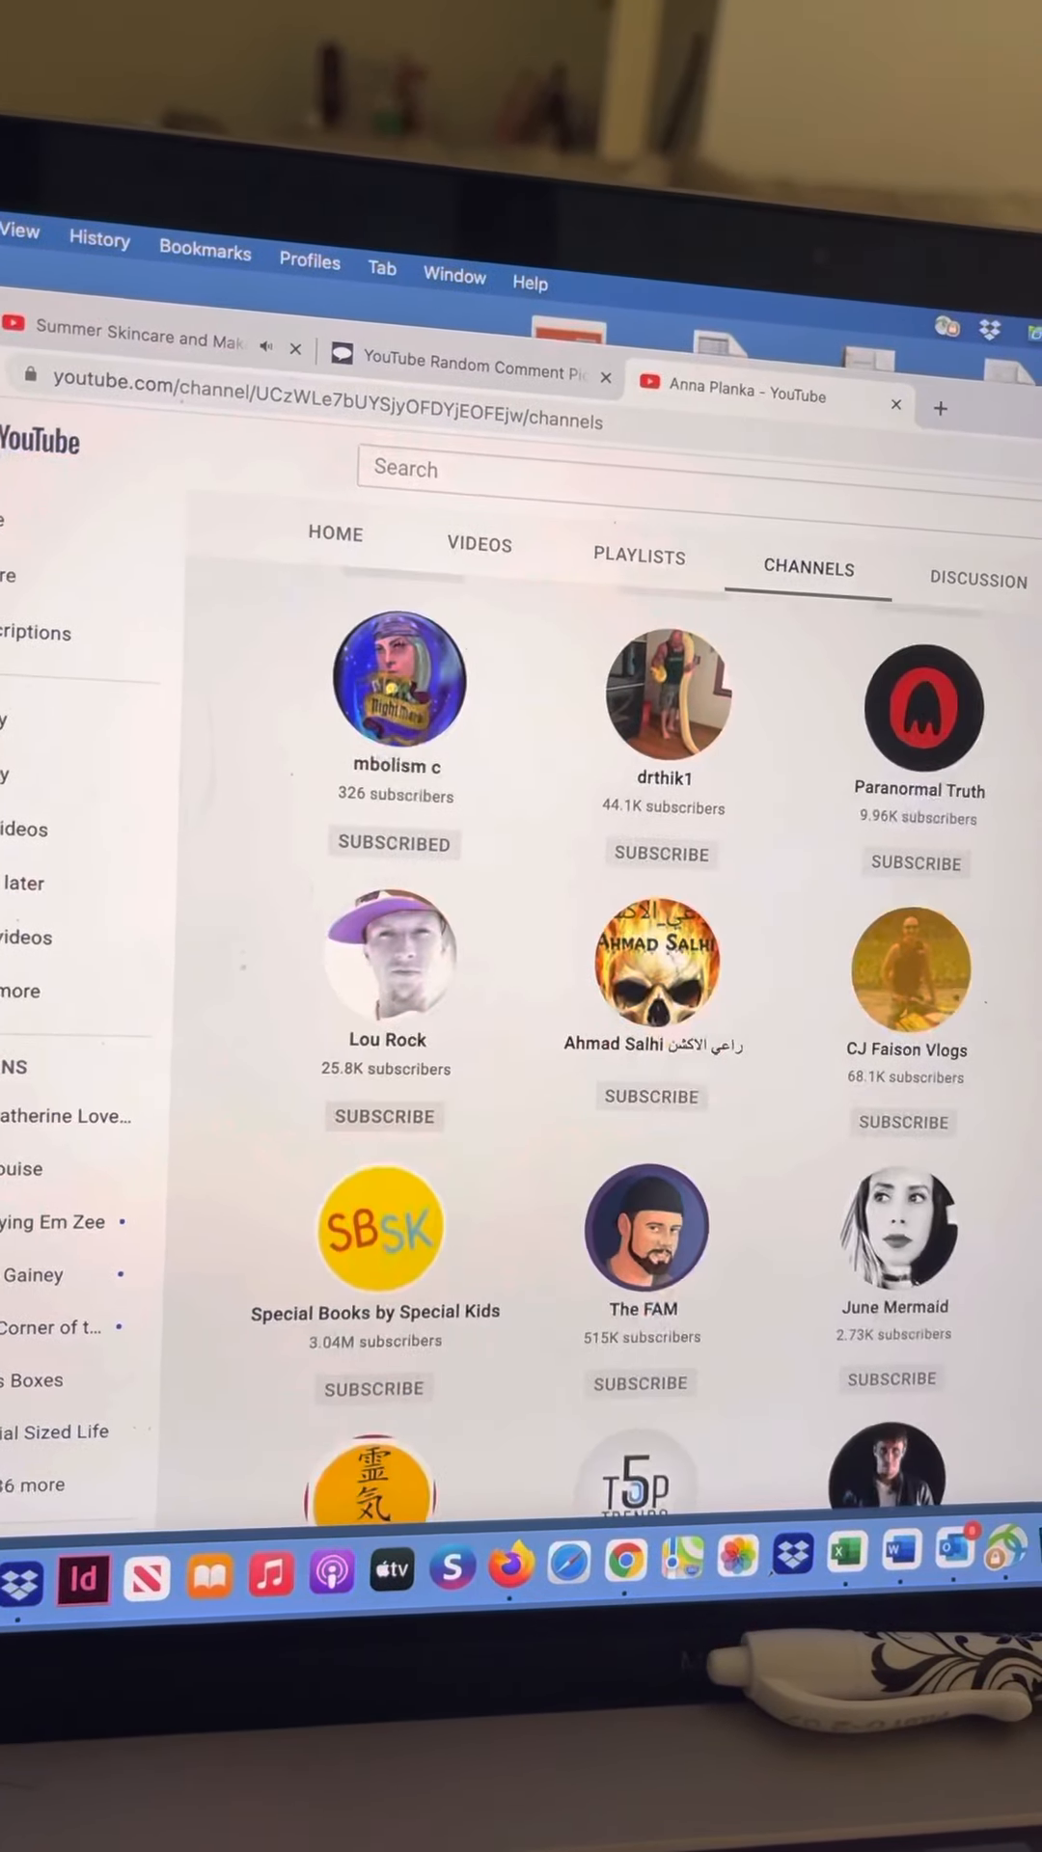
pyautogui.scroll(-3)
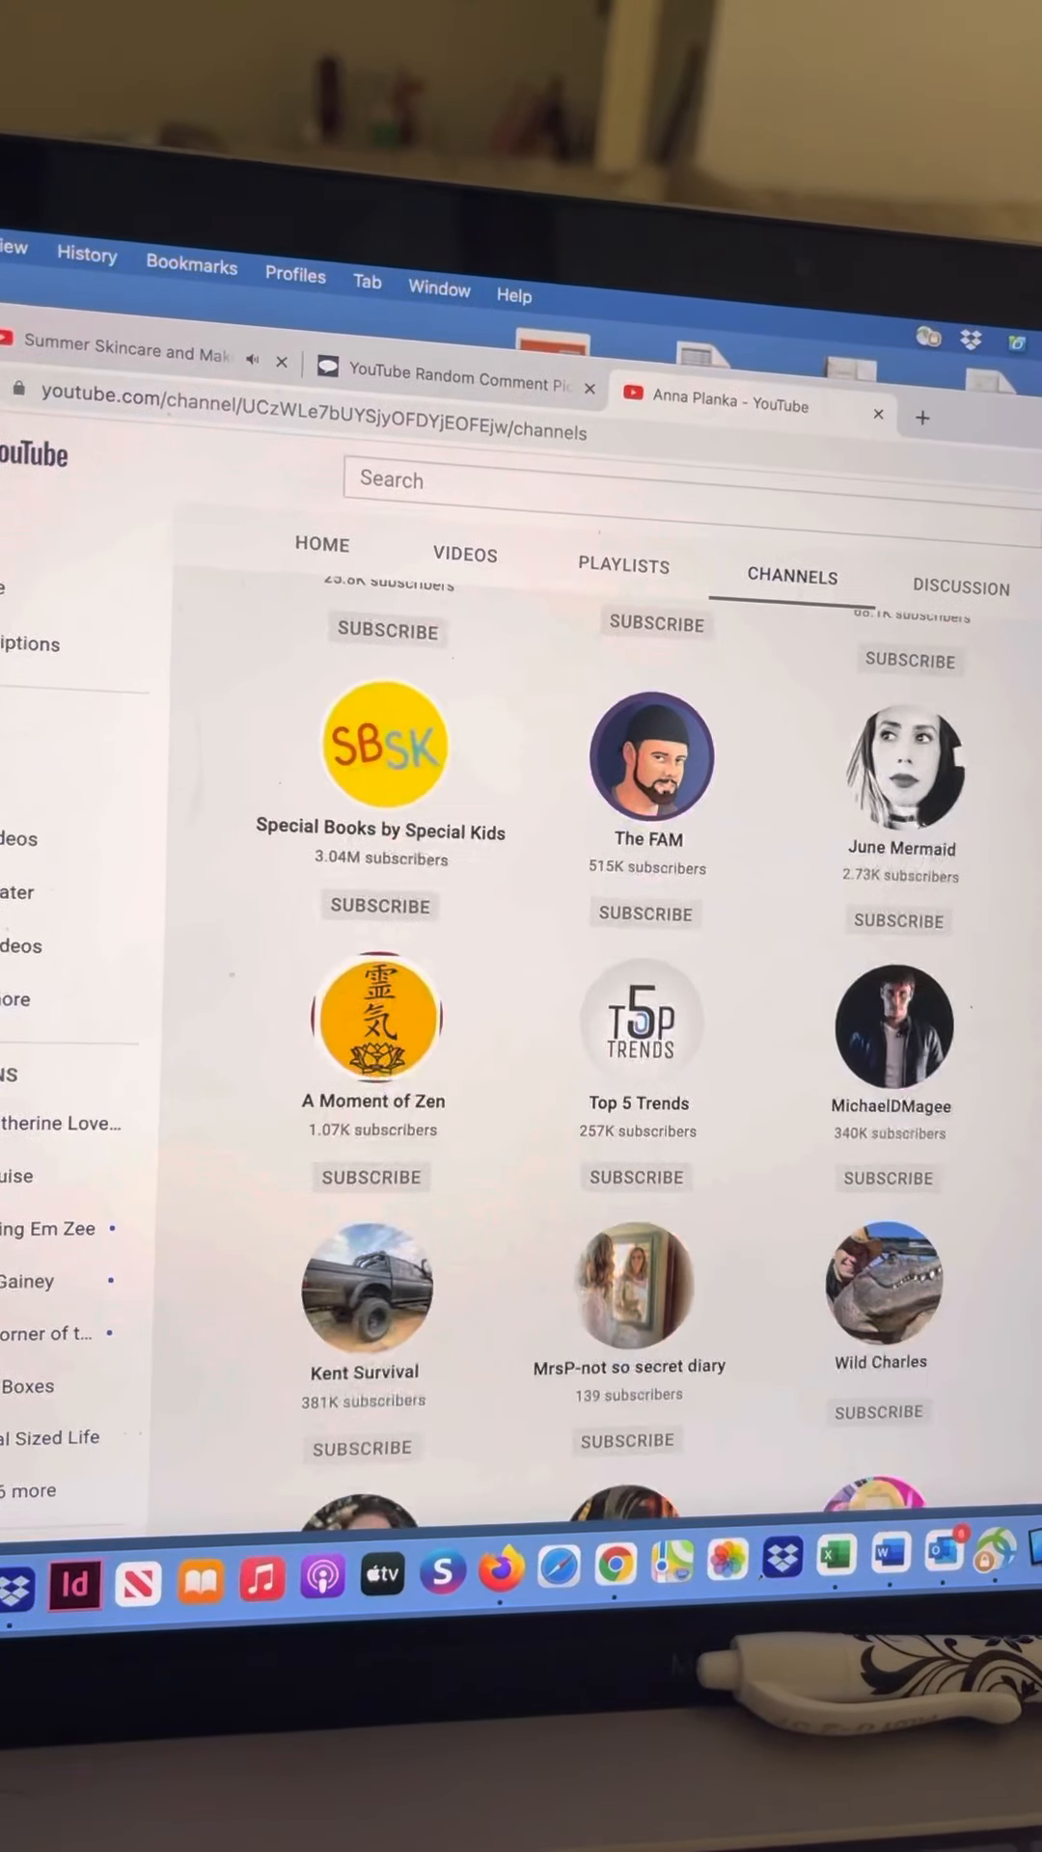
pyautogui.scroll(-3)
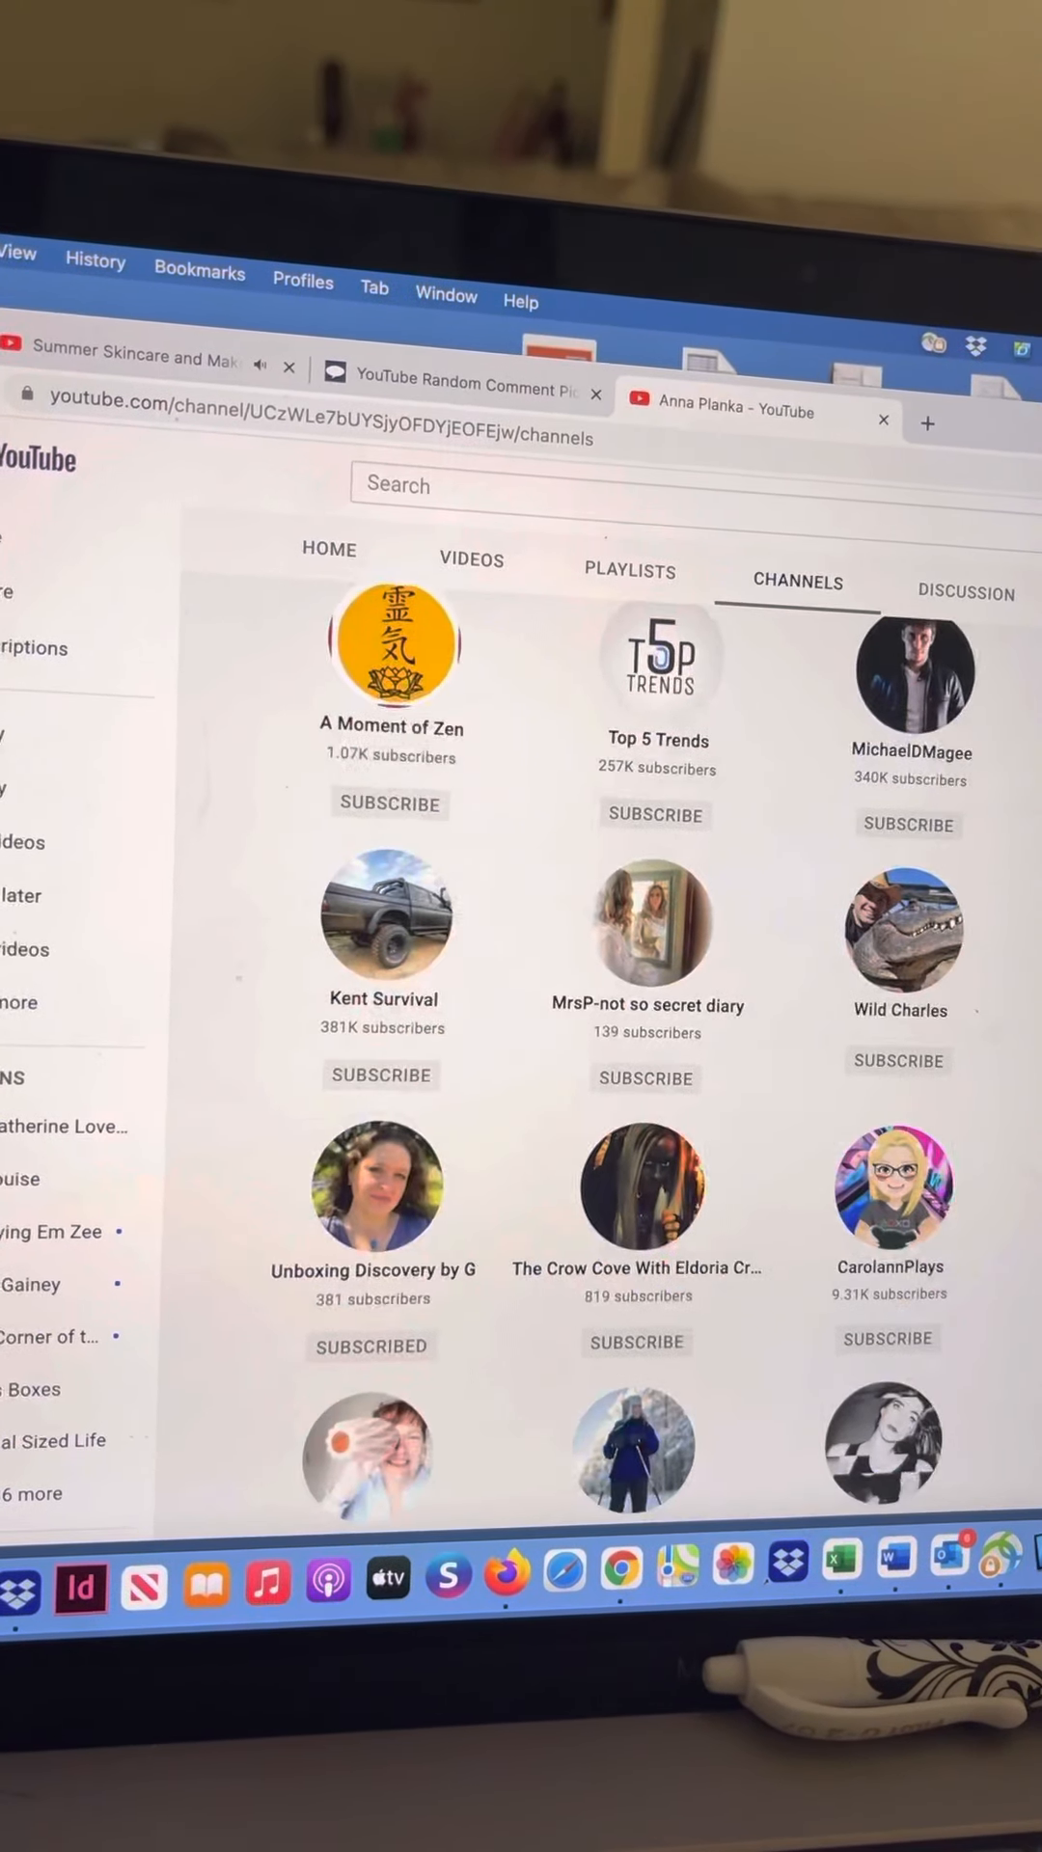
pyautogui.scroll(-3)
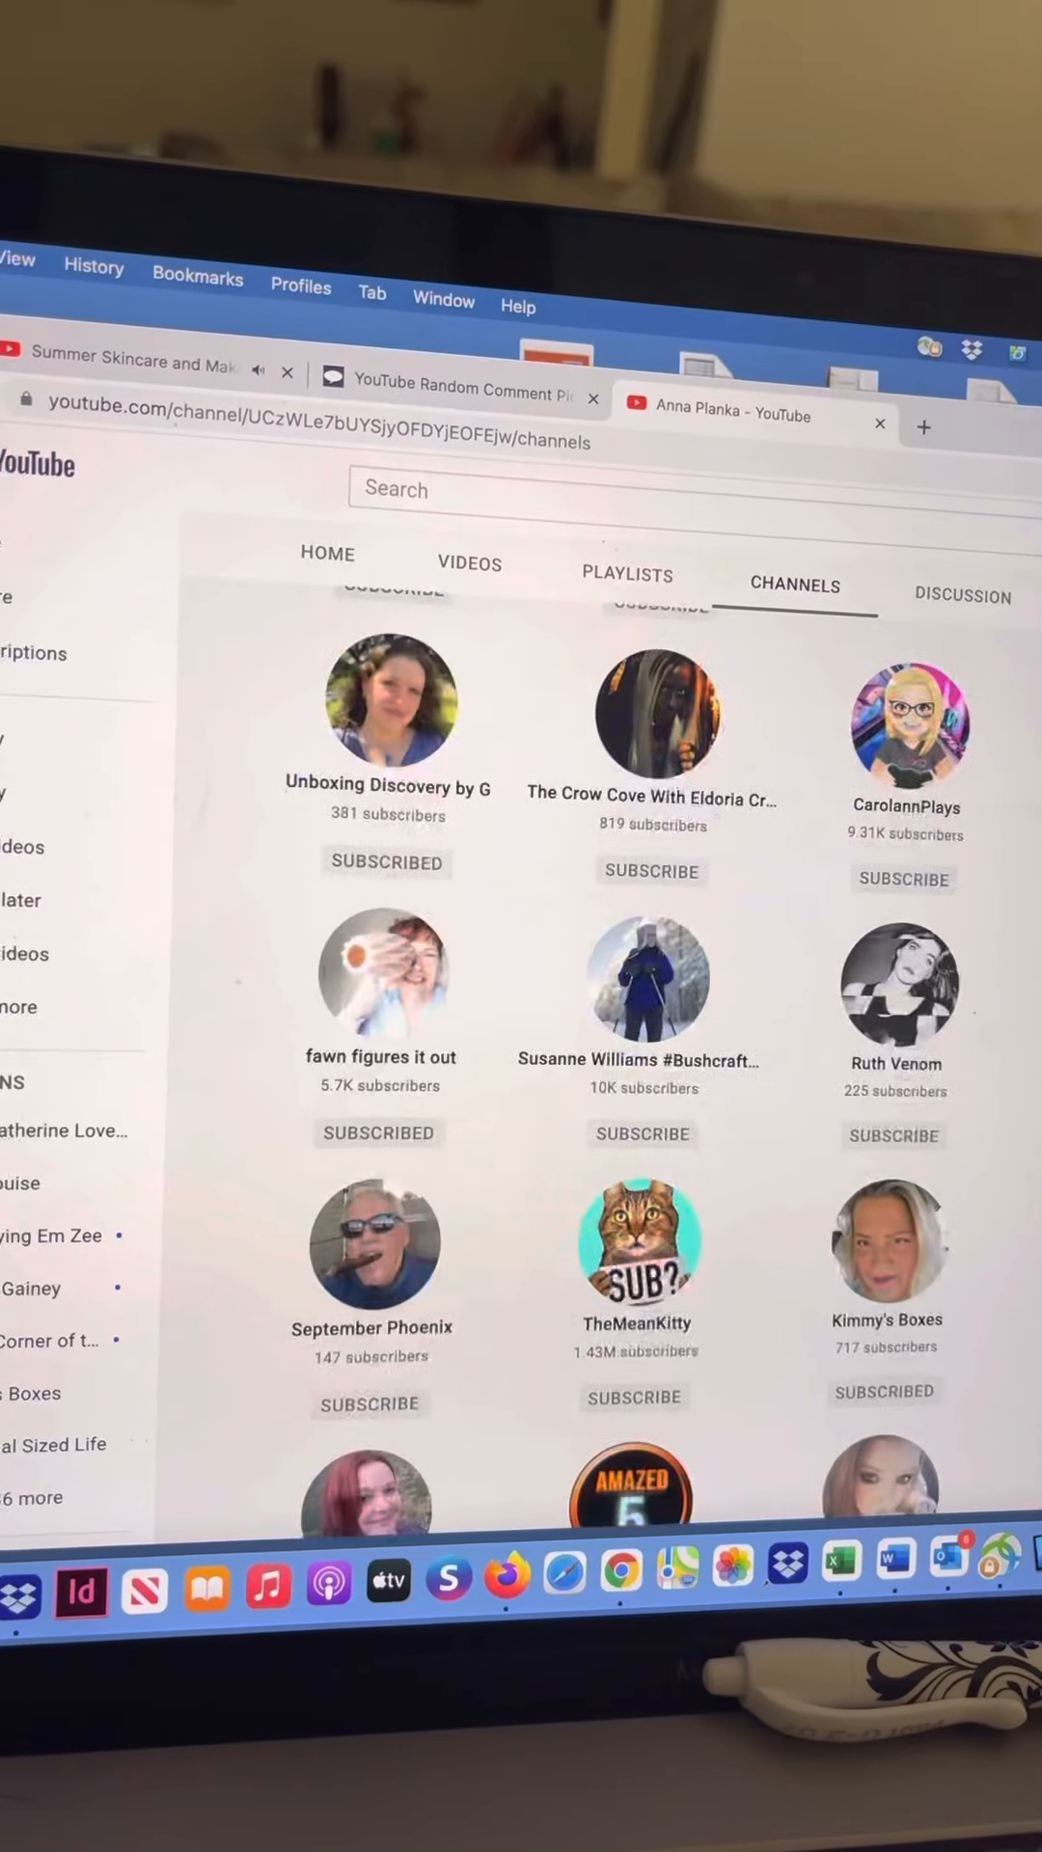
pyautogui.scroll(-3)
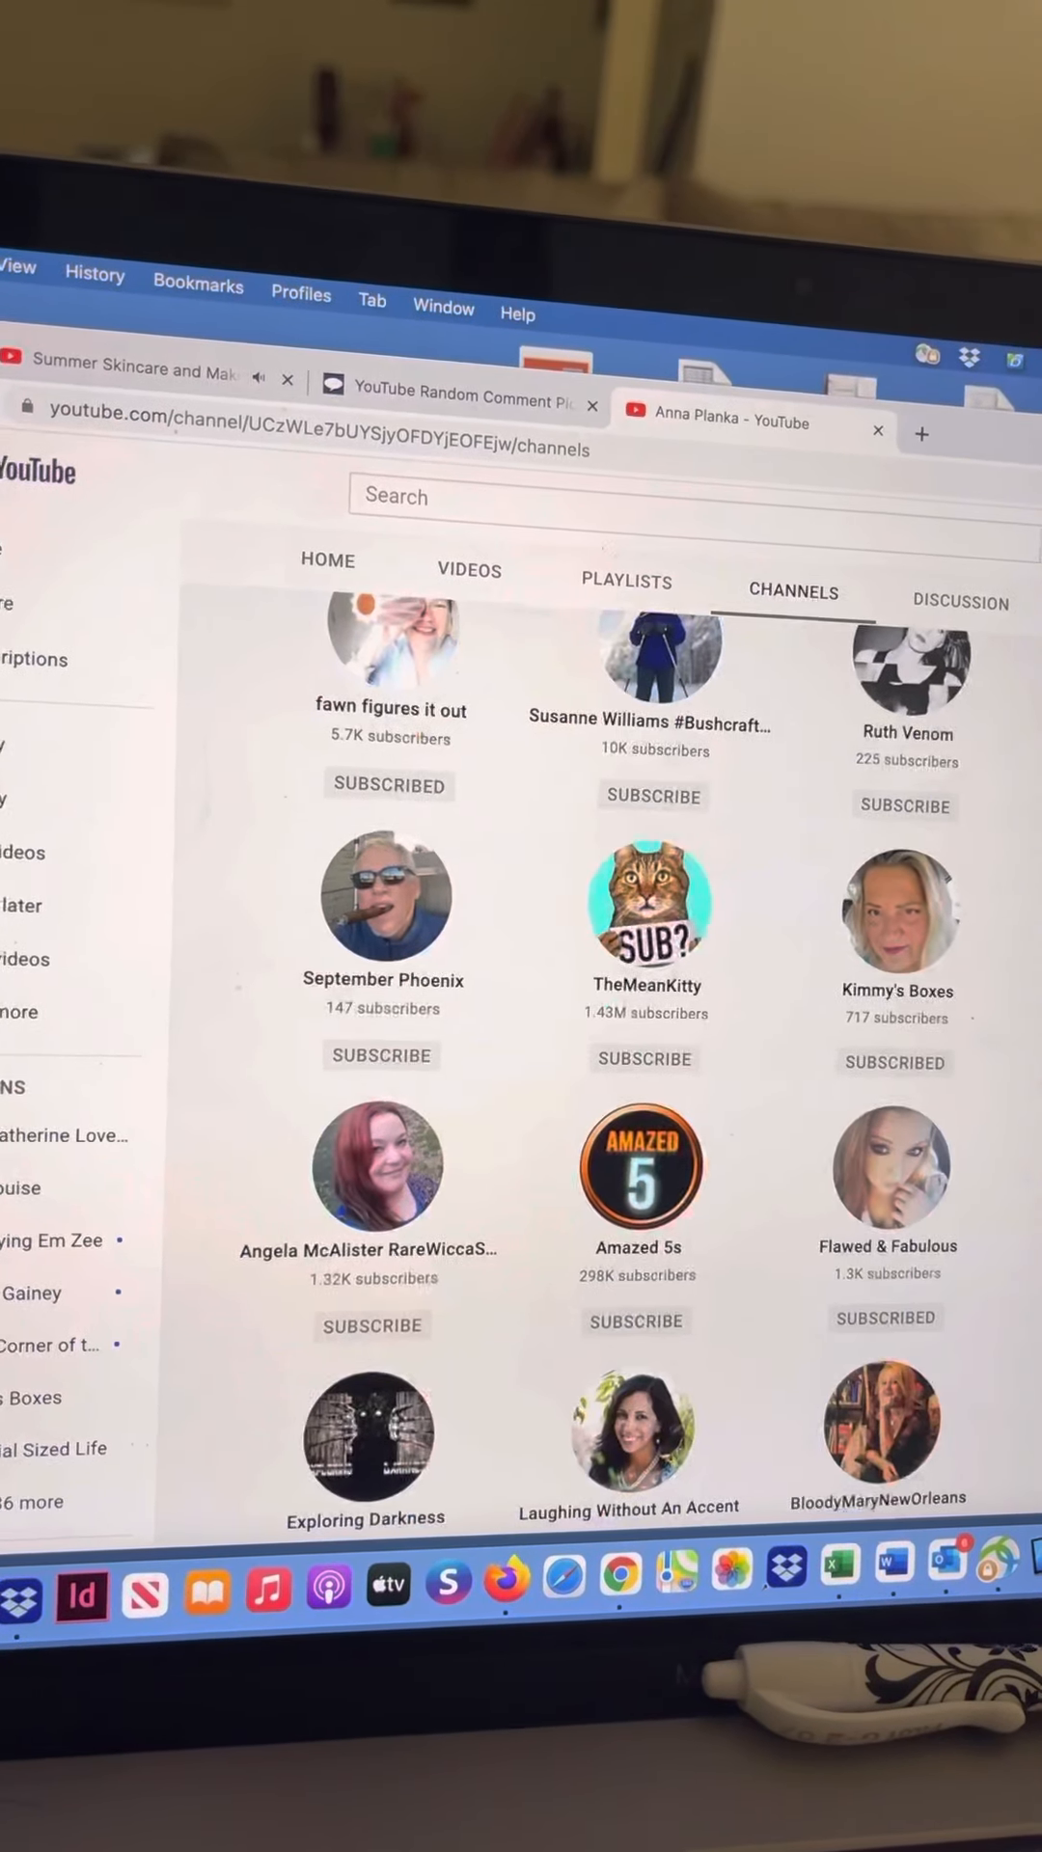
pyautogui.scroll(-3)
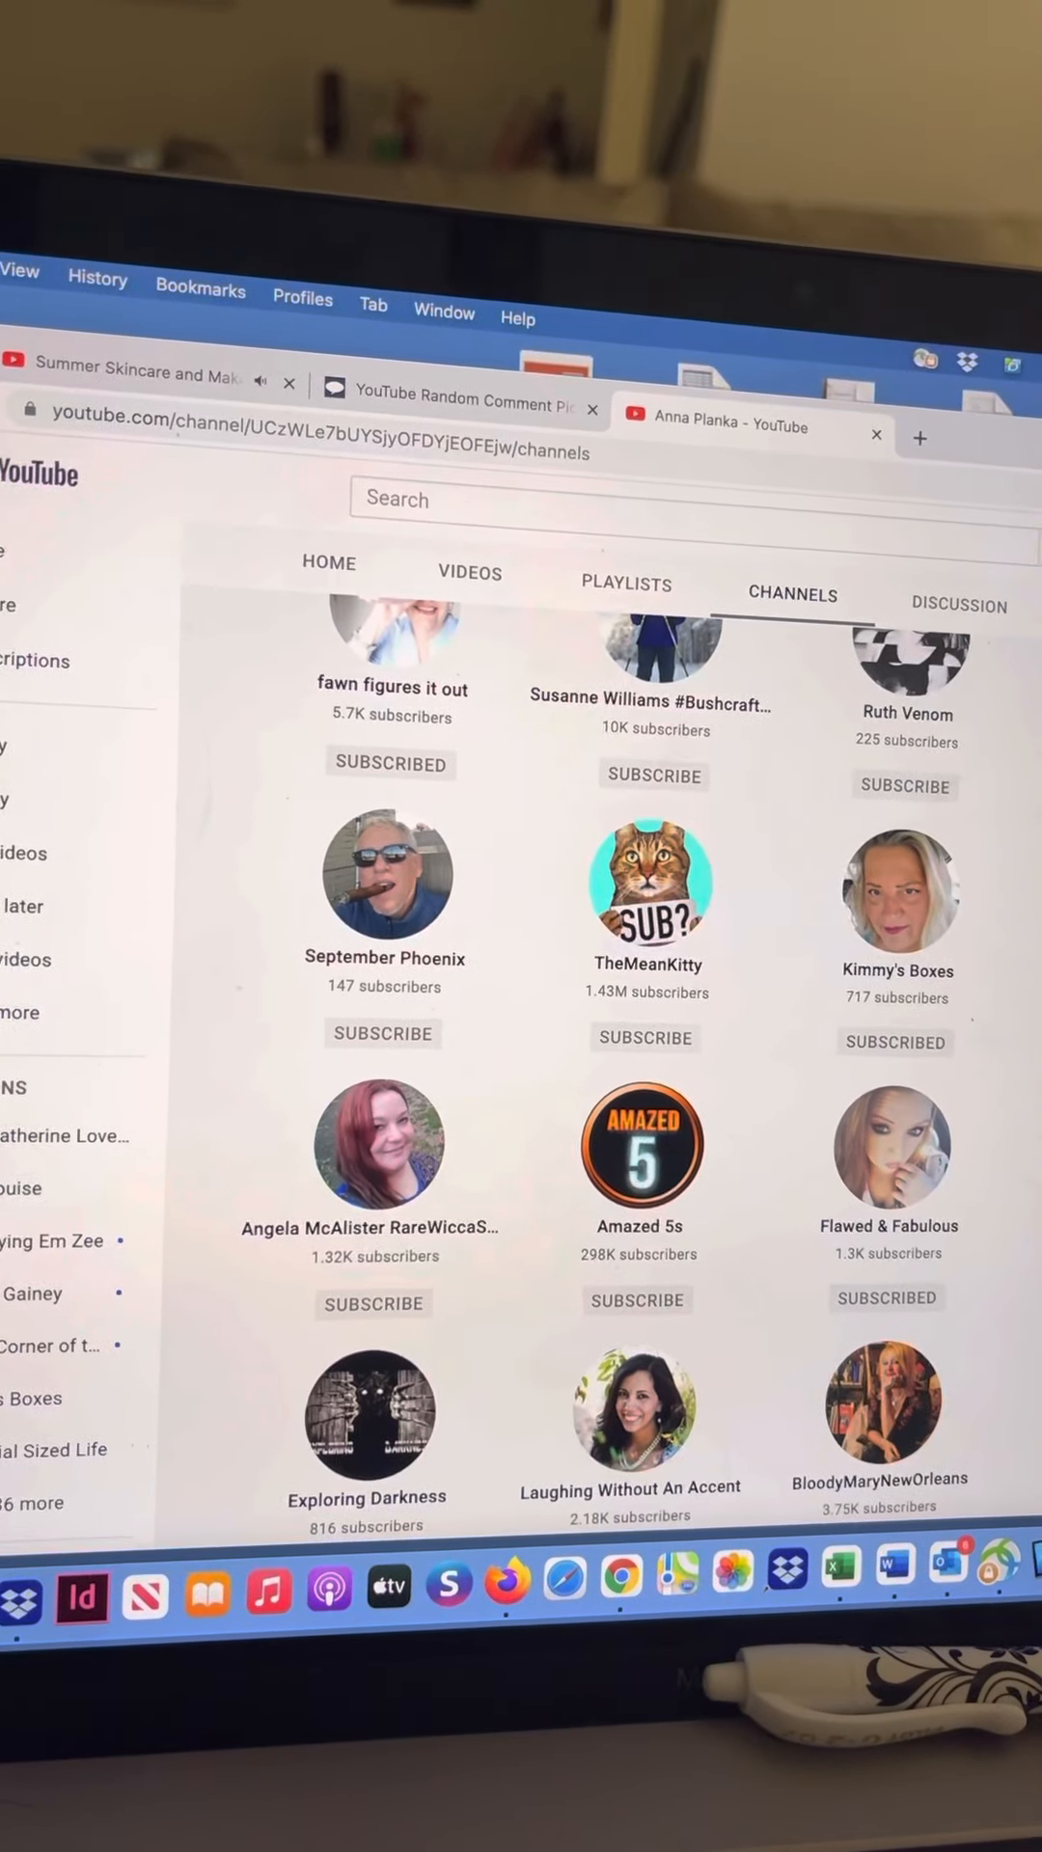
pyautogui.scroll(-3)
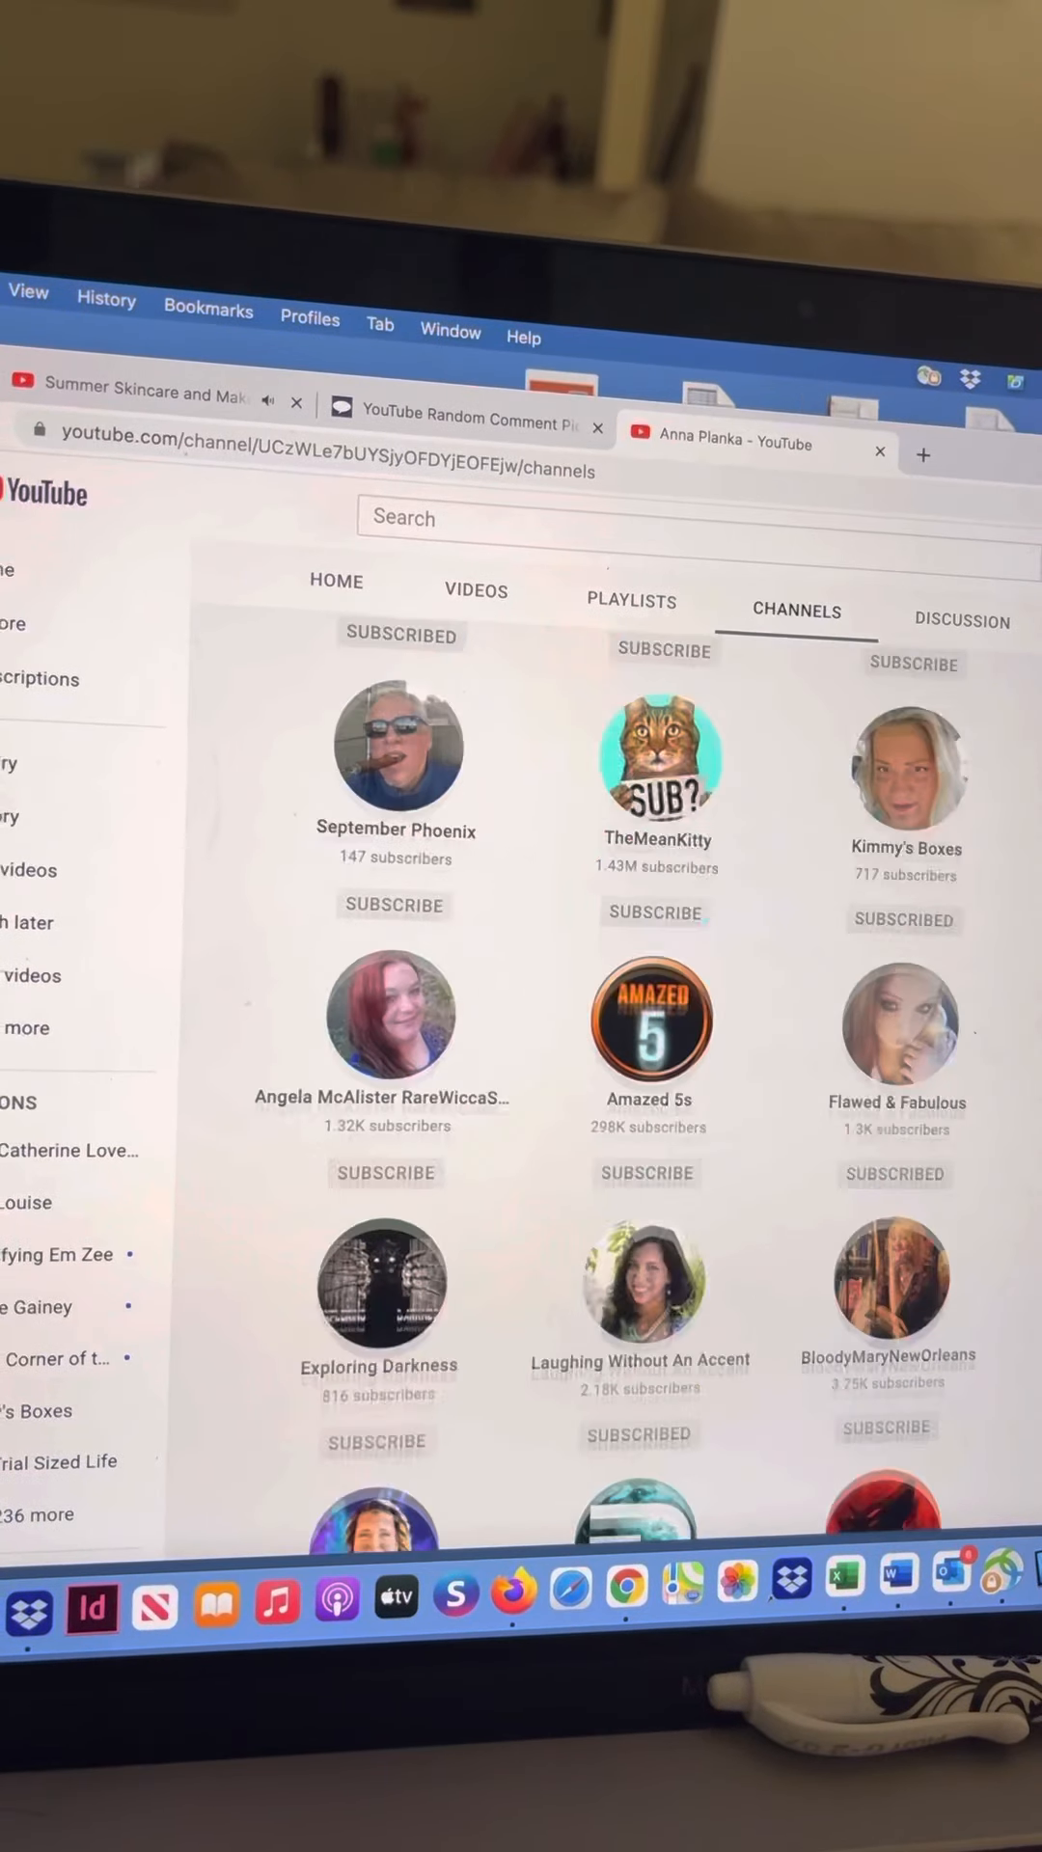
pyautogui.scroll(-3)
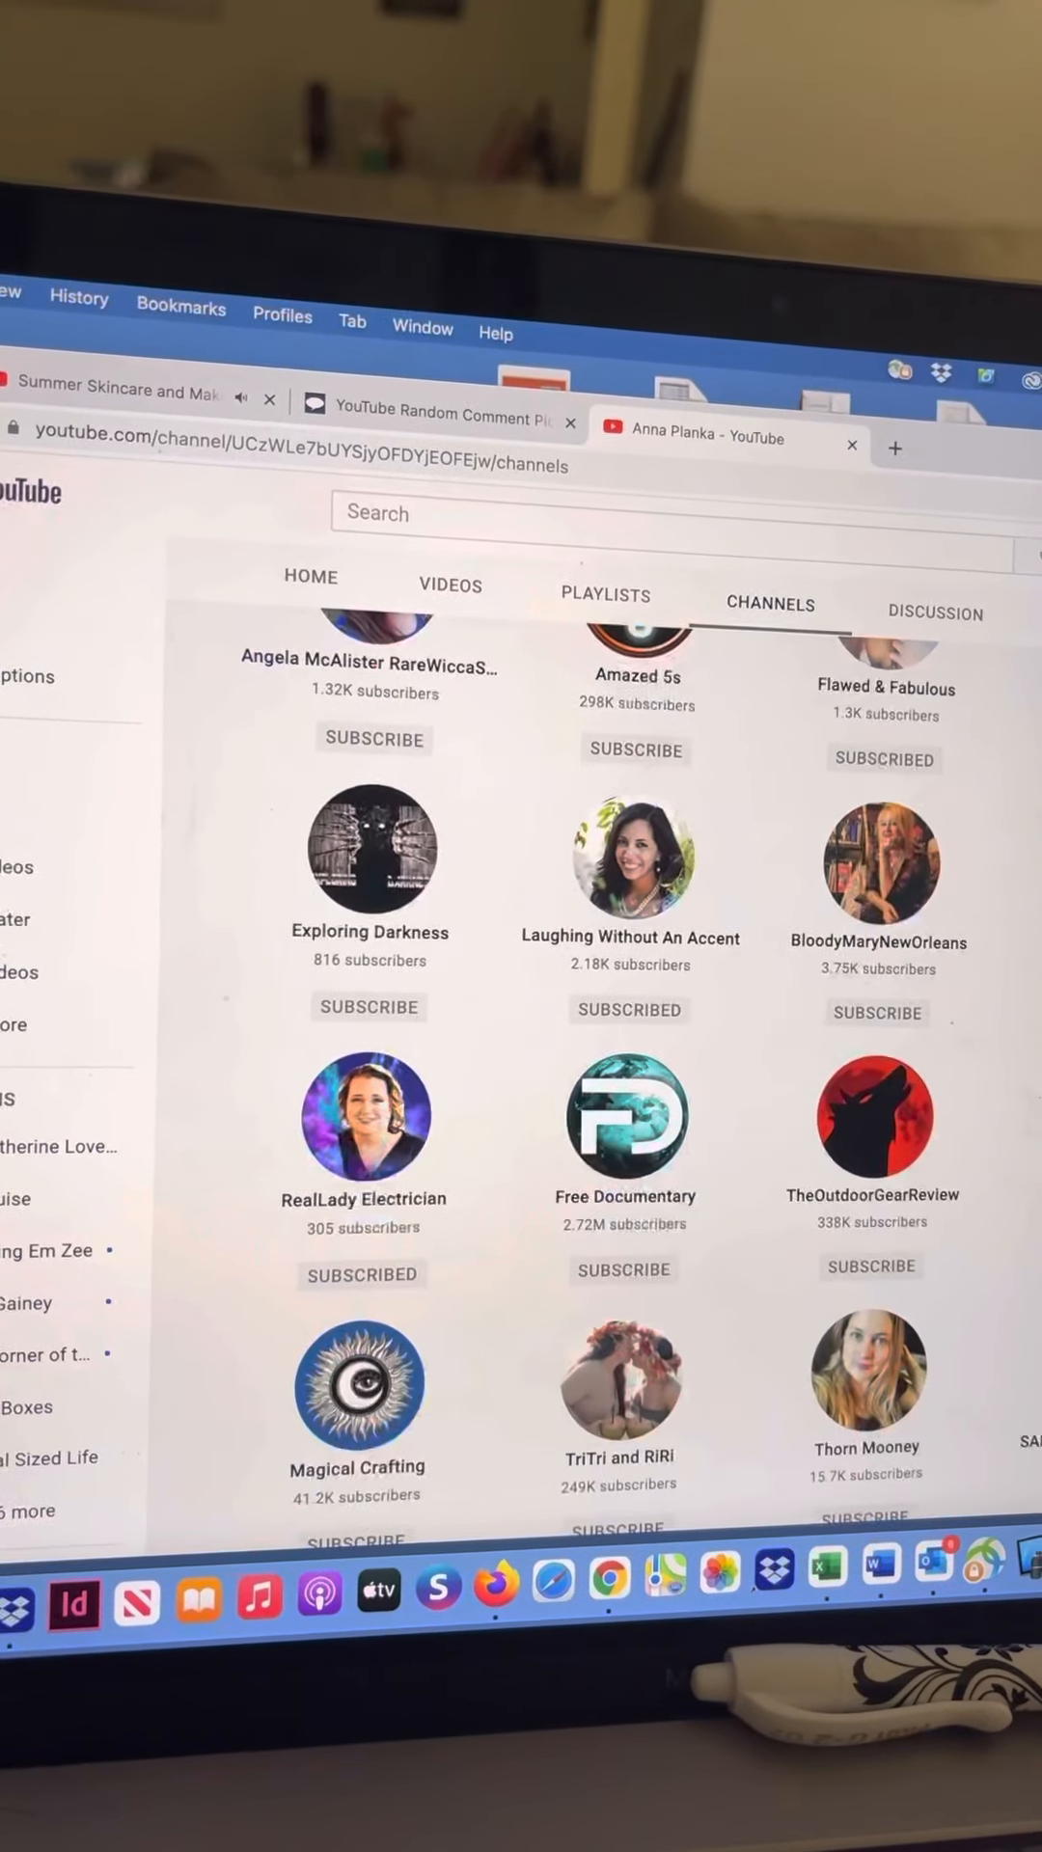
pyautogui.scroll(-3)
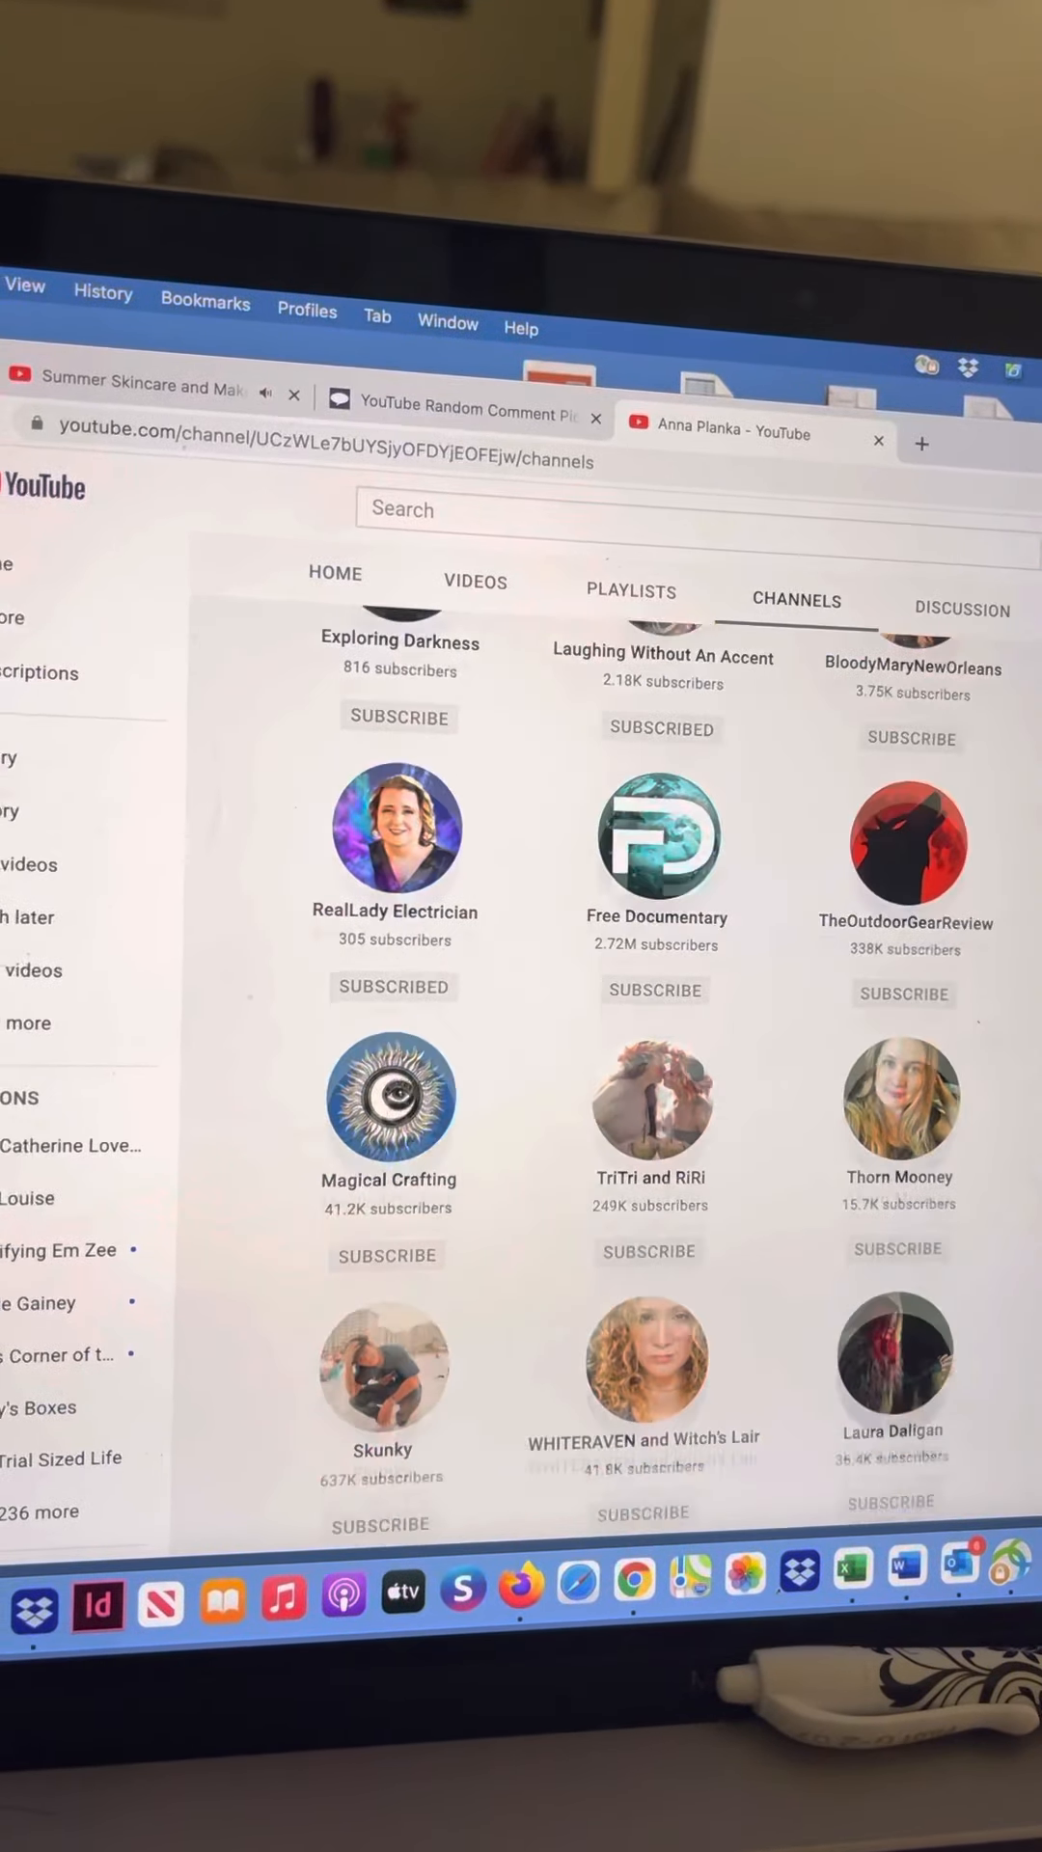
pyautogui.scroll(-3)
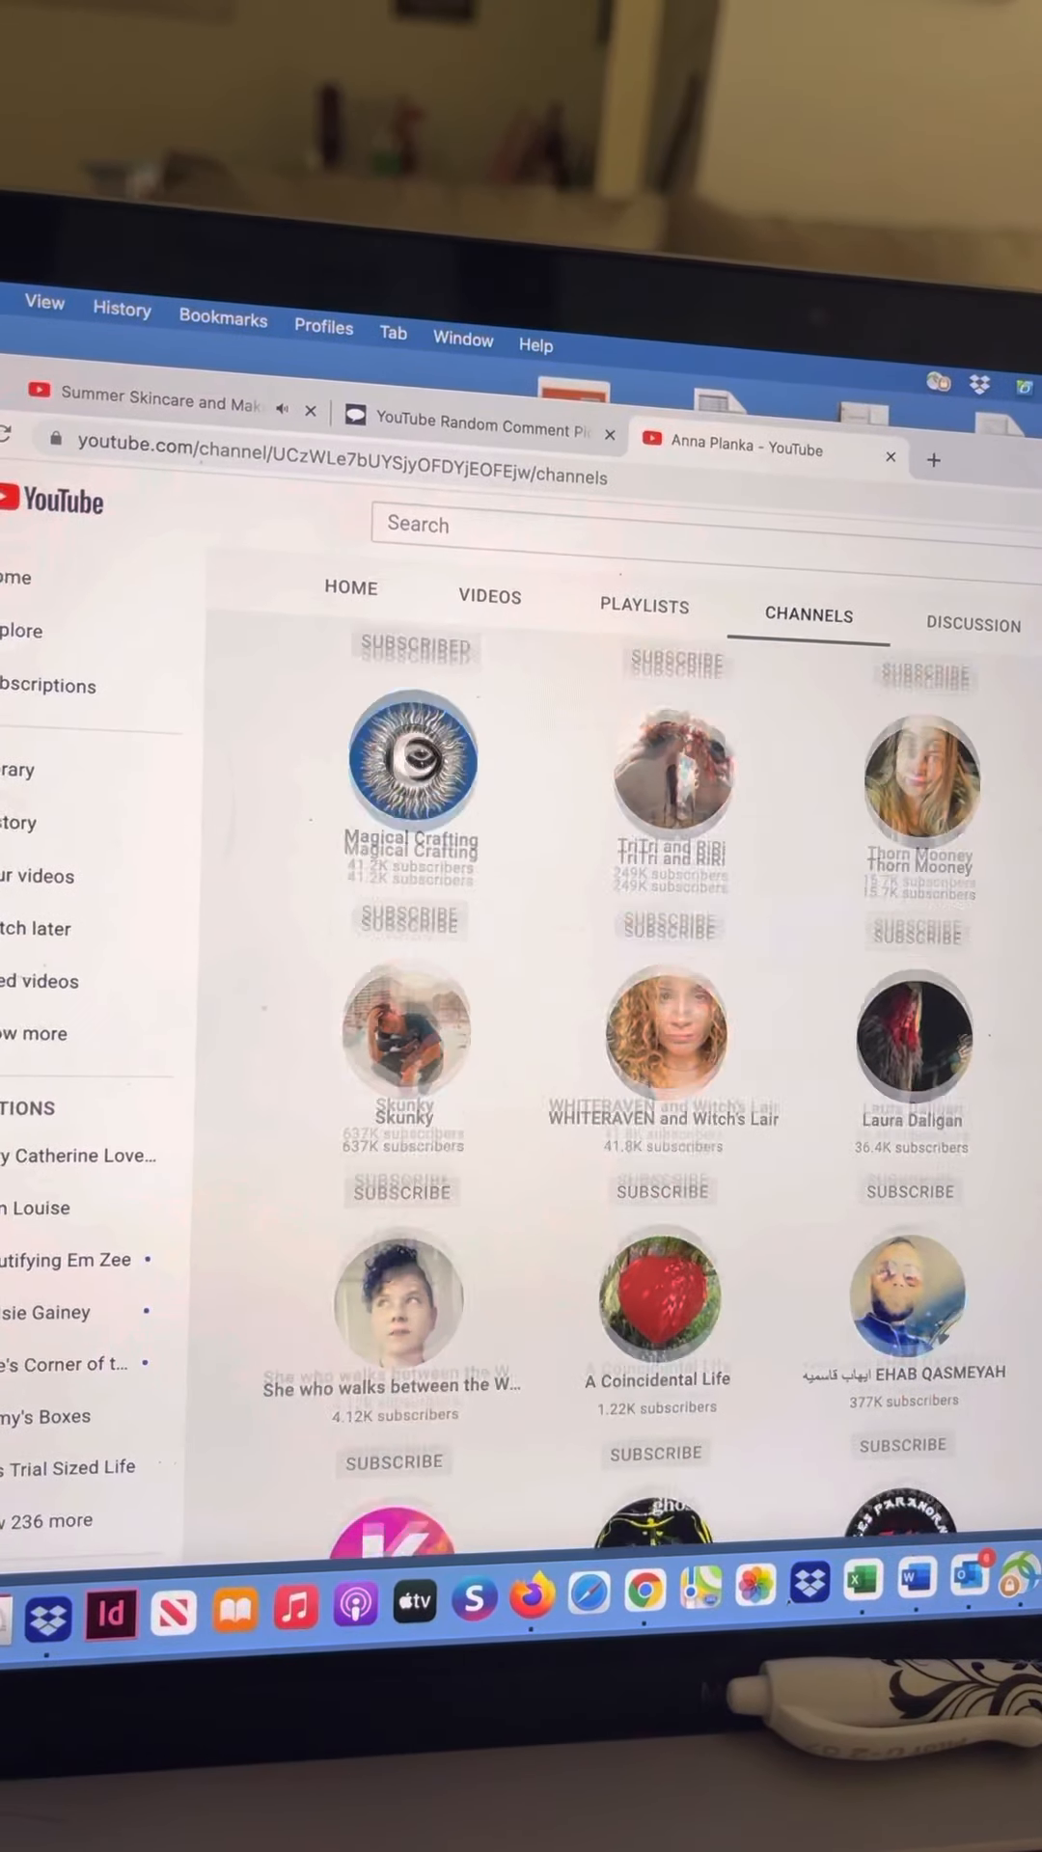
pyautogui.scroll(-3)
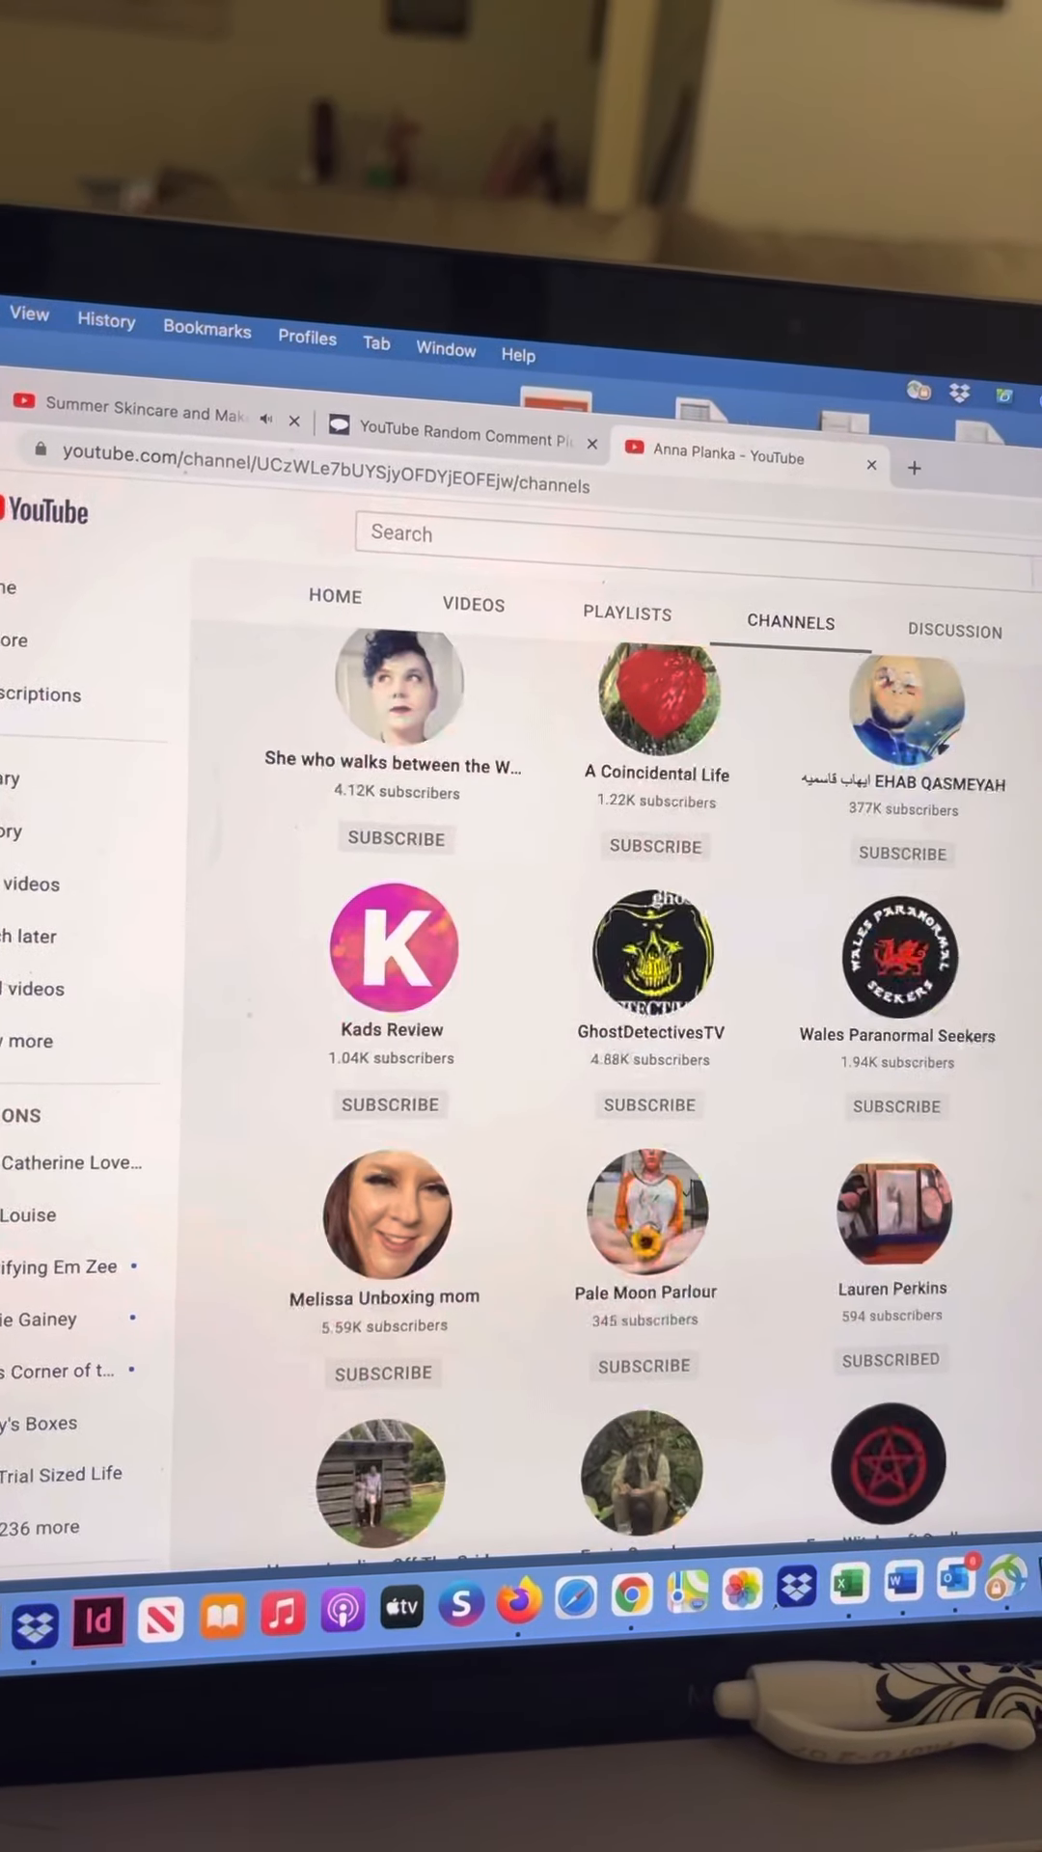
pyautogui.scroll(-3)
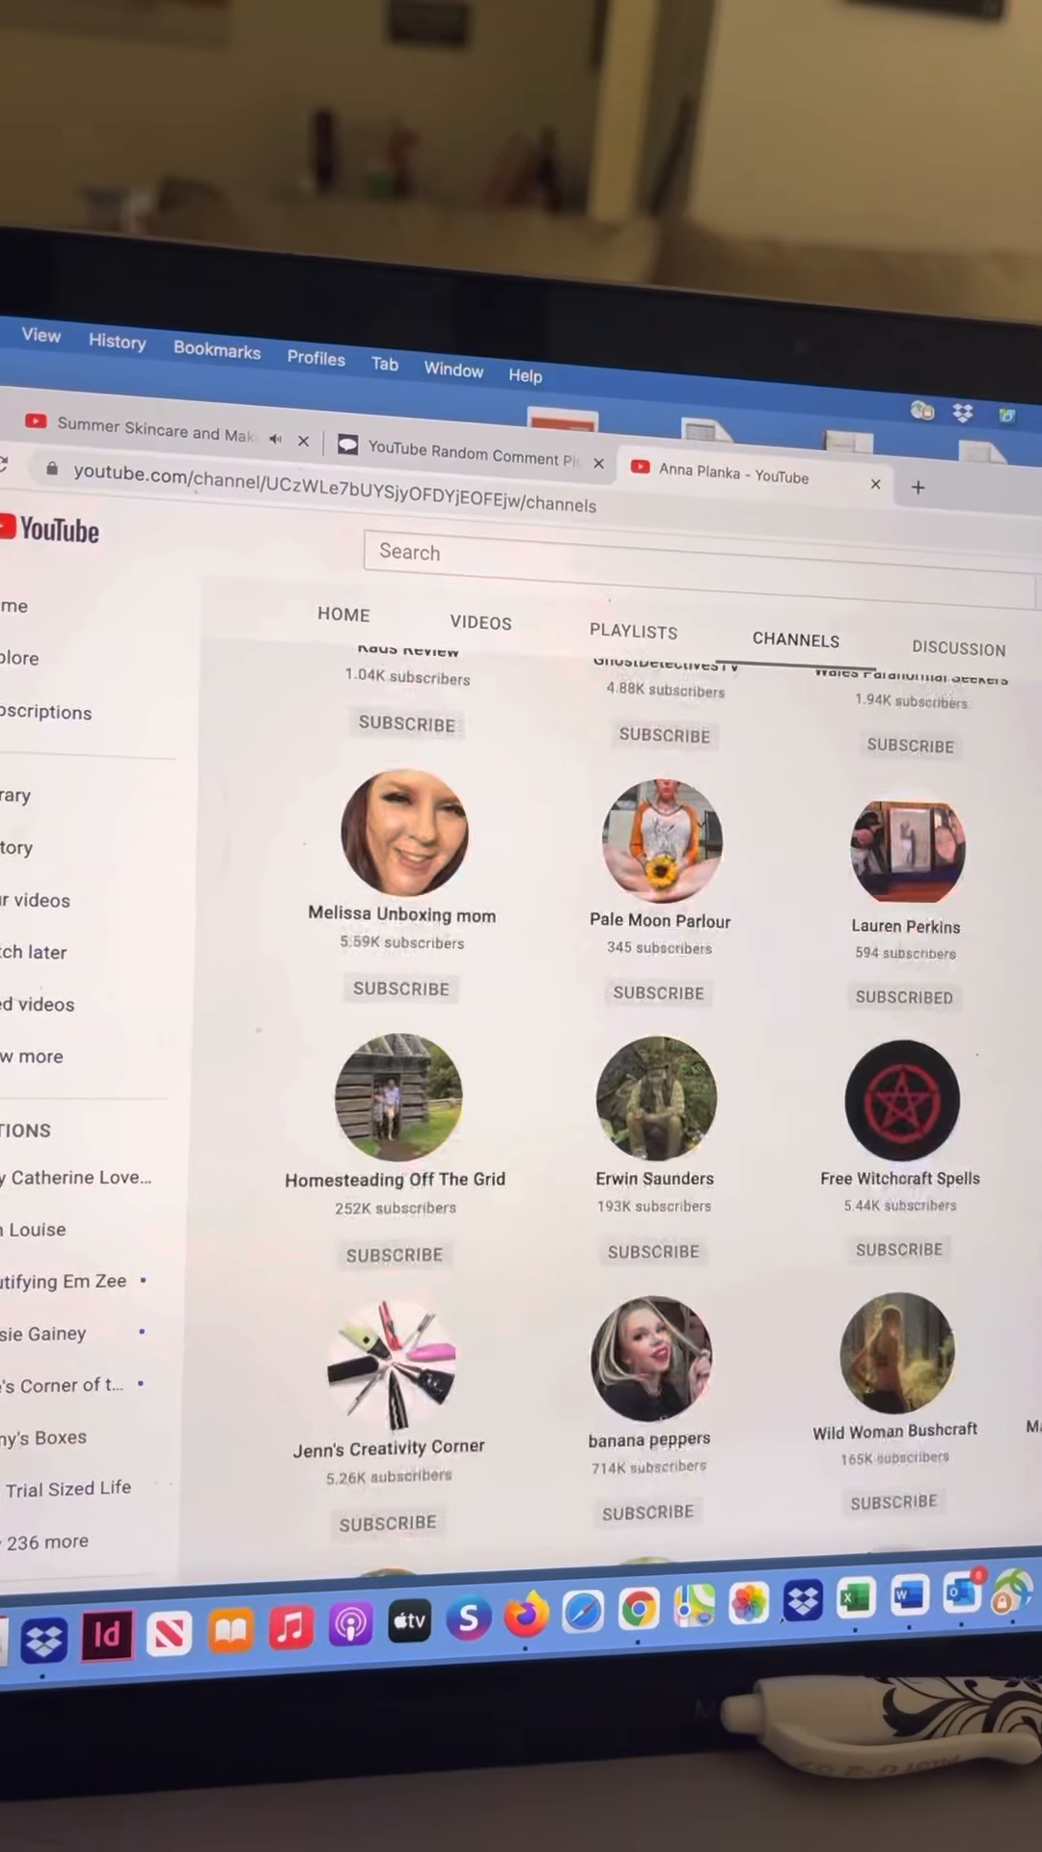
pyautogui.scroll(-3)
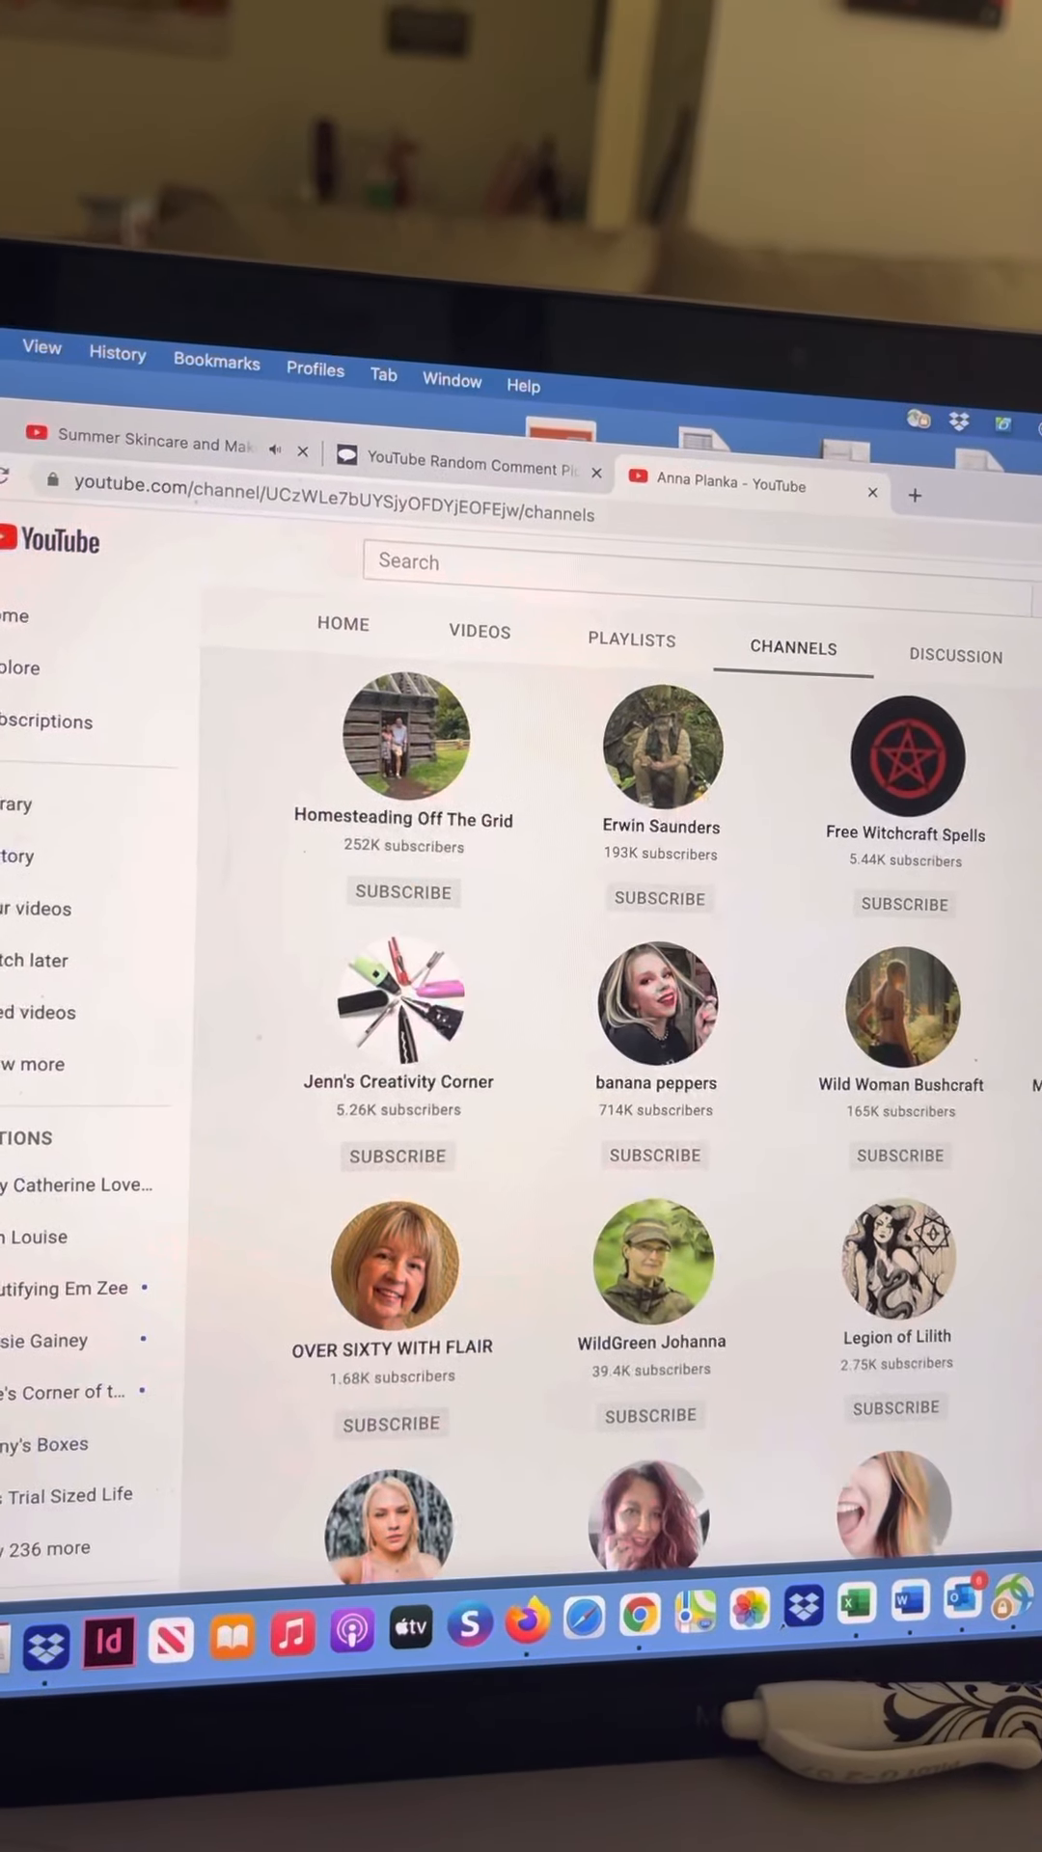
pyautogui.scroll(-3)
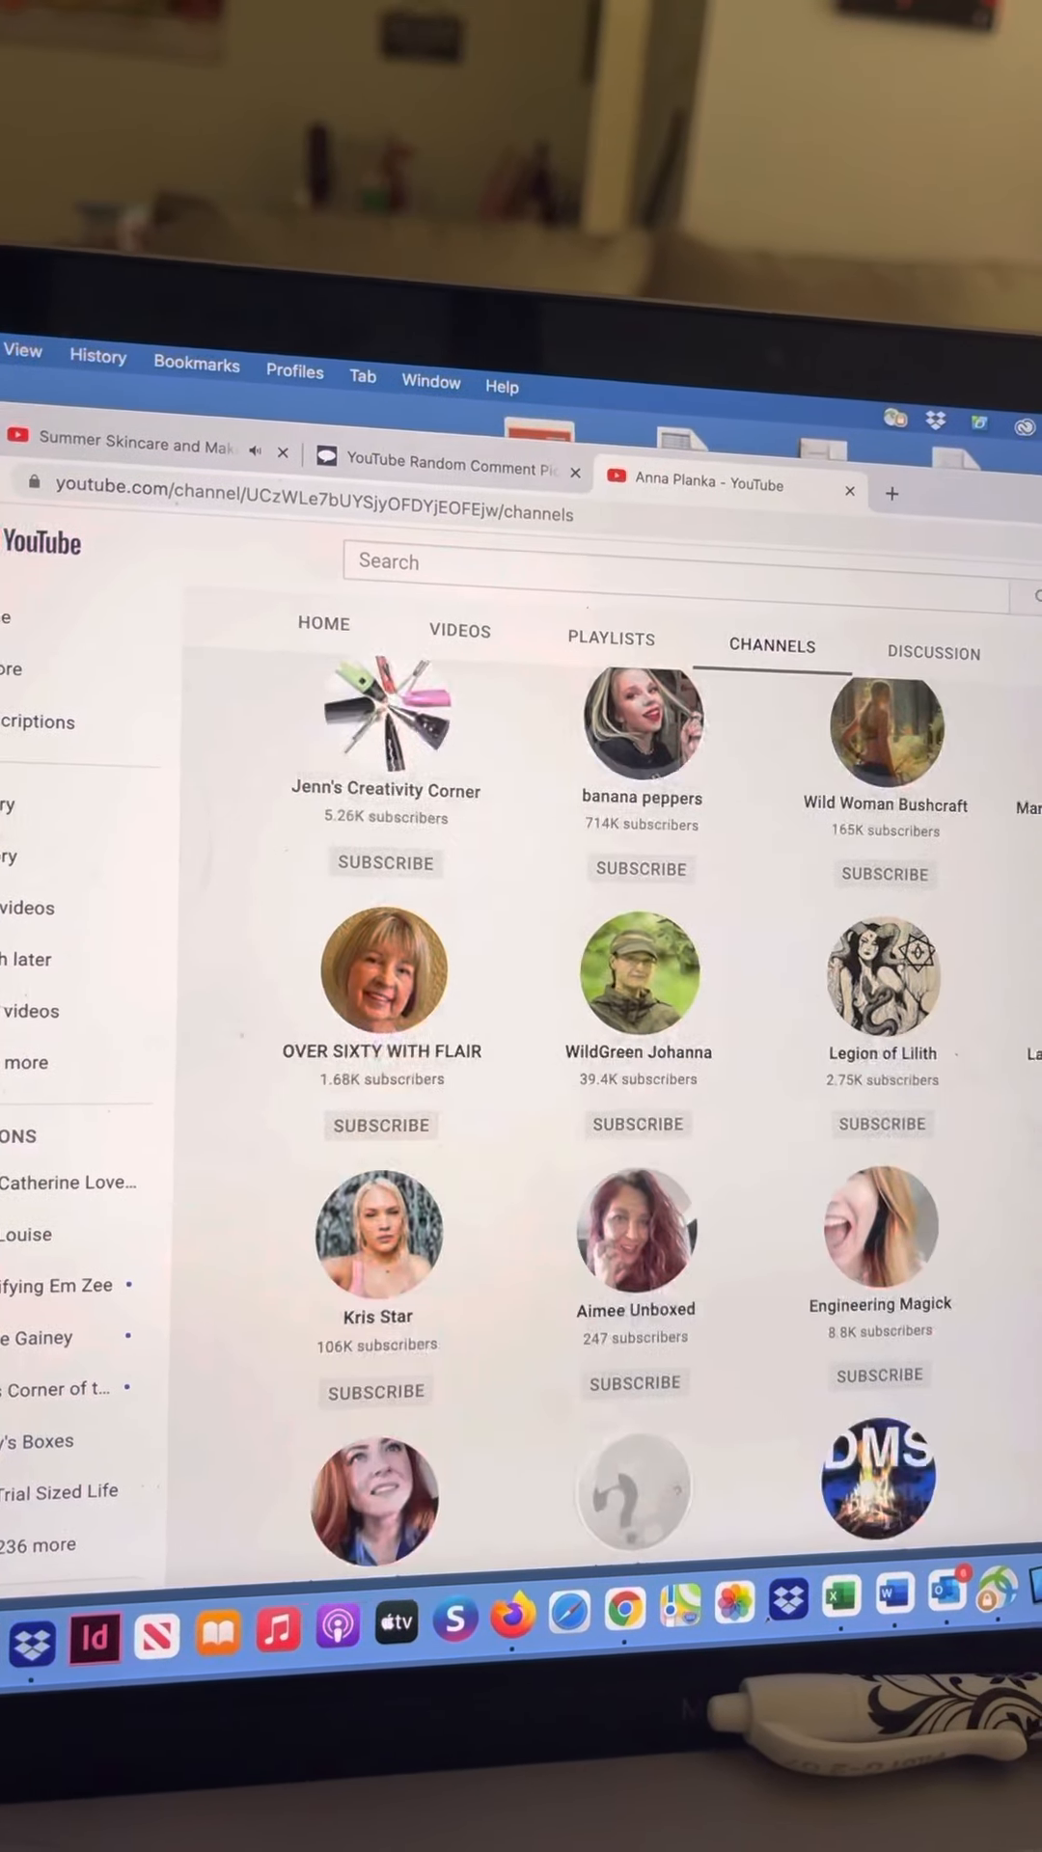
pyautogui.scroll(-3)
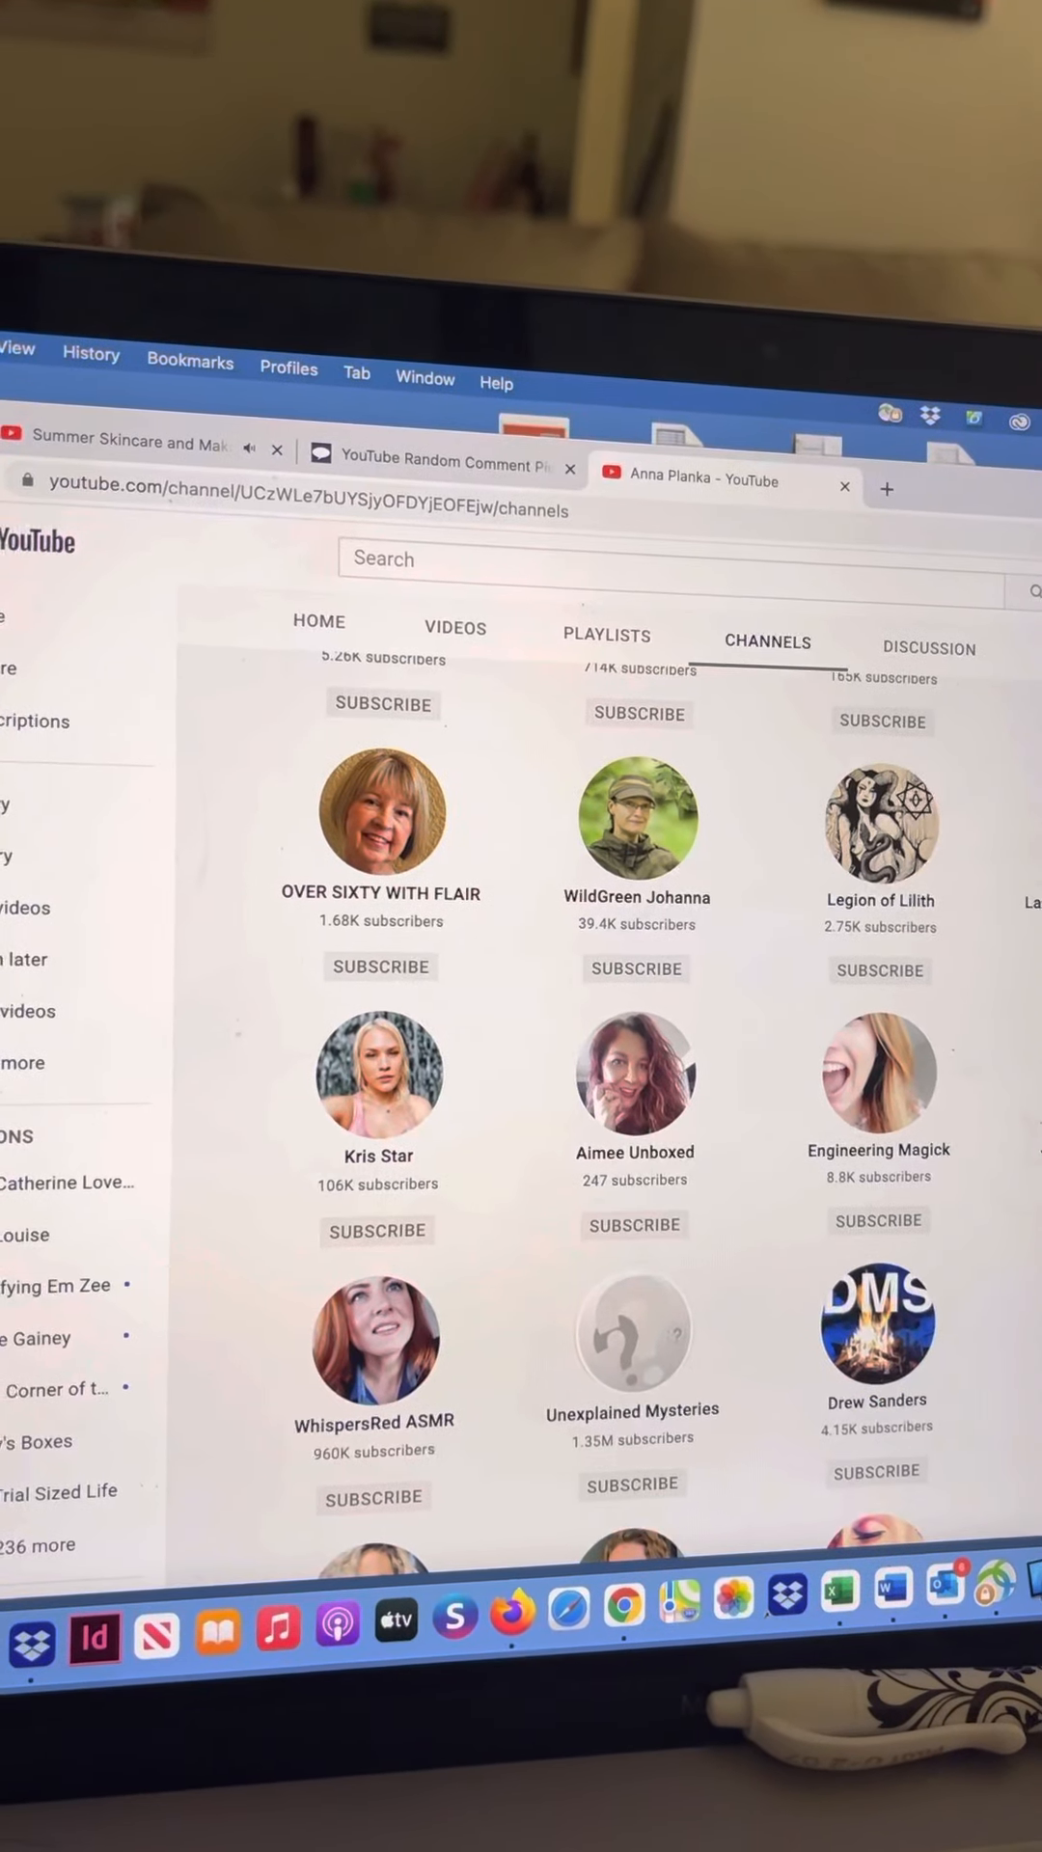
pyautogui.scroll(-3)
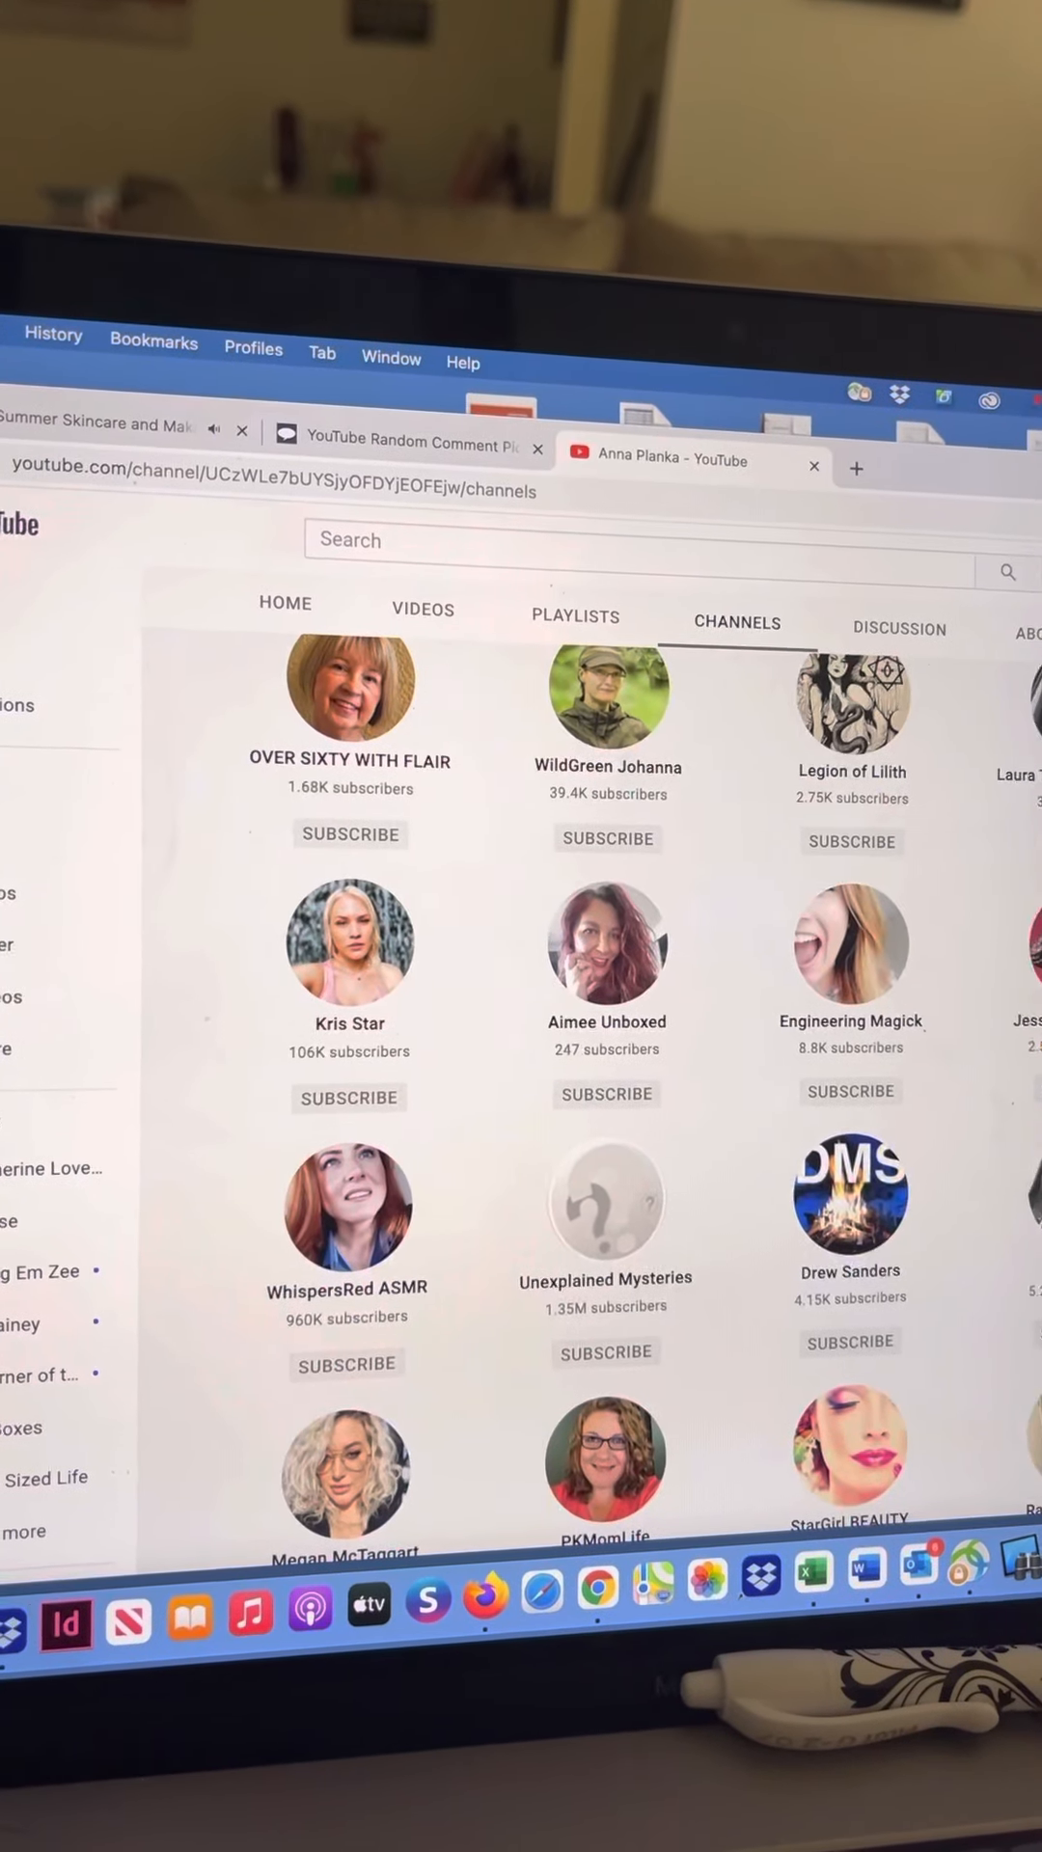
pyautogui.scroll(-3)
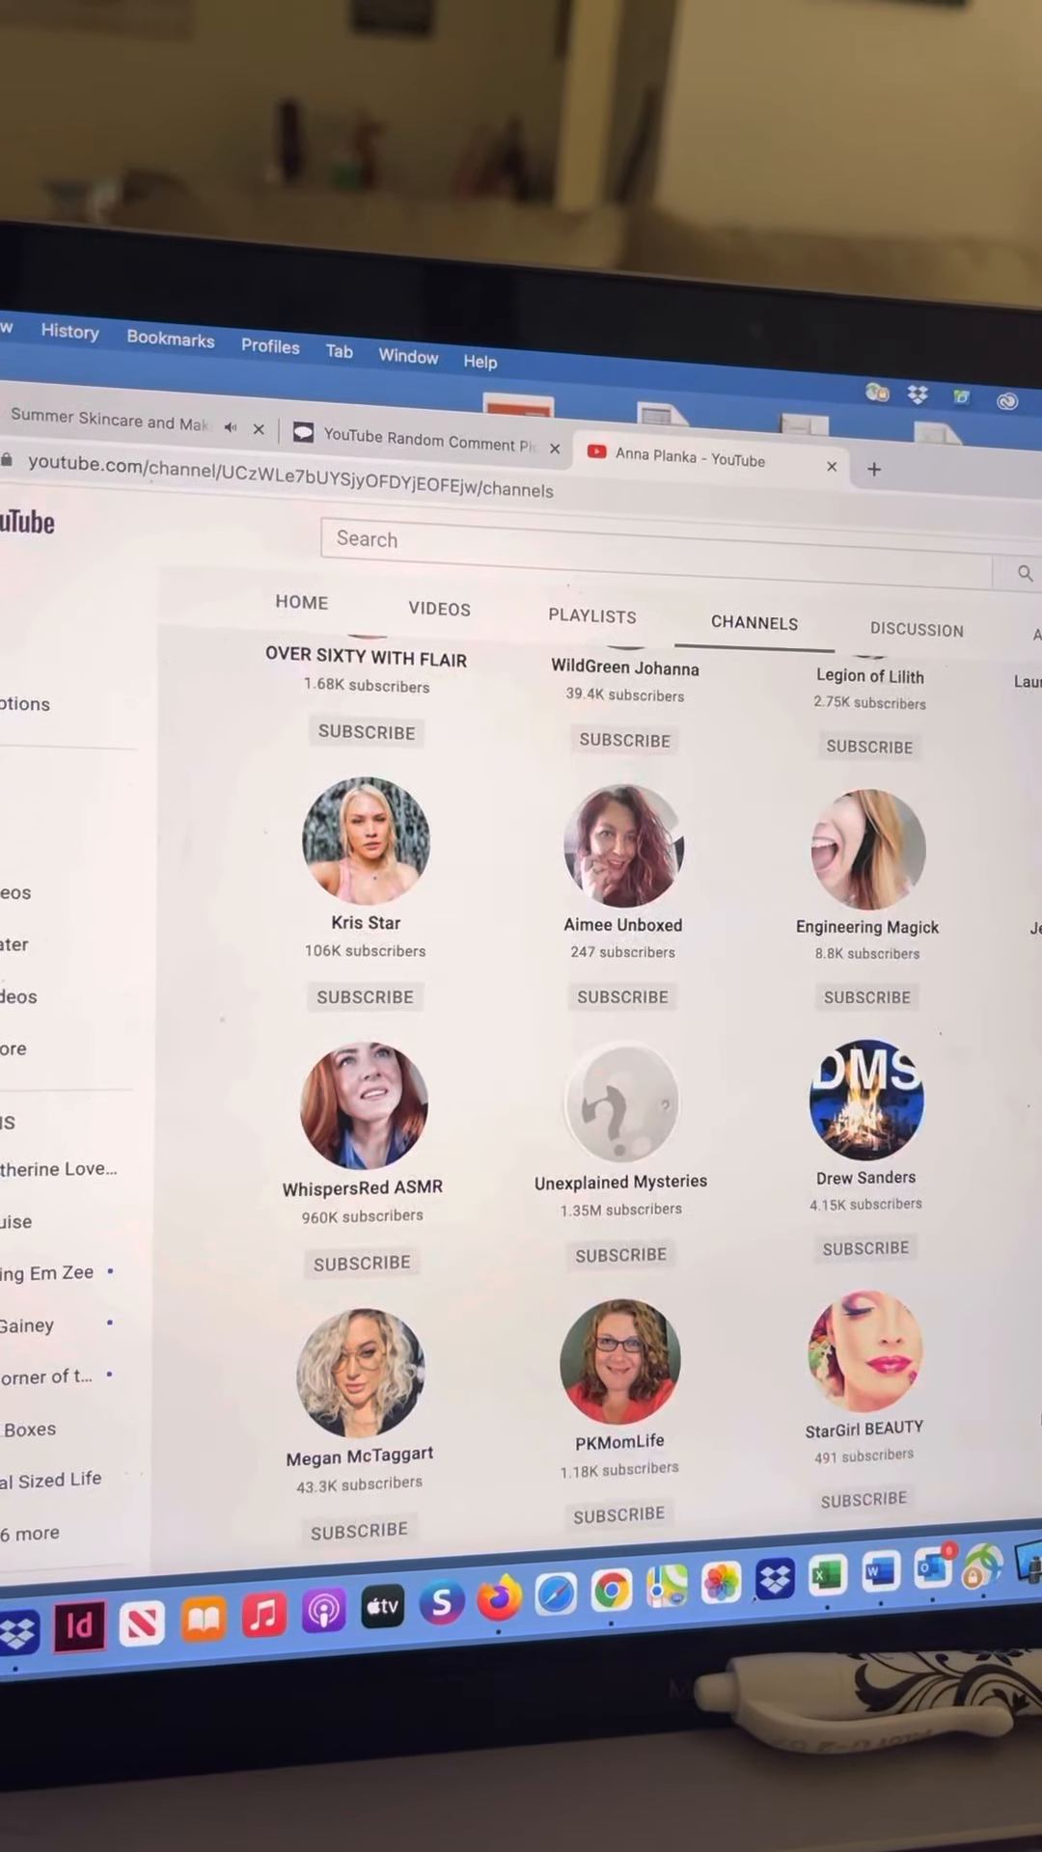
pyautogui.scroll(-3)
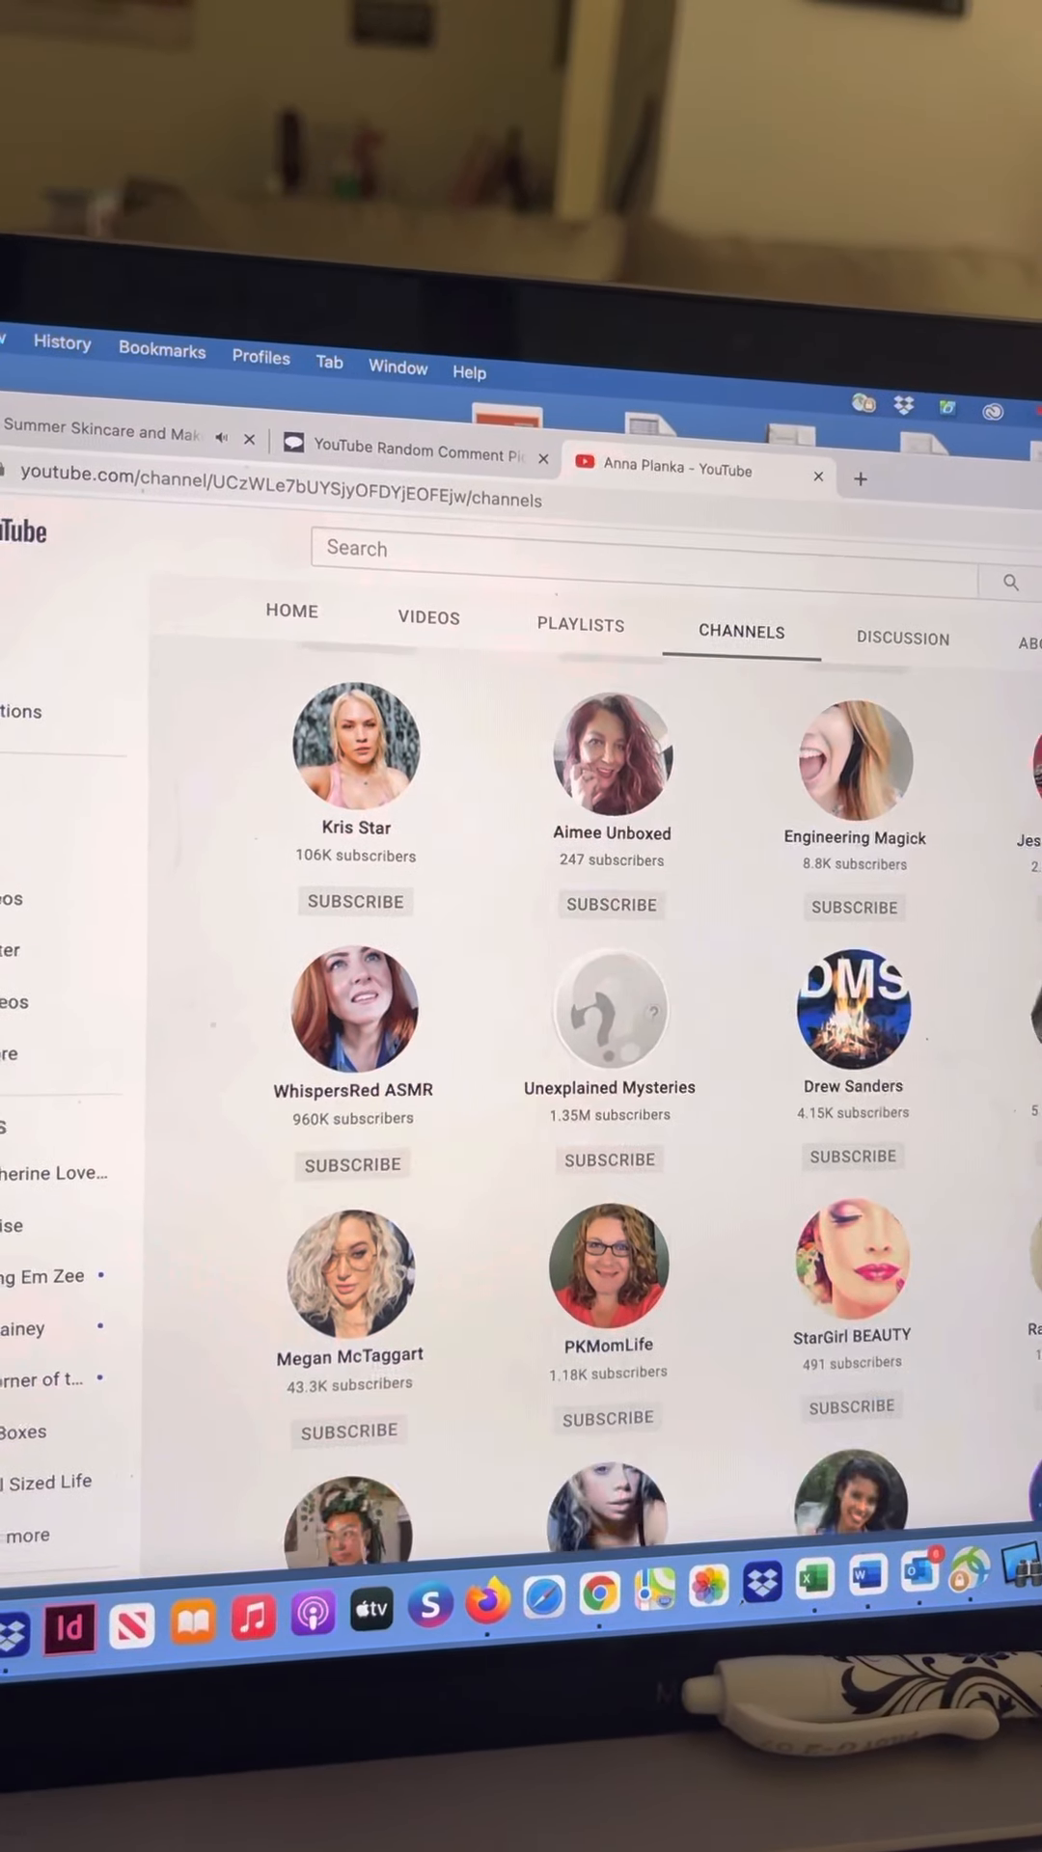
pyautogui.scroll(-3)
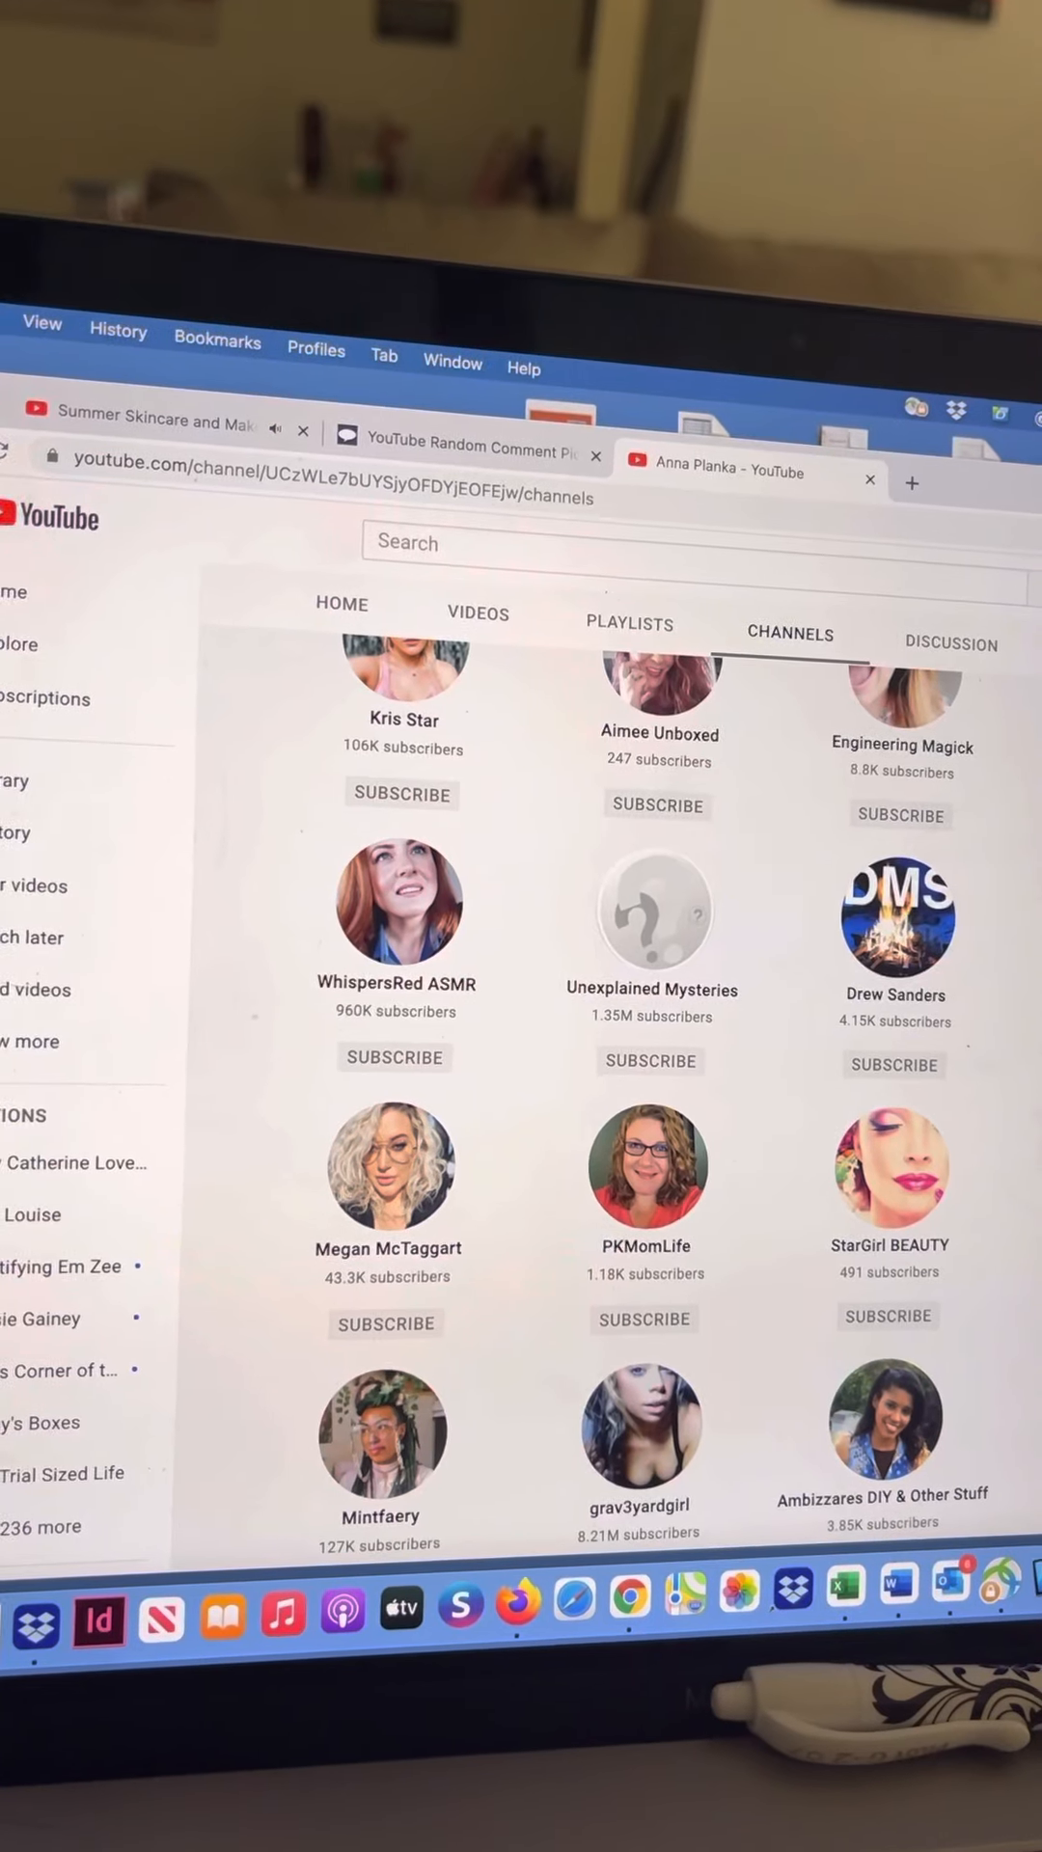
pyautogui.scroll(-3)
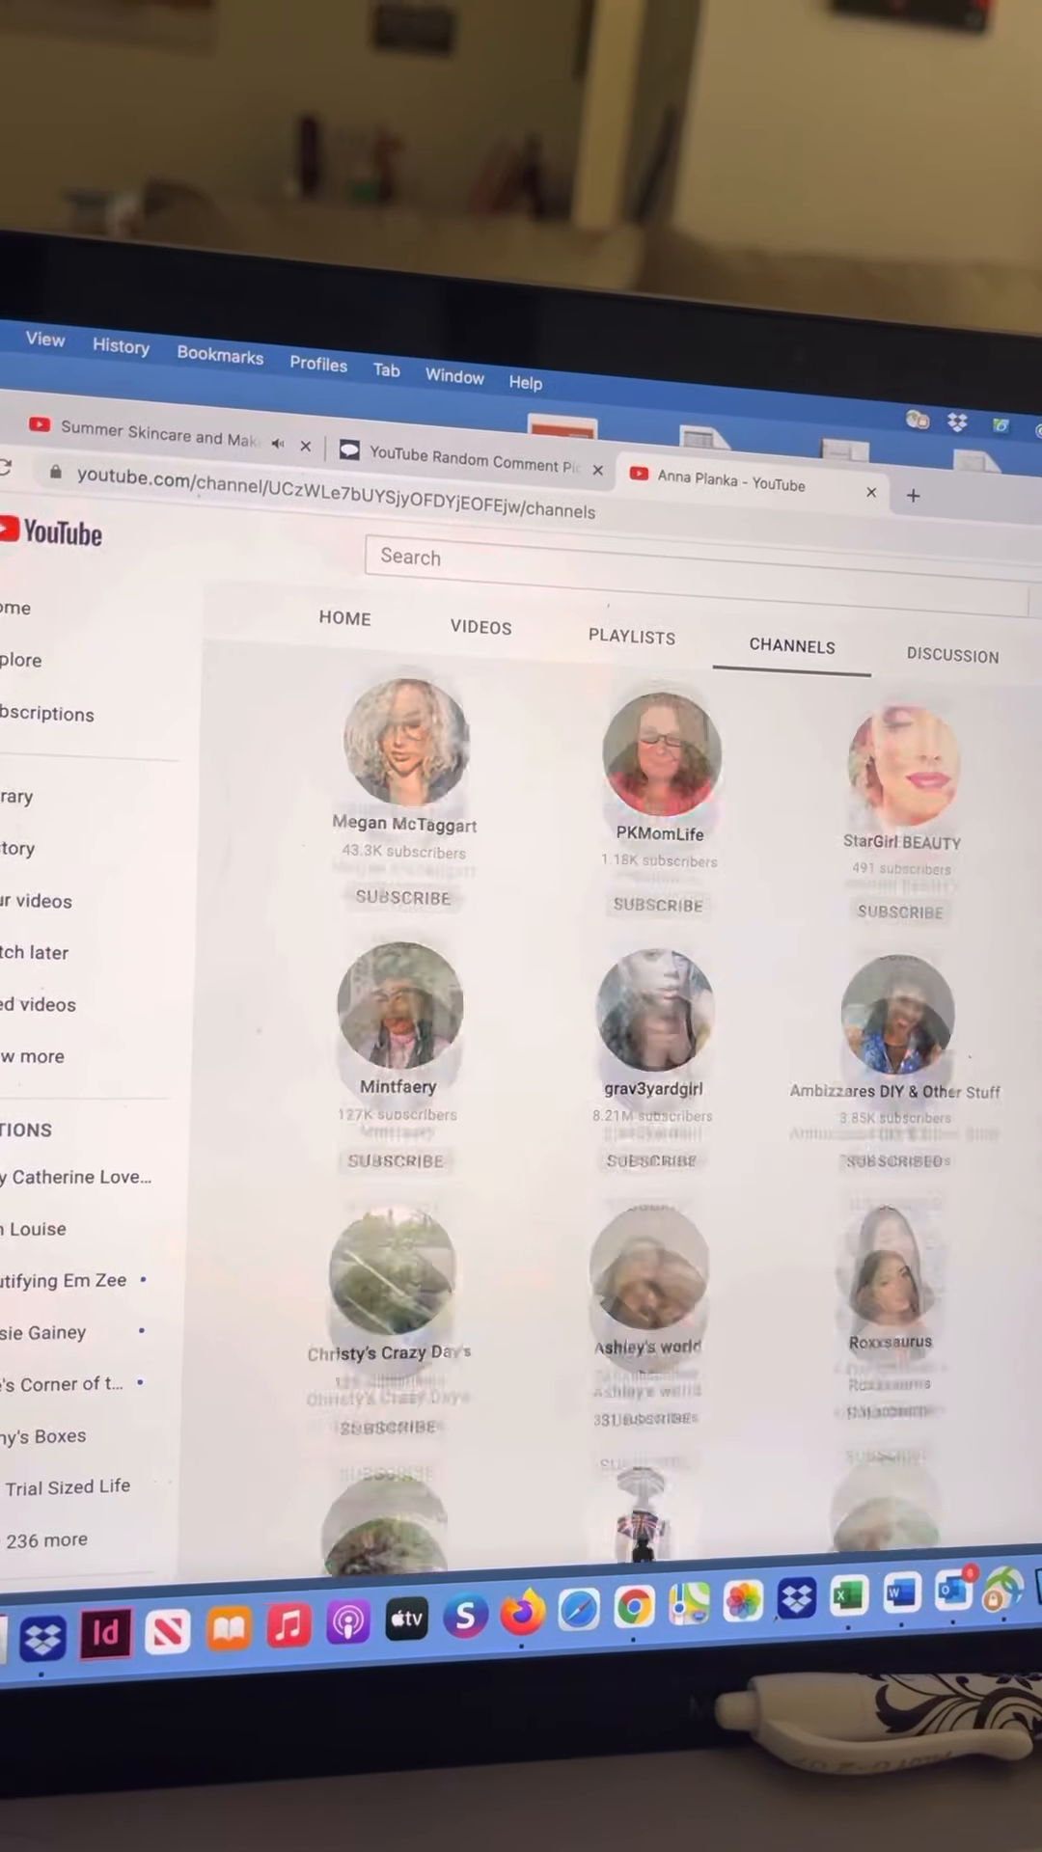
pyautogui.scroll(-3)
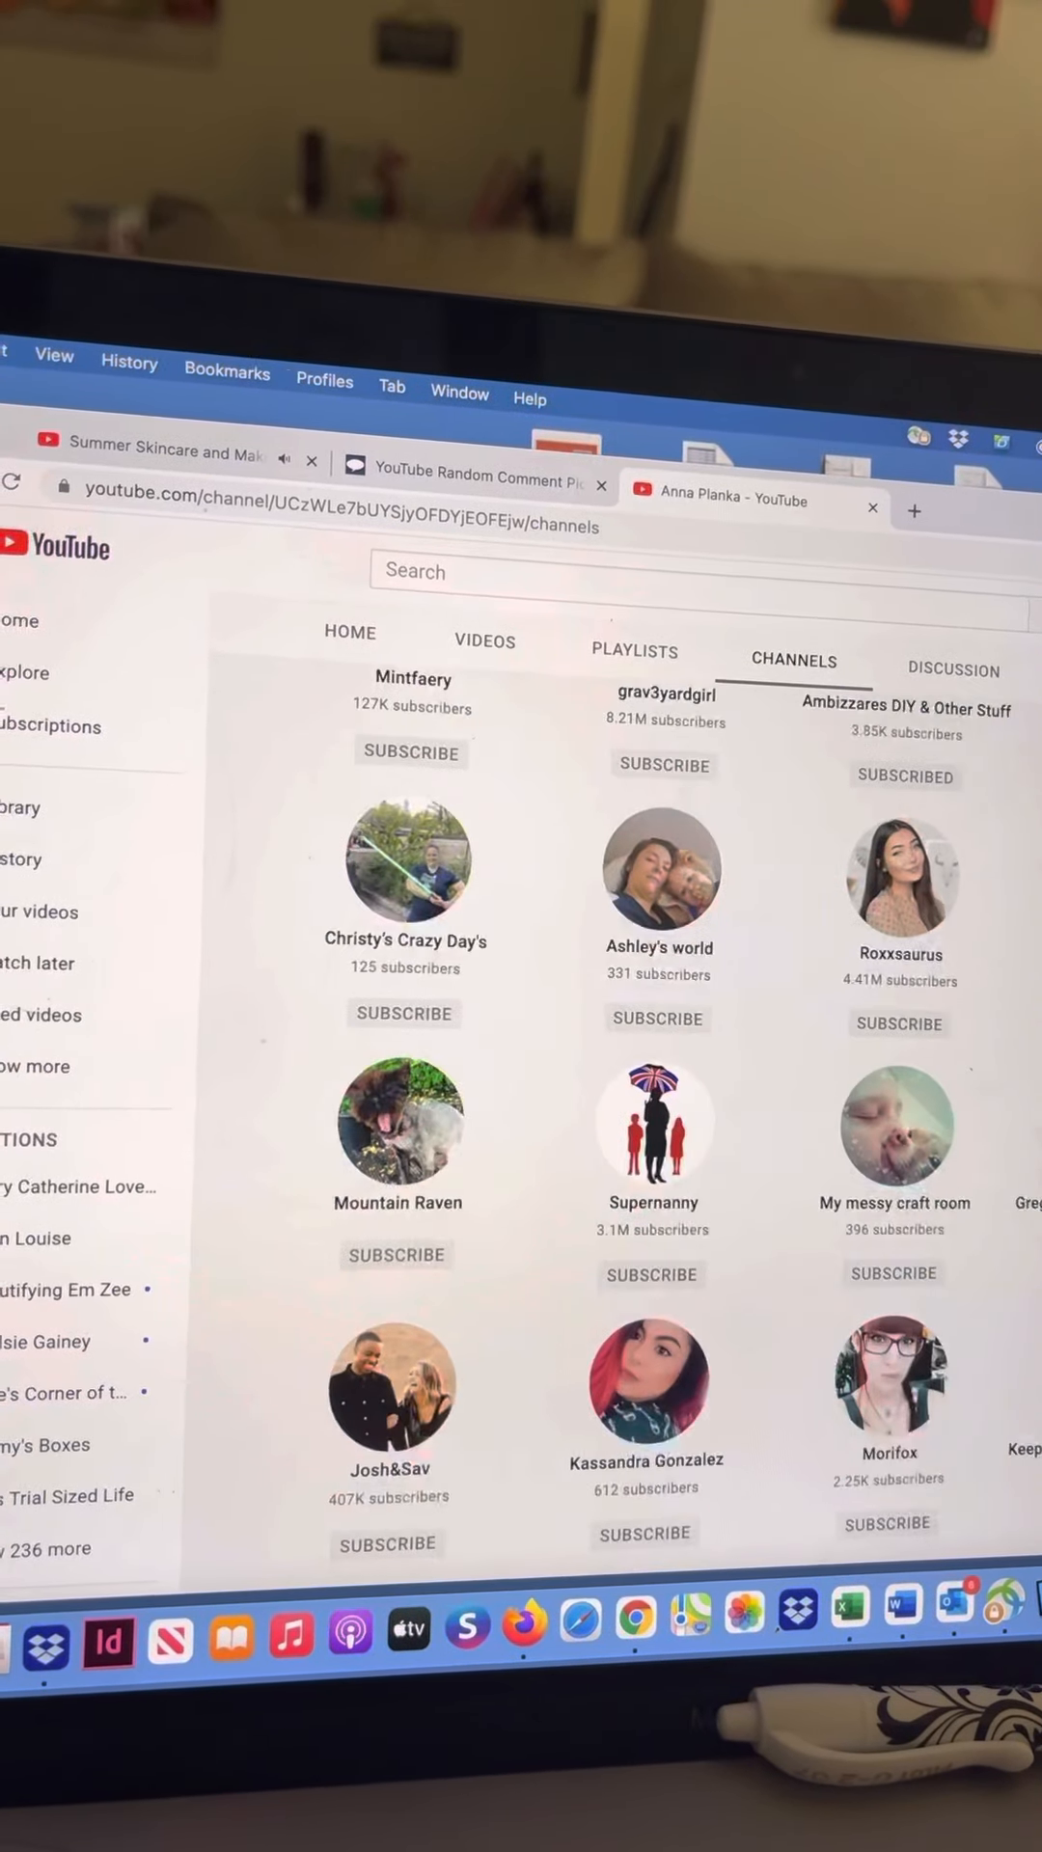
pyautogui.scroll(-3)
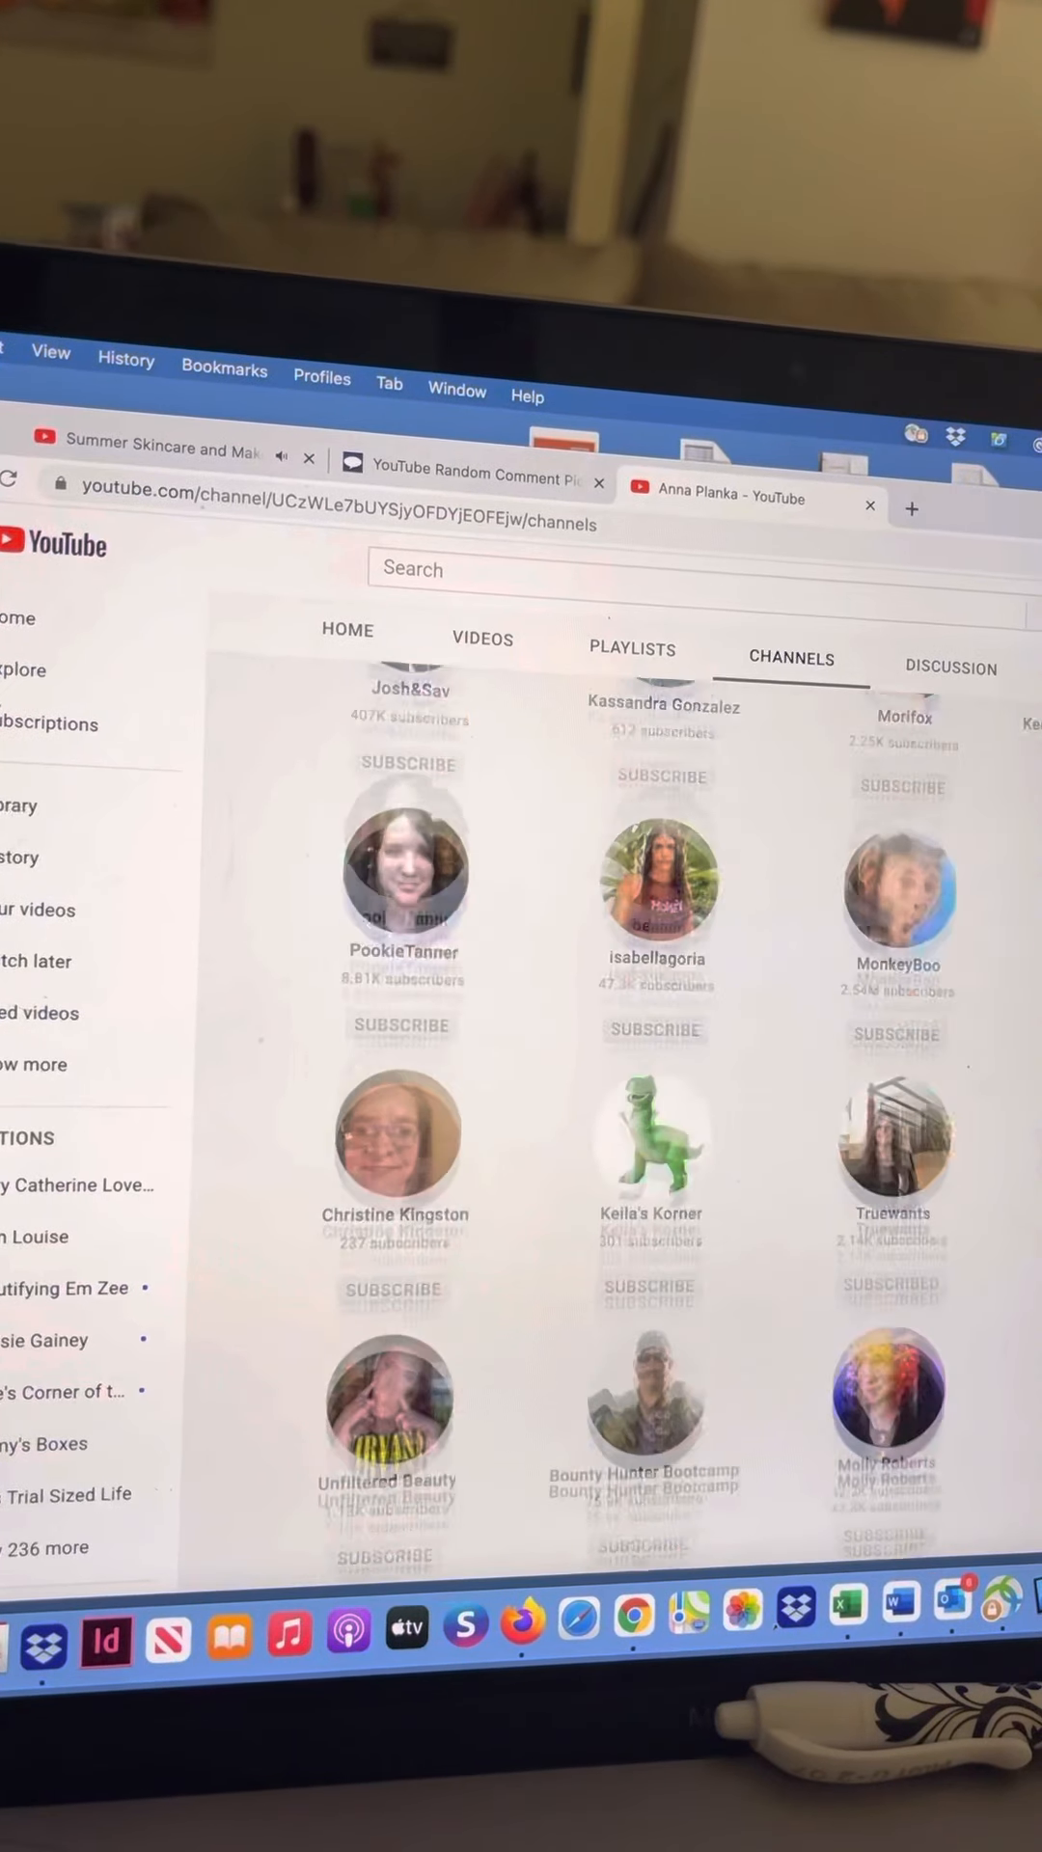
pyautogui.scroll(-3)
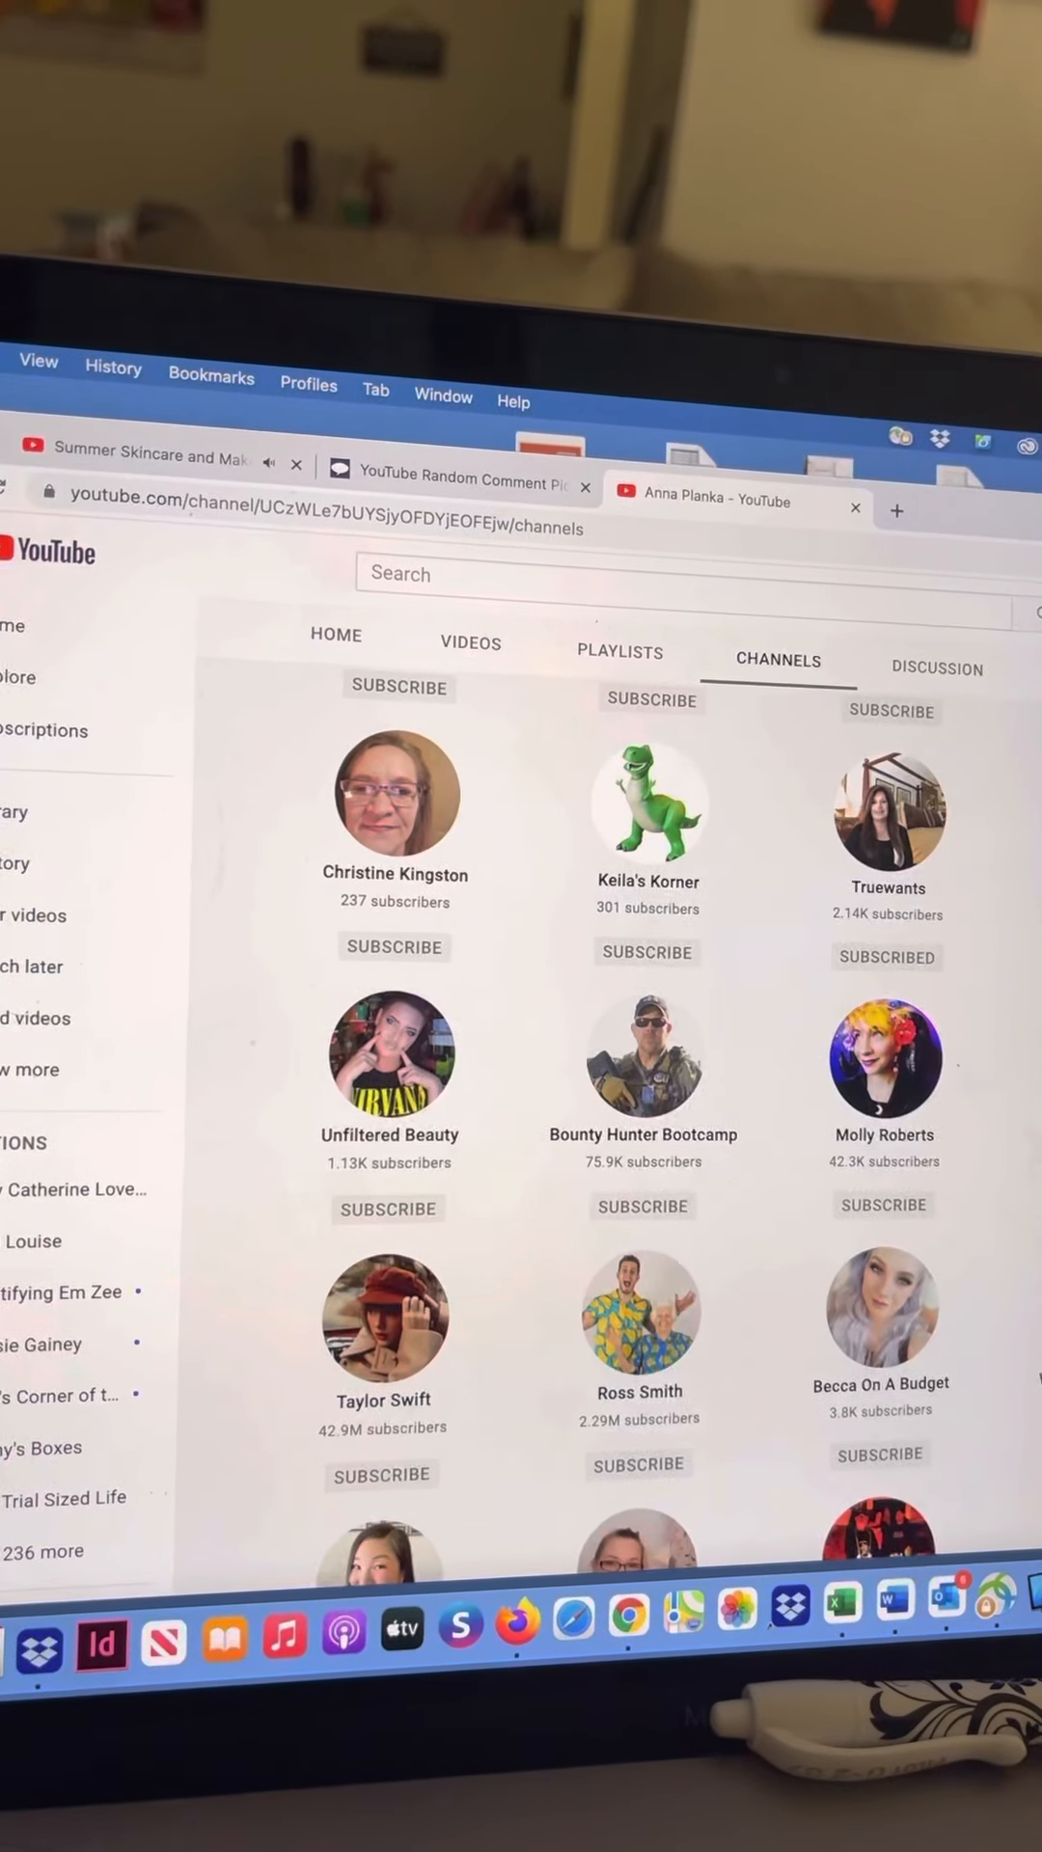
pyautogui.scroll(-3)
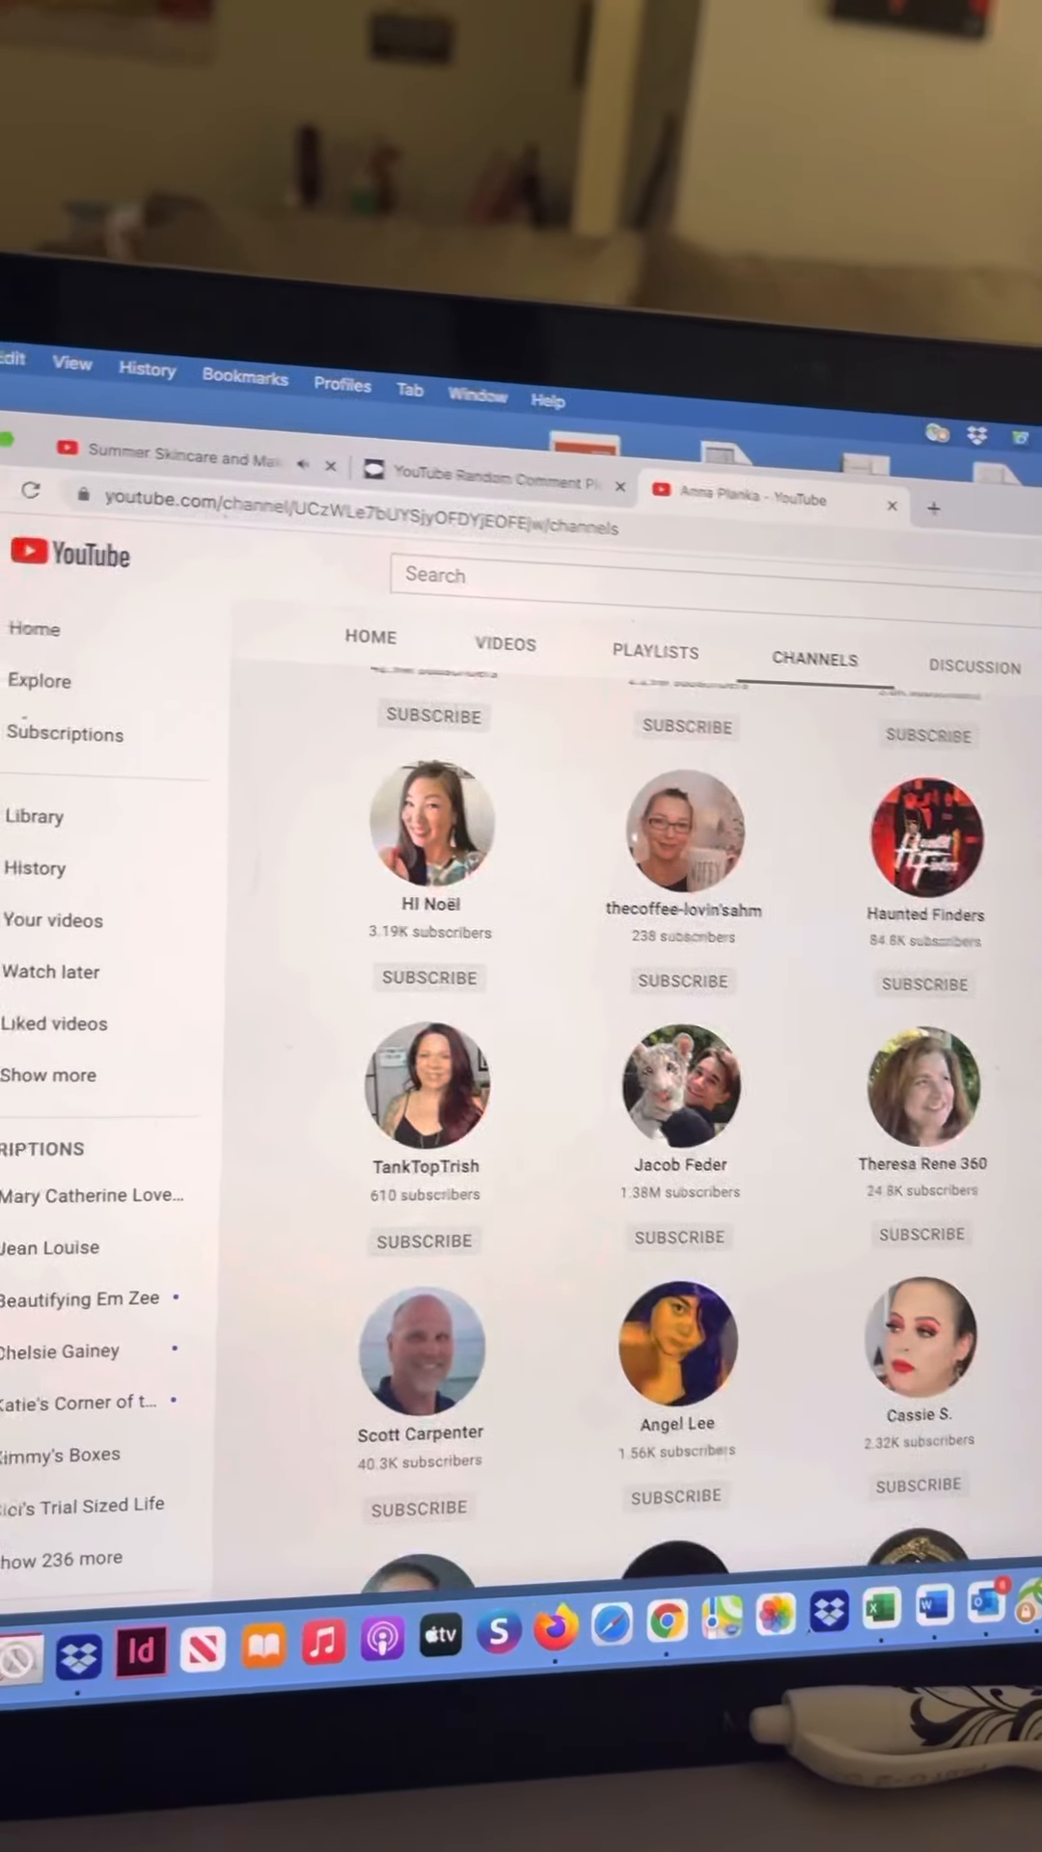
pyautogui.scroll(-3)
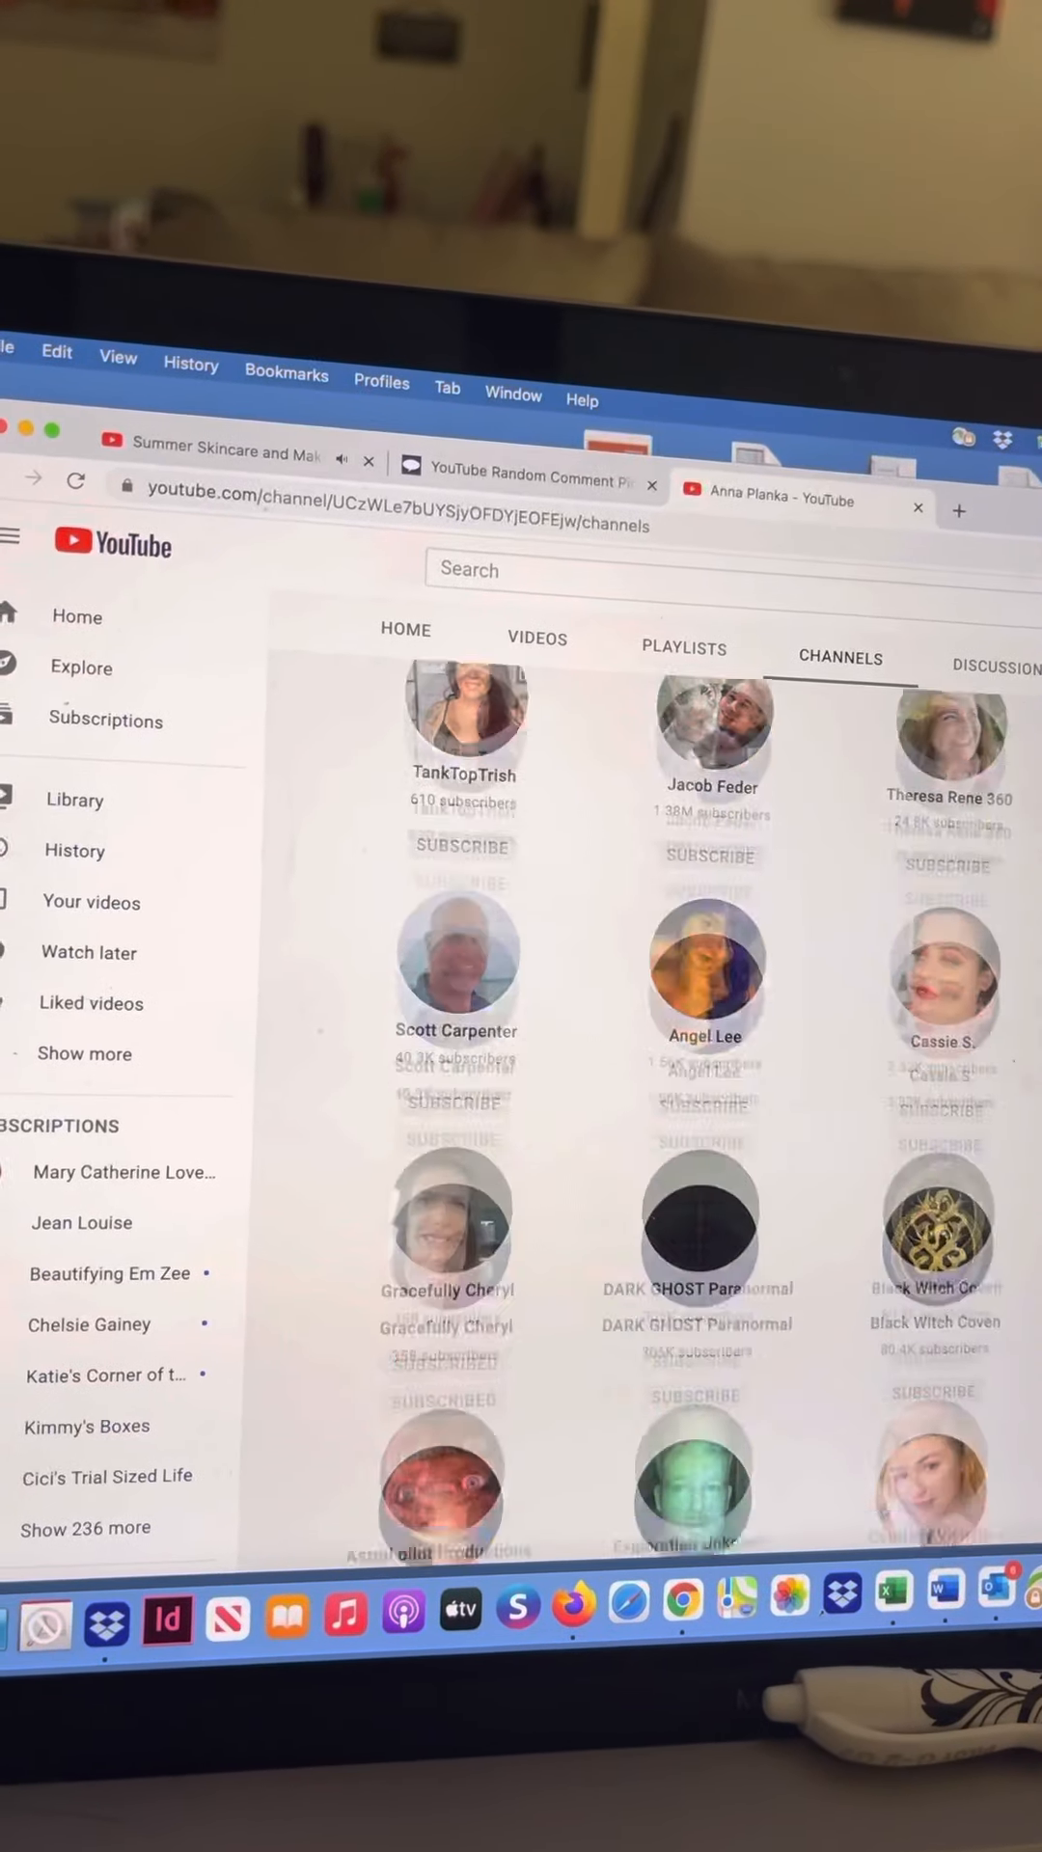
pyautogui.scroll(-3)
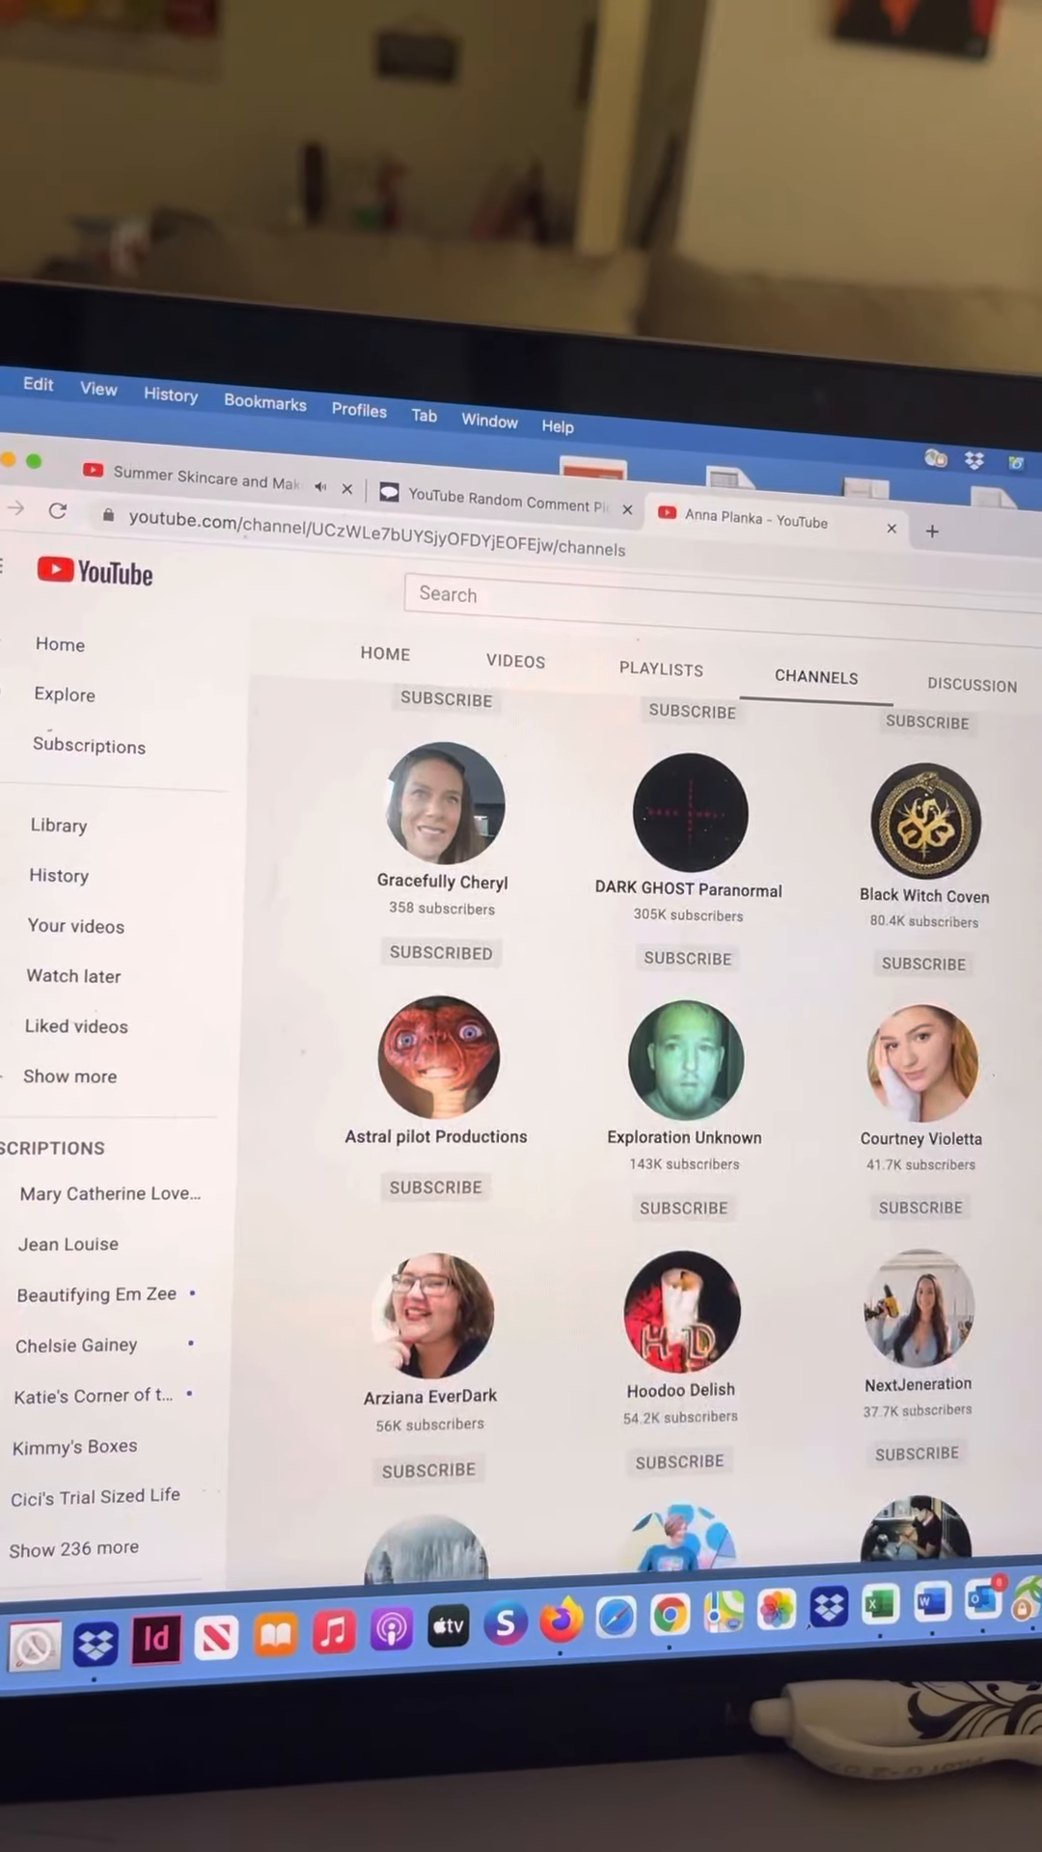
pyautogui.scroll(-3)
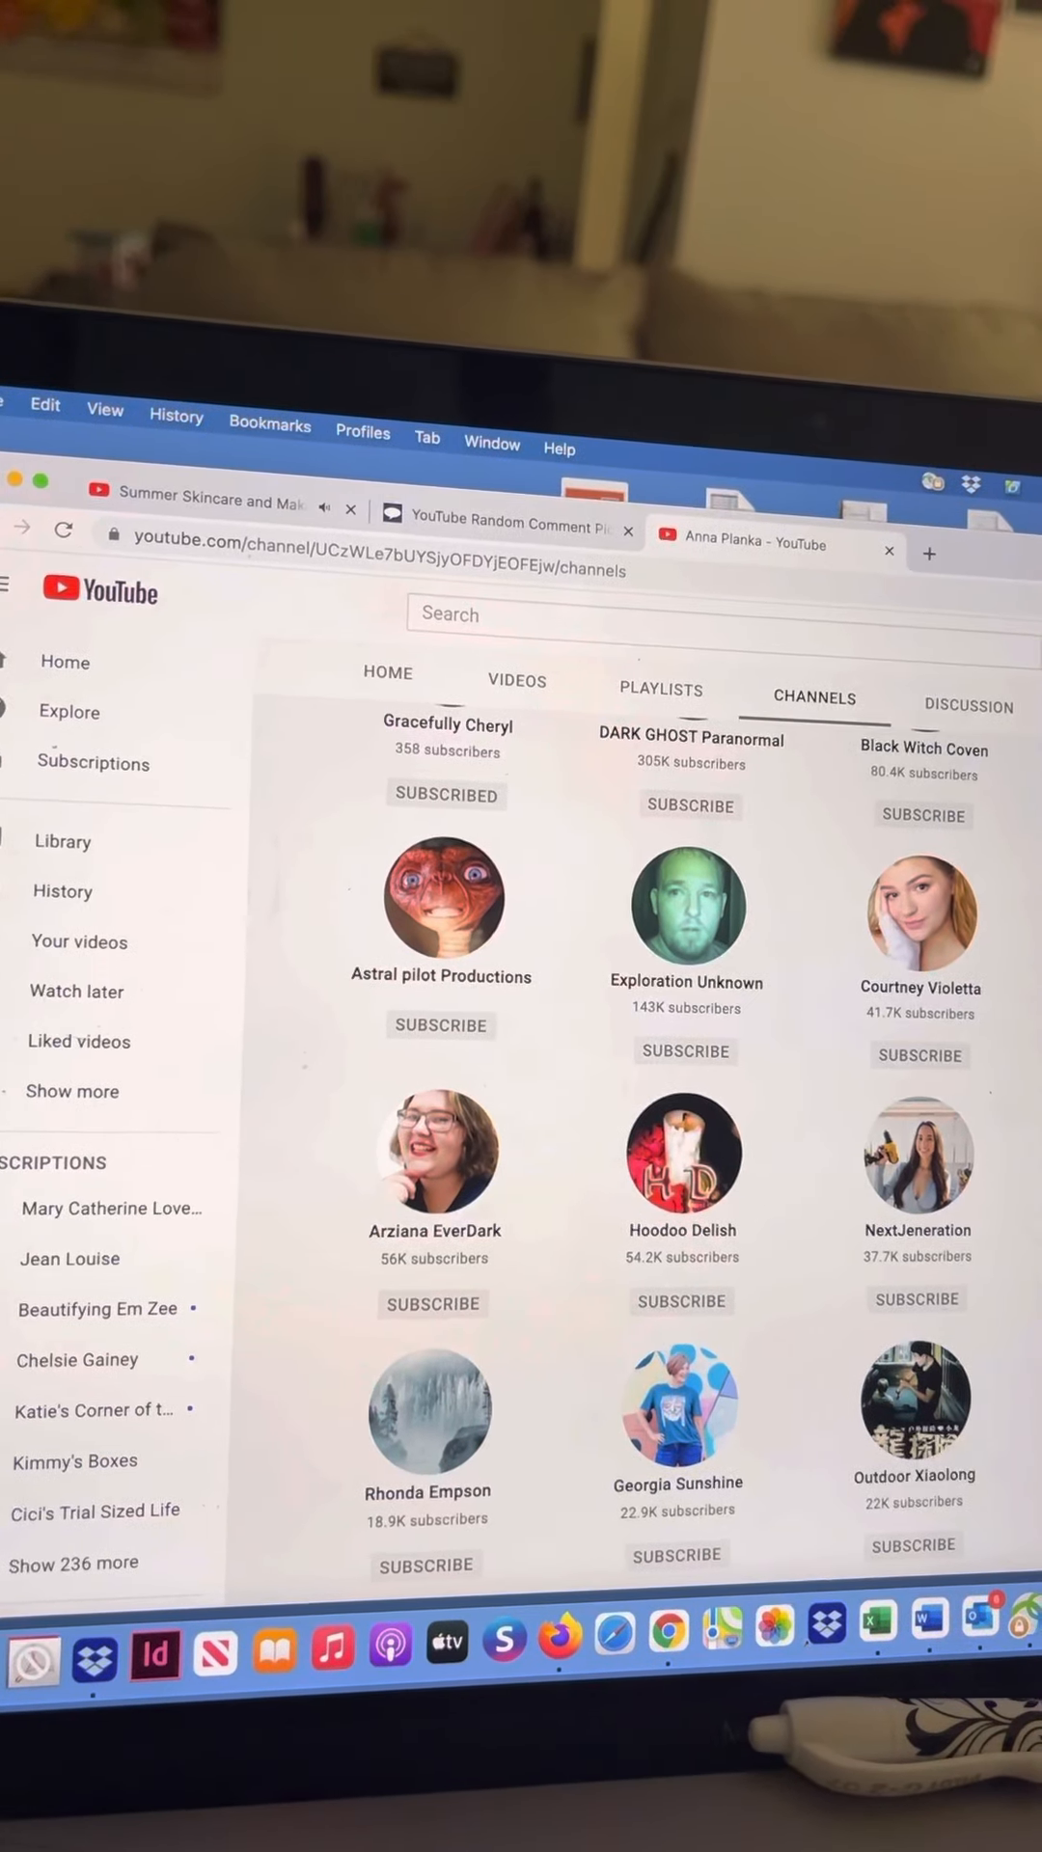
pyautogui.scroll(-3)
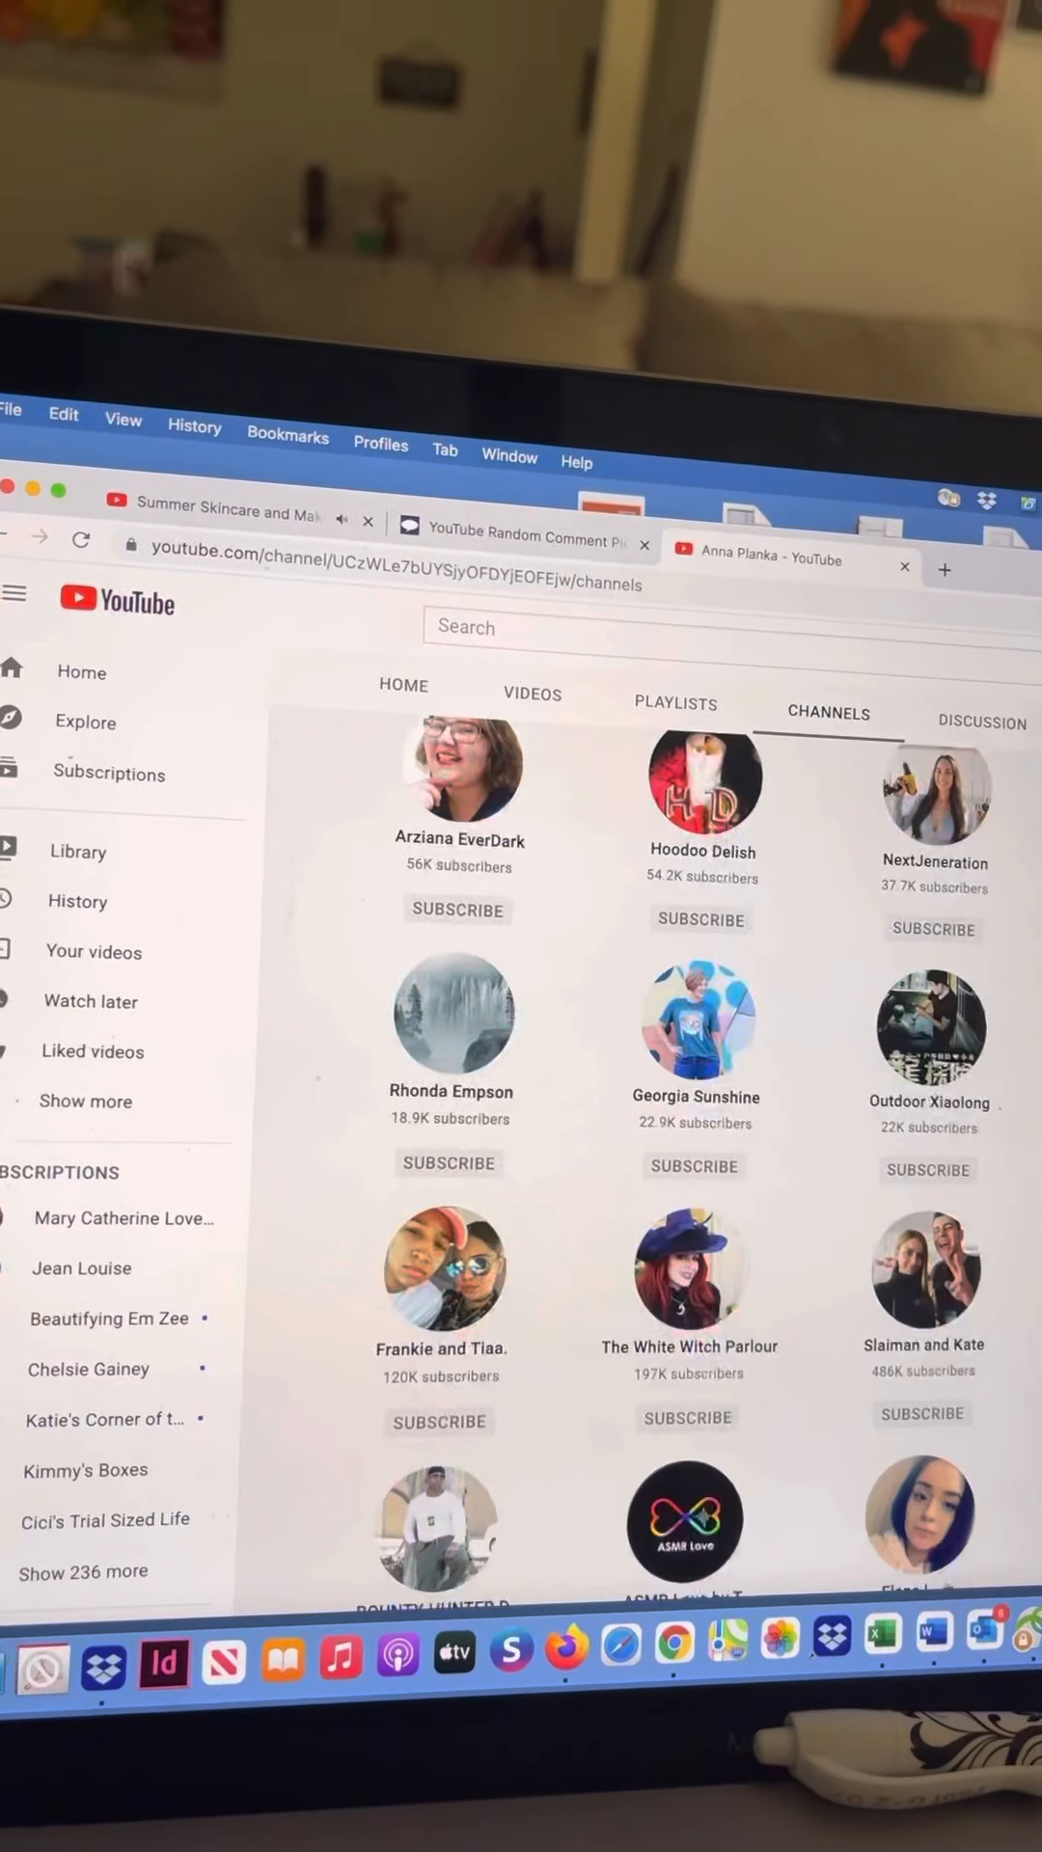
pyautogui.scroll(-3)
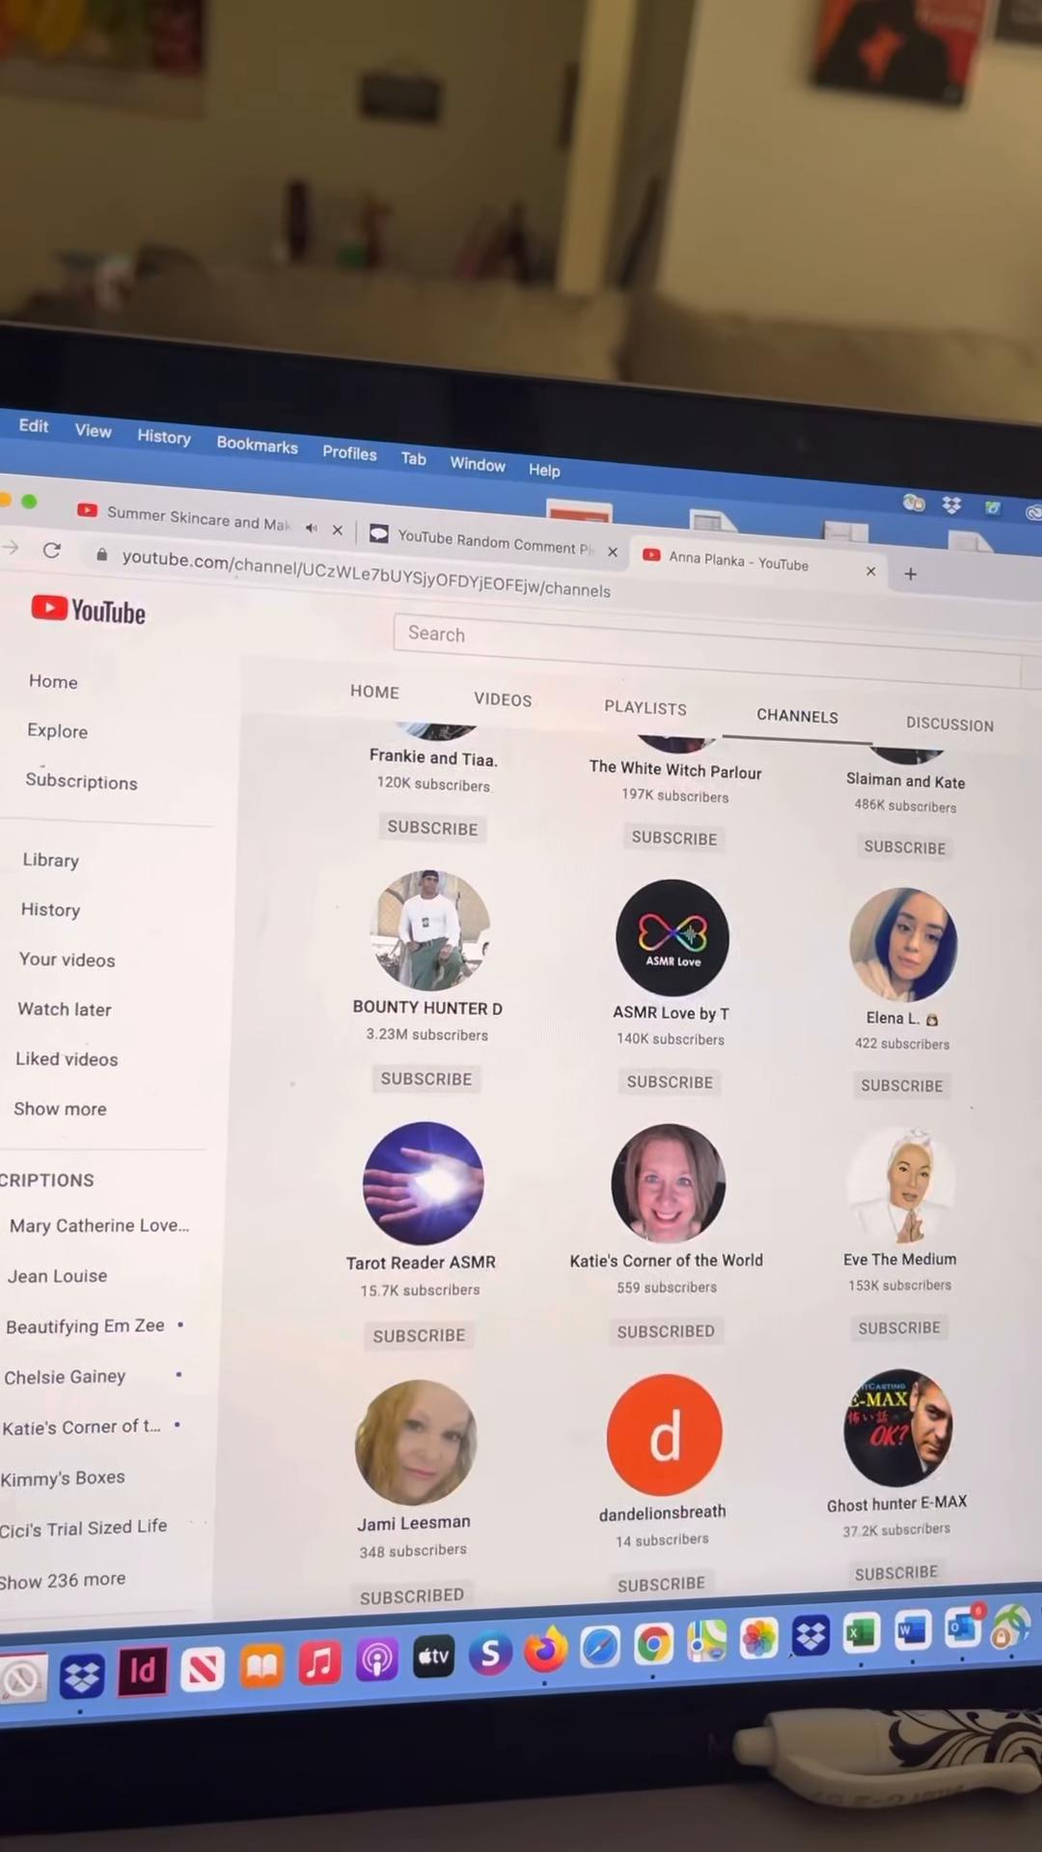
pyautogui.scroll(-3)
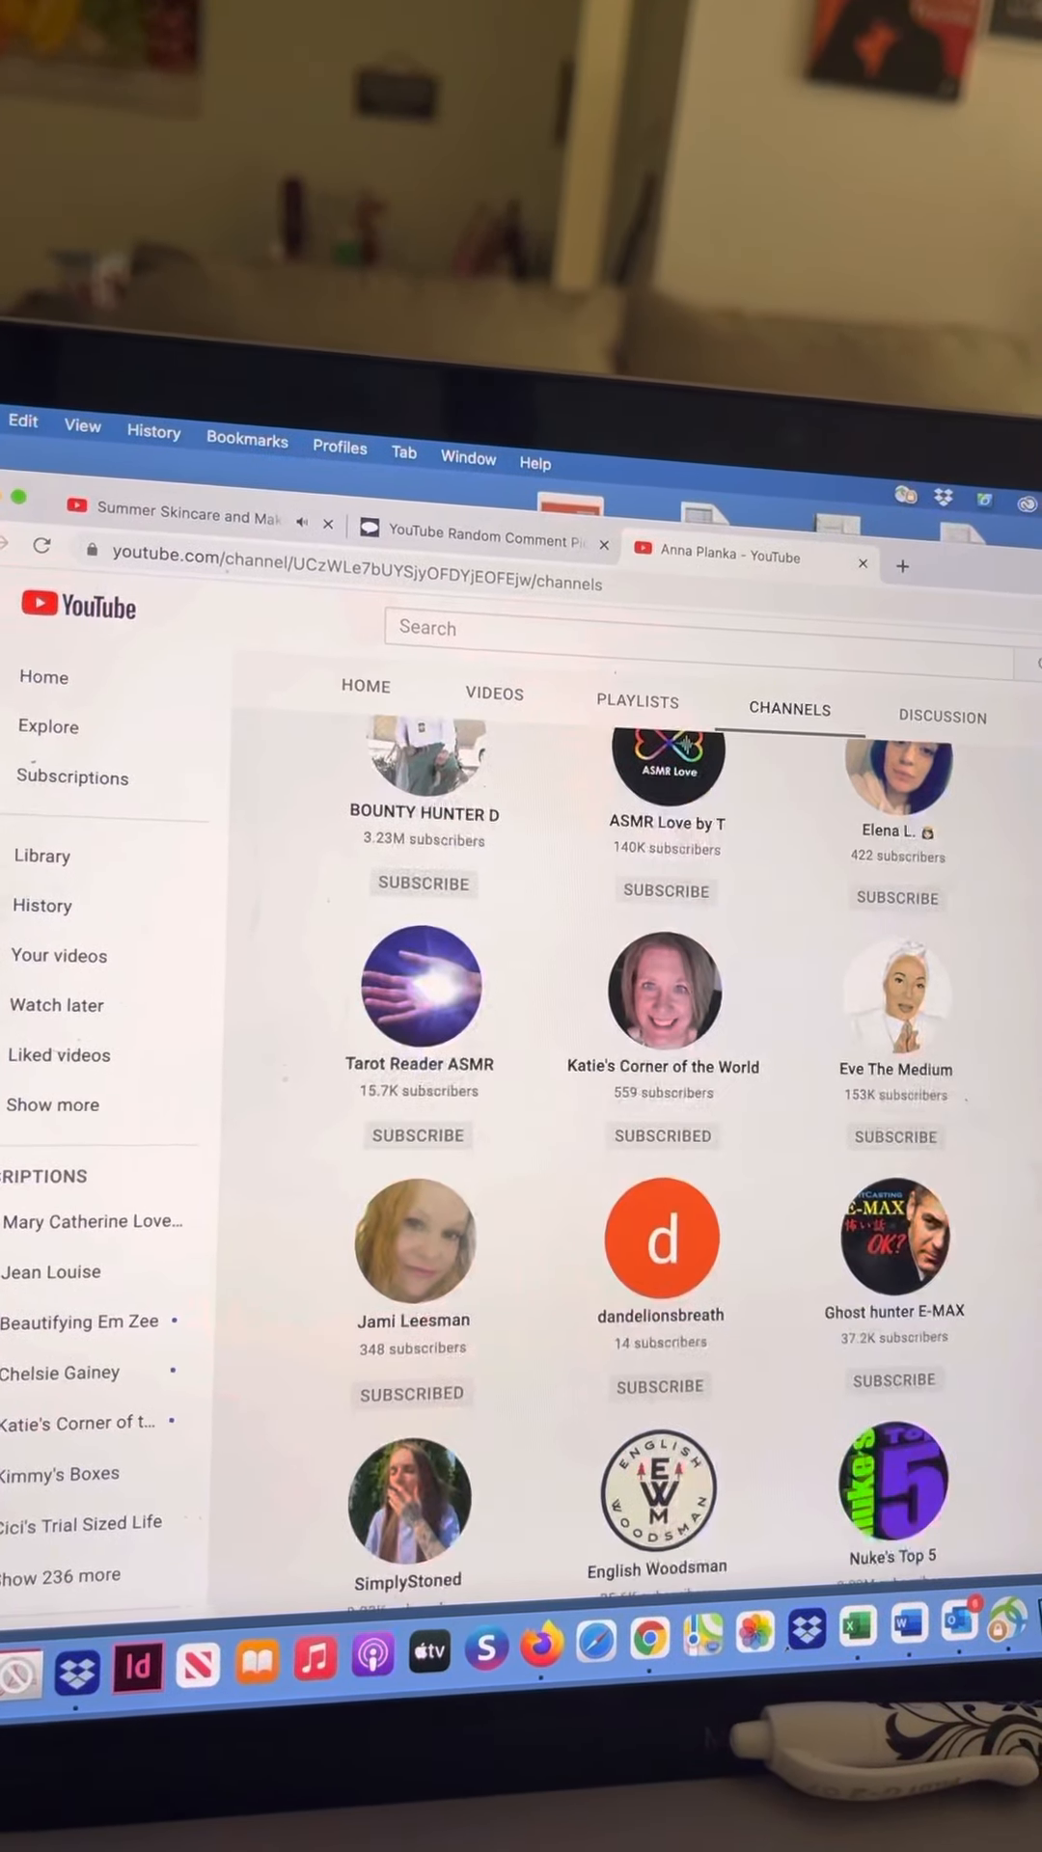
pyautogui.scroll(-3)
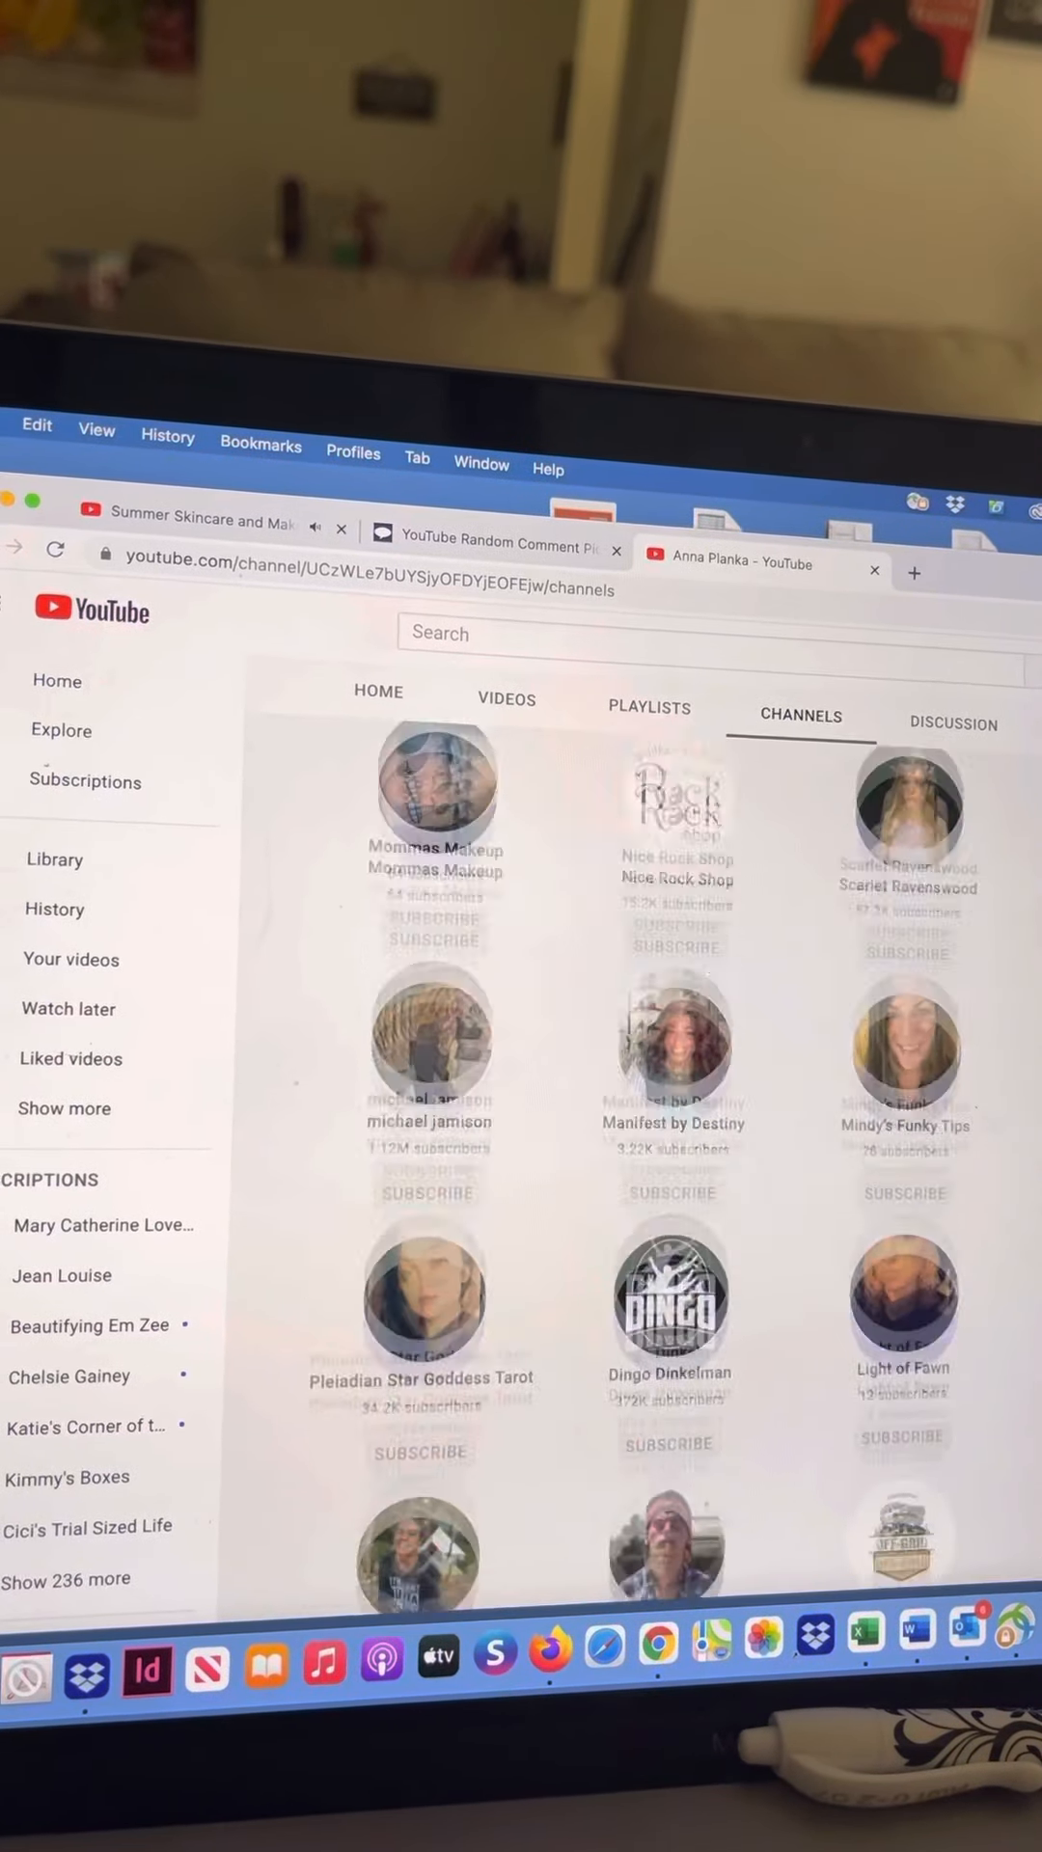
pyautogui.scroll(-3)
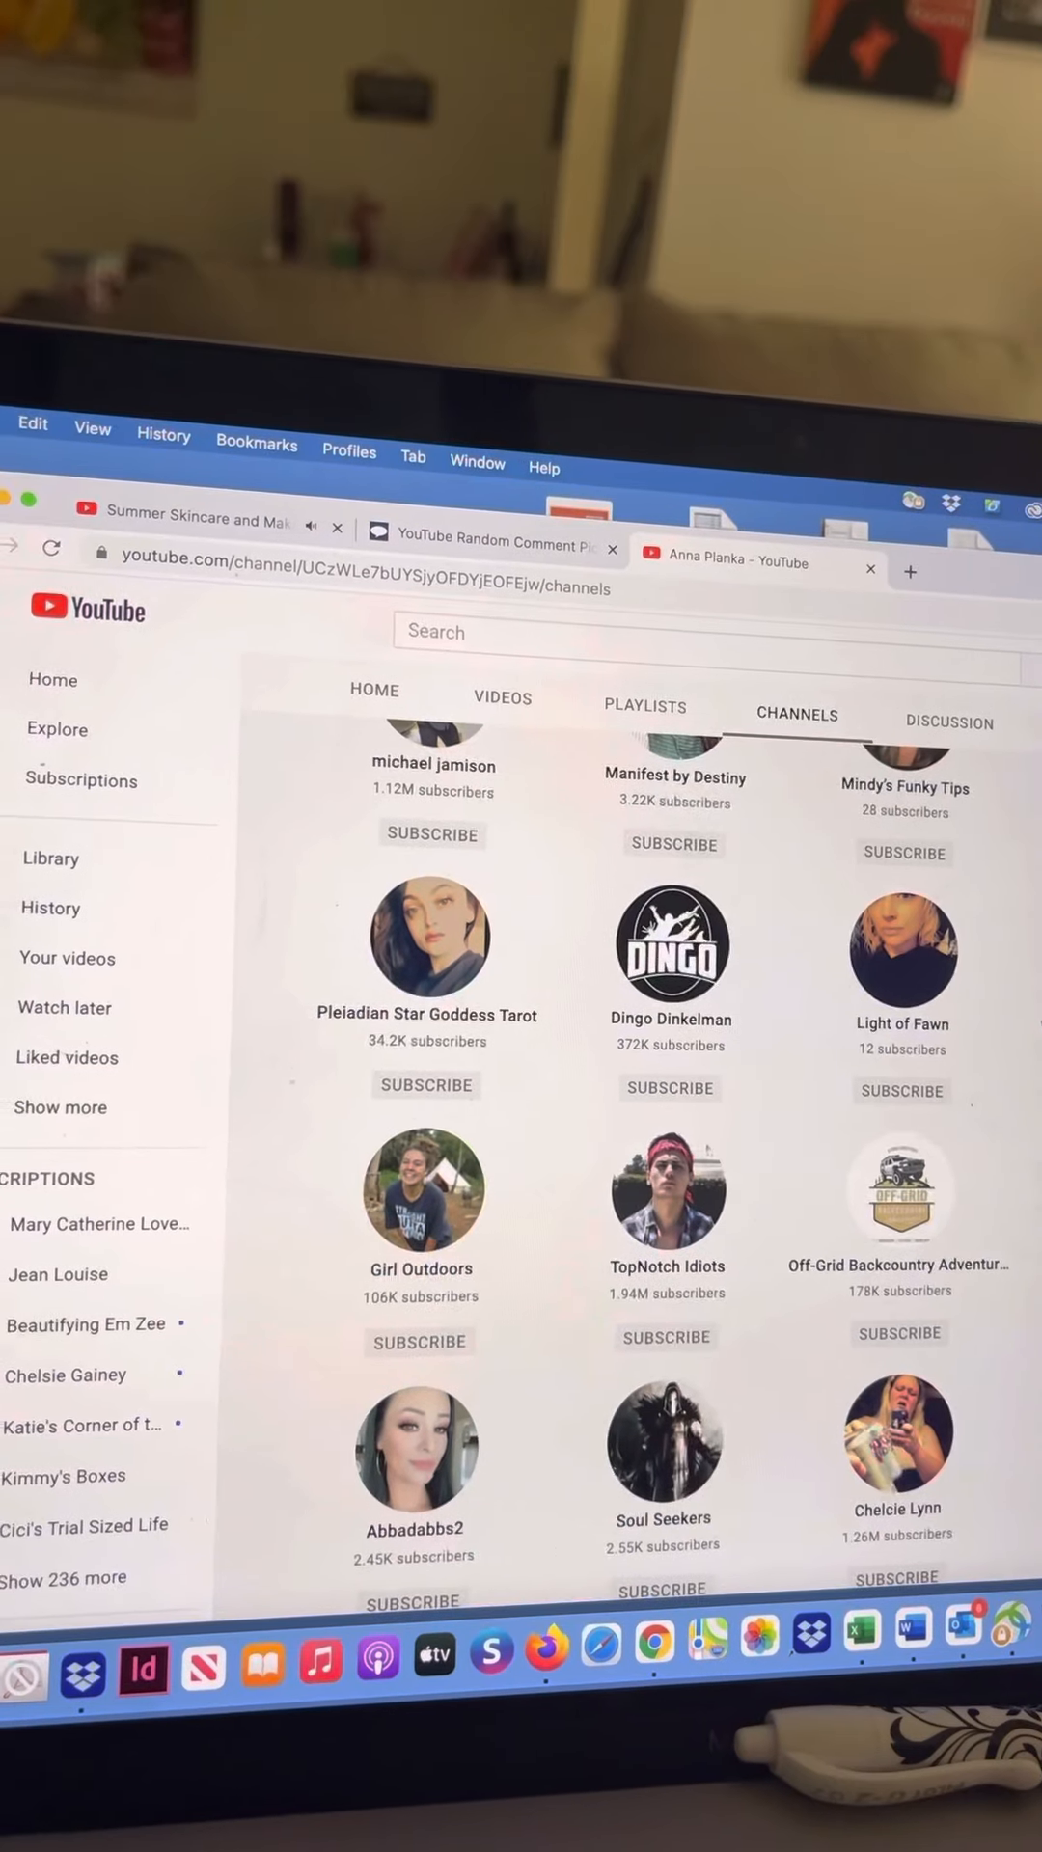
pyautogui.scroll(-3)
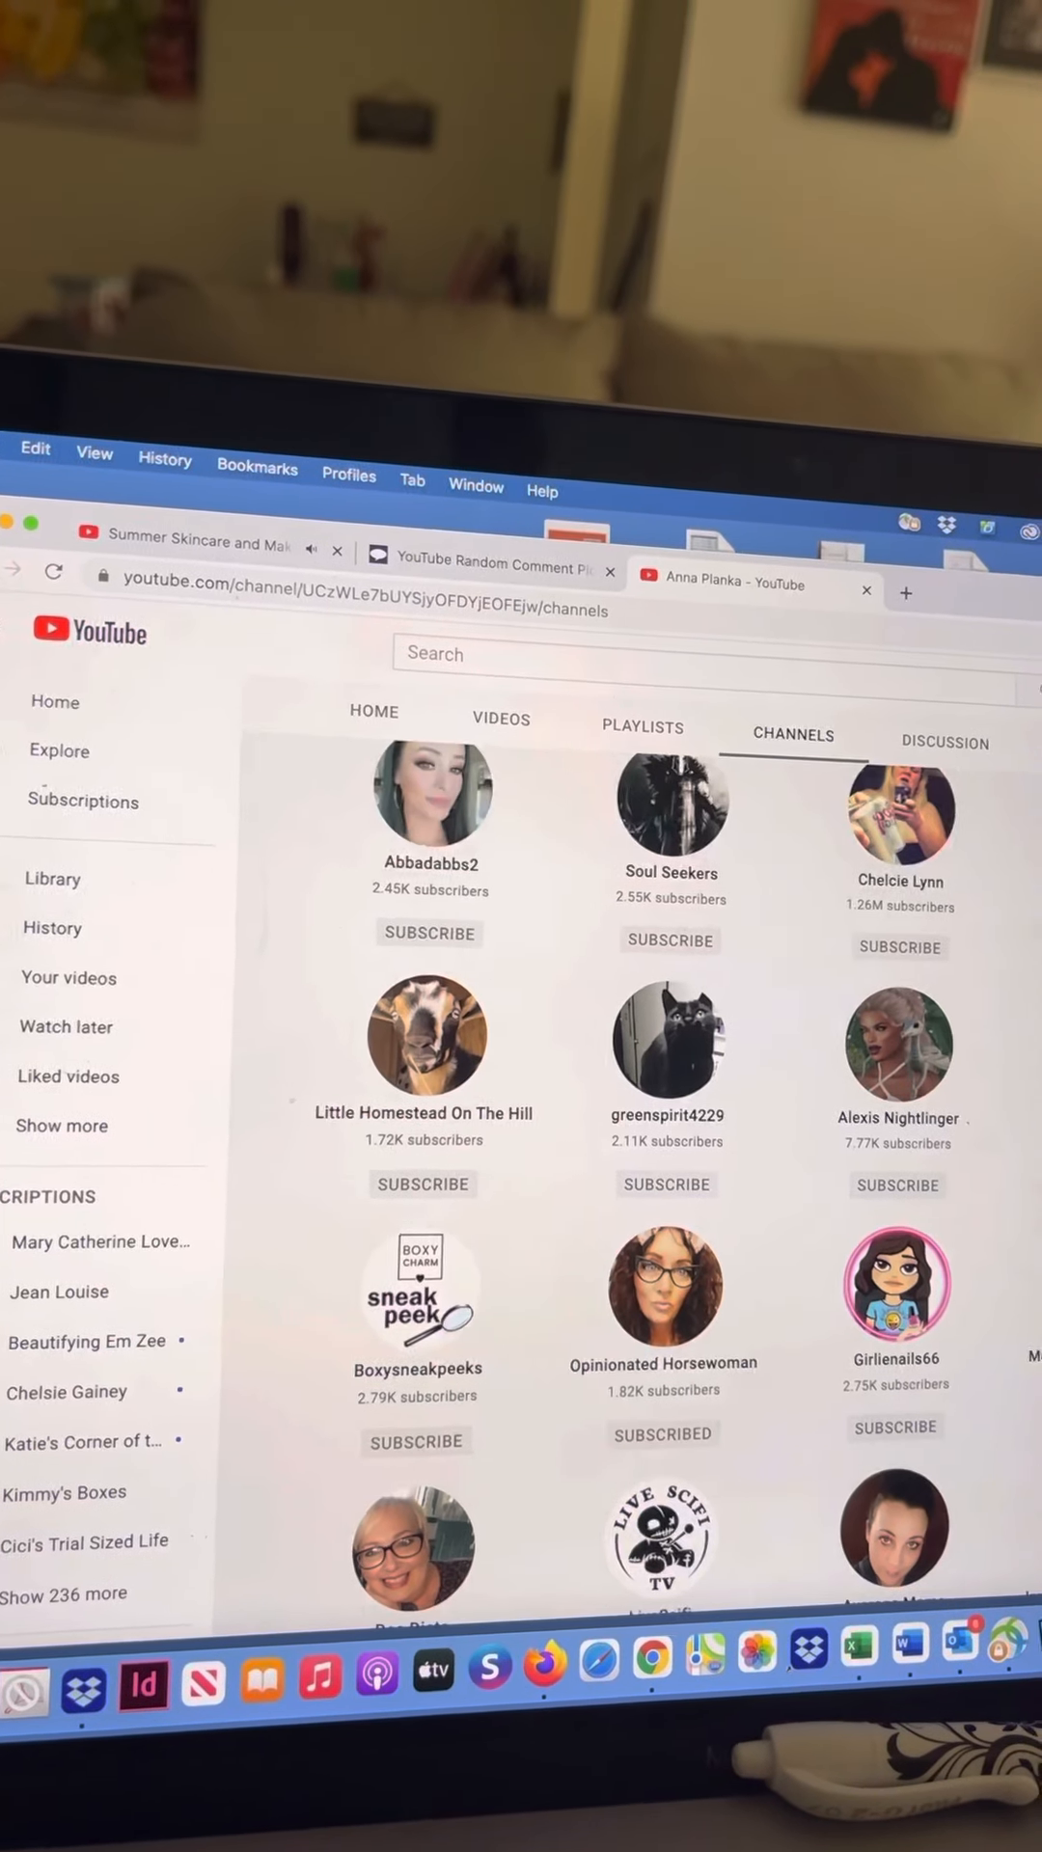
pyautogui.scroll(-3)
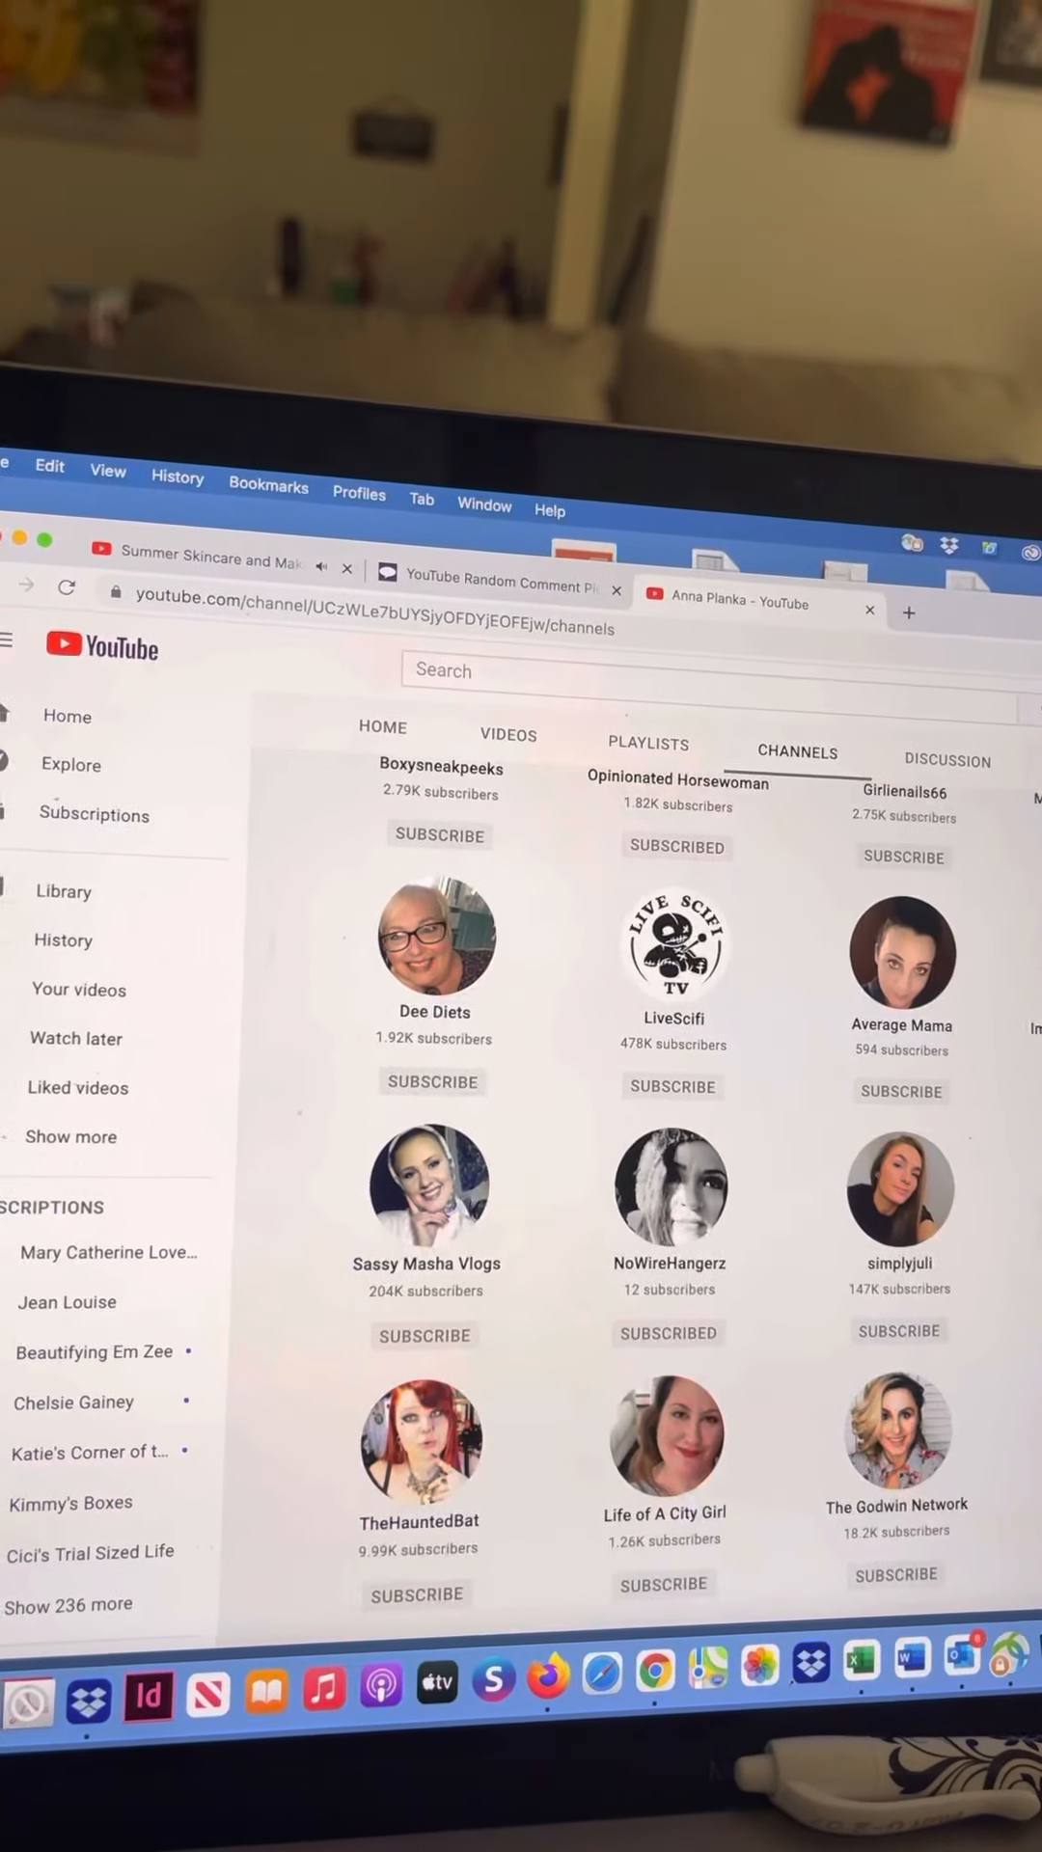
pyautogui.scroll(-3)
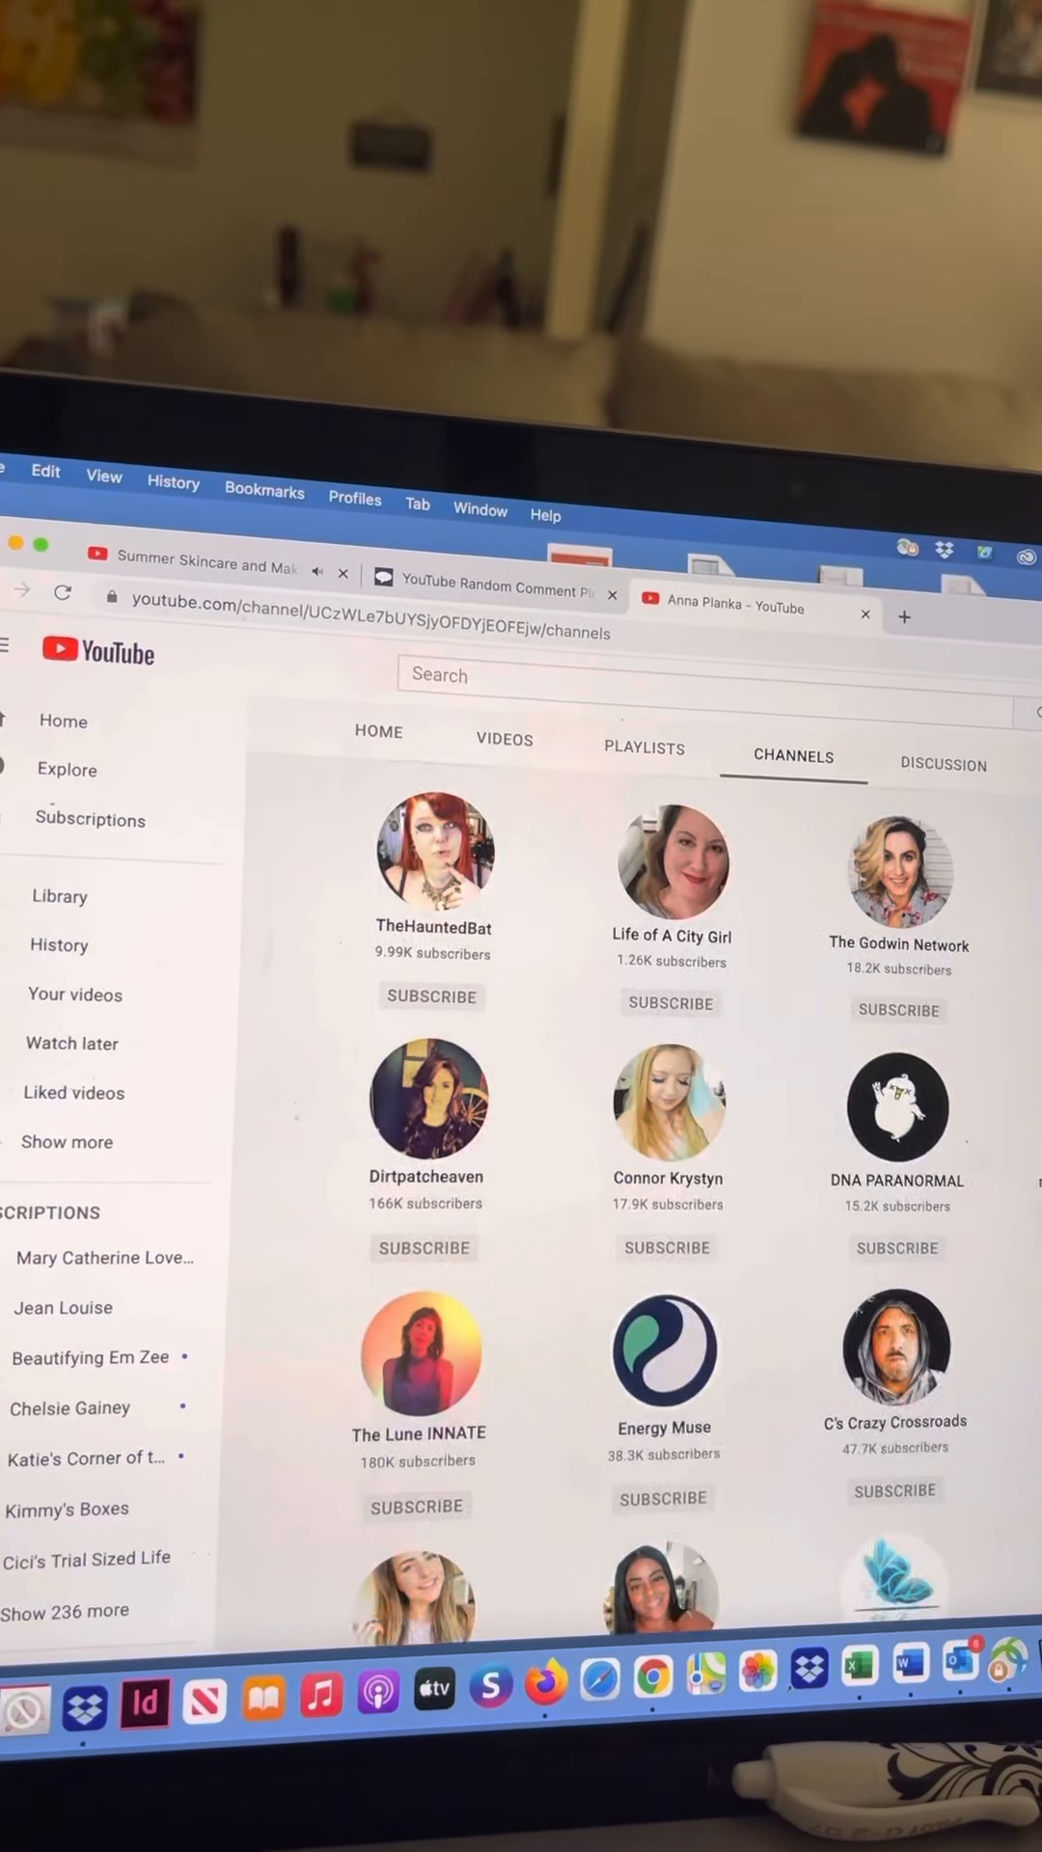
pyautogui.scroll(-3)
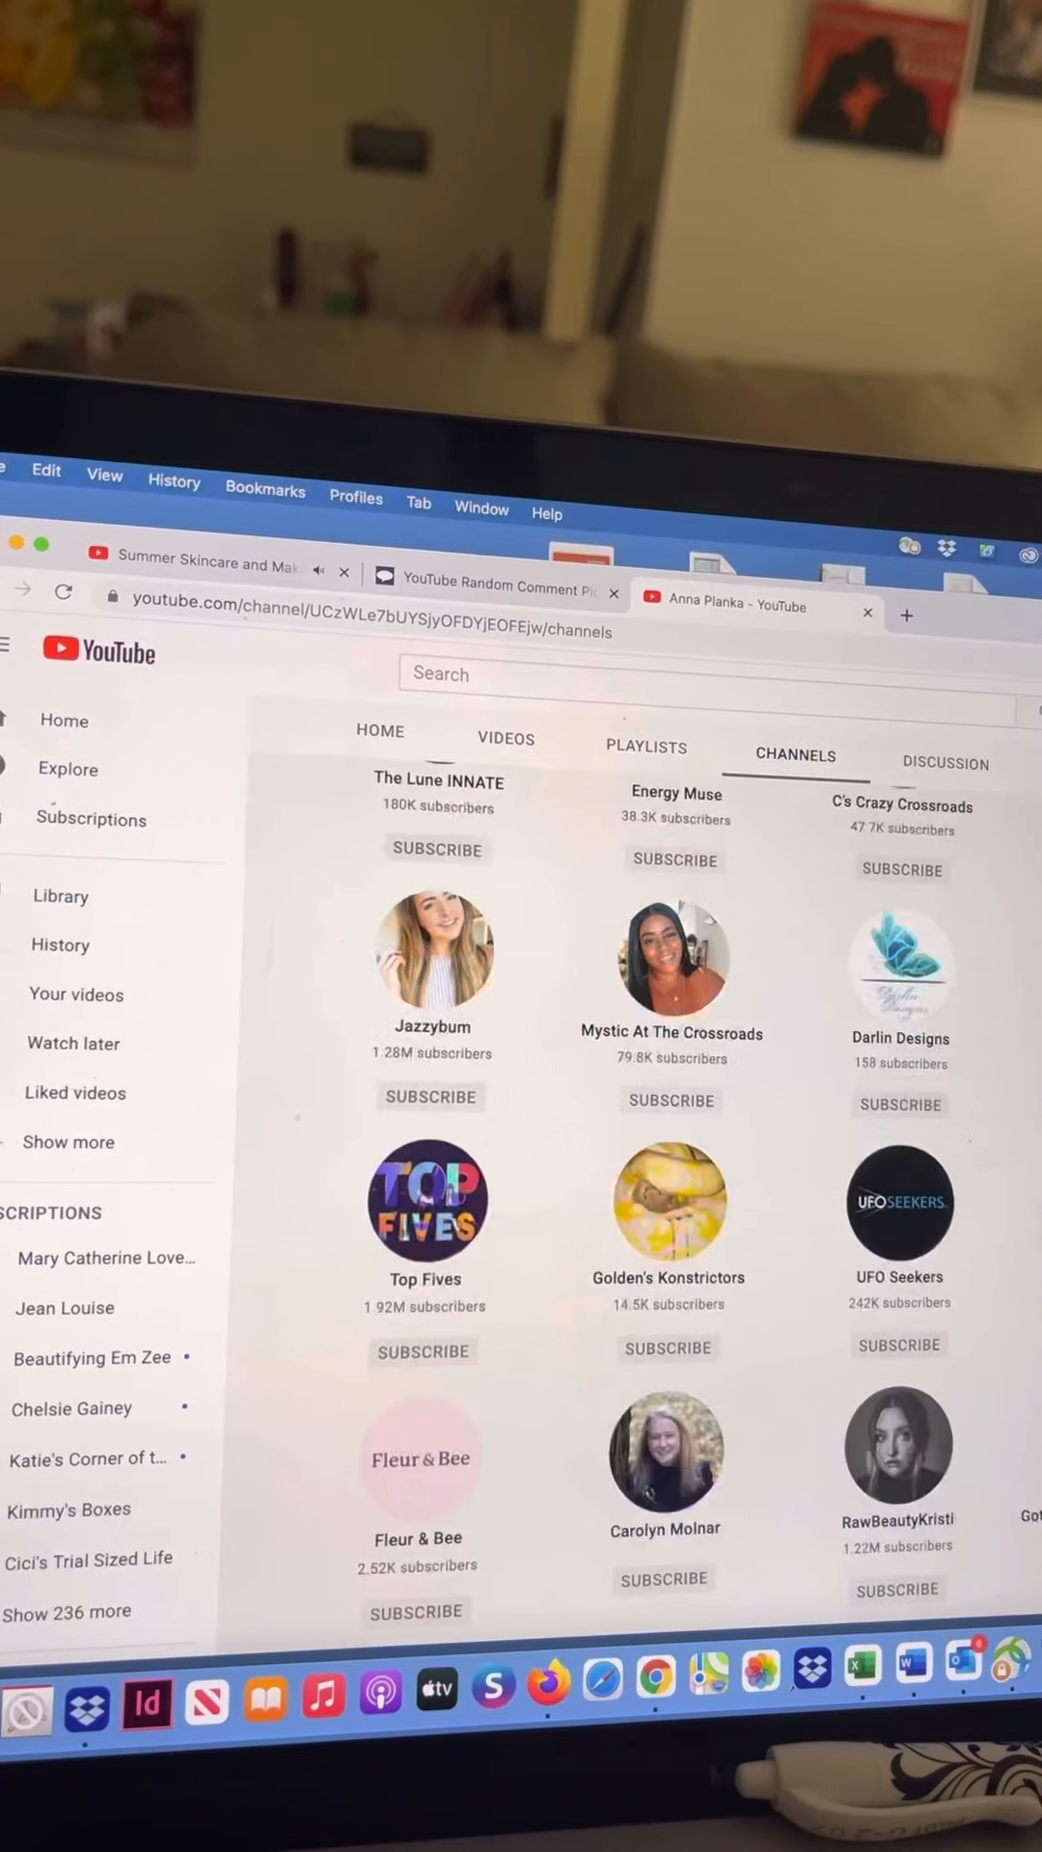
pyautogui.scroll(-3)
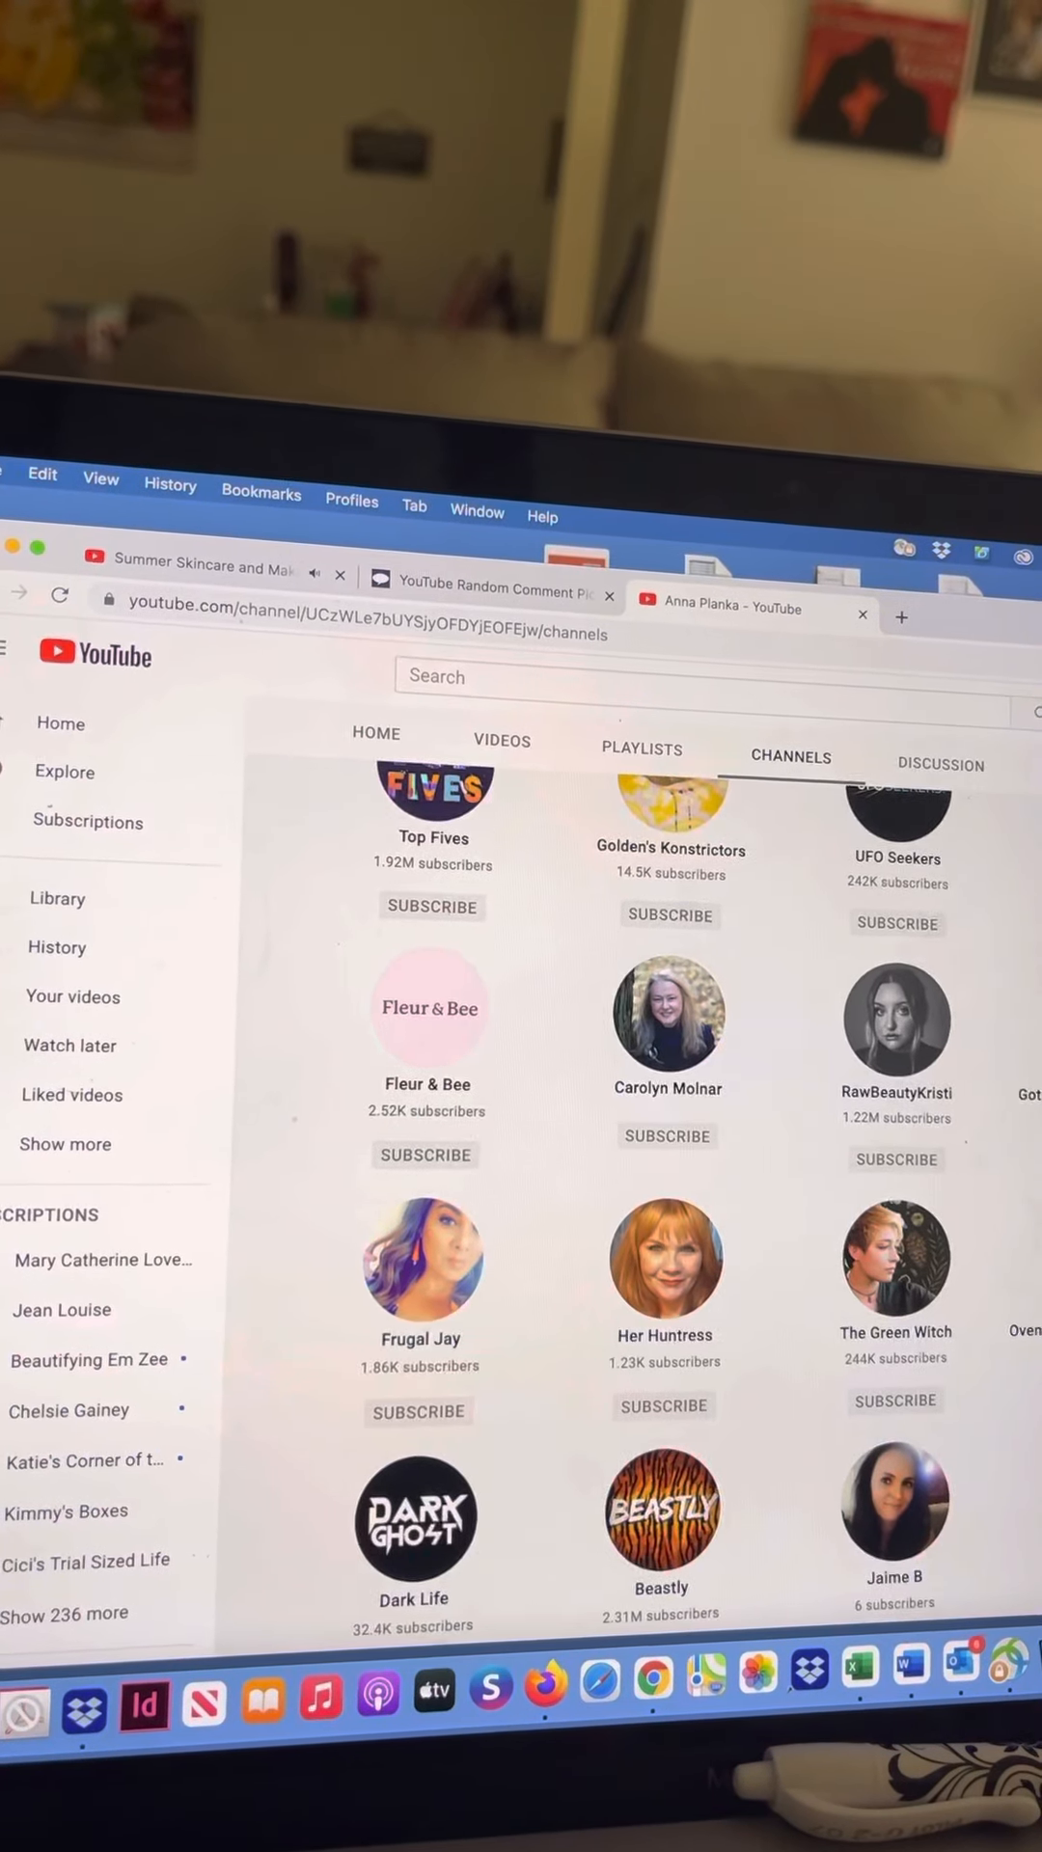
pyautogui.scroll(-3)
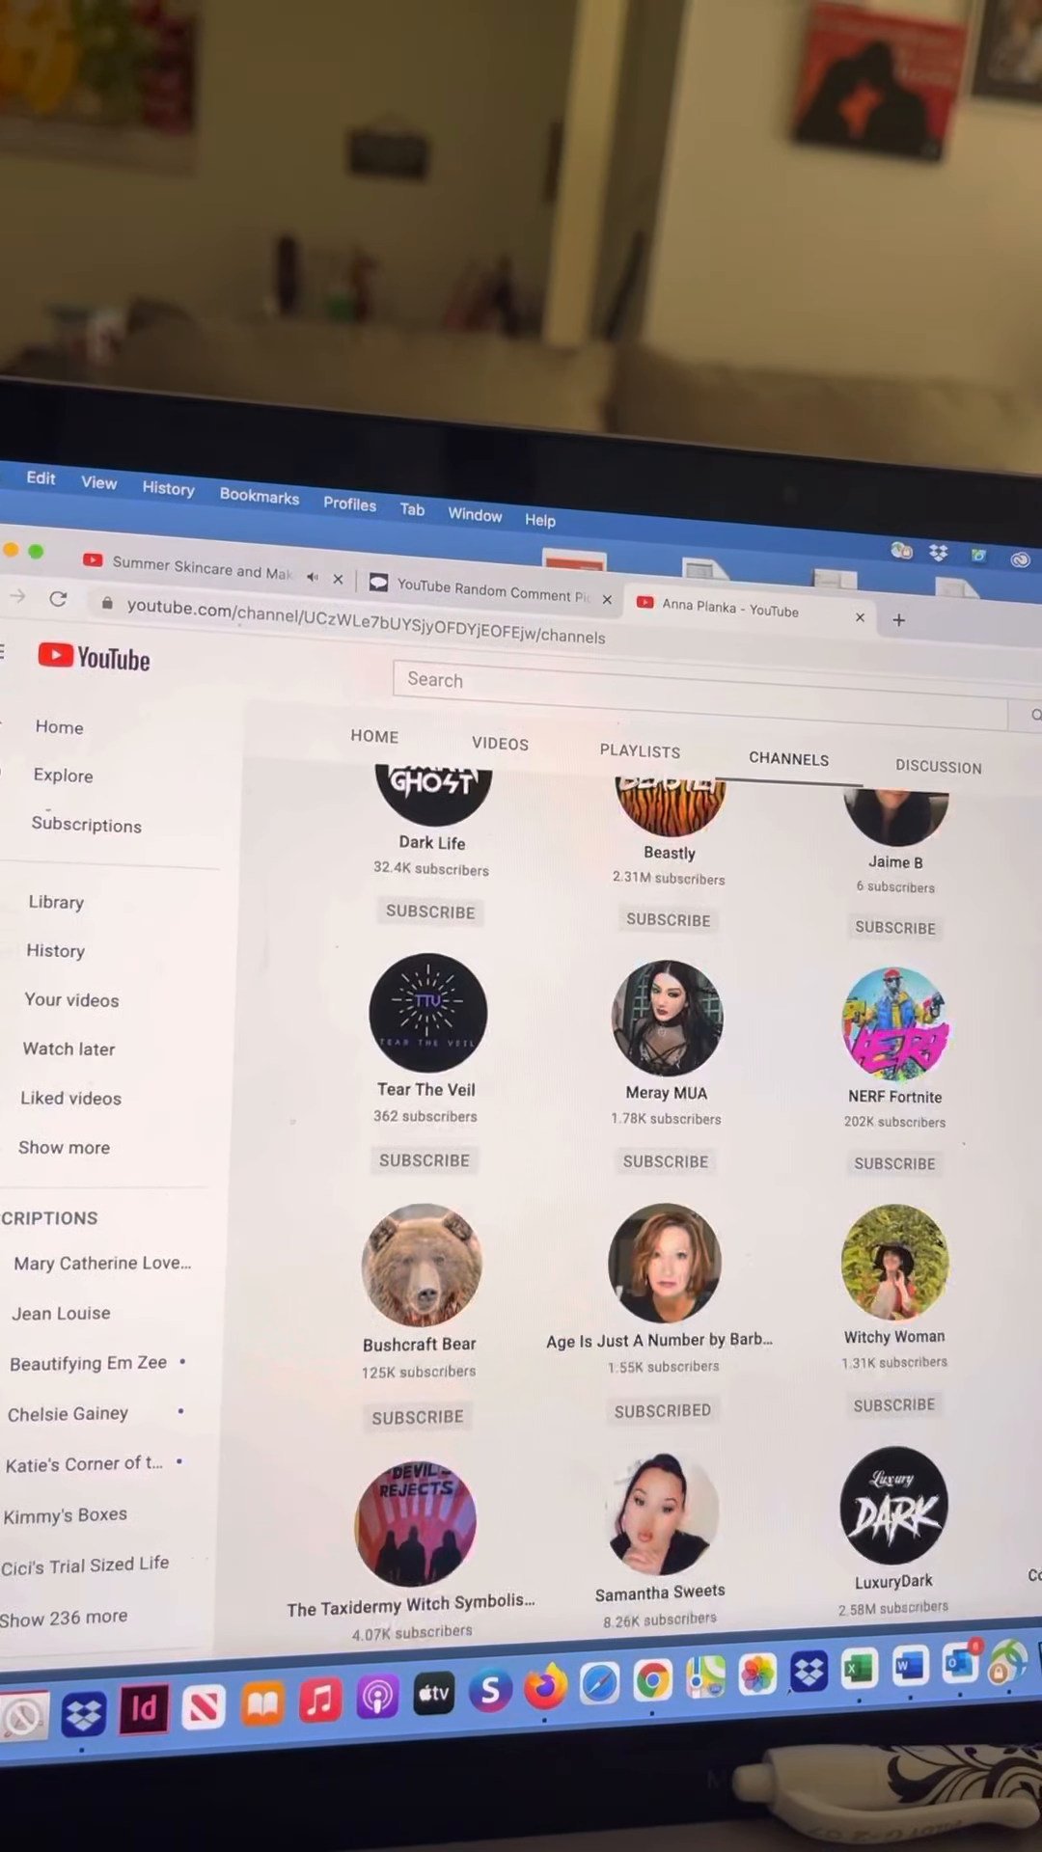
pyautogui.scroll(-3)
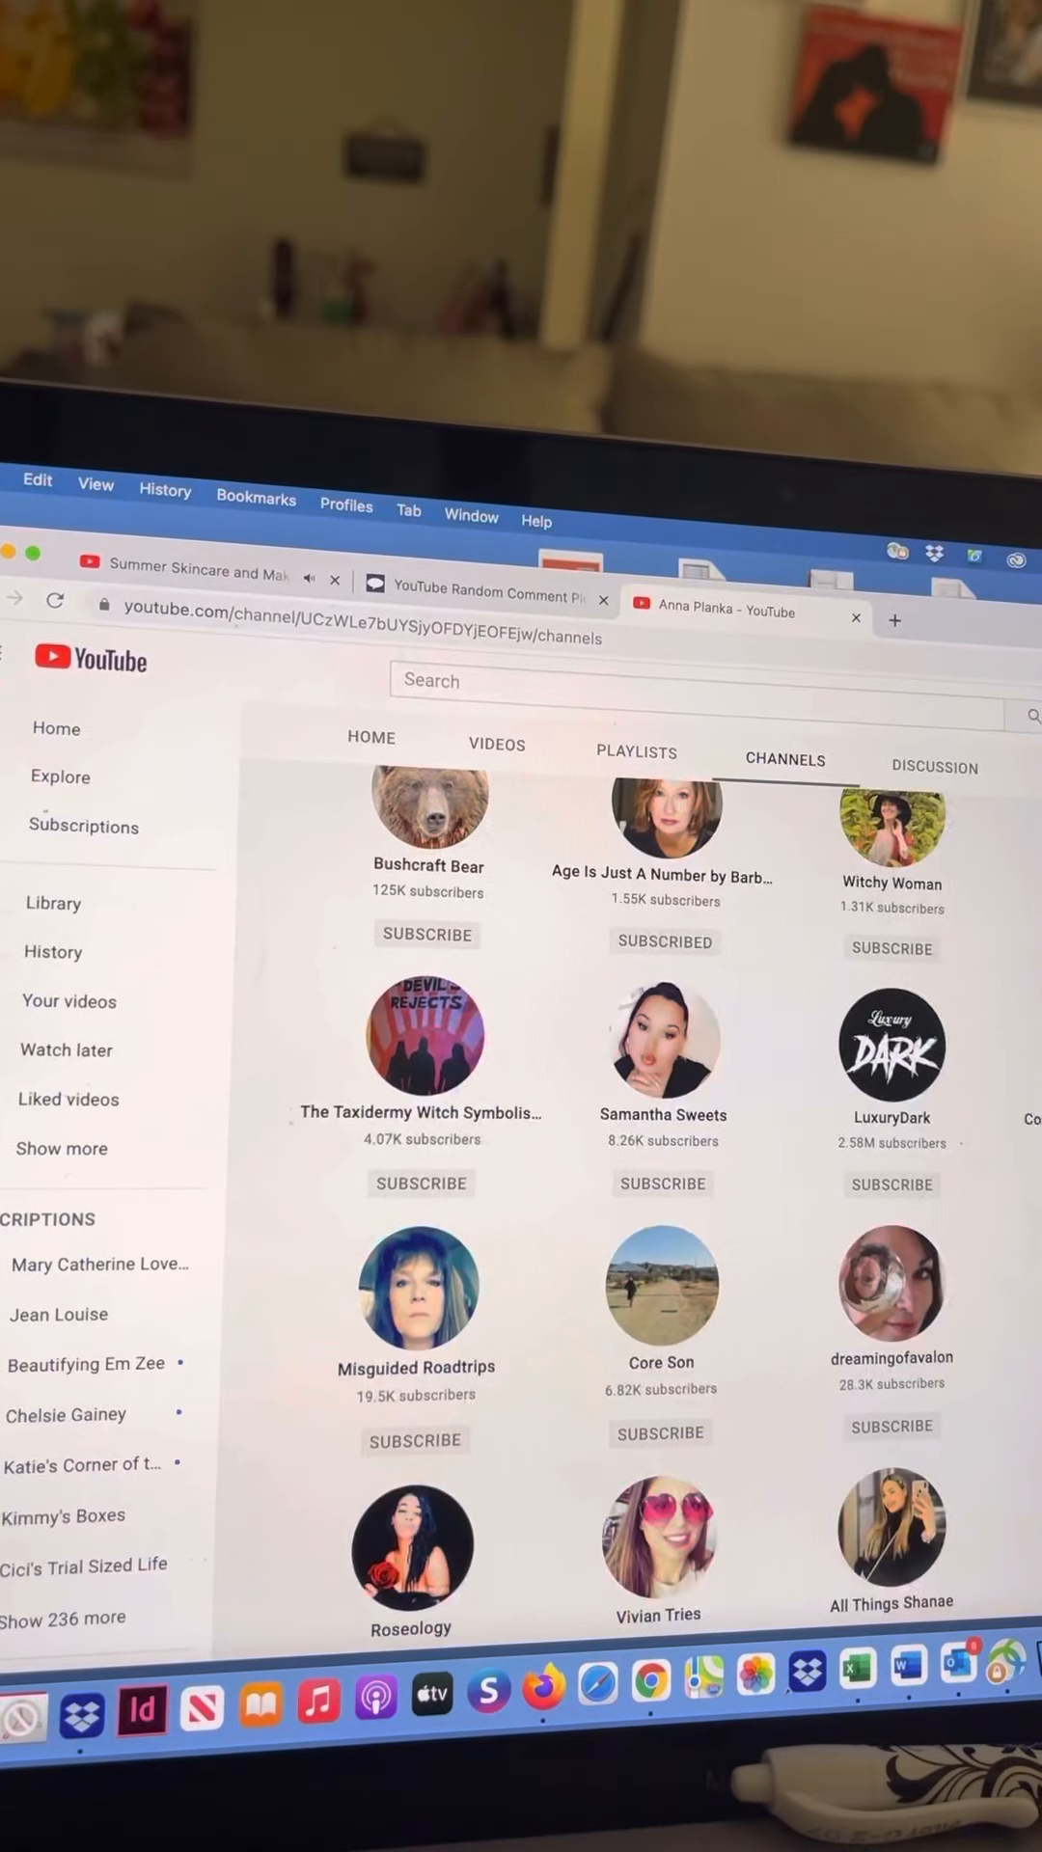
pyautogui.scroll(-3)
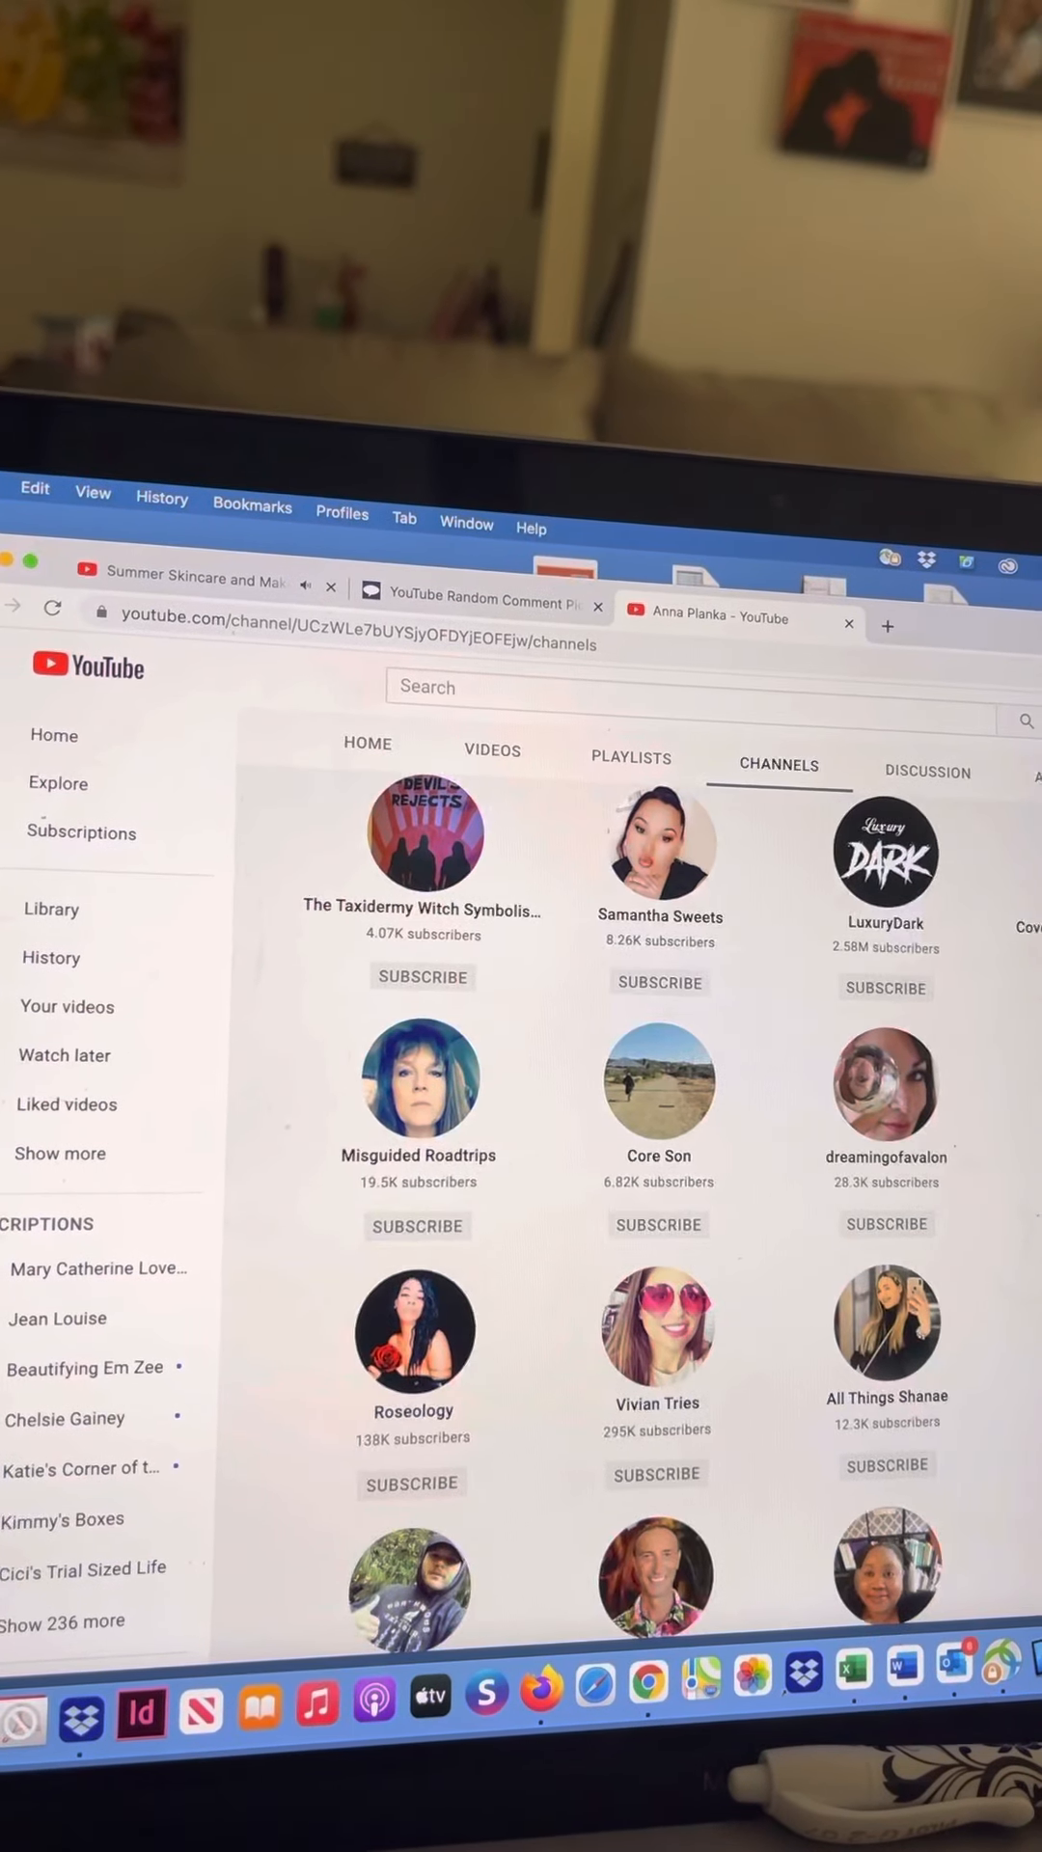
pyautogui.scroll(-3)
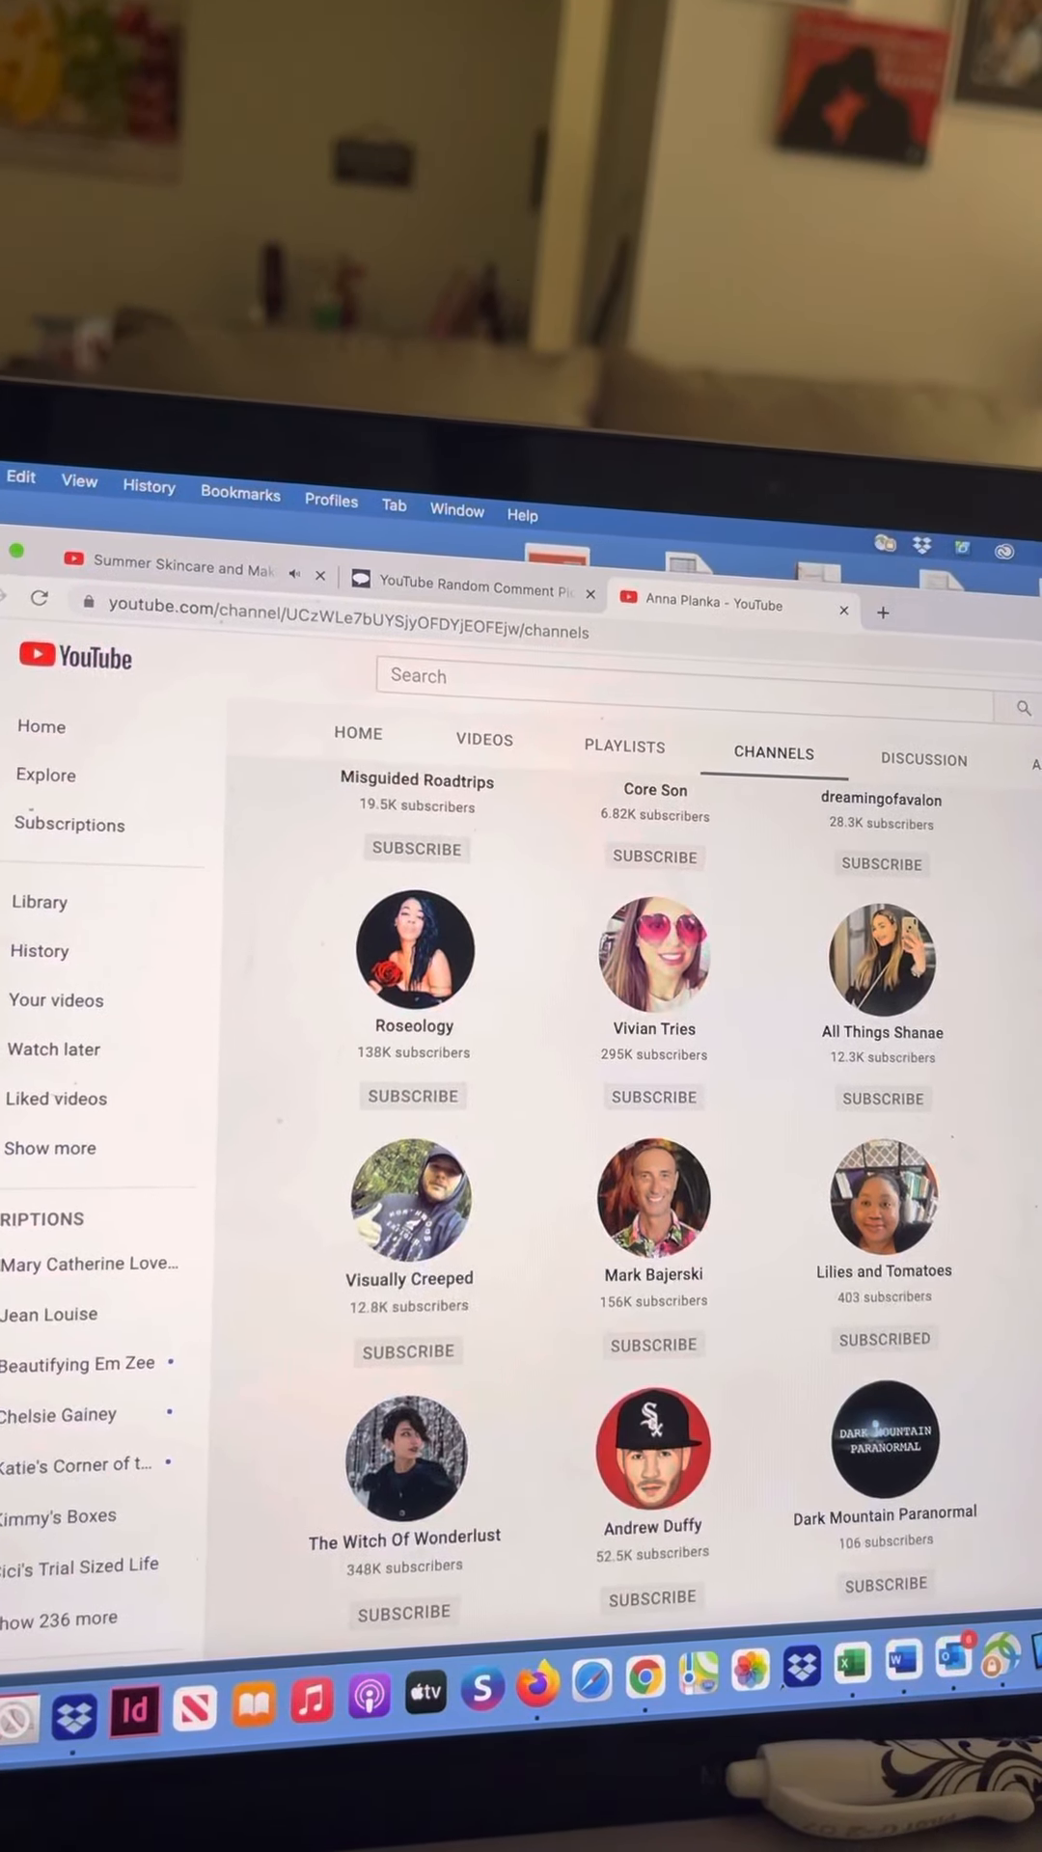
pyautogui.scroll(-3)
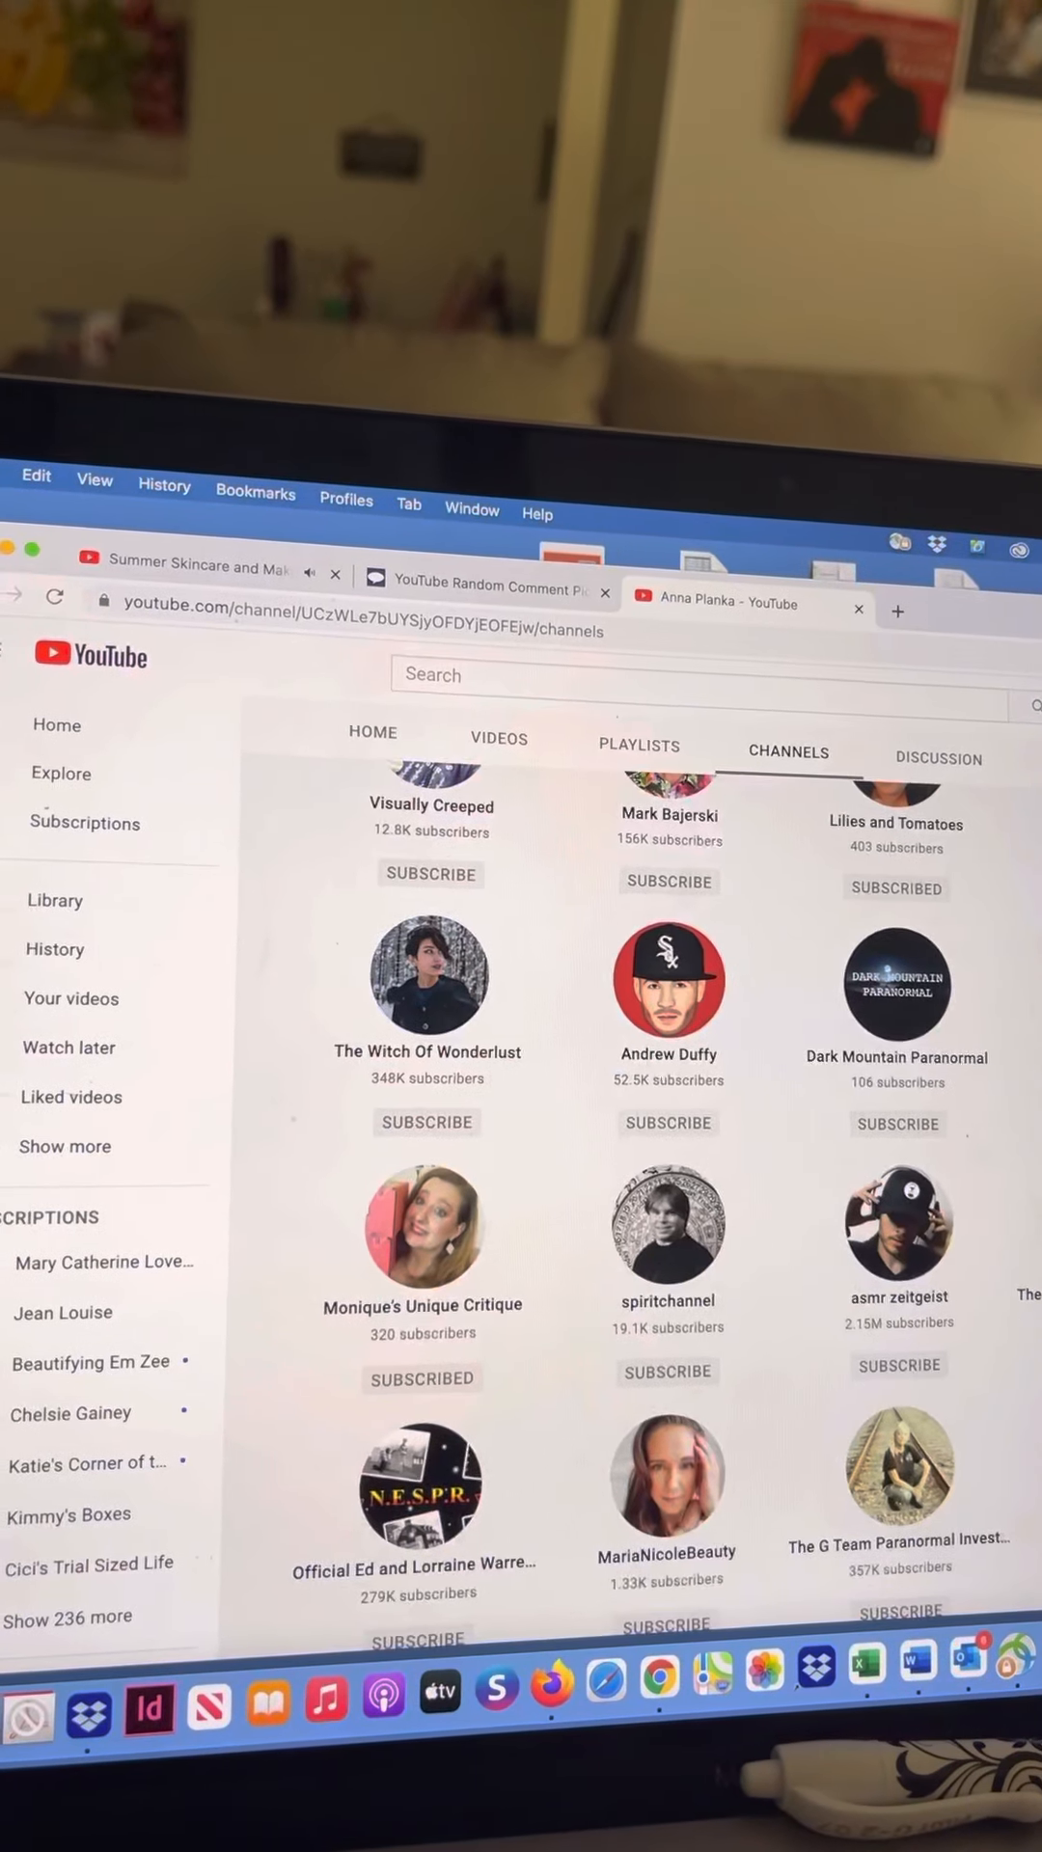
pyautogui.scroll(-3)
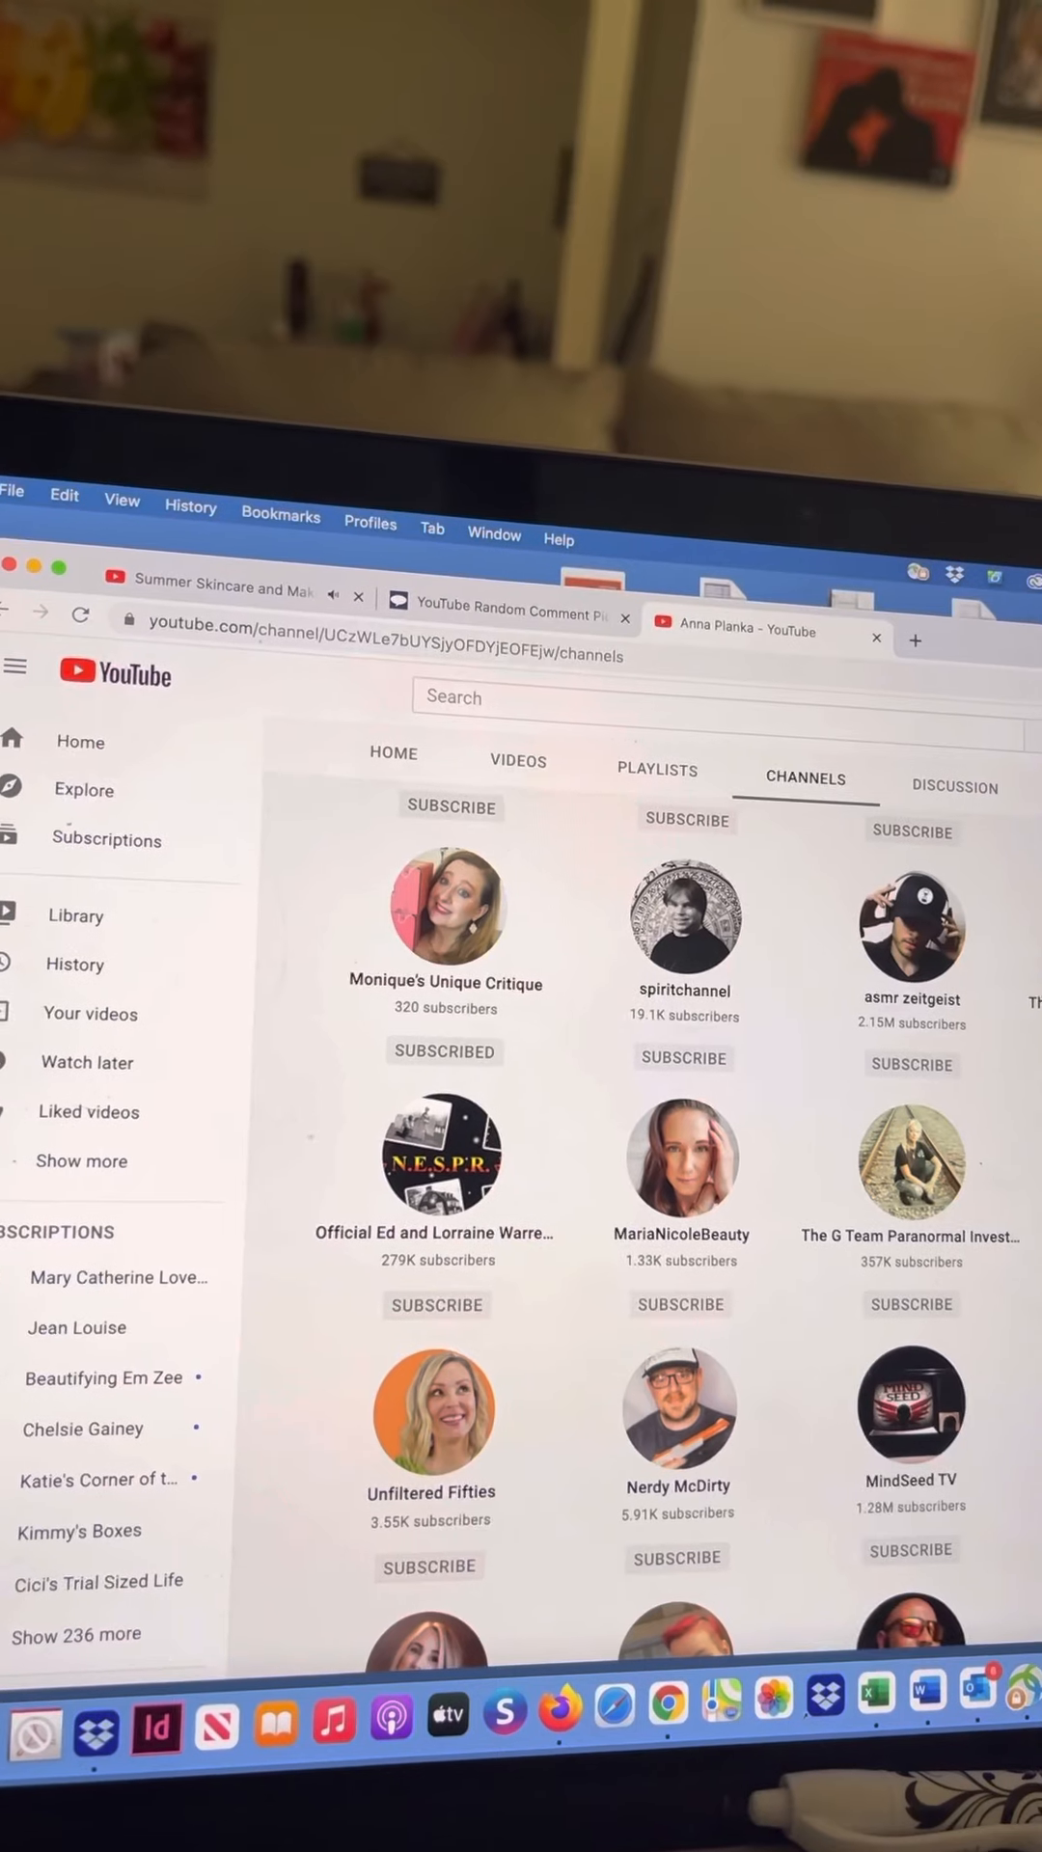
pyautogui.scroll(-3)
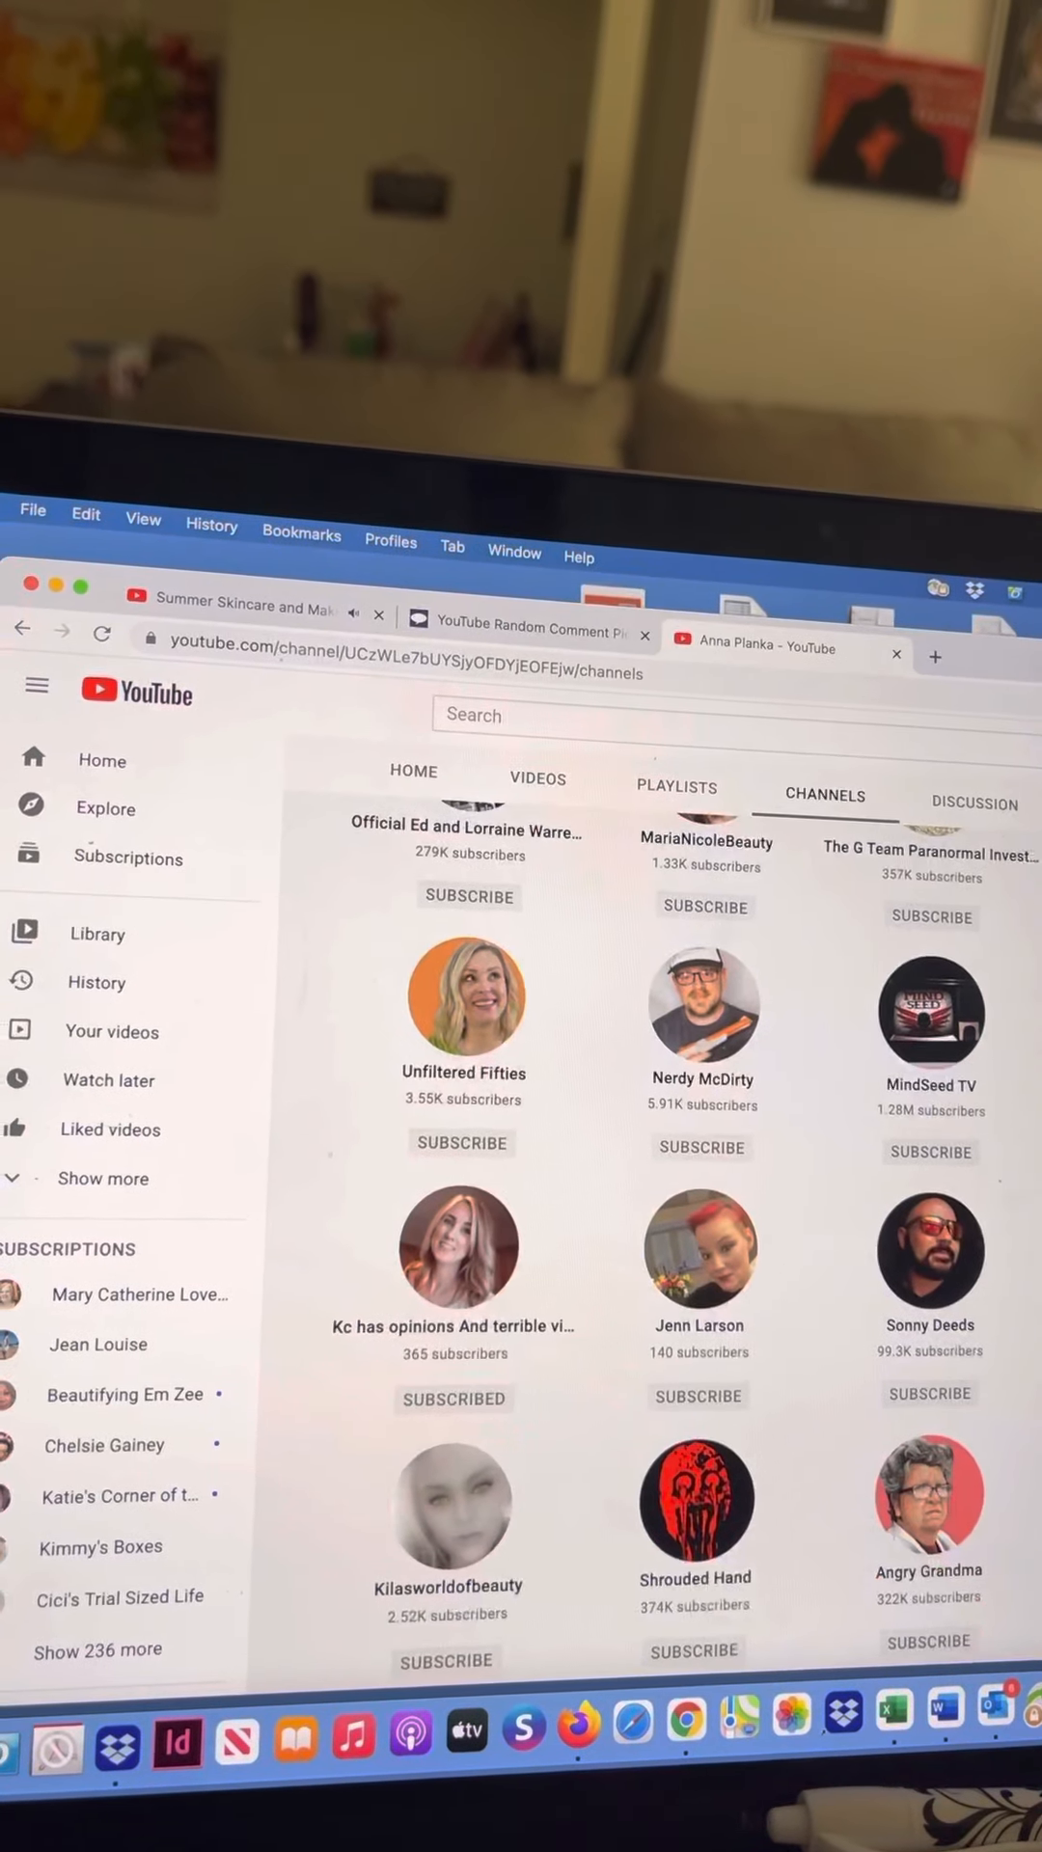
pyautogui.scroll(-3)
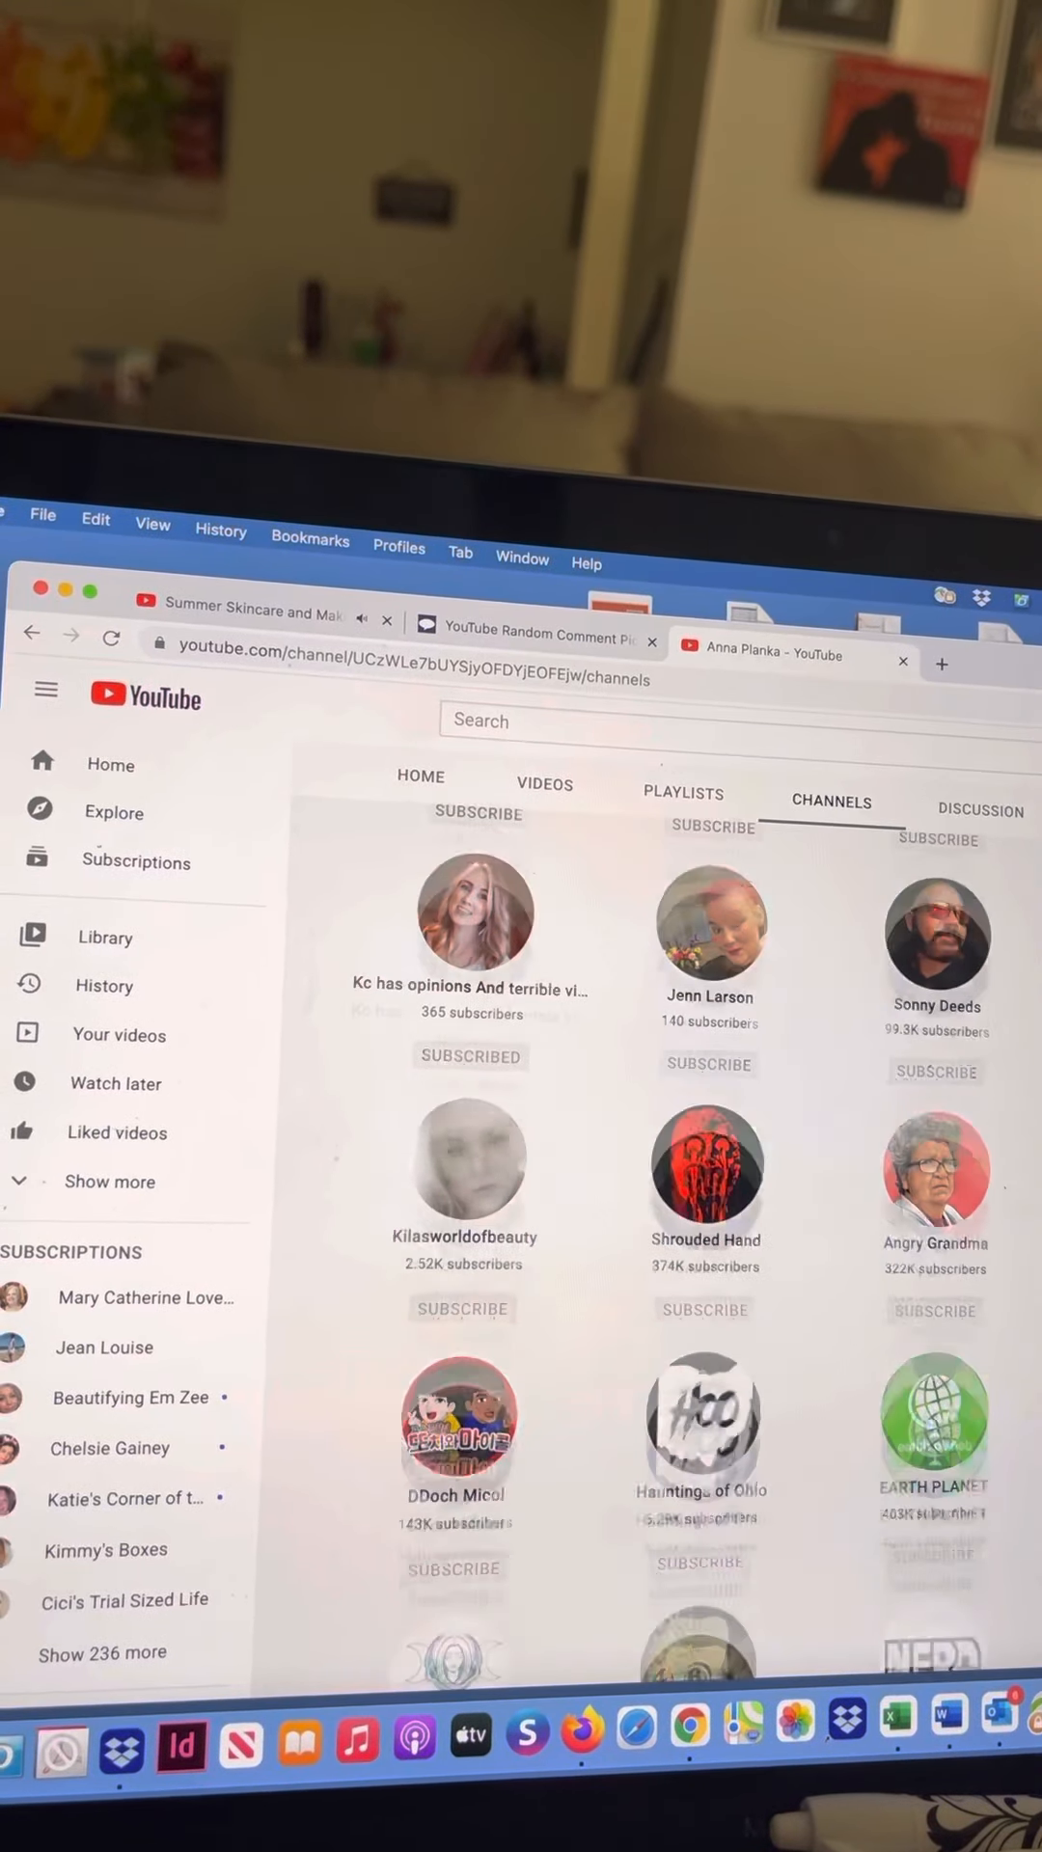
pyautogui.scroll(-3)
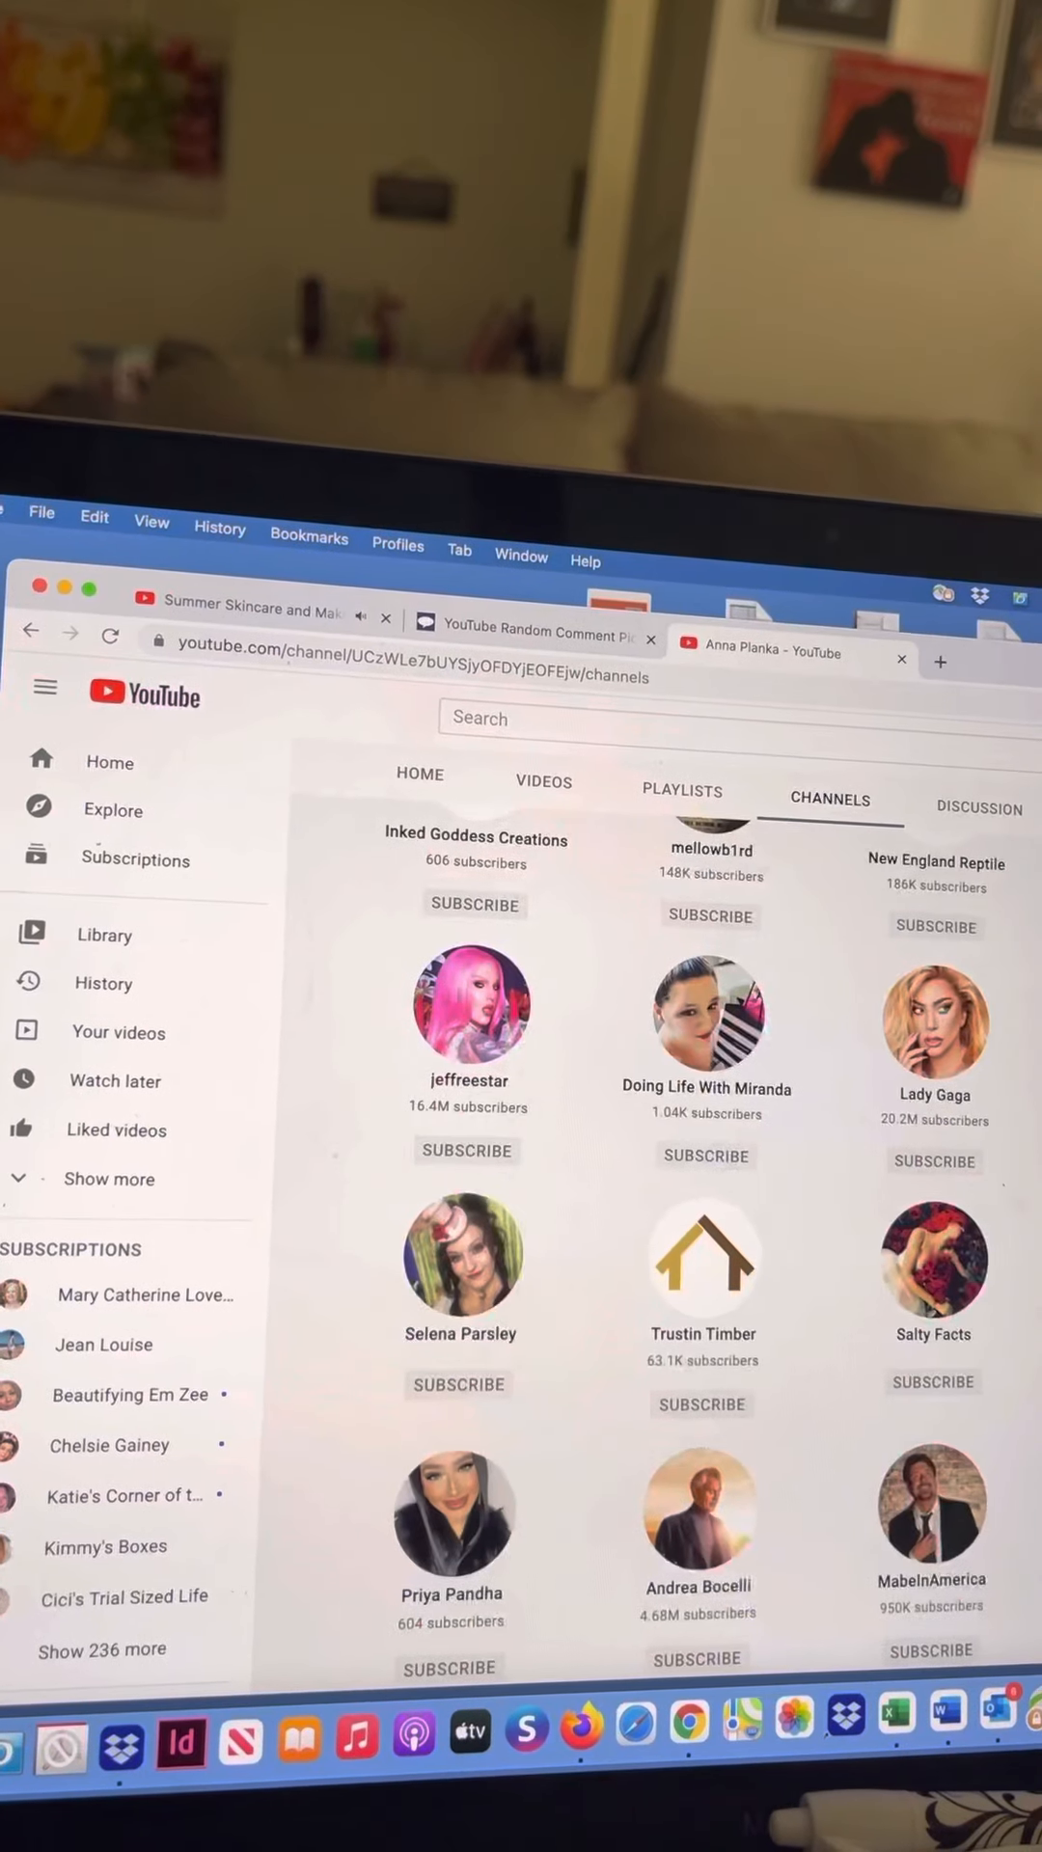
pyautogui.scroll(-3)
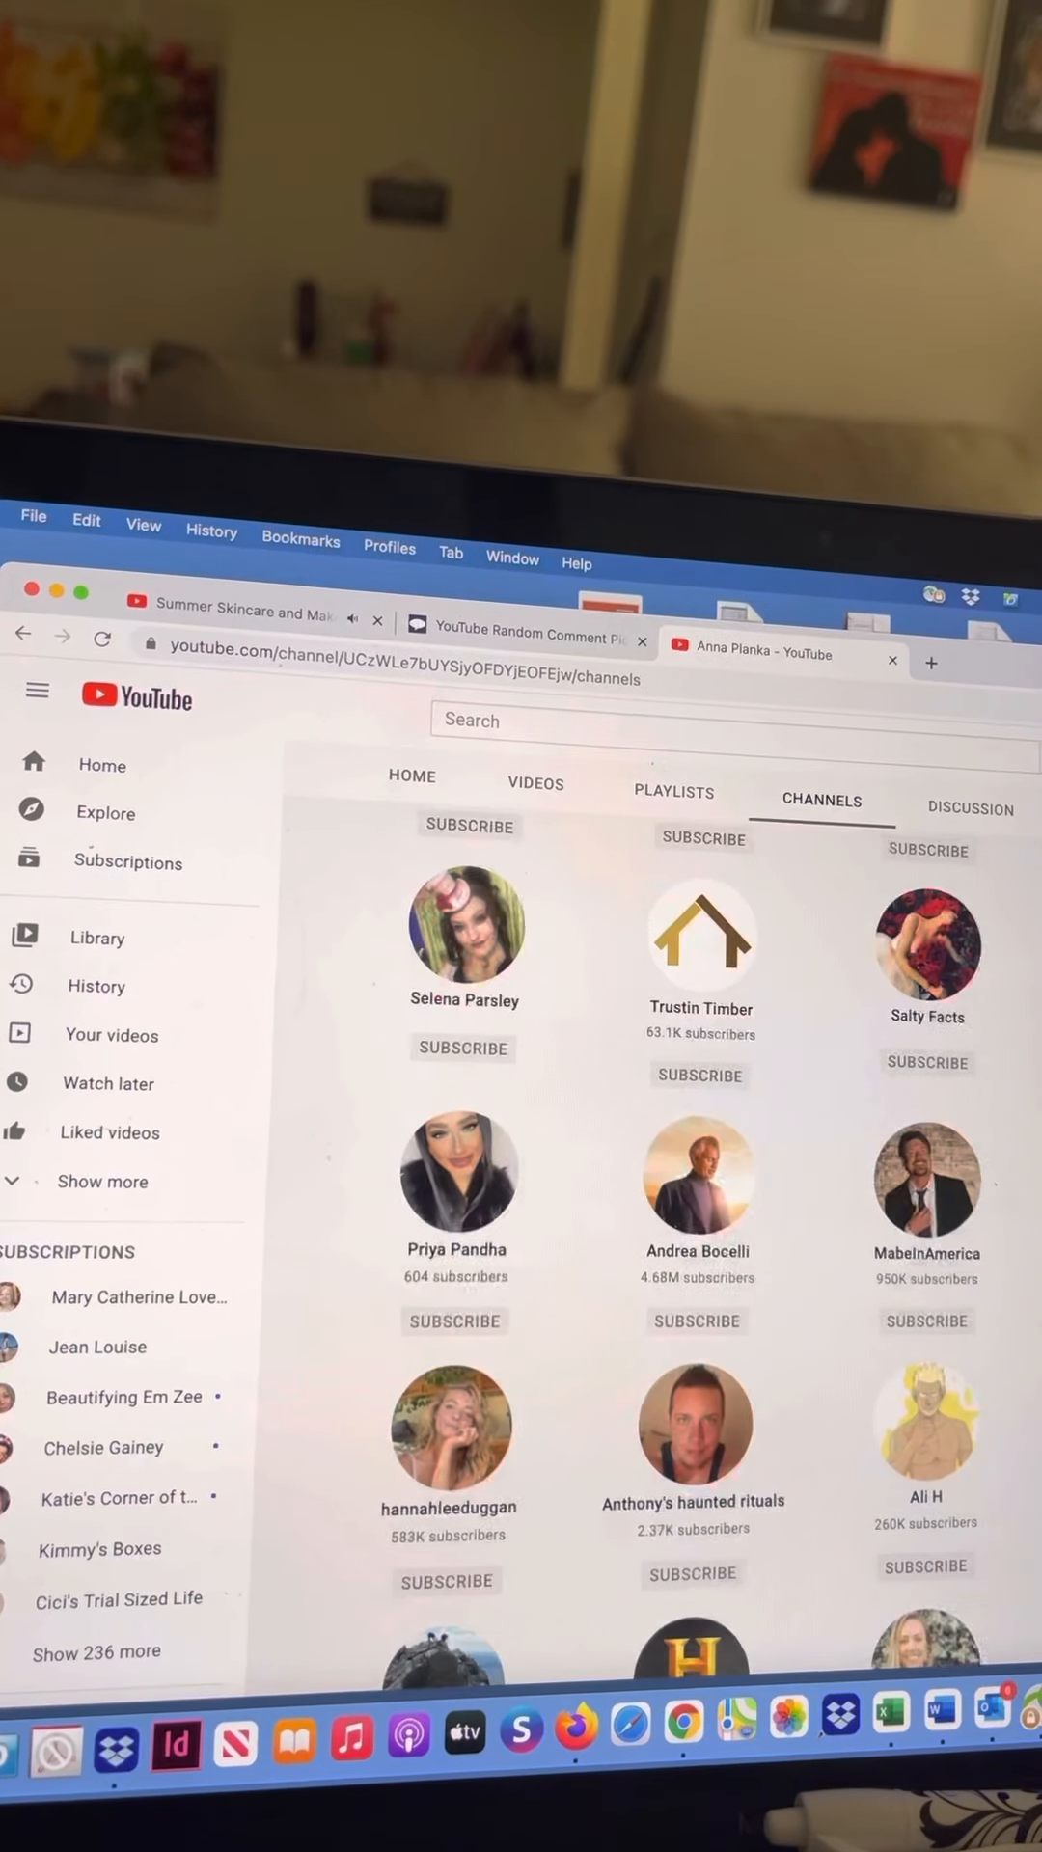
pyautogui.scroll(-3)
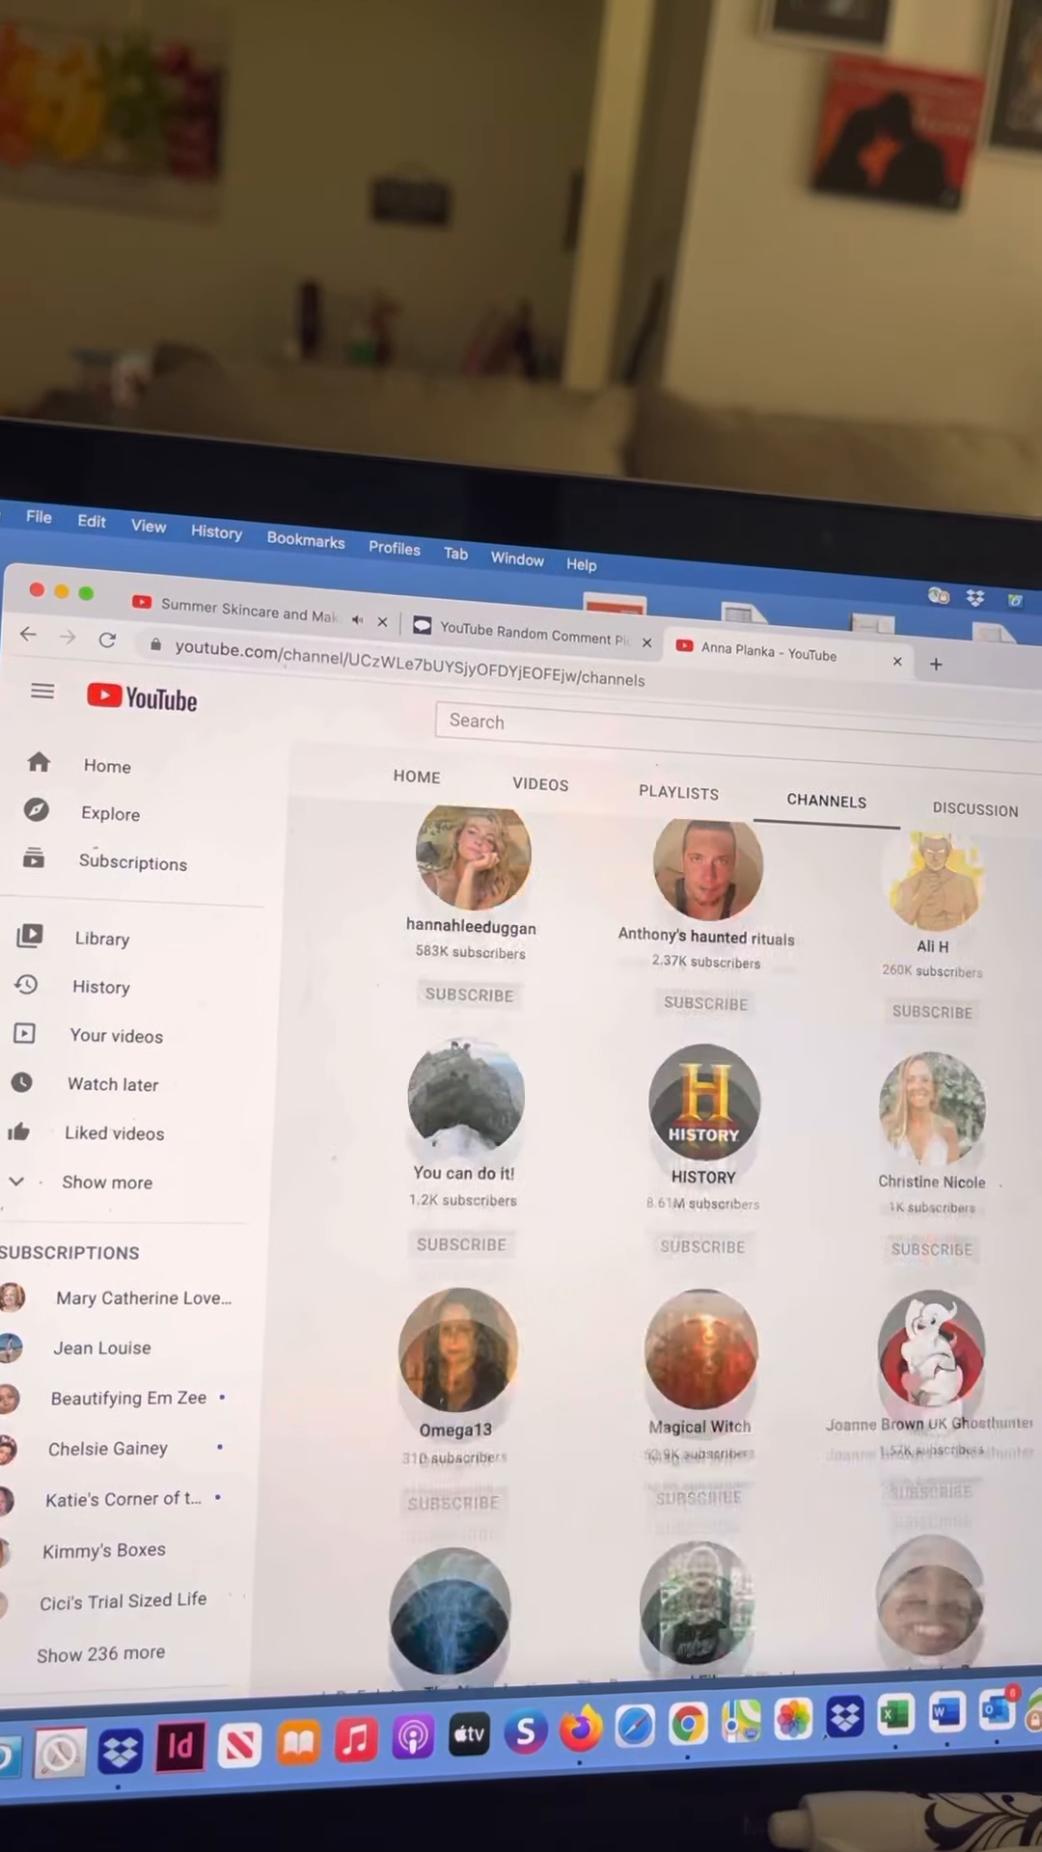
pyautogui.scroll(-3)
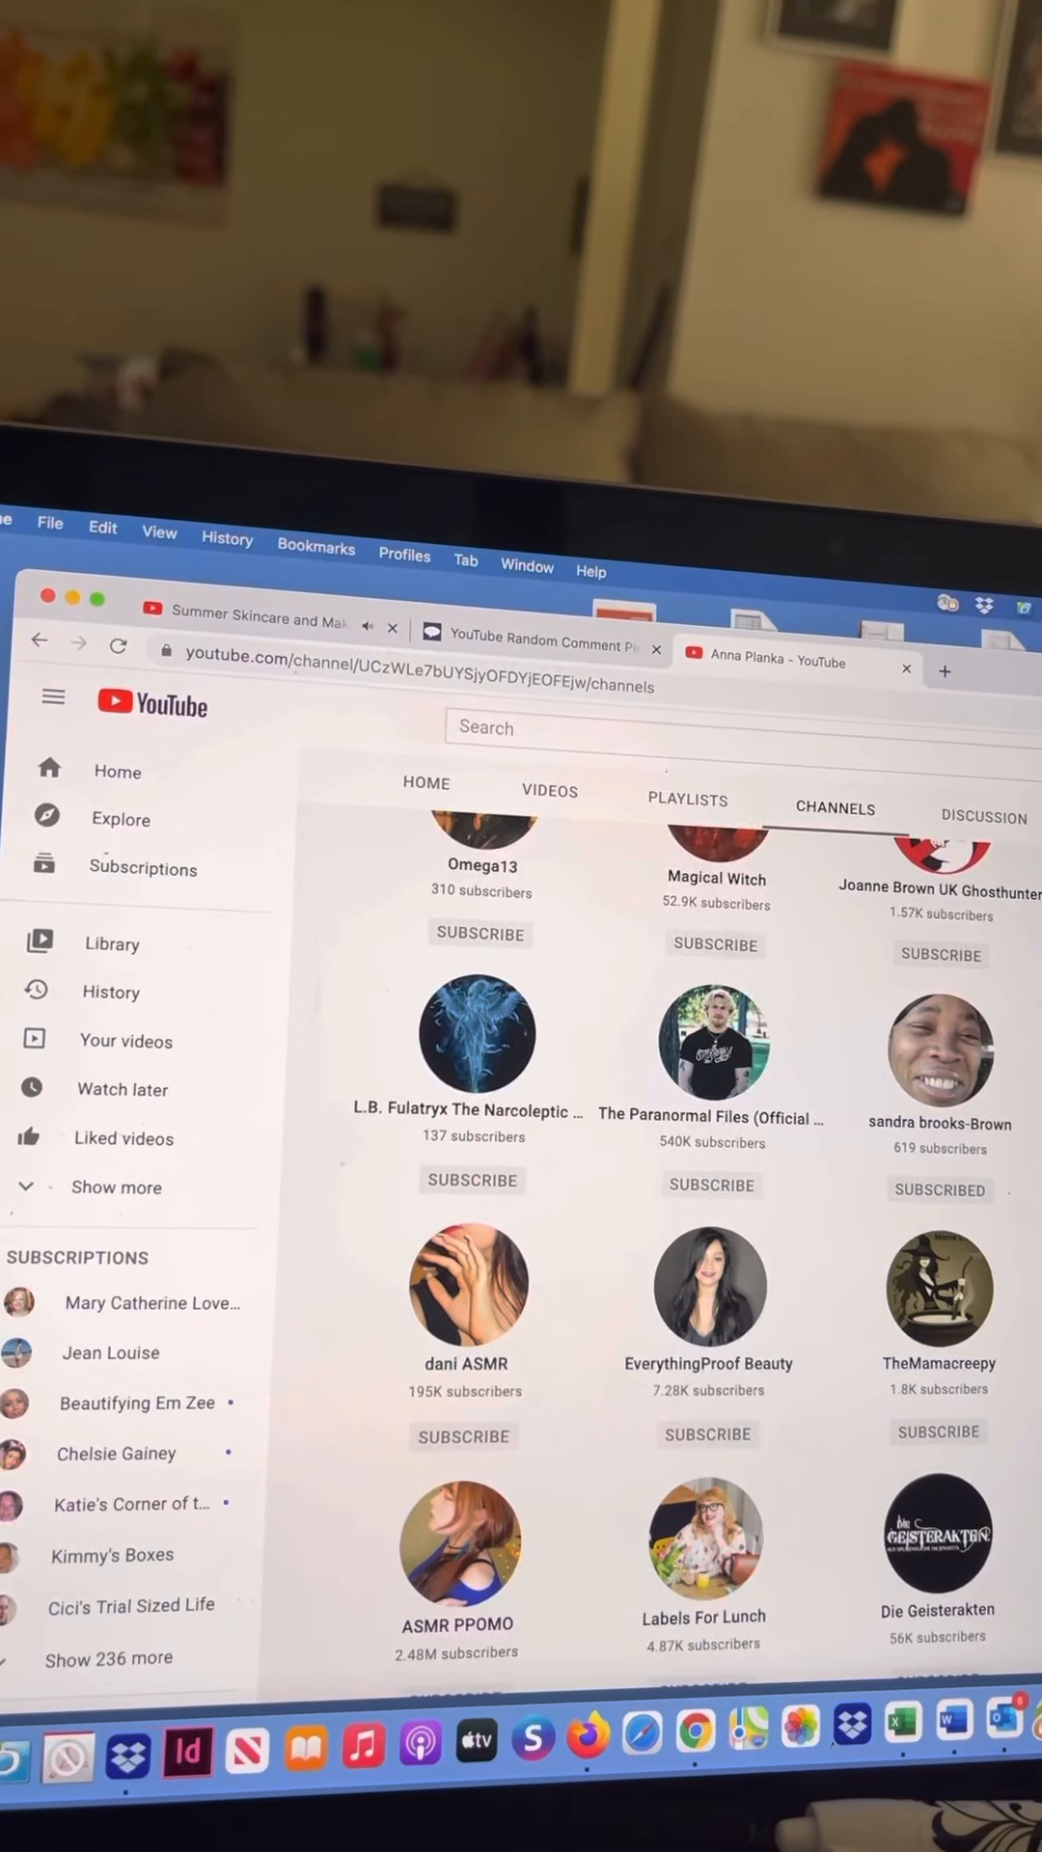
pyautogui.scroll(-3)
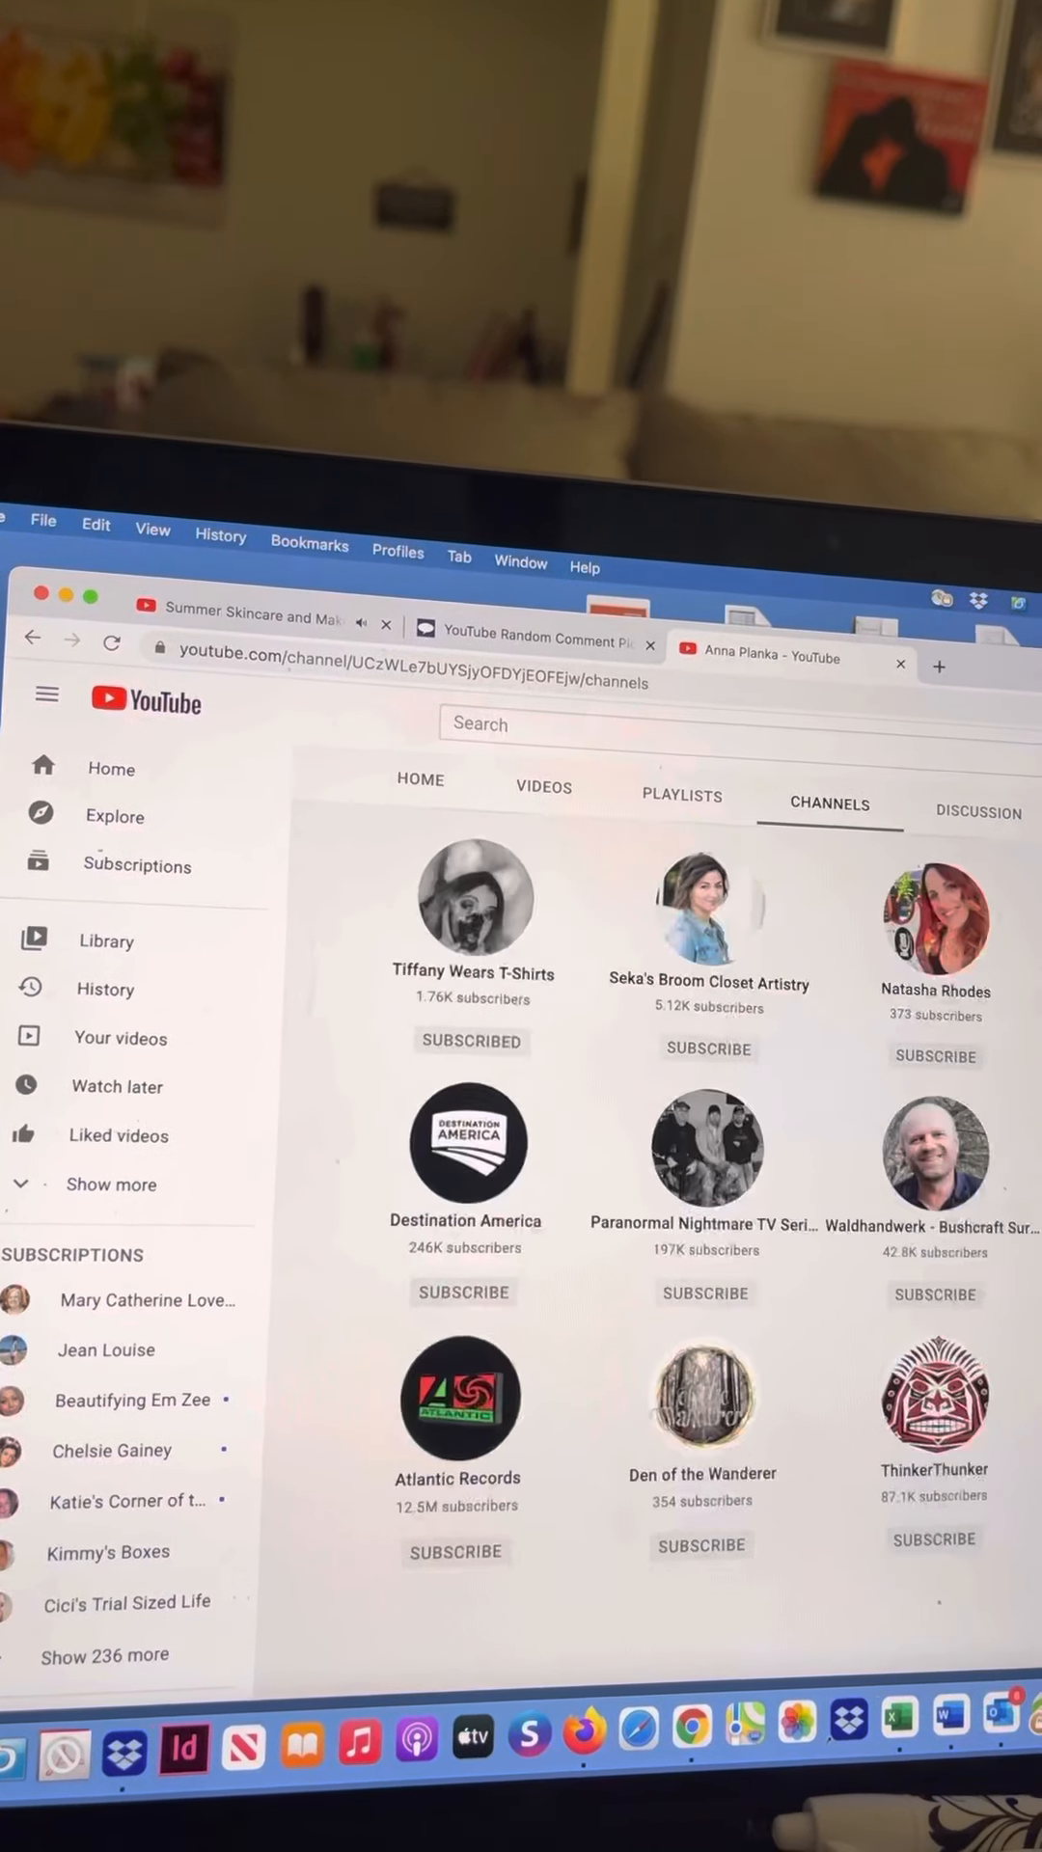
pyautogui.scroll(-3)
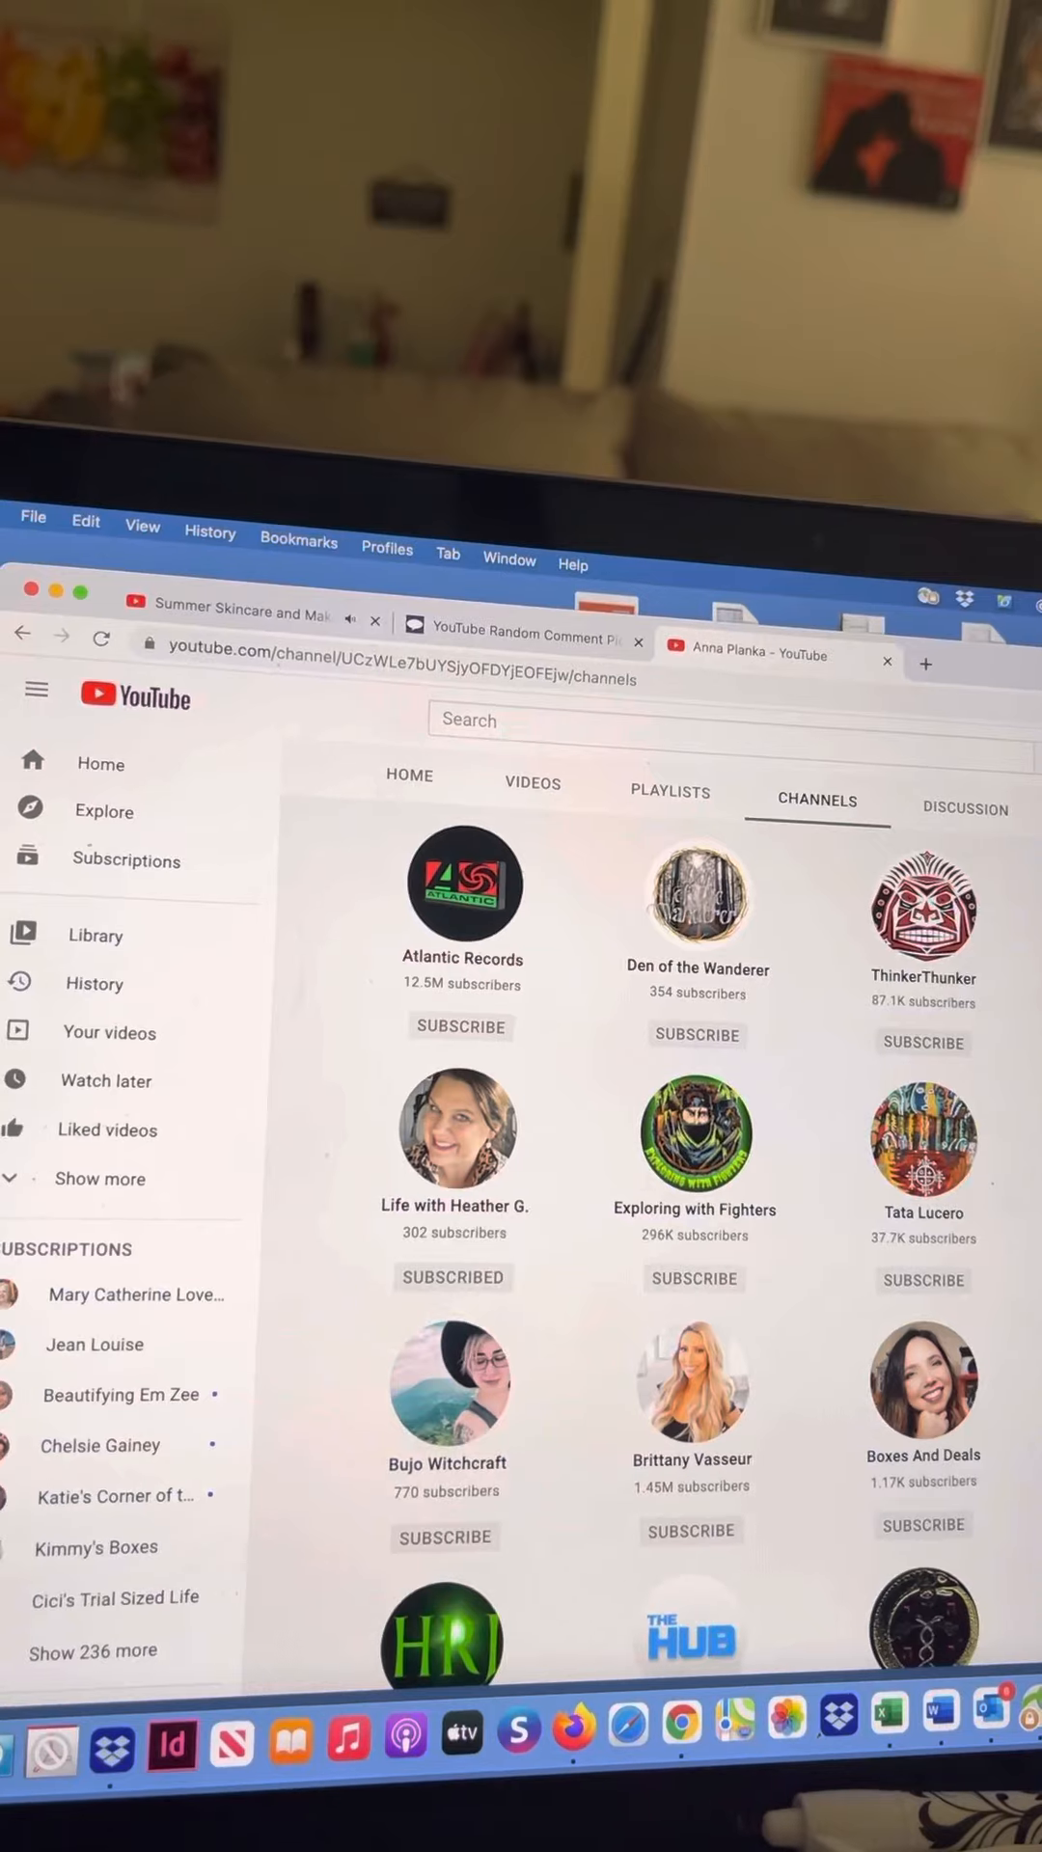
pyautogui.scroll(-3)
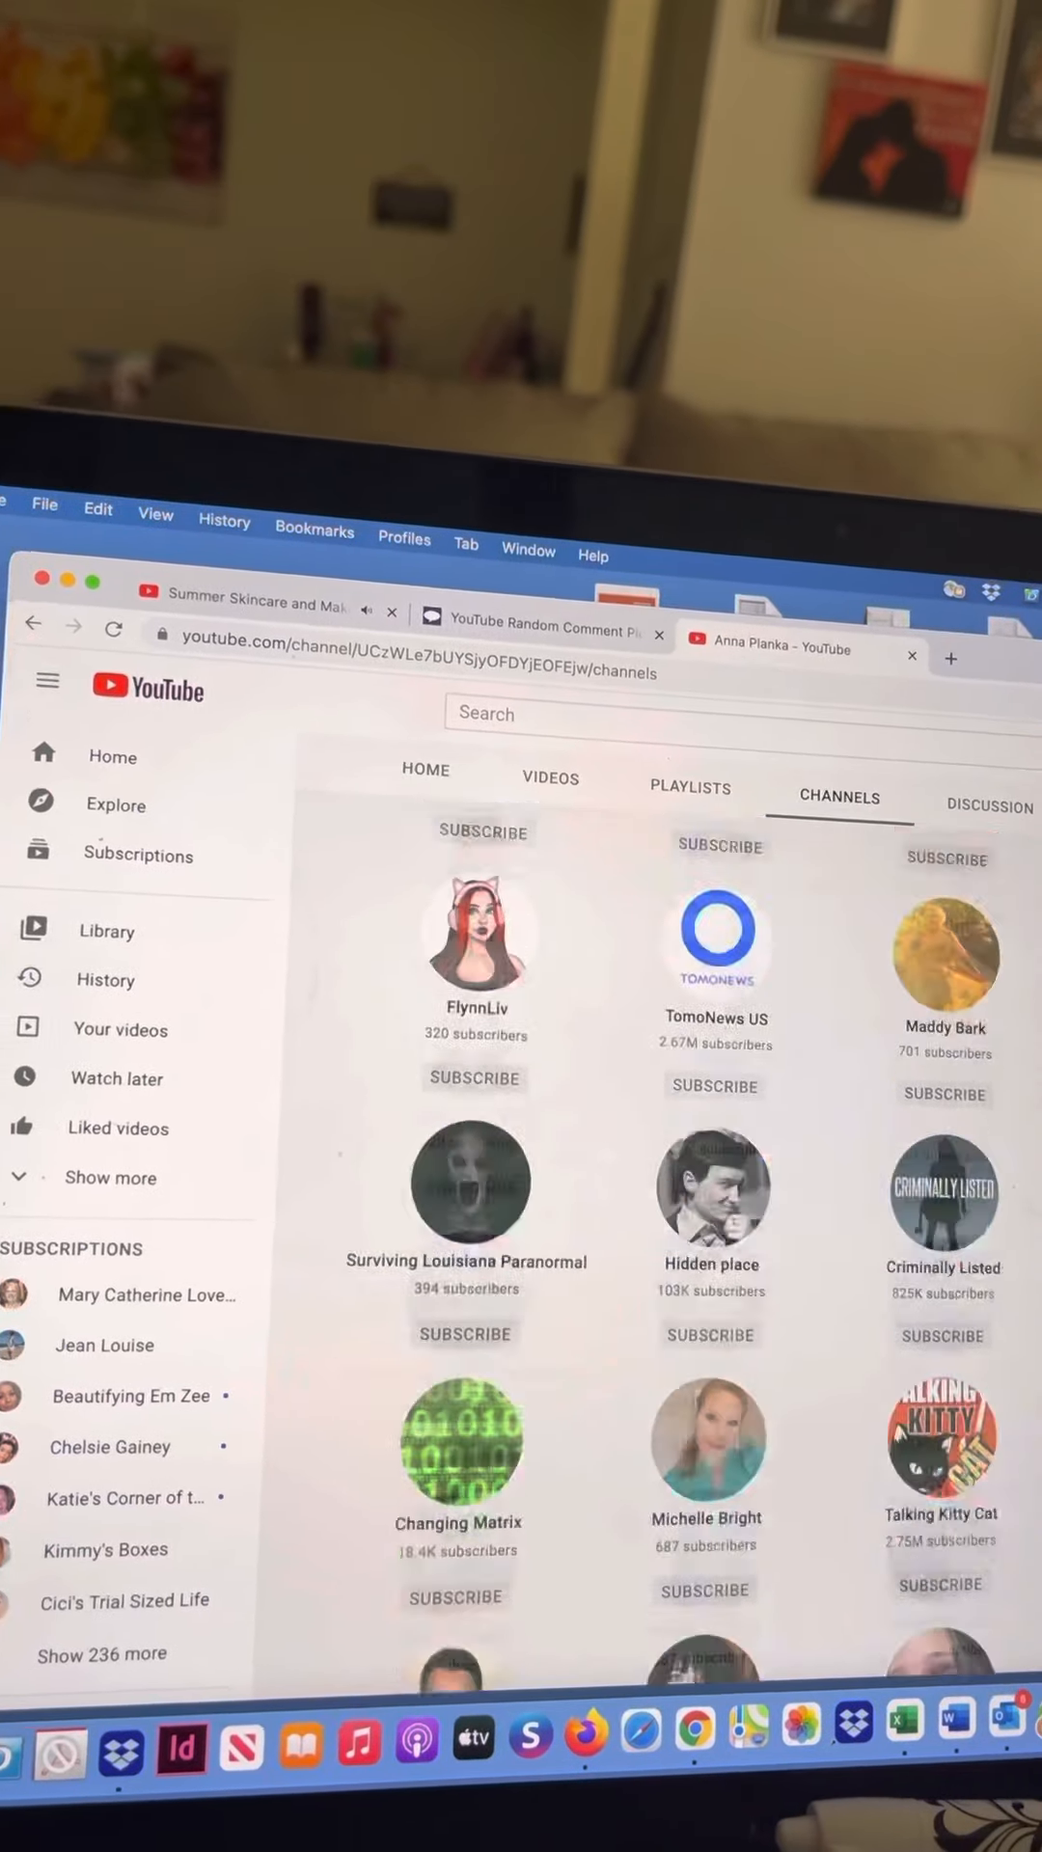
pyautogui.scroll(-3)
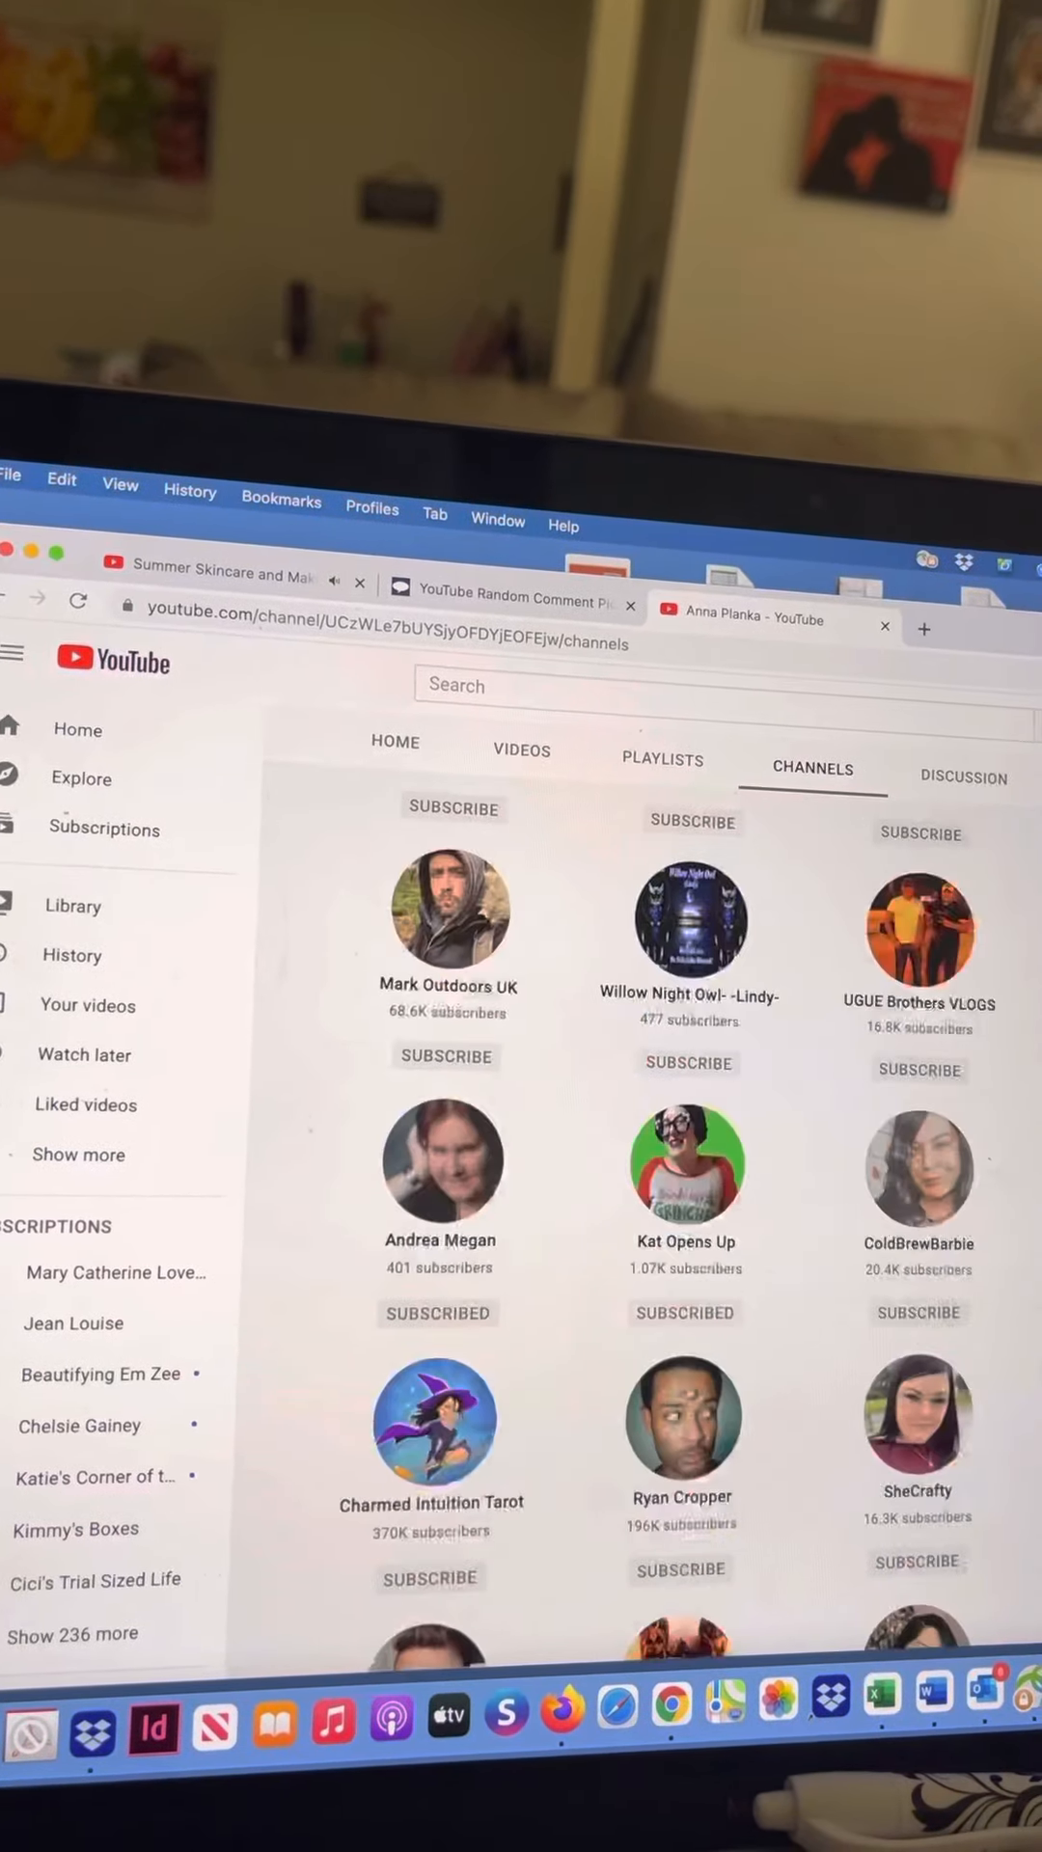
pyautogui.scroll(-3)
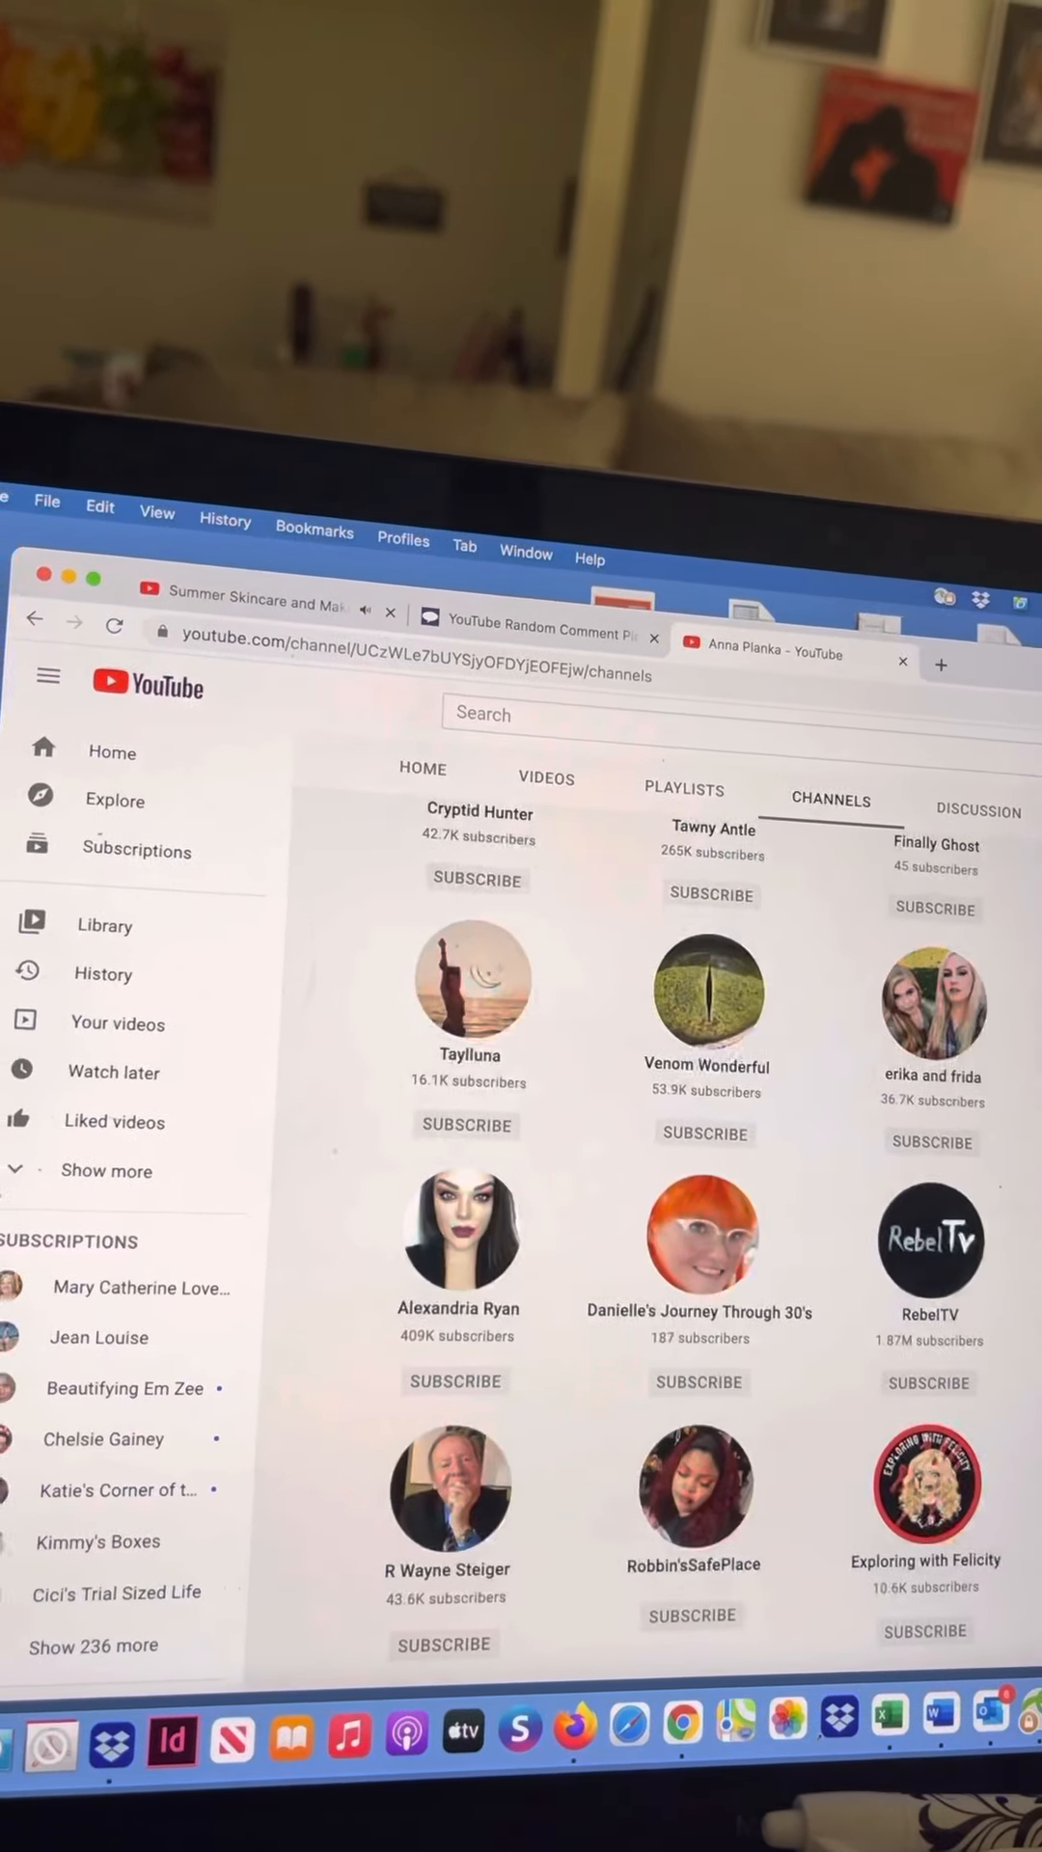
pyautogui.scroll(-3)
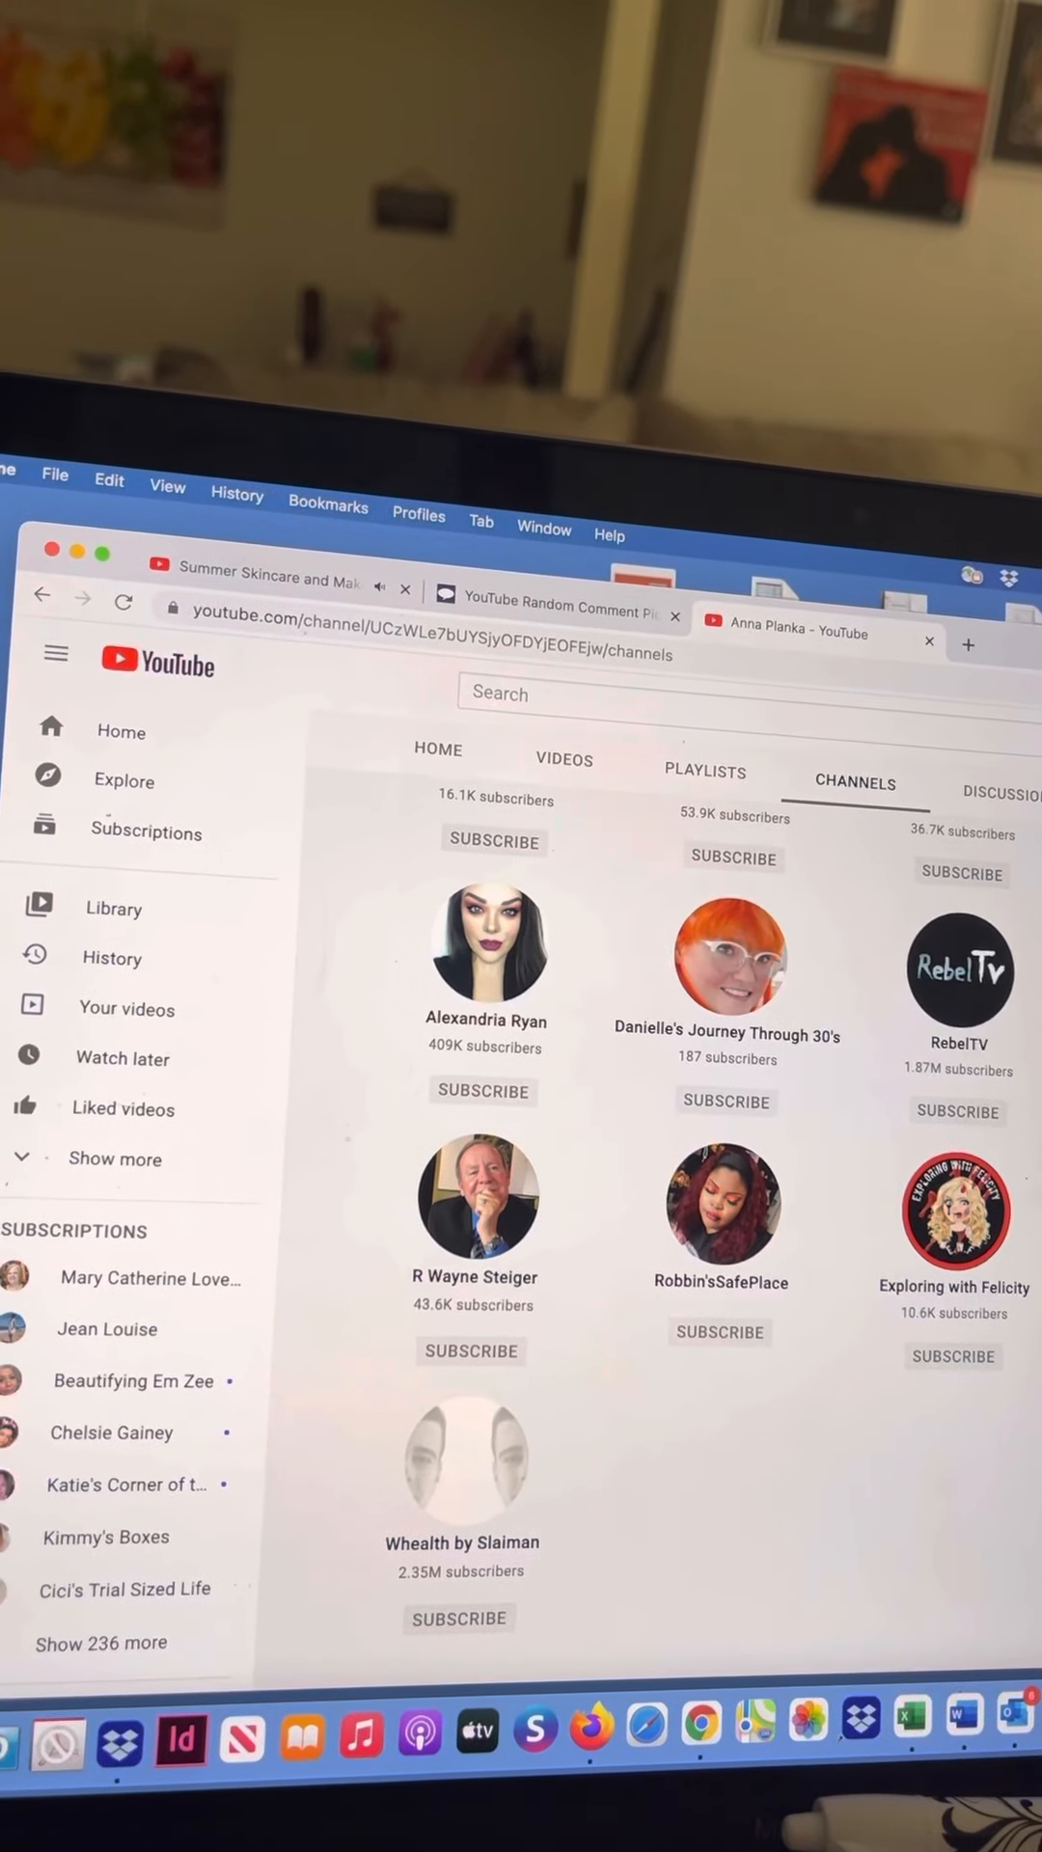
# Step: Find 'katie' among the winner's subscribed channels using find in page
pyautogui.click(309, 496)
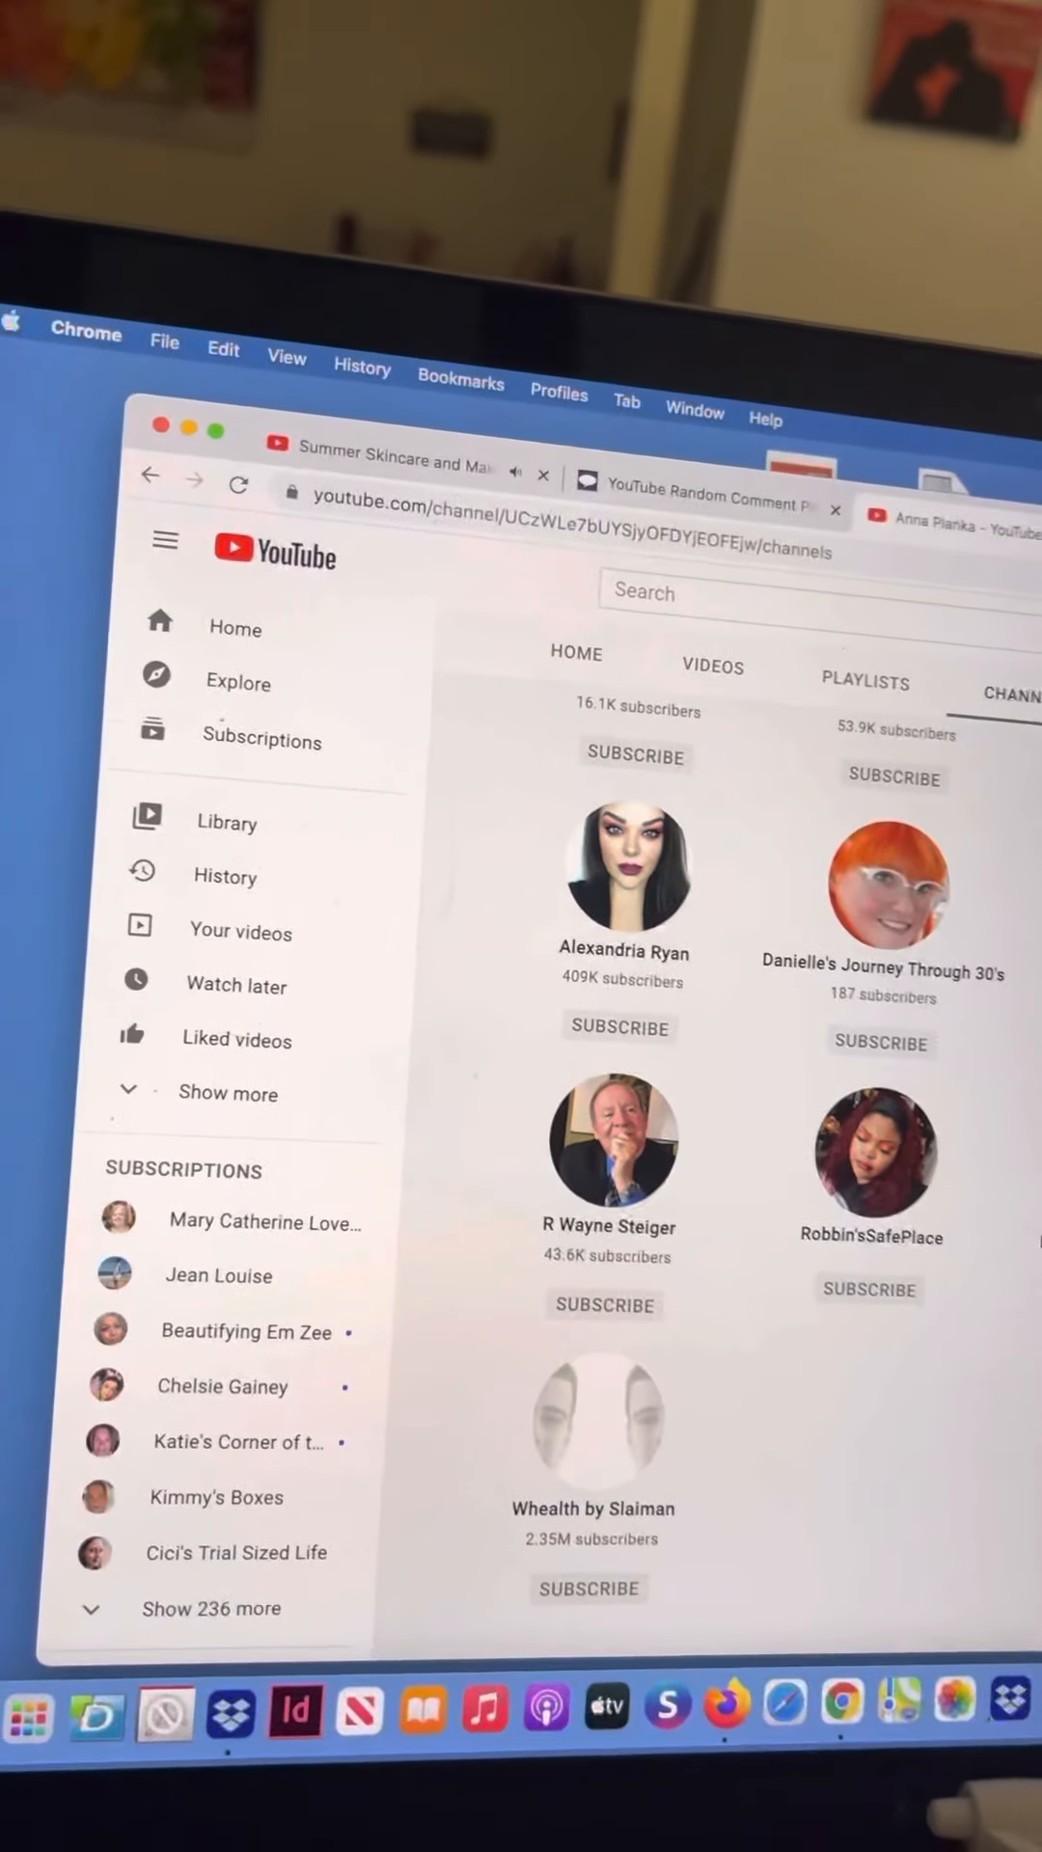
pyautogui.scroll(-3)
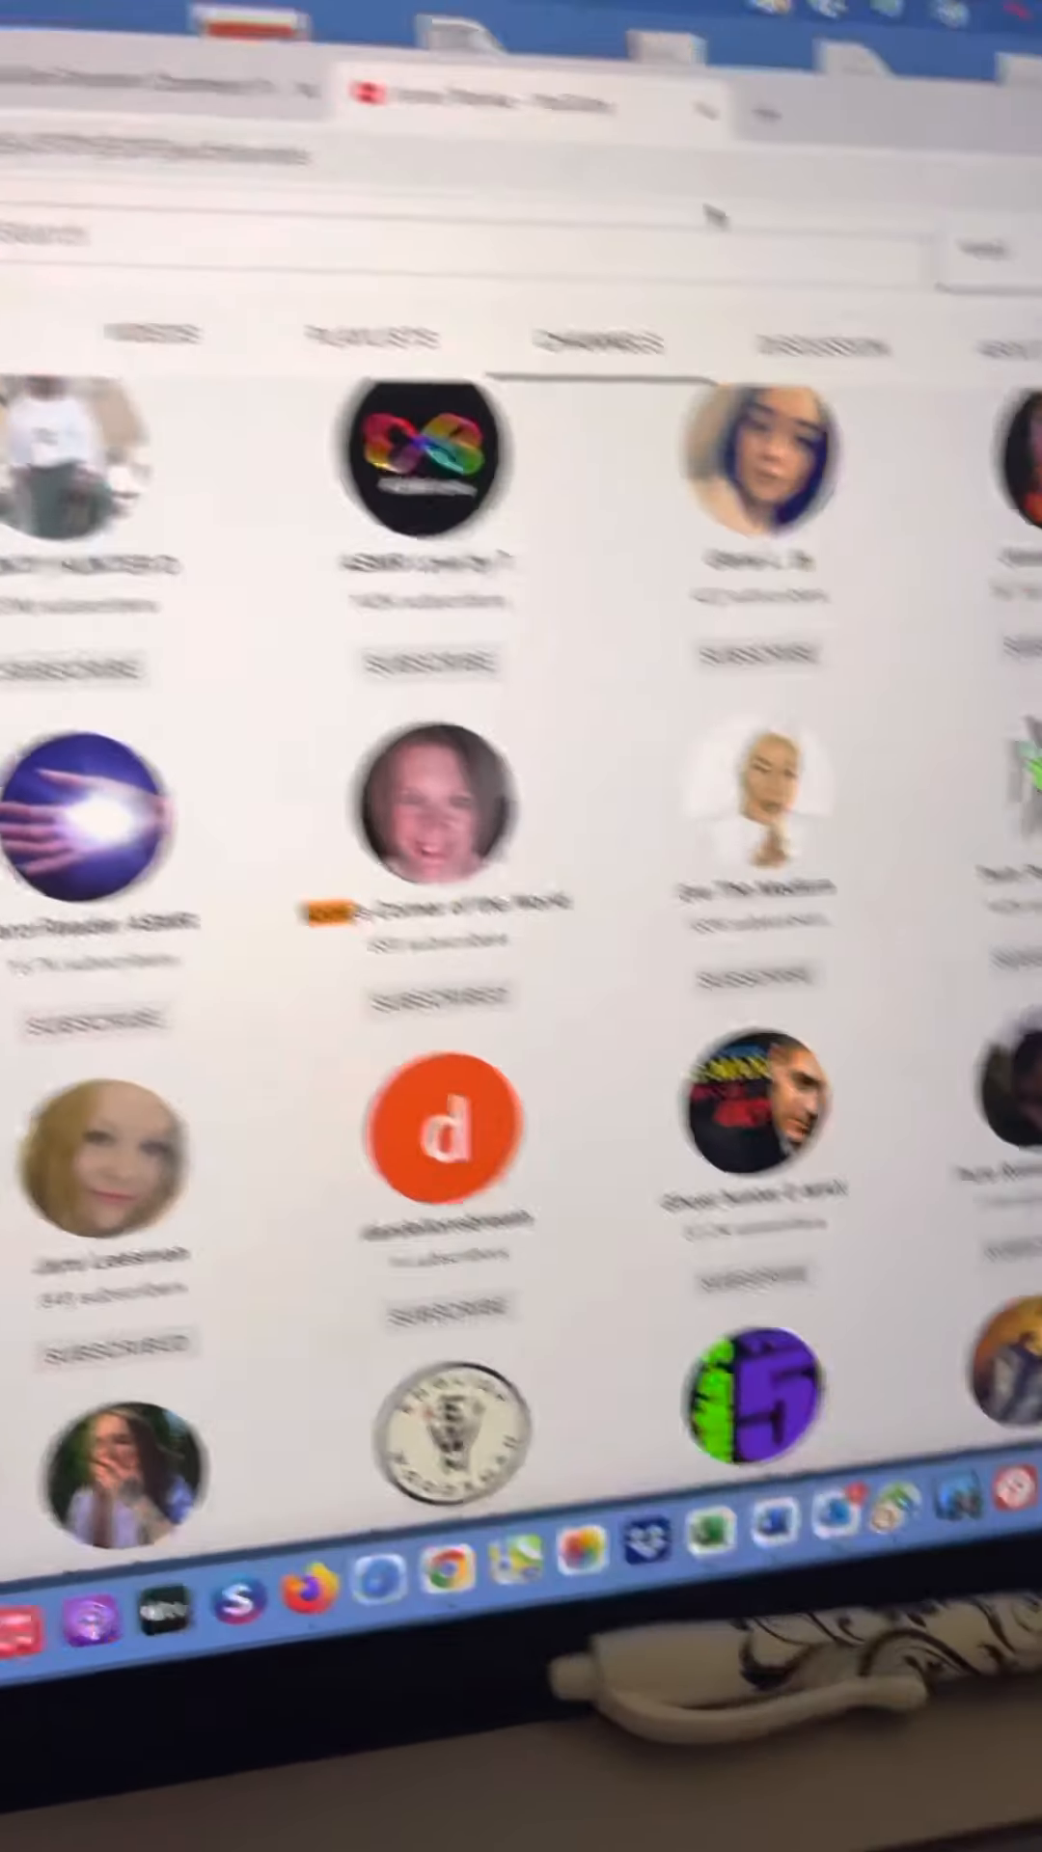
pyautogui.write('katie')
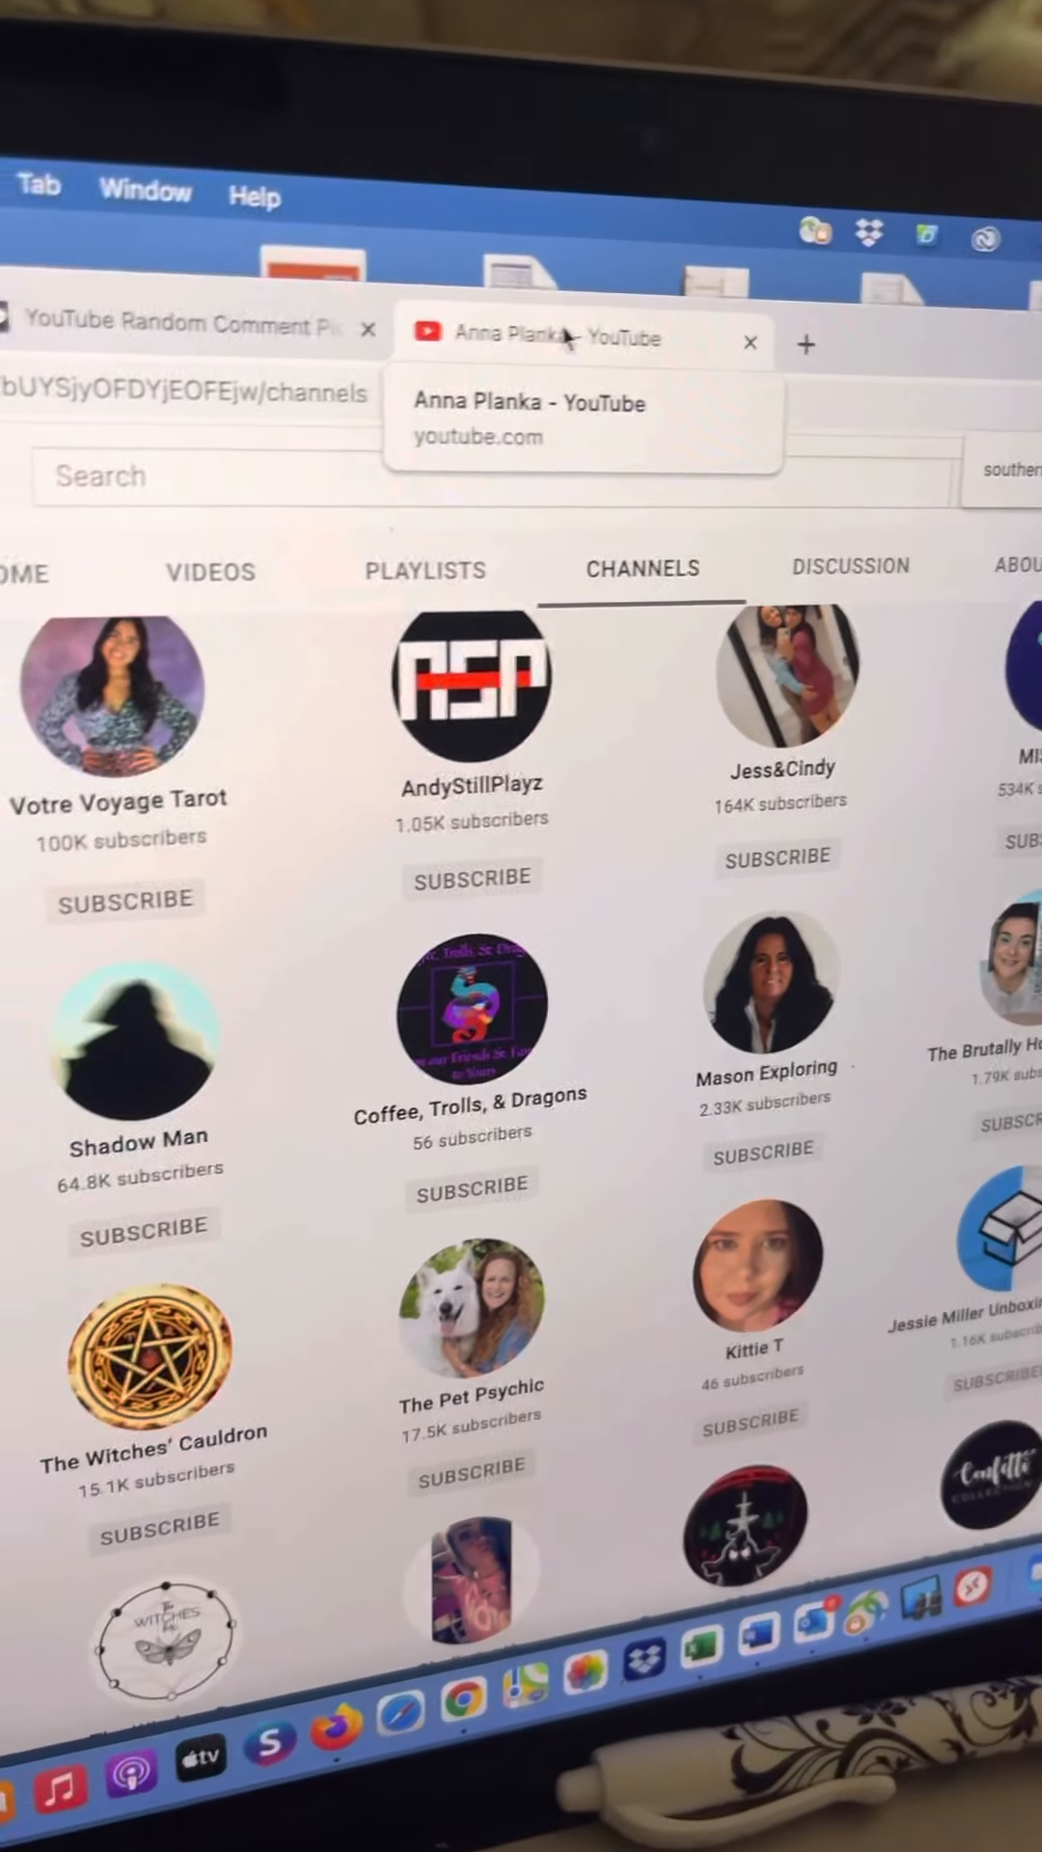
# Step: Scroll the subscriptions list checking for collab channels such as 'Beauty and More with Renee'
pyautogui.scroll(-3)
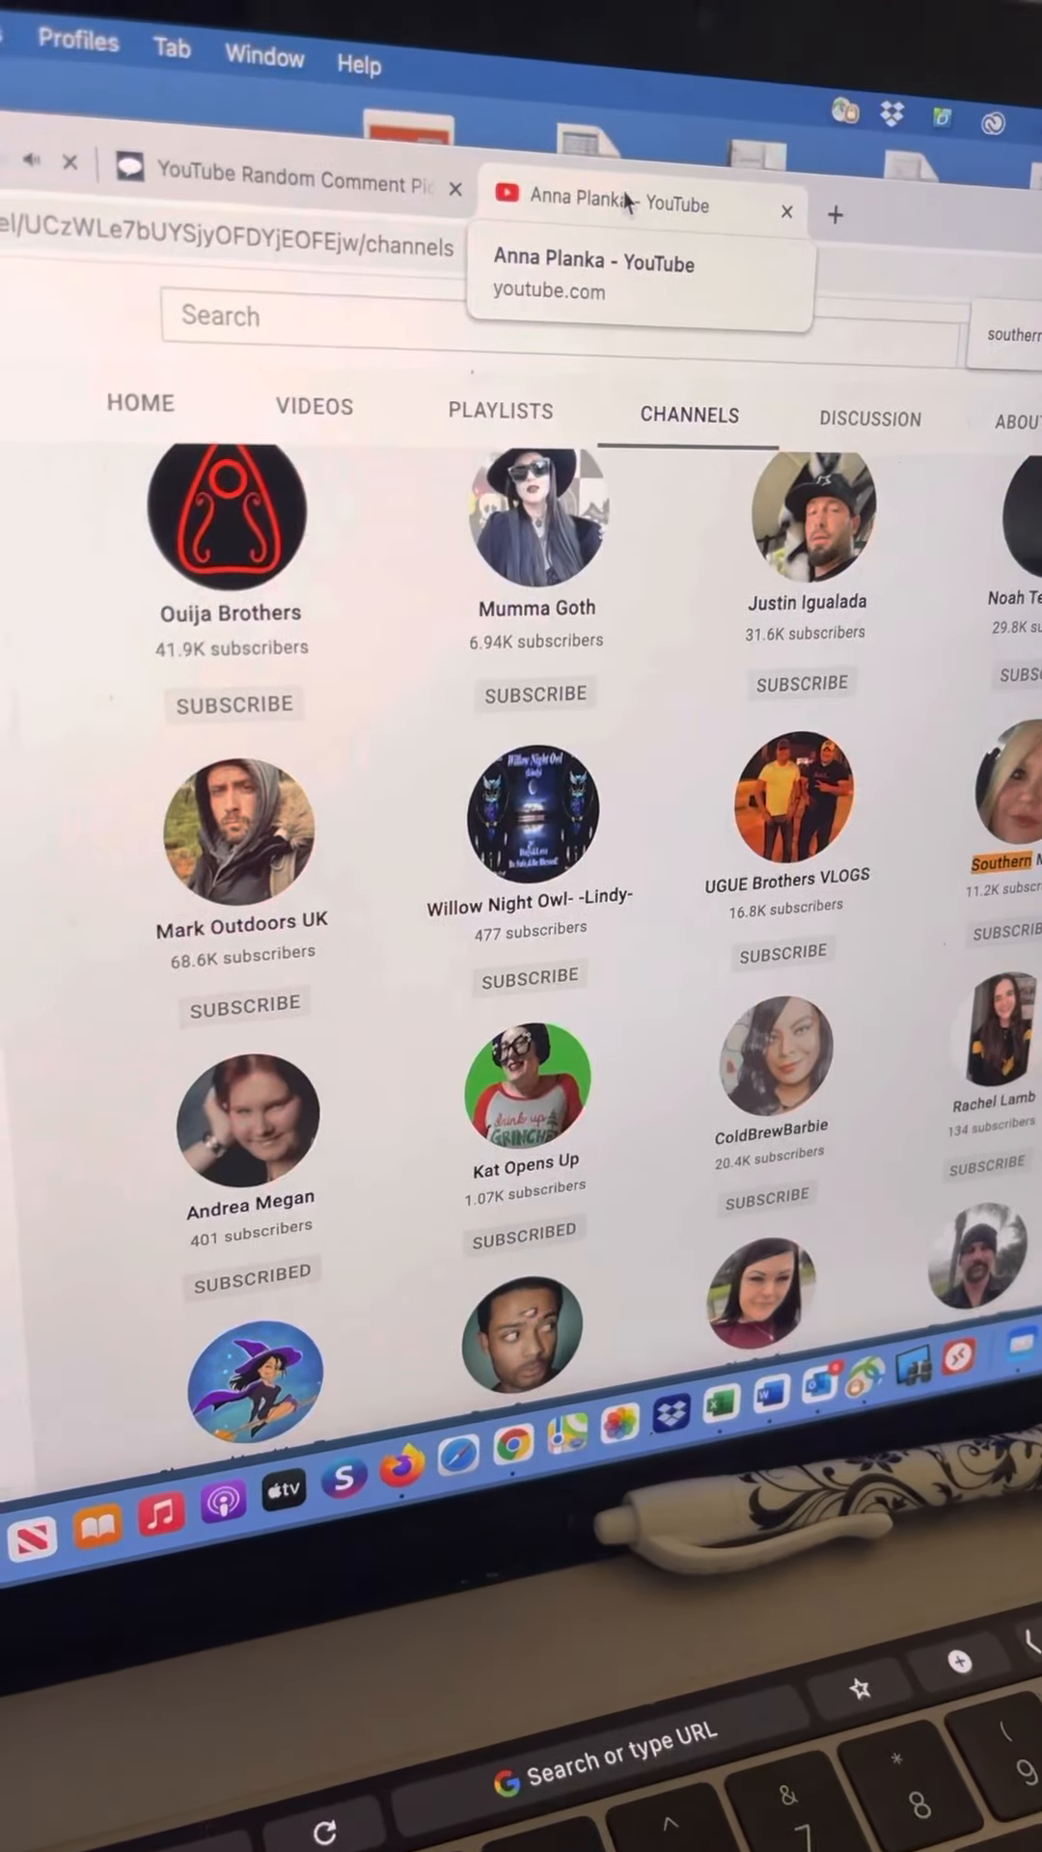
pyautogui.scroll(-3)
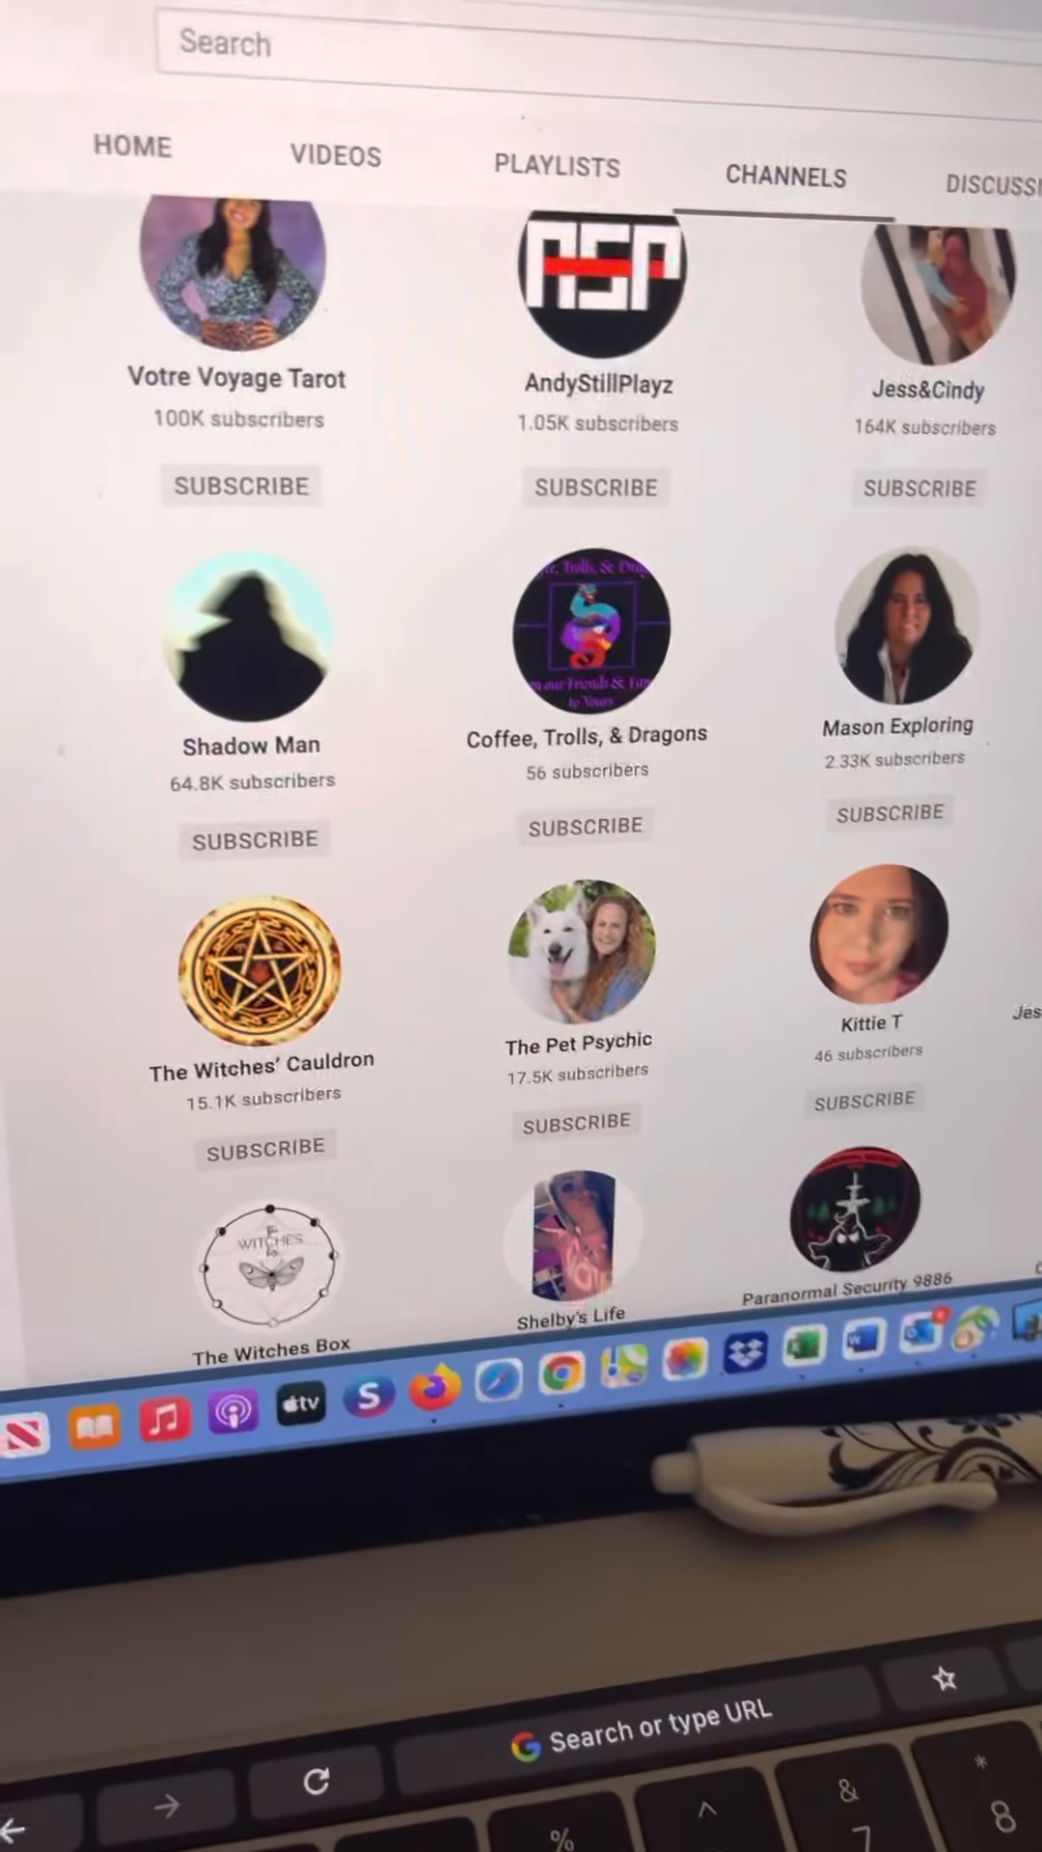
pyautogui.scroll(-3)
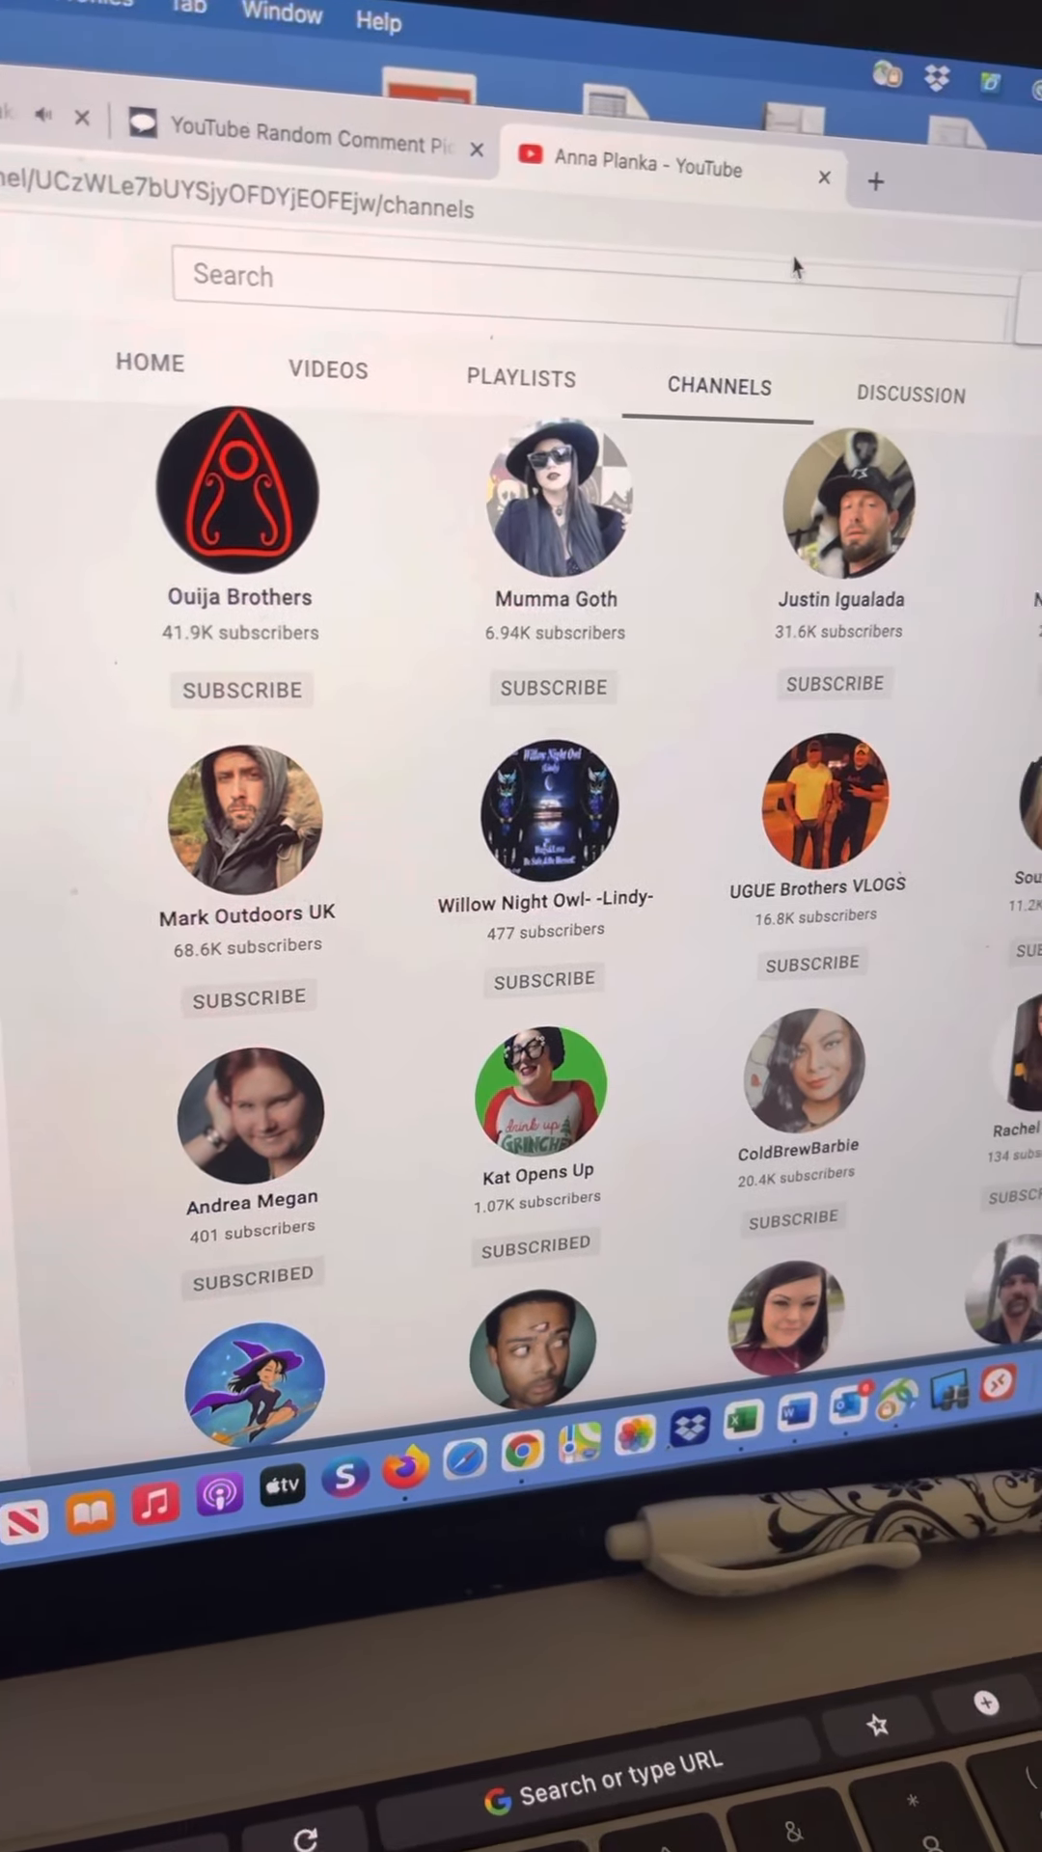
pyautogui.scroll(-3)
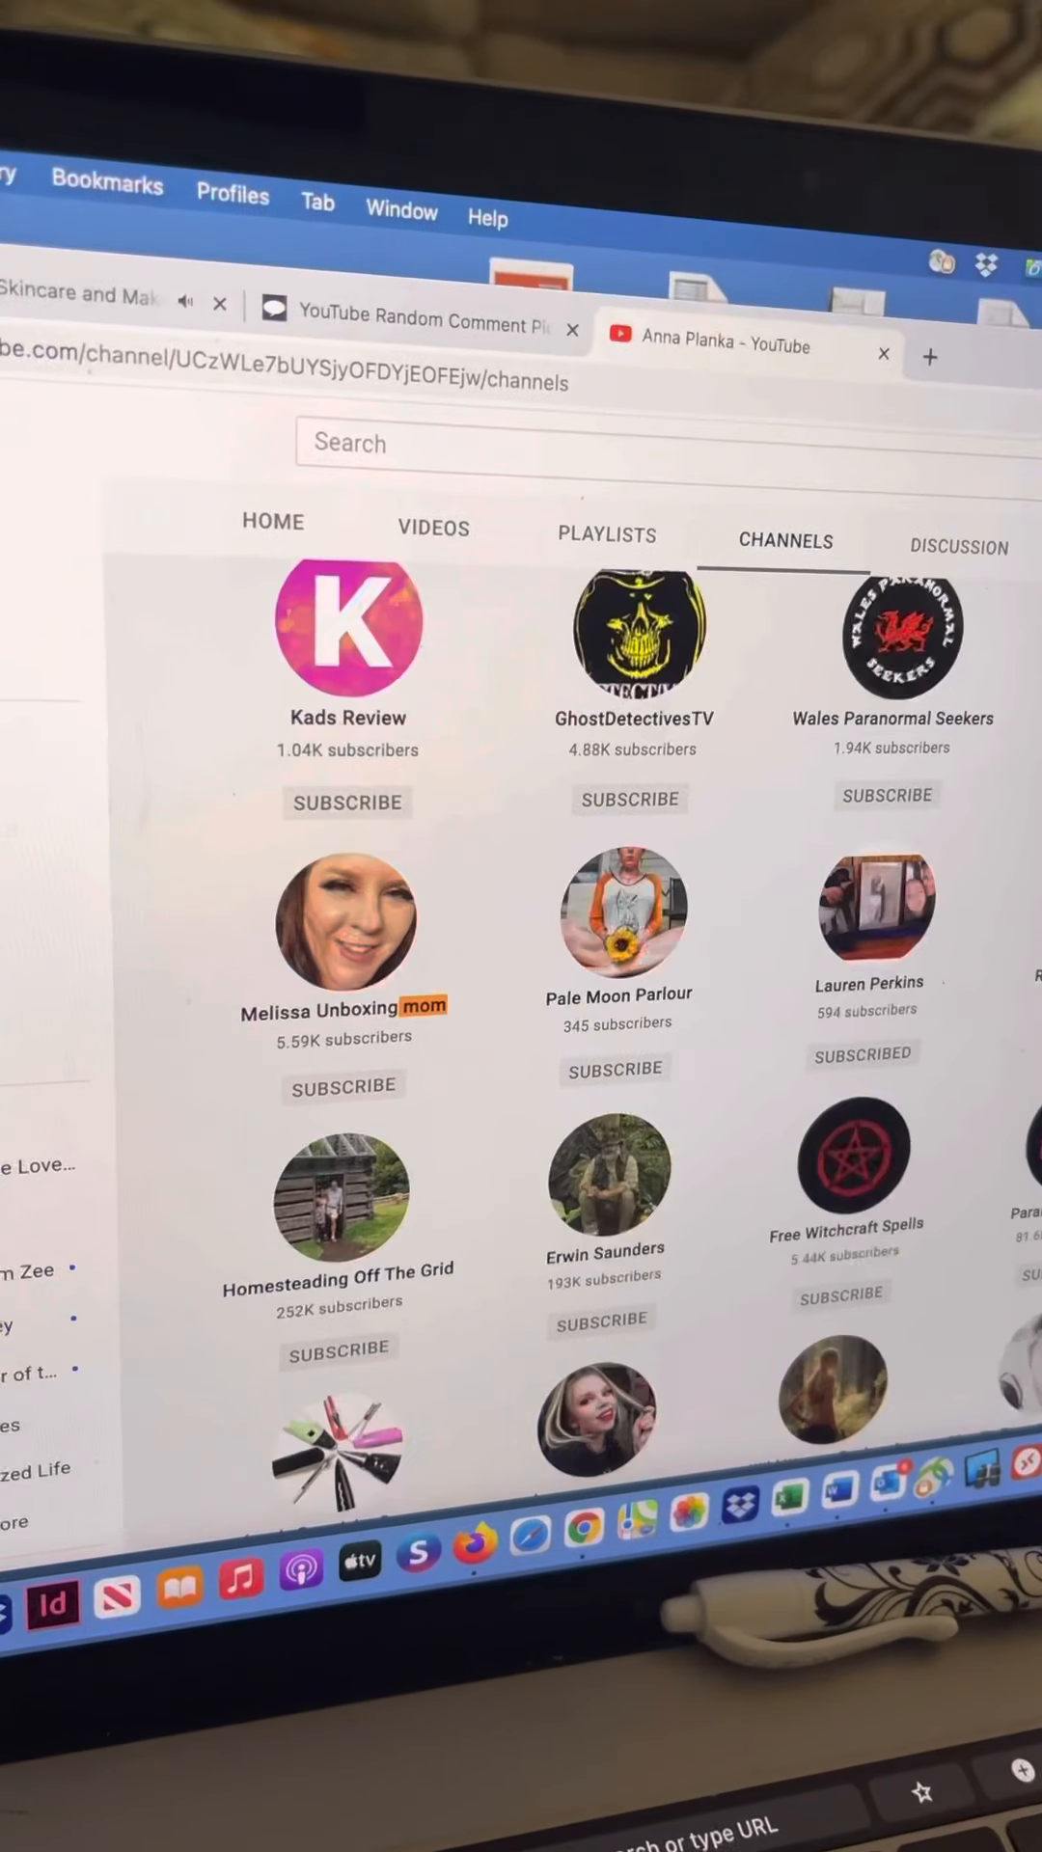
pyautogui.scroll(-3)
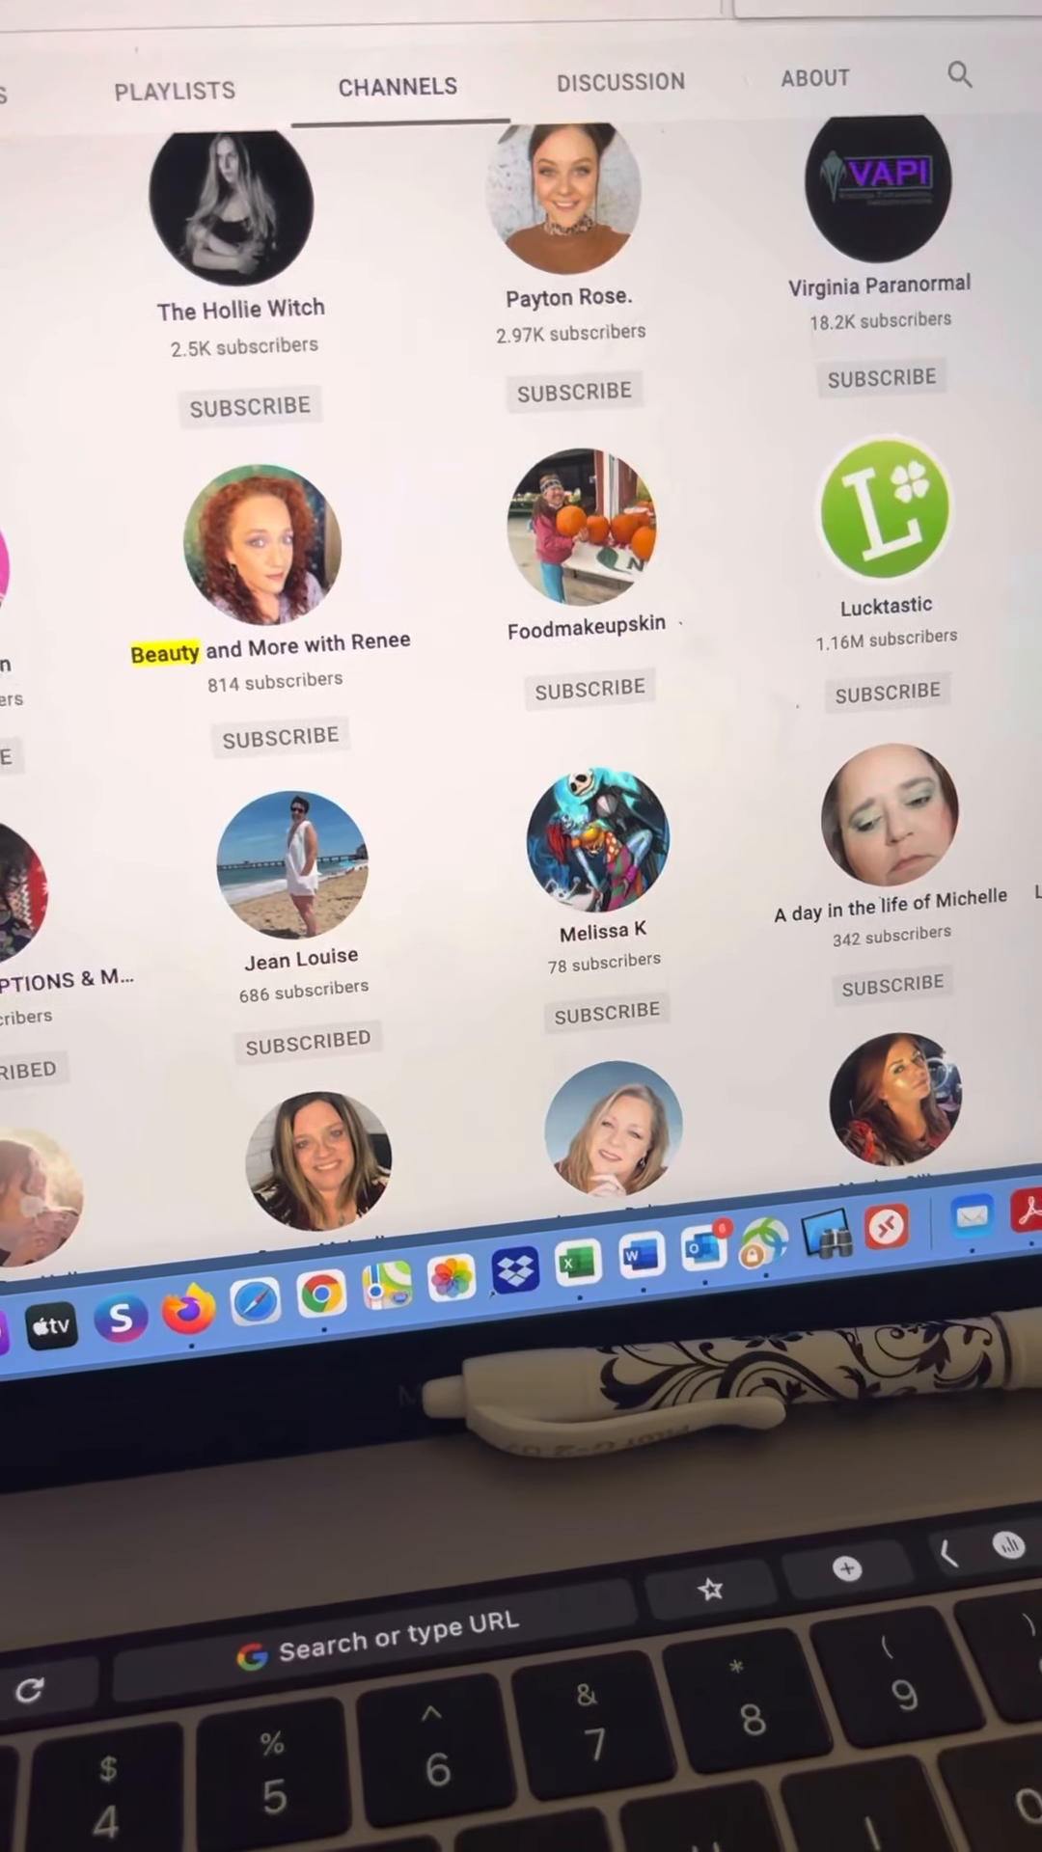
# Step: Scroll The Bargain Hunter's About page to its description, Instagram, email and location
pyautogui.scroll(-3)
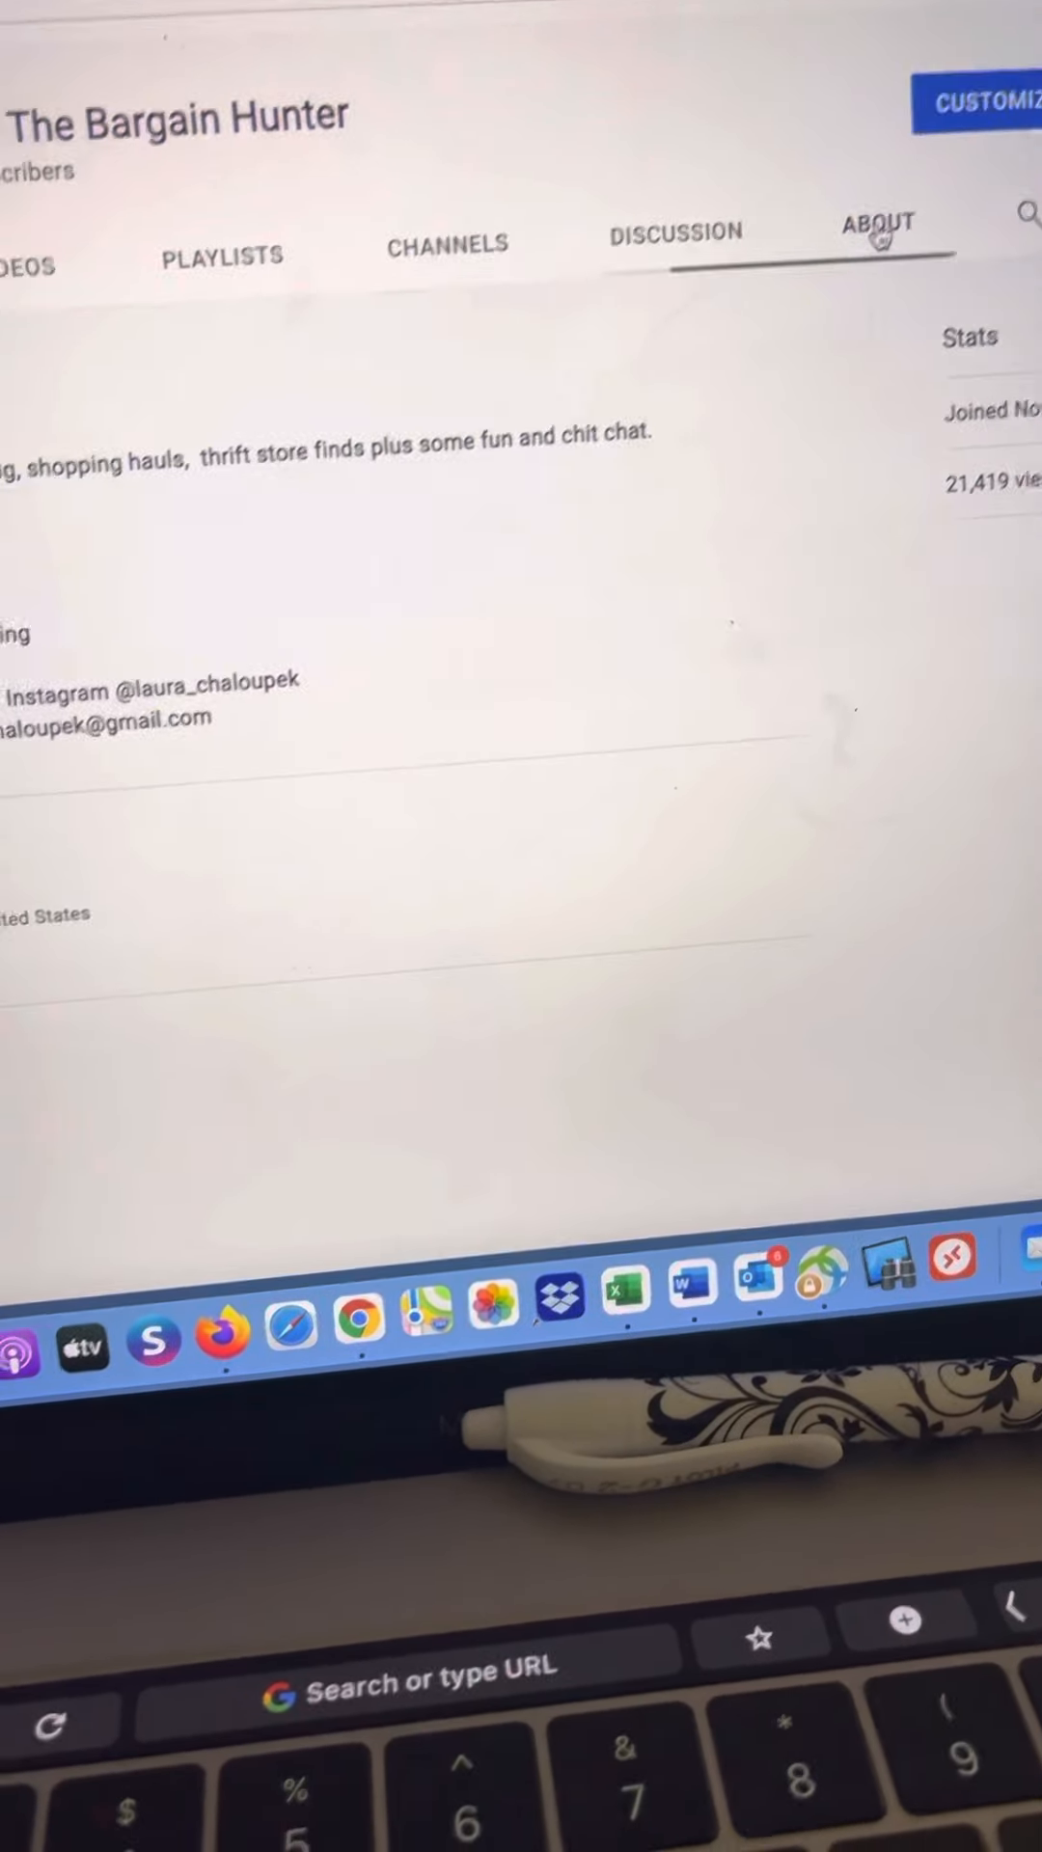
pyautogui.scroll(-3)
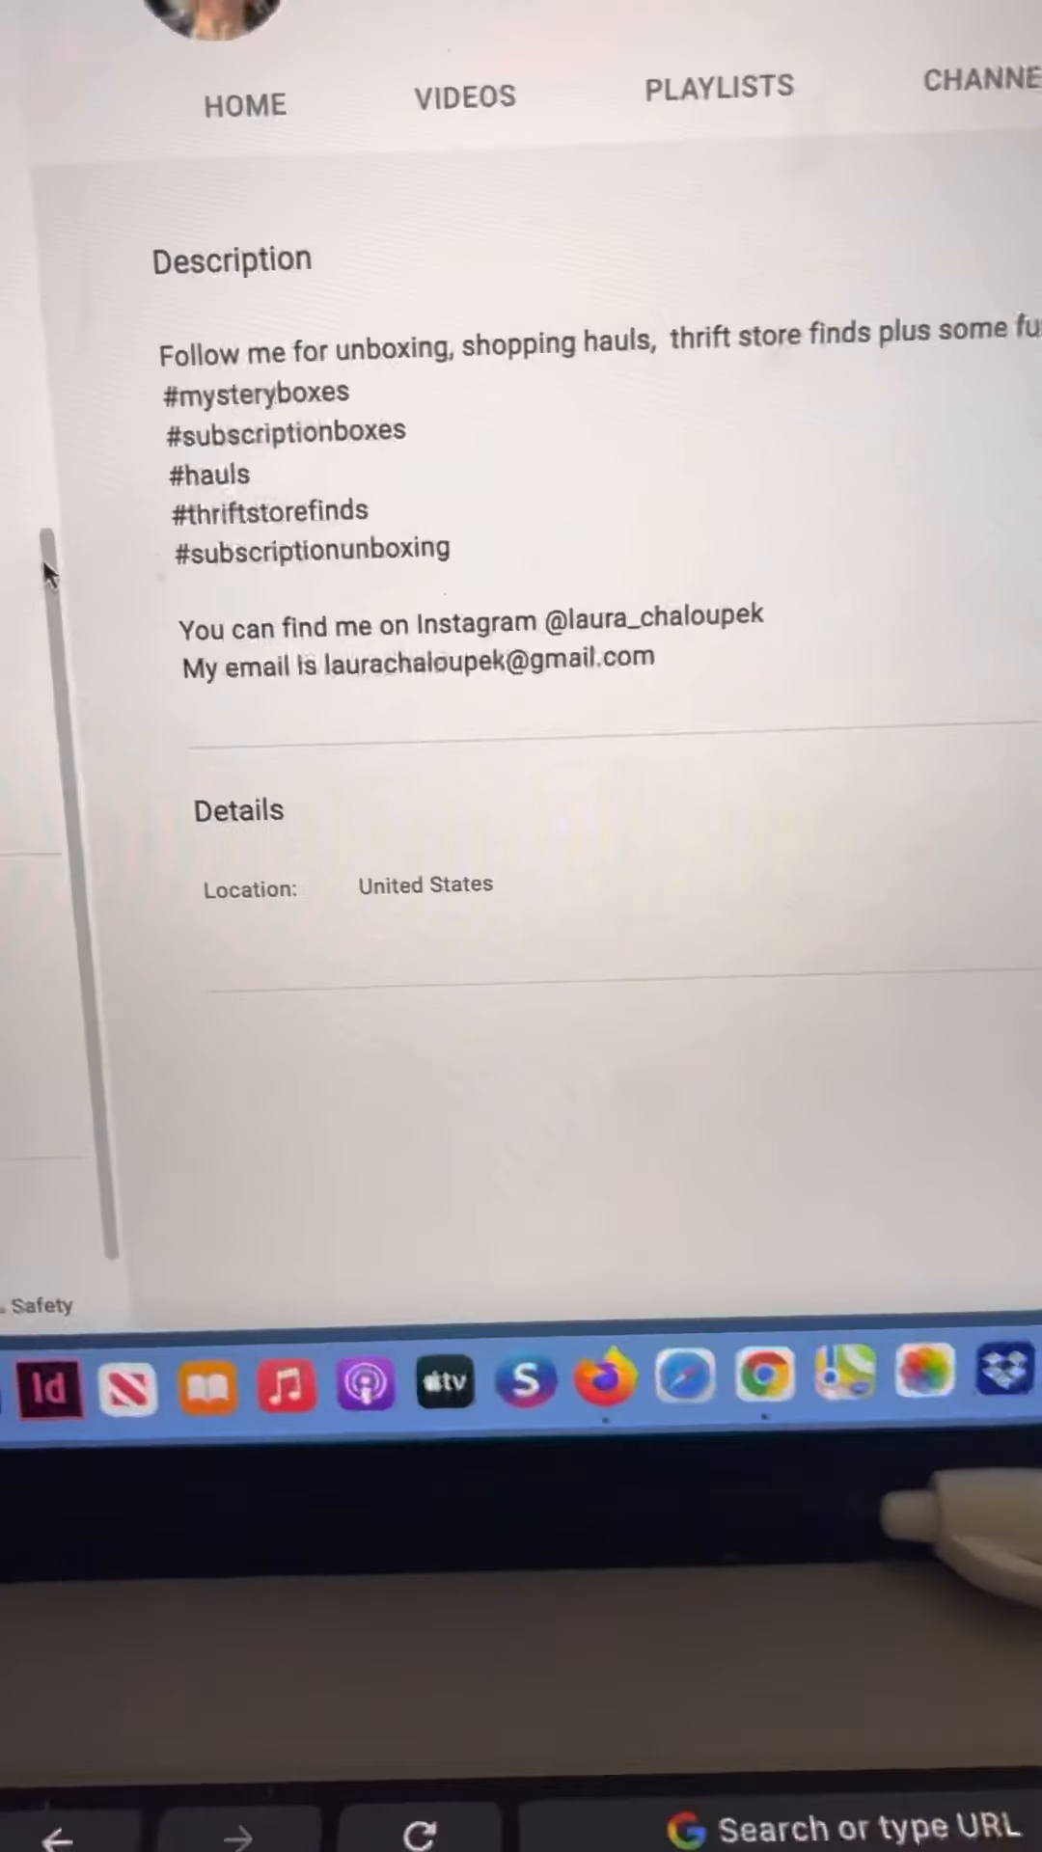